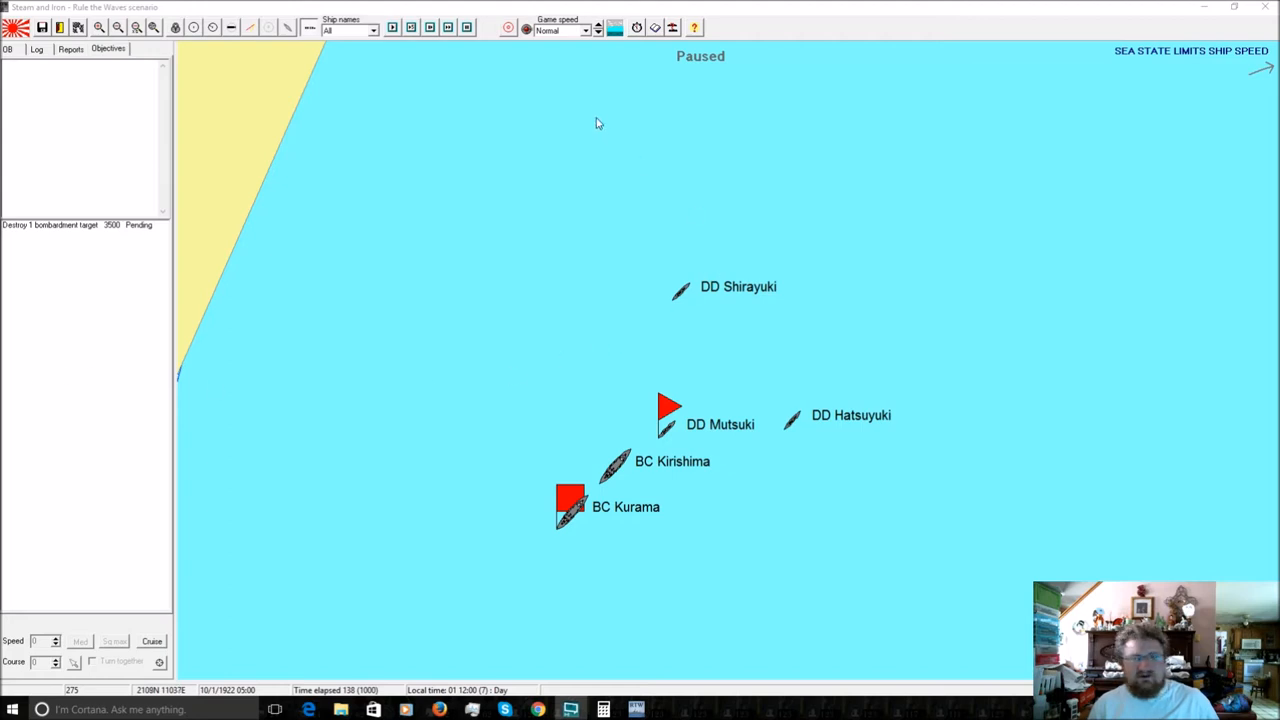
mouse_move(758, 22)
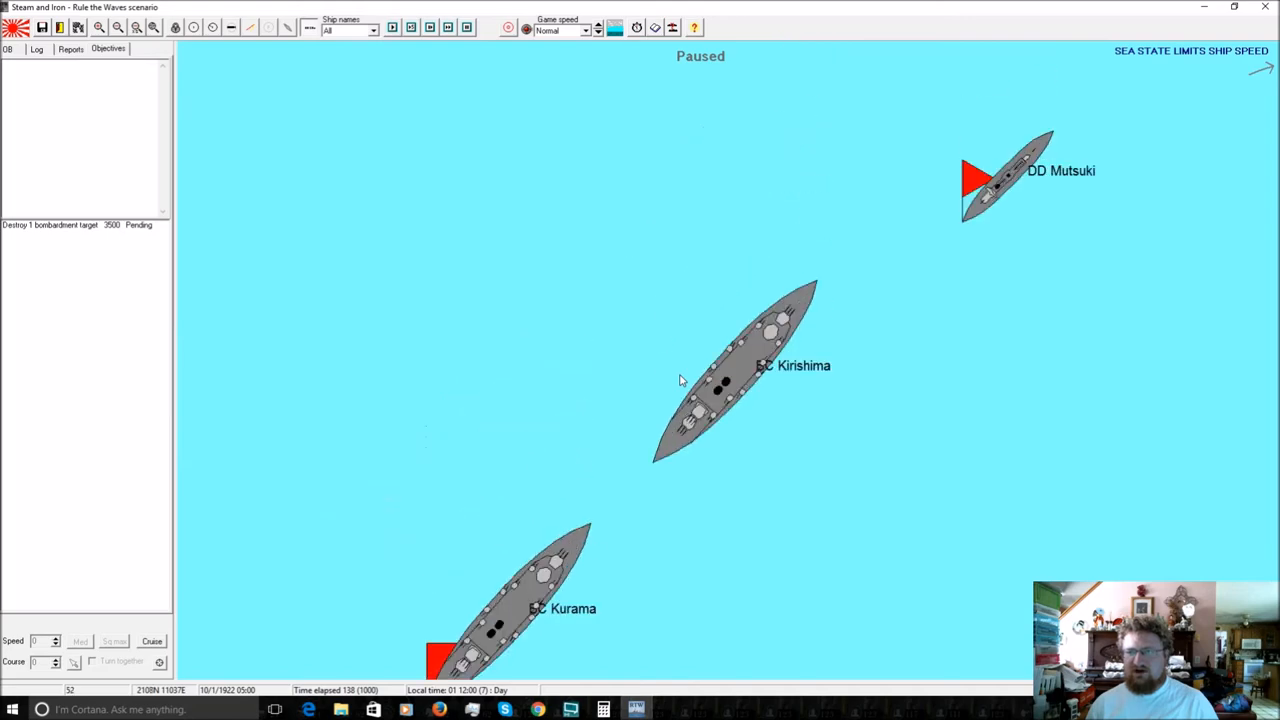
Review battlecruiser Kurama's status sheet and return to the tactical map.
double_click(530, 590)
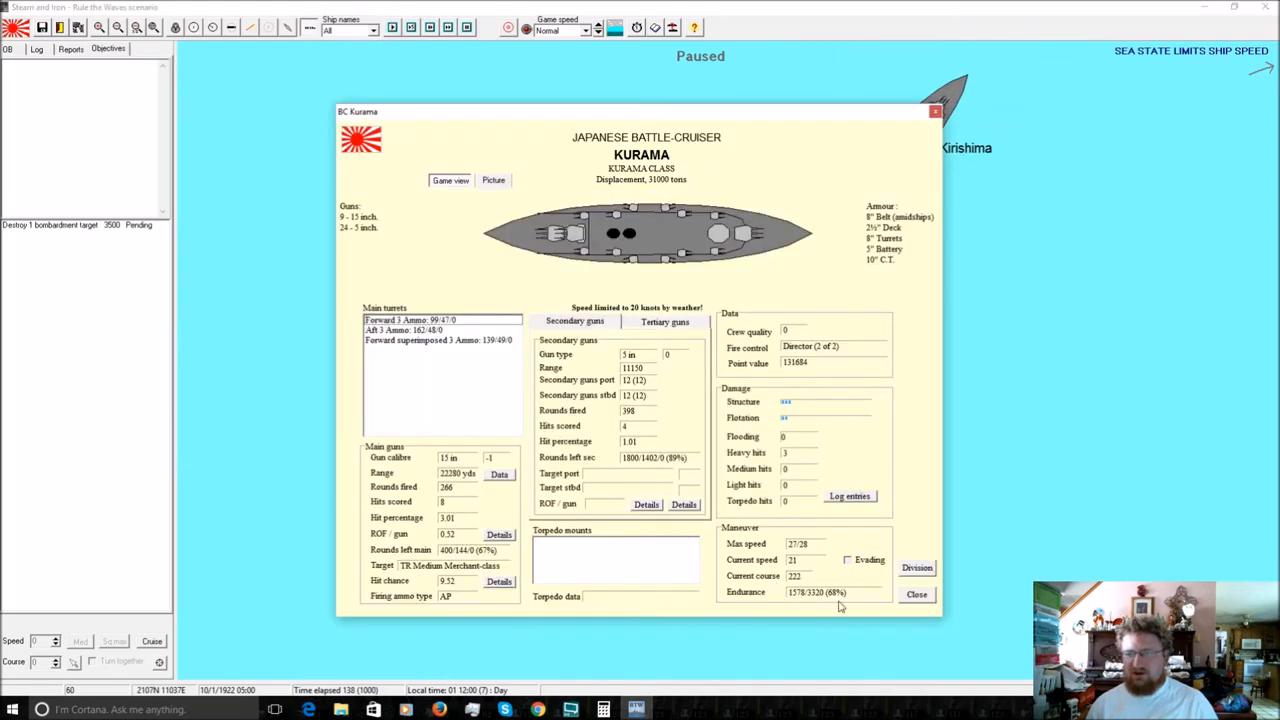
click(916, 593)
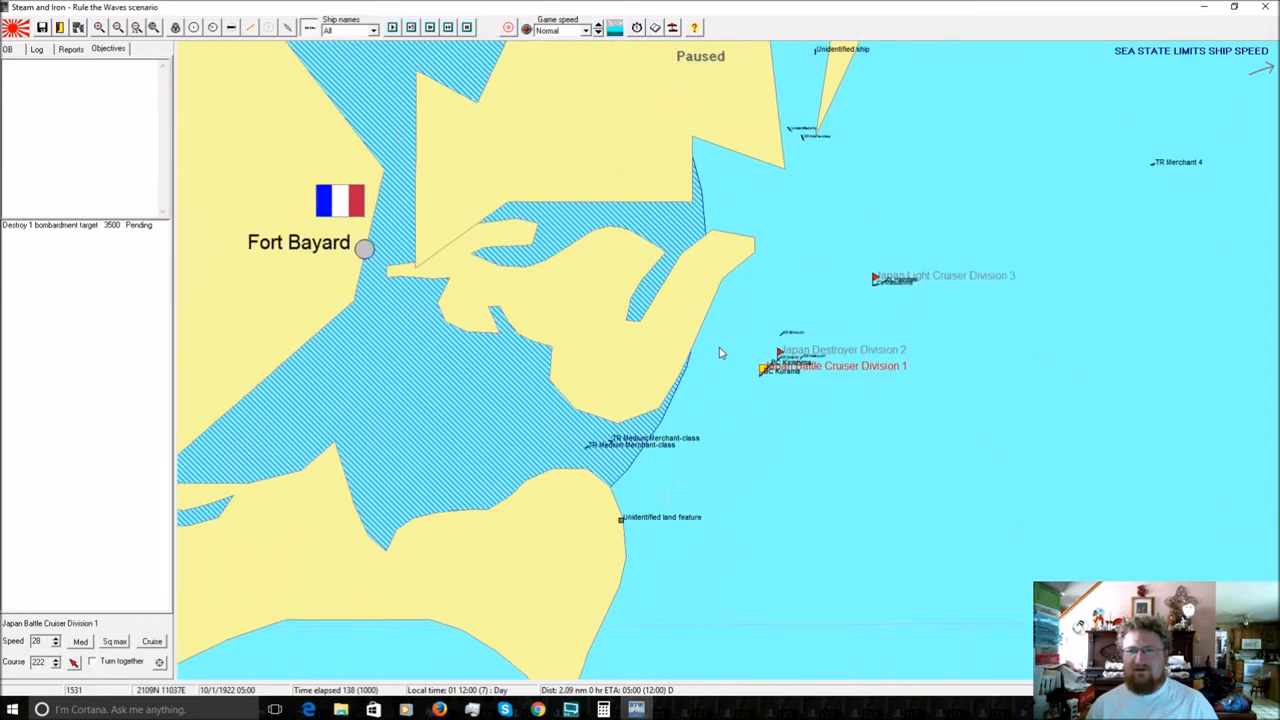
Zoom the tactical map out while the division bombards the target.
scroll(down, 3)
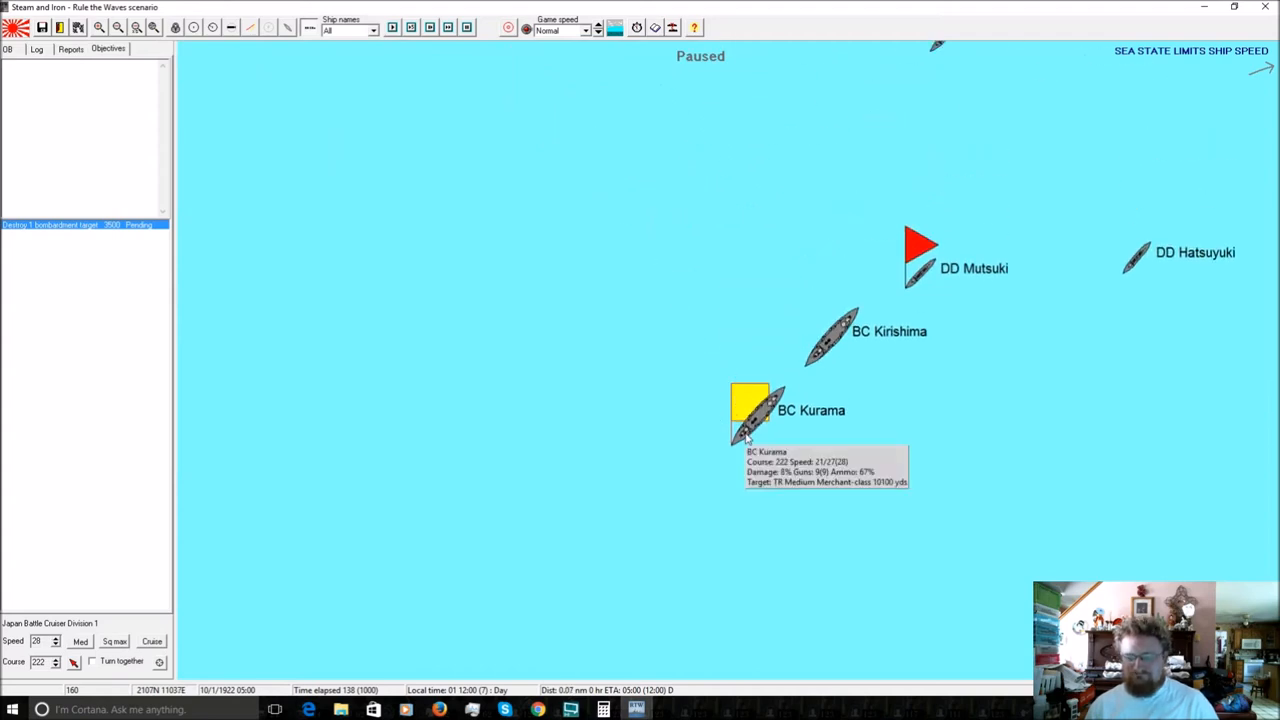
mouse_move(533, 601)
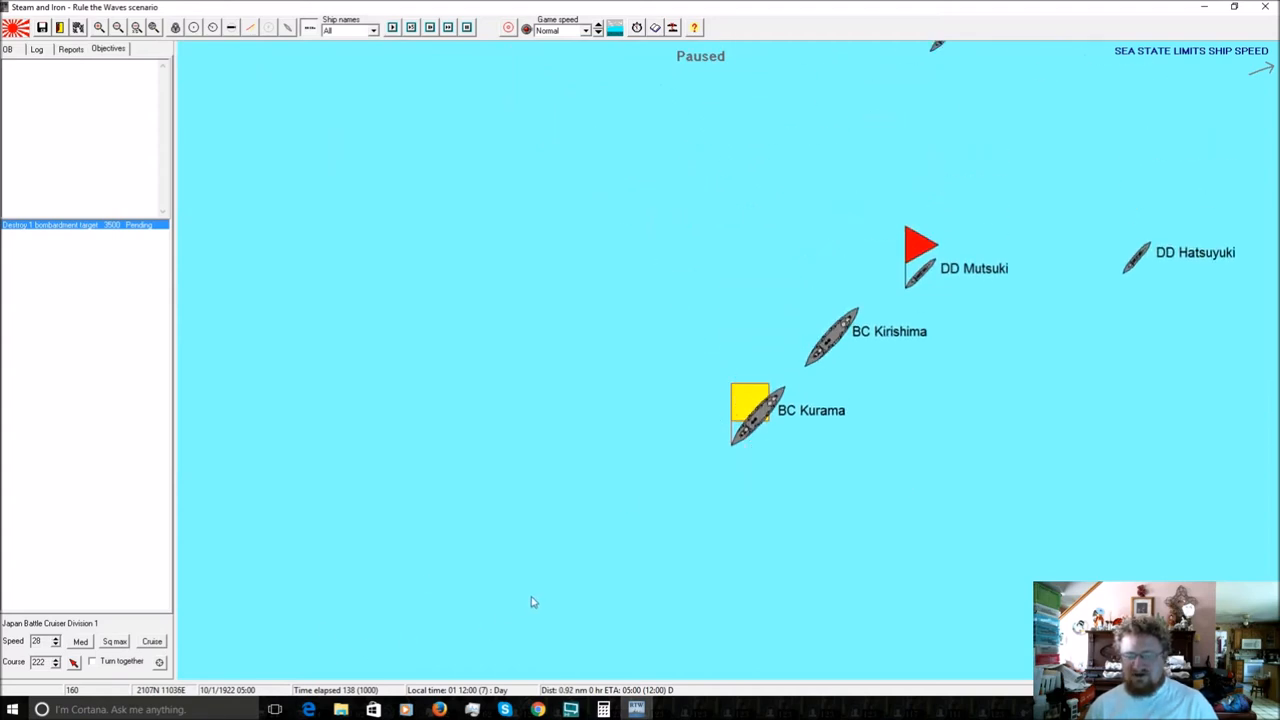
mouse_move(544, 594)
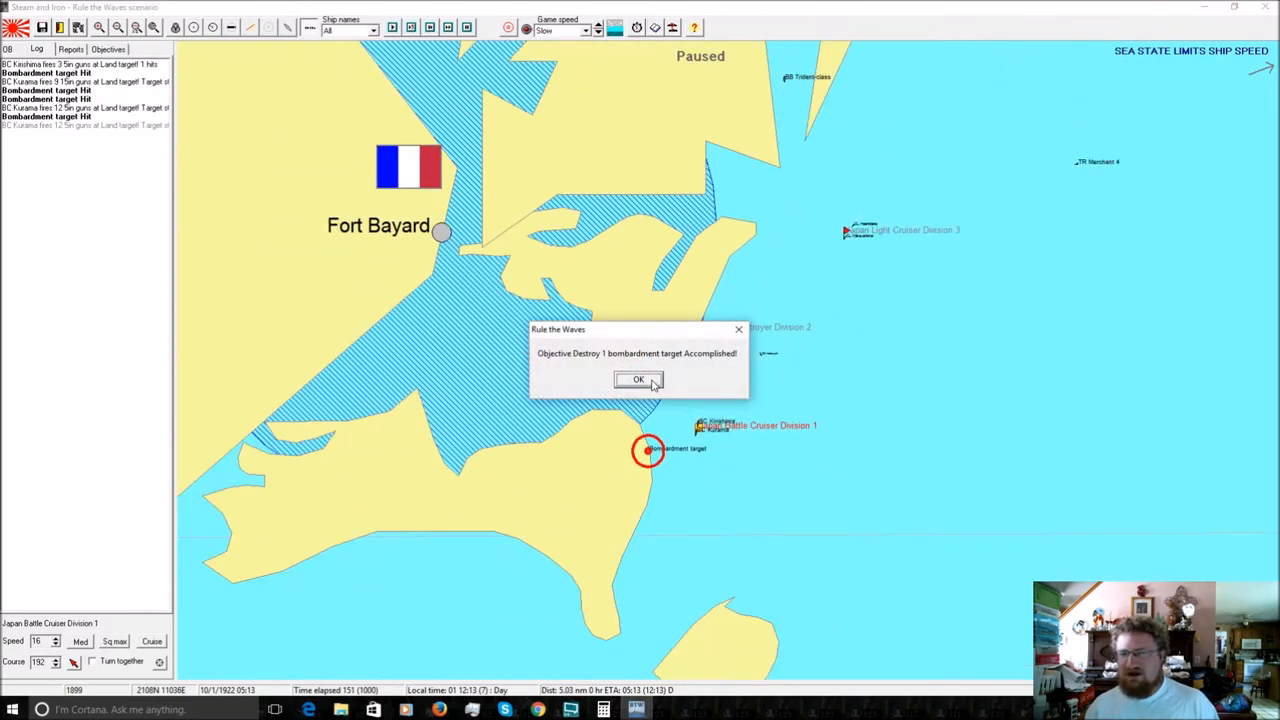
Acknowledge the accomplished bombardment objective and inspect the Trident-class dreadnought contact.
click(638, 380)
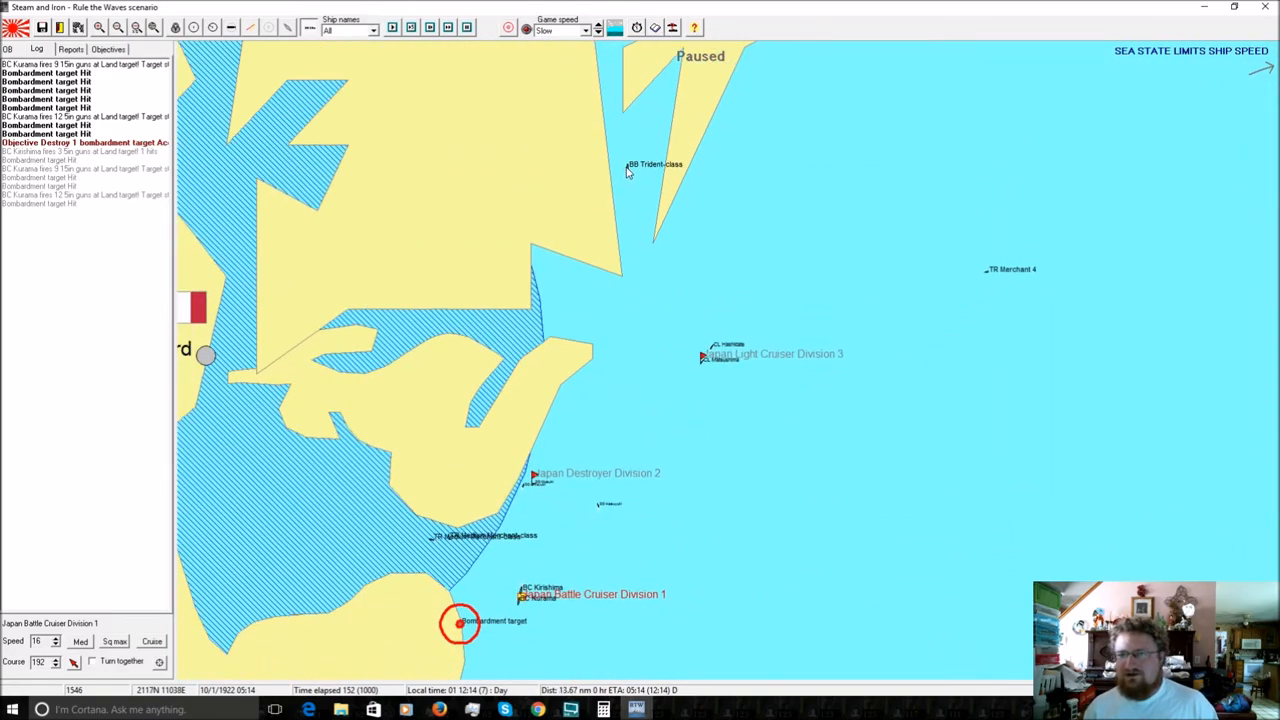
click(632, 164)
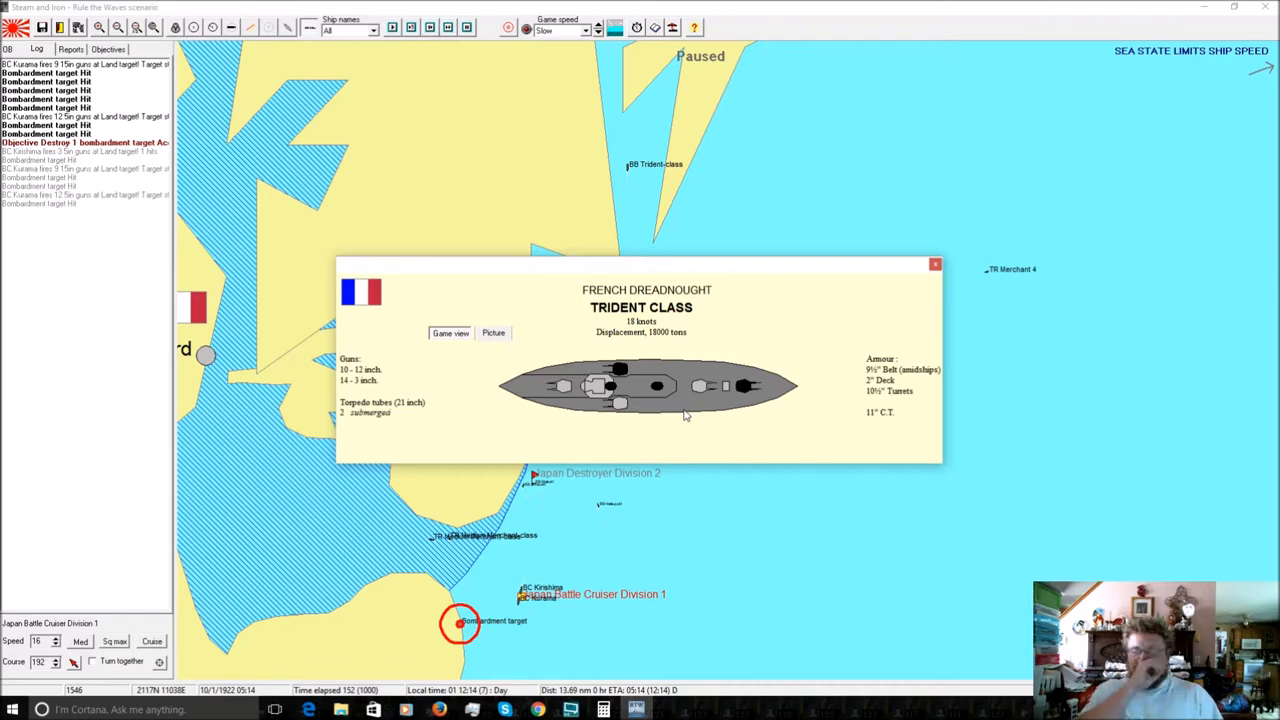
click(935, 264)
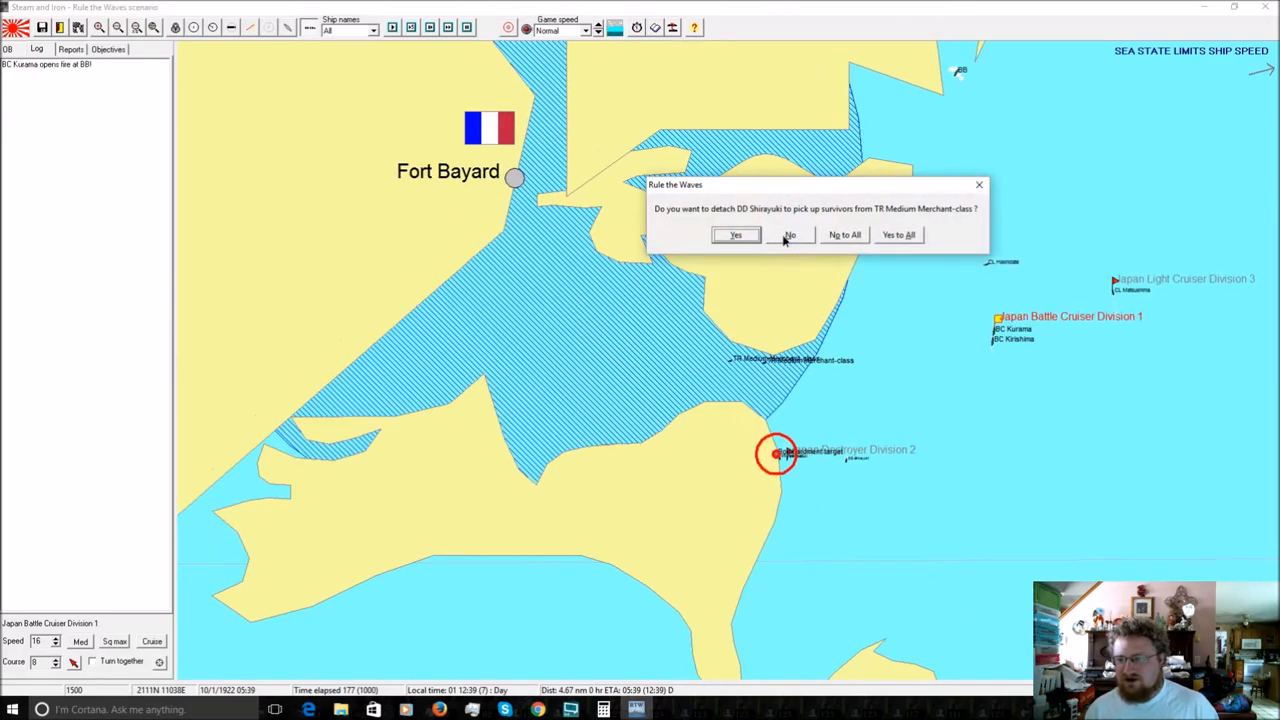
Decline detaching Shirayuki for survivors and dismiss the Trident-class info to fight on.
click(790, 234)
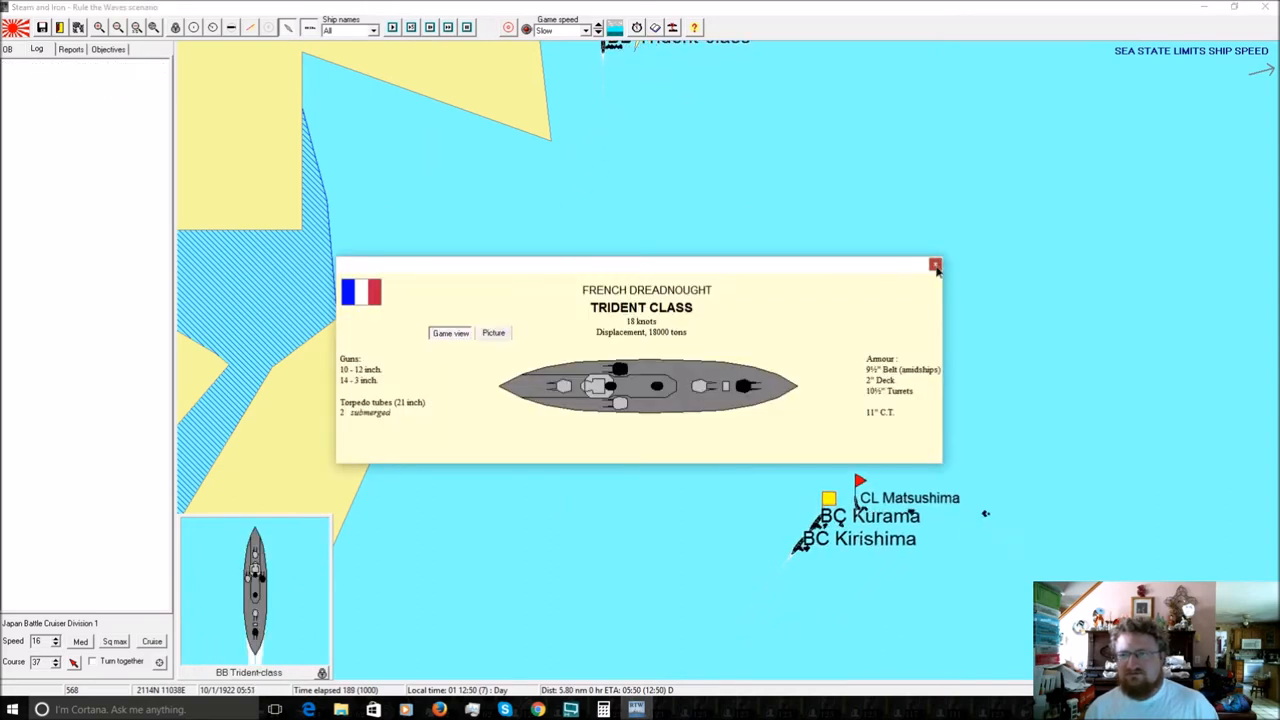
click(935, 265)
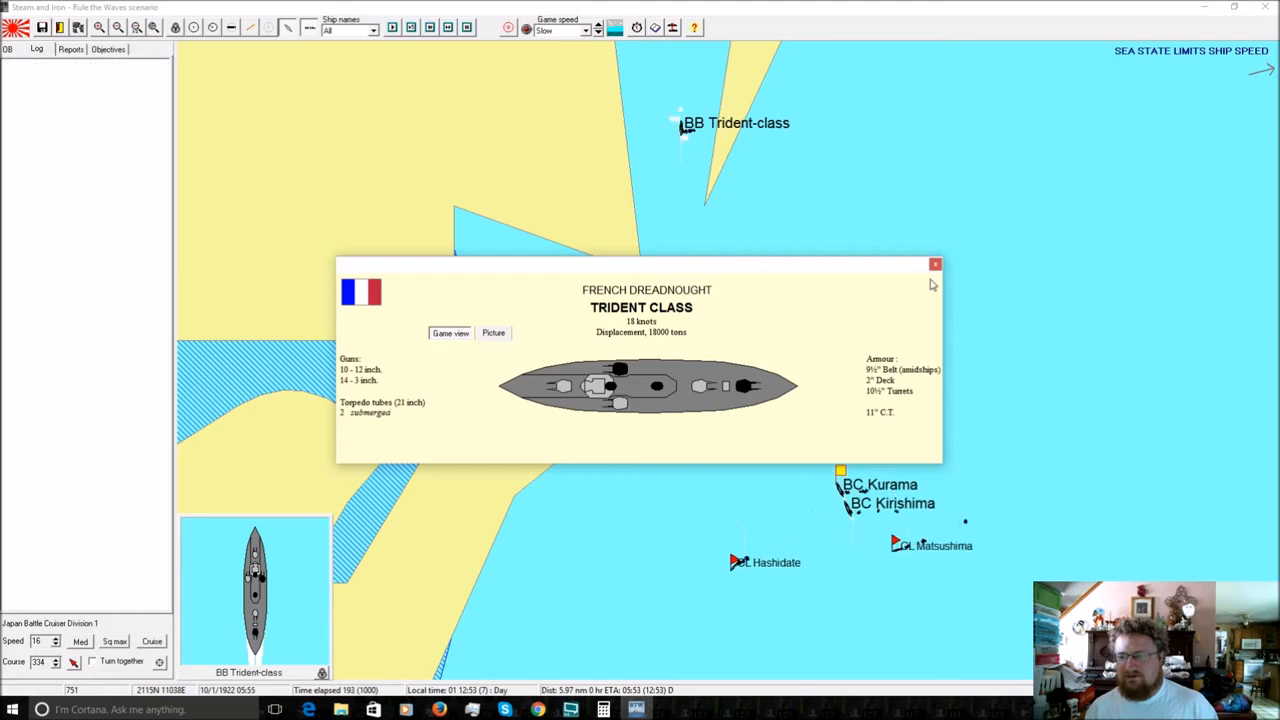
click(935, 264)
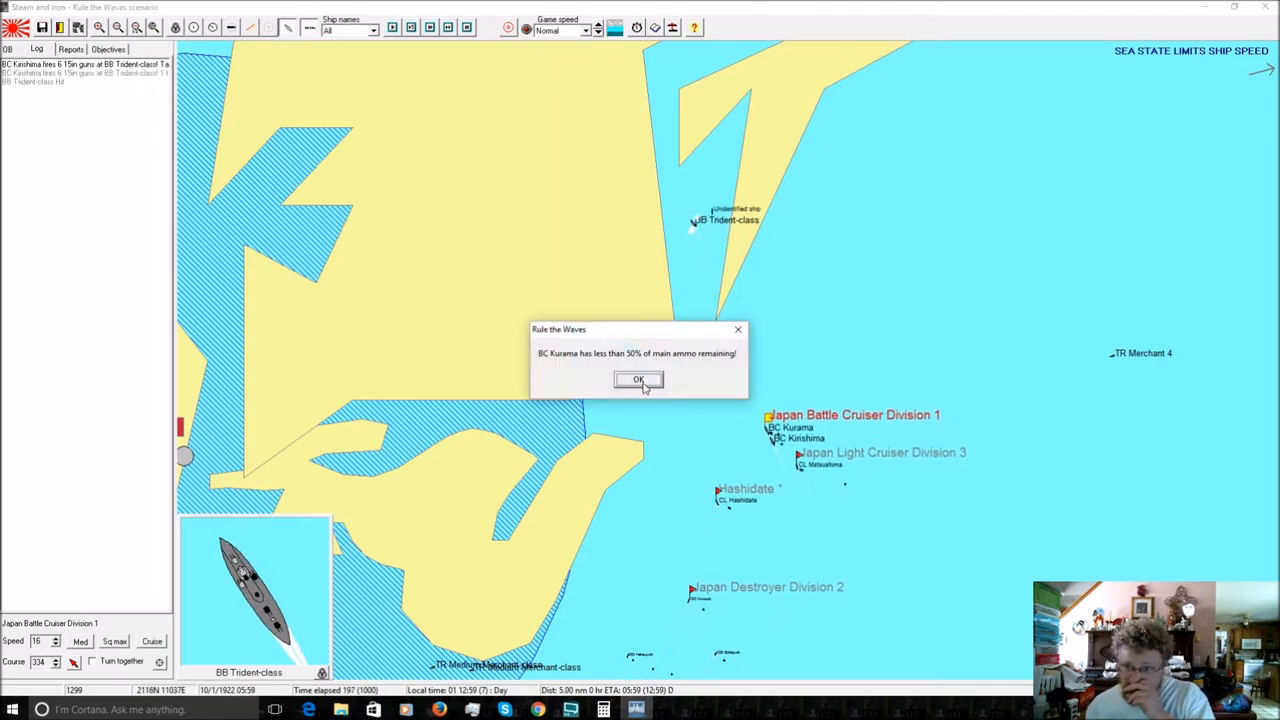
Acknowledge Kurama's low-ammunition warnings and recheck the Trident-class dreadnought twice.
click(639, 380)
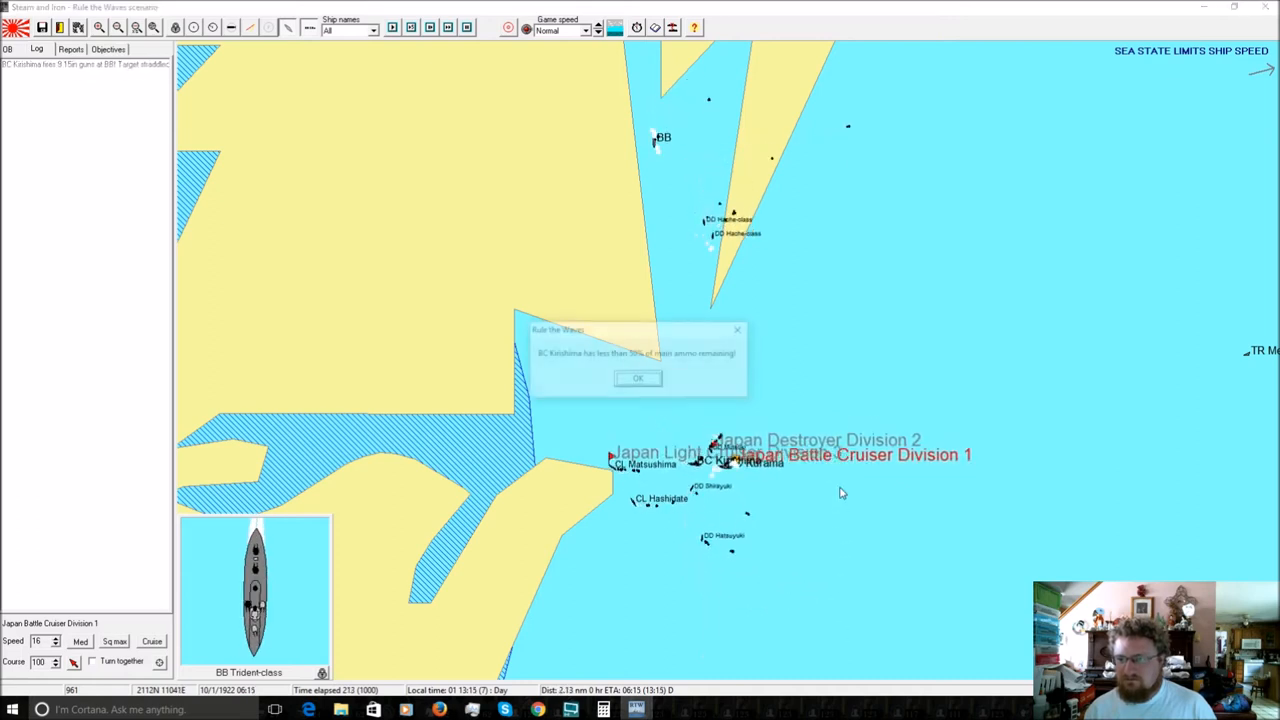
click(638, 378)
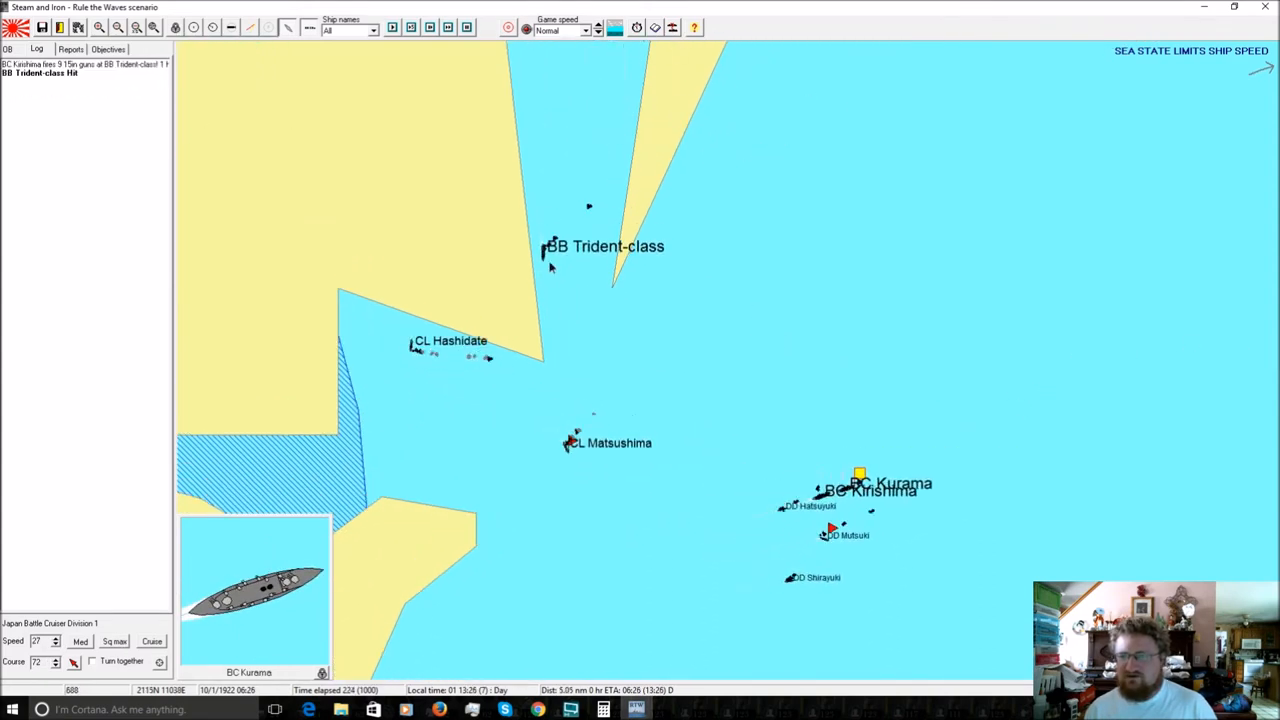
click(548, 247)
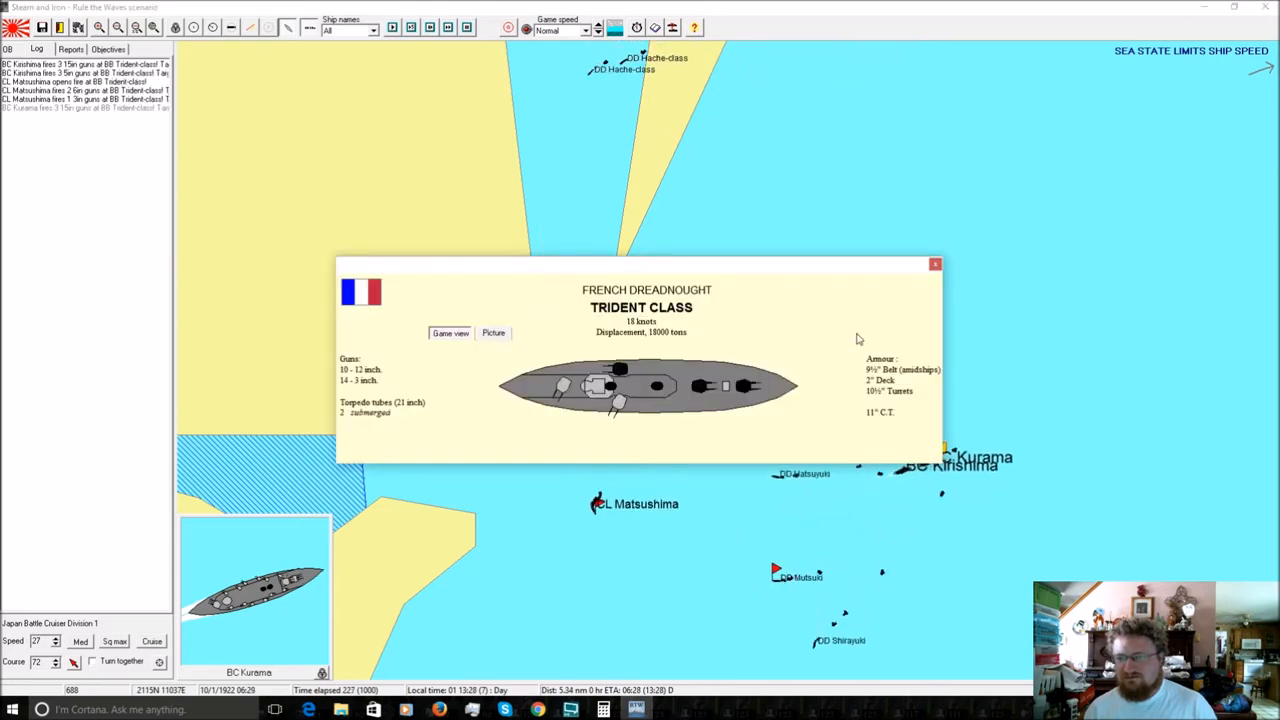
click(934, 264)
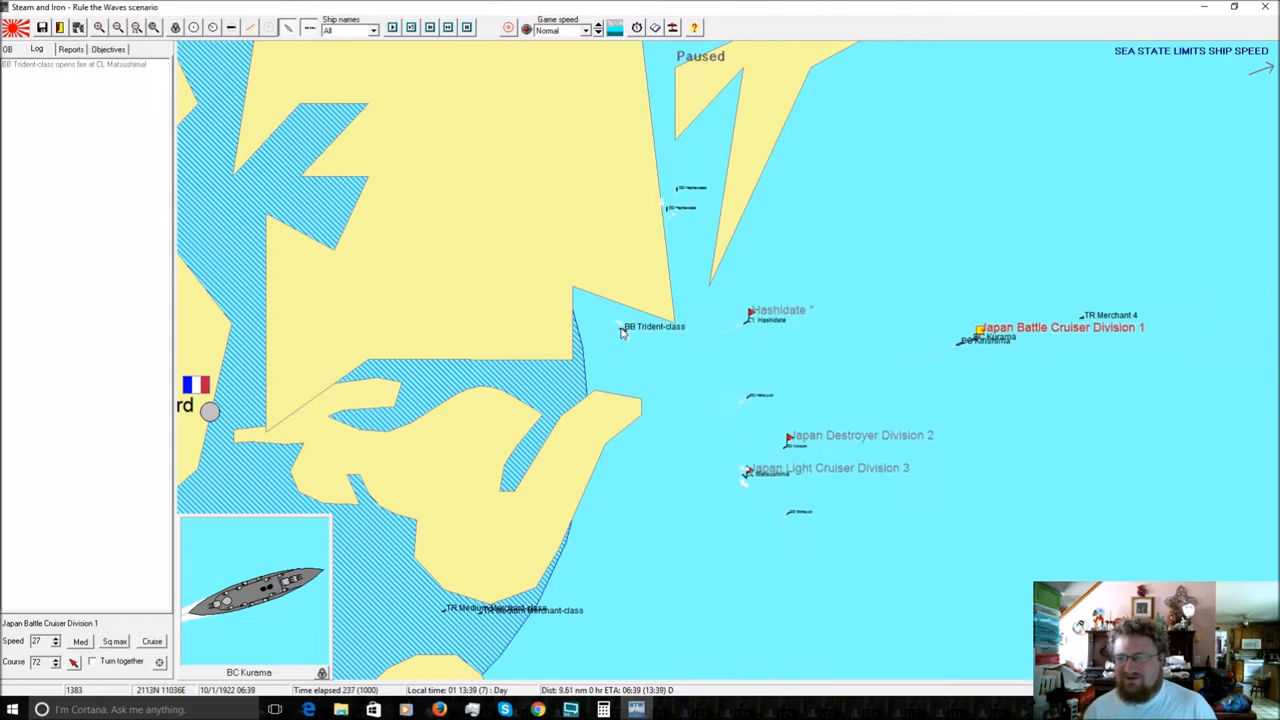
click(625, 329)
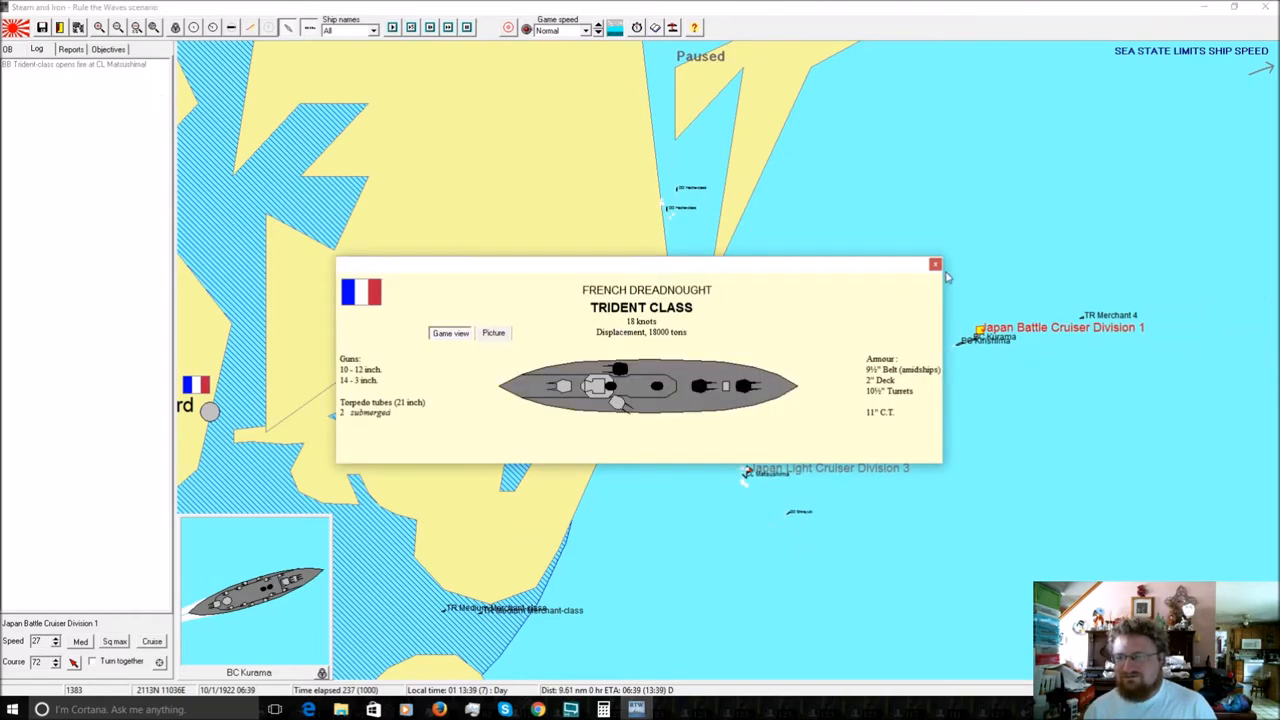
click(935, 264)
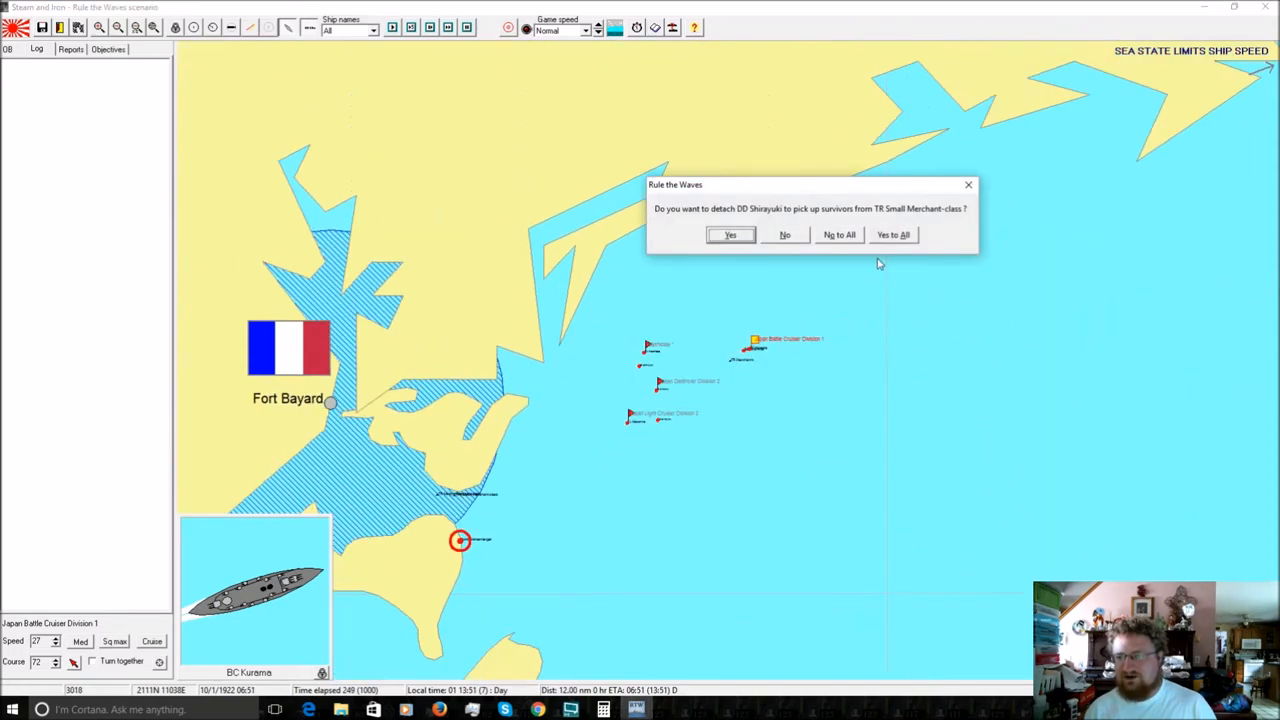
Answer Shirayuki's and Hatsuyuki's rescue requests and dismiss Mutsuki's sheet to finish the battle.
click(730, 234)
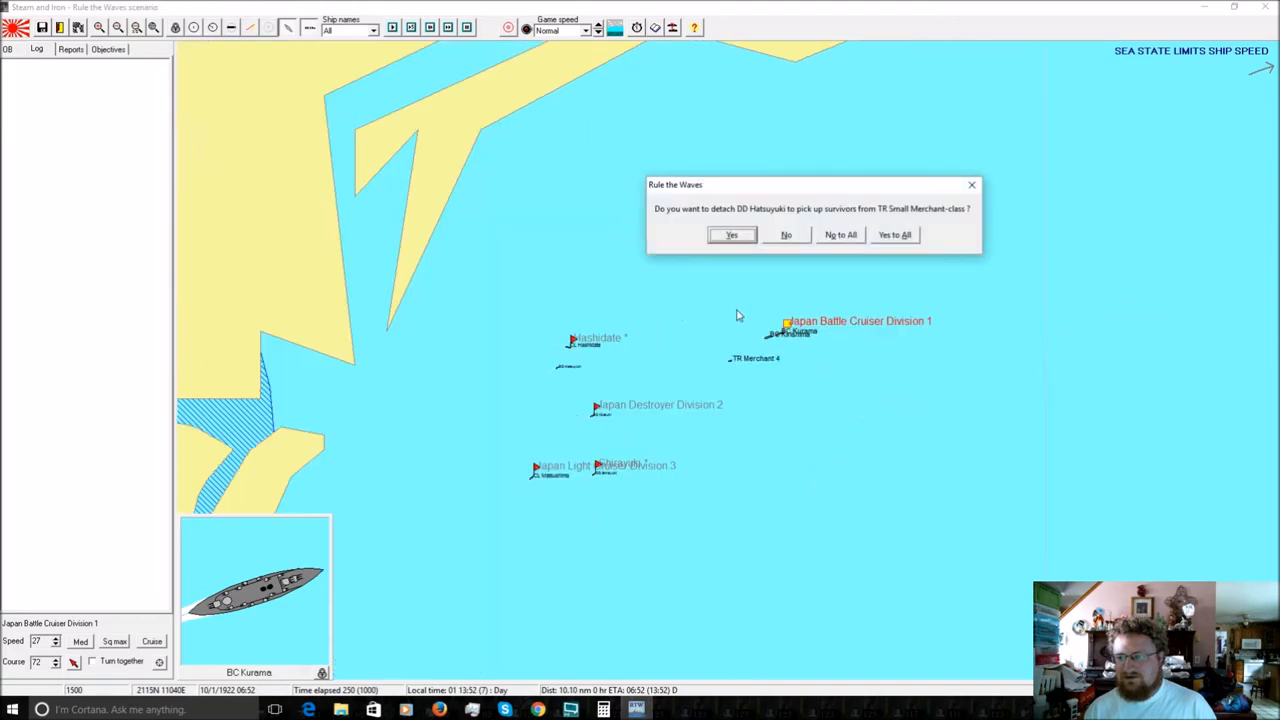
click(732, 234)
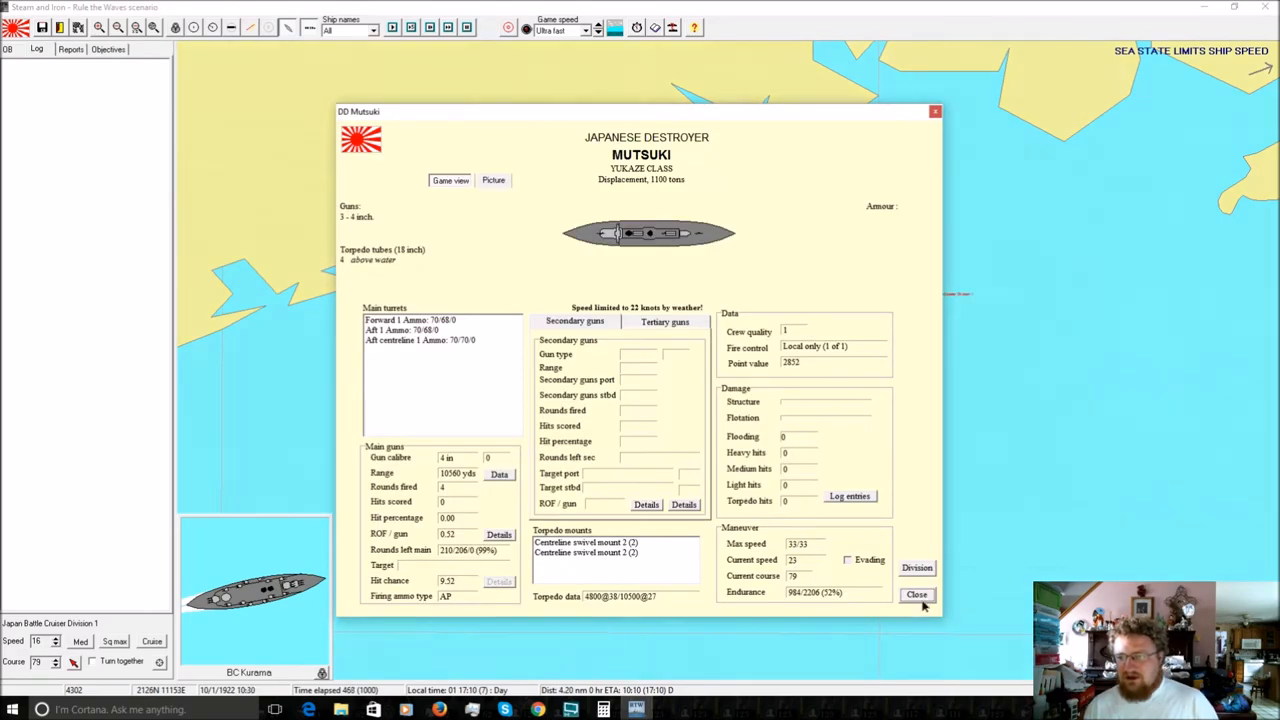
click(916, 594)
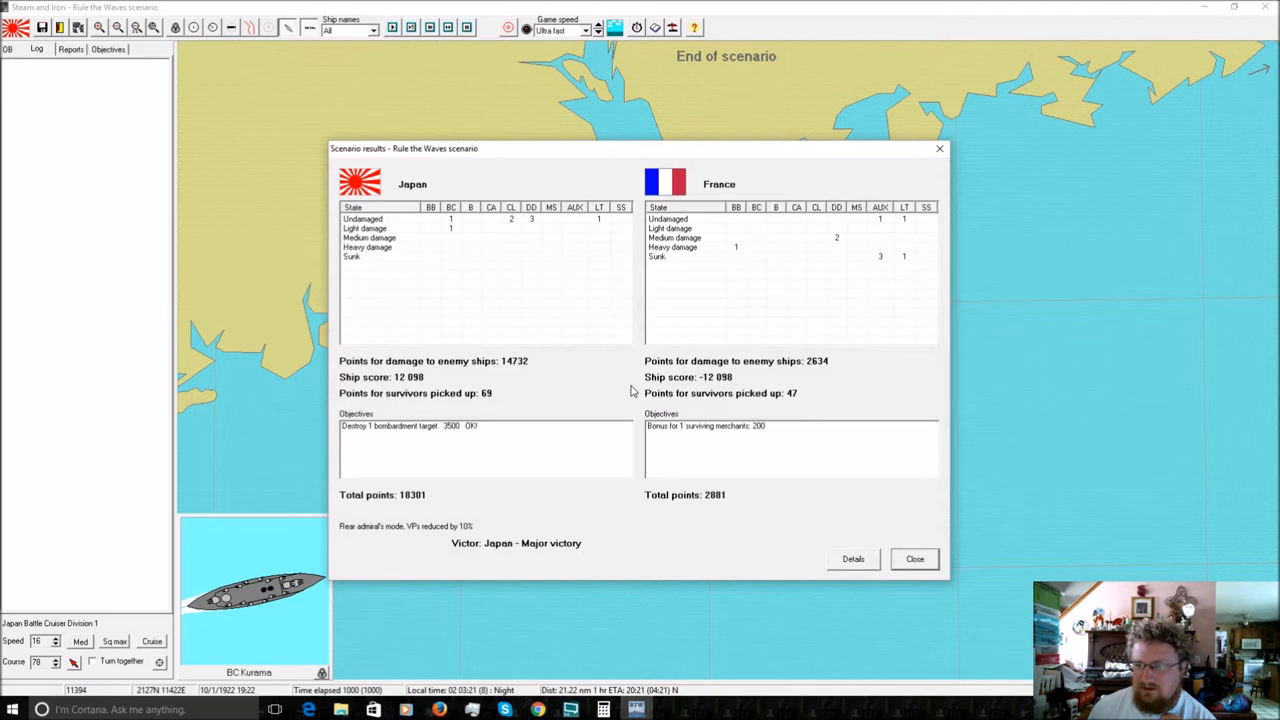
mouse_move(737, 250)
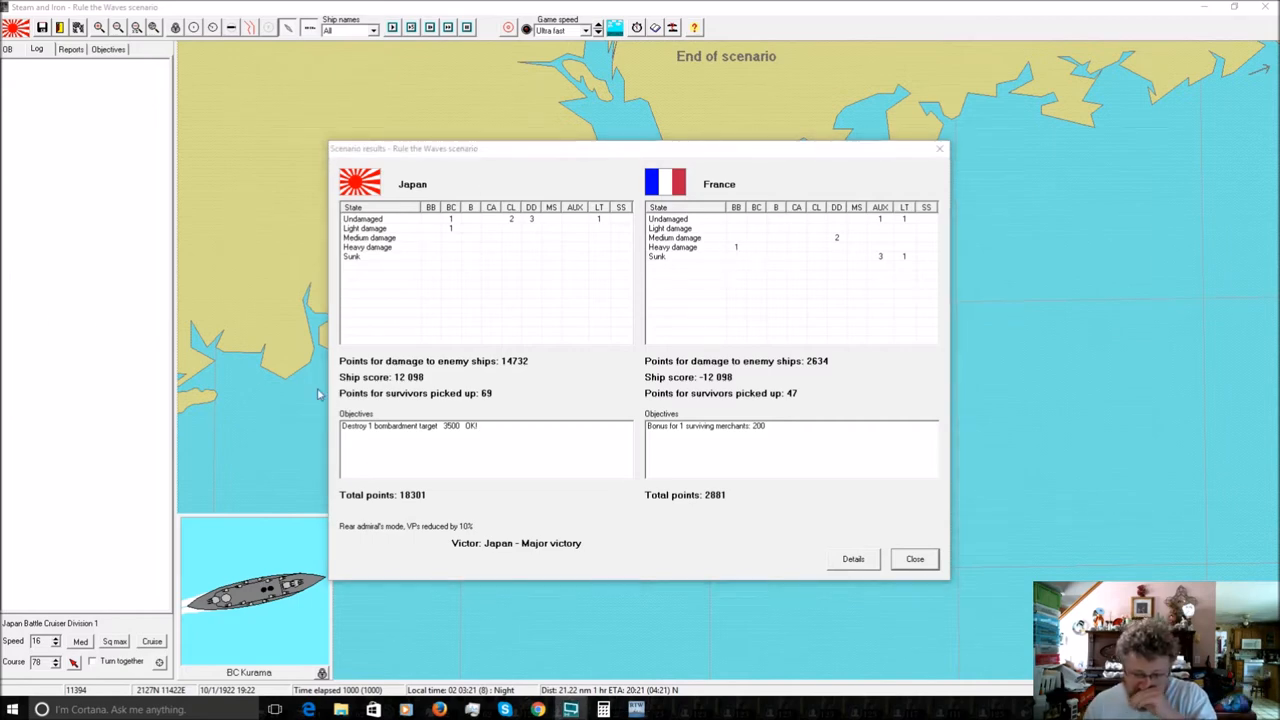
mouse_move(392, 470)
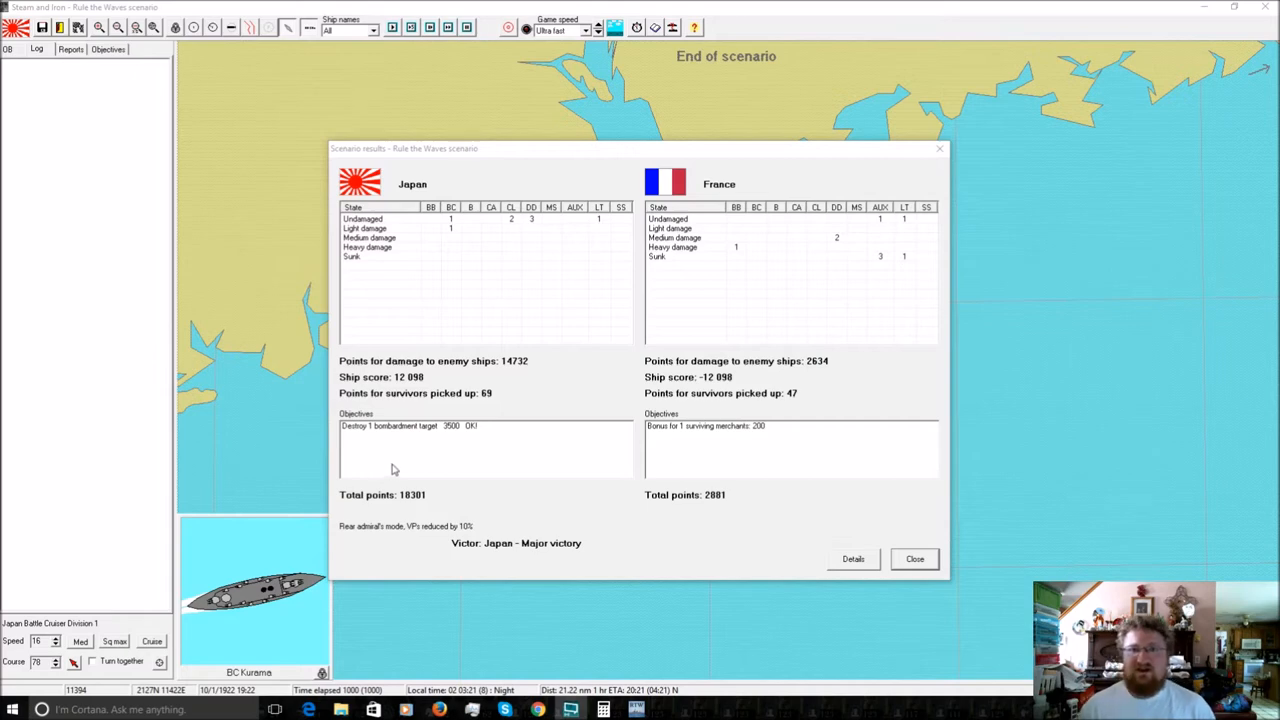
mouse_move(937, 582)
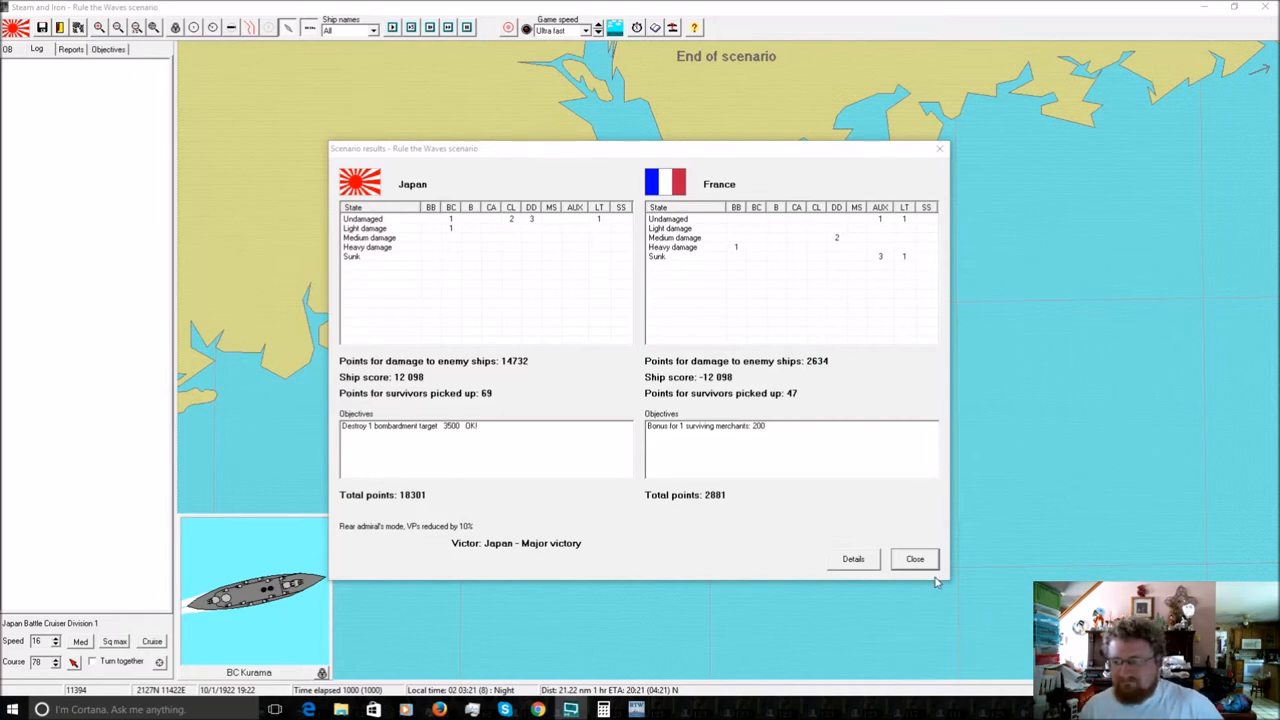
Dismiss the major-victory scenario results (18,301 to 2,881) and return to the campaign.
click(914, 559)
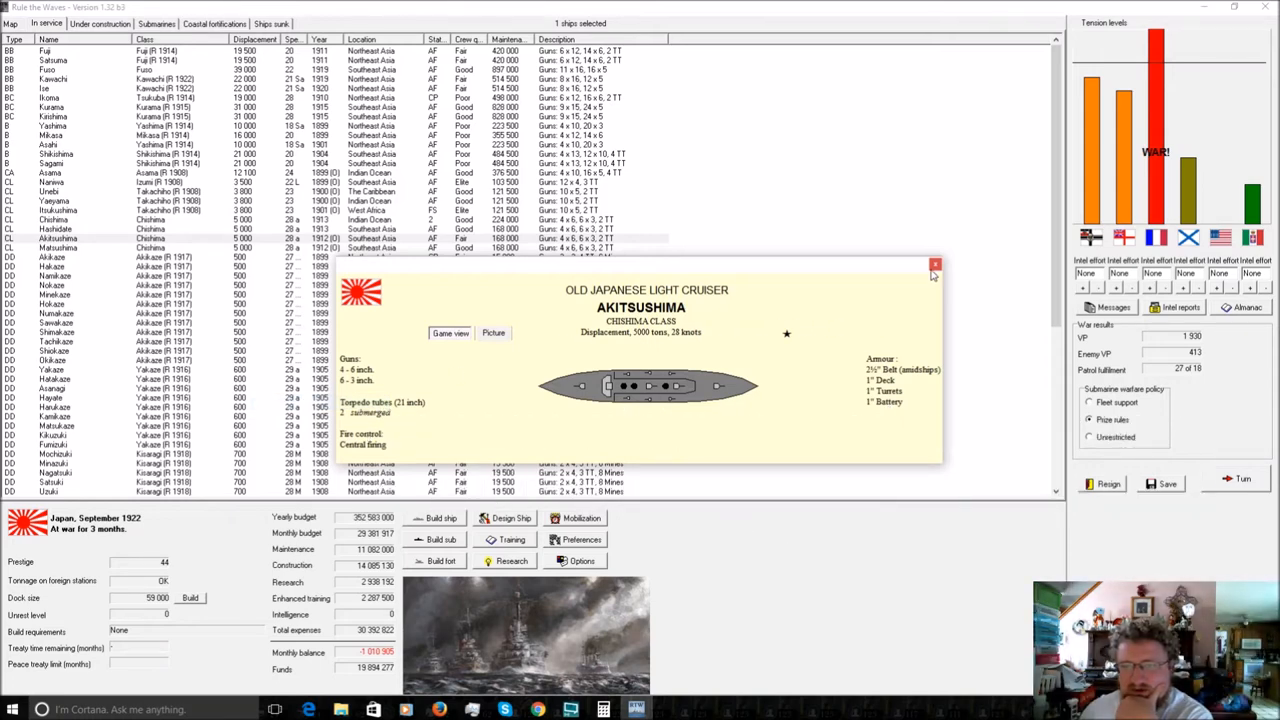
Dismiss the Akitsushima and Yaeyama cruiser sheets to clear the in-service roster.
click(935, 266)
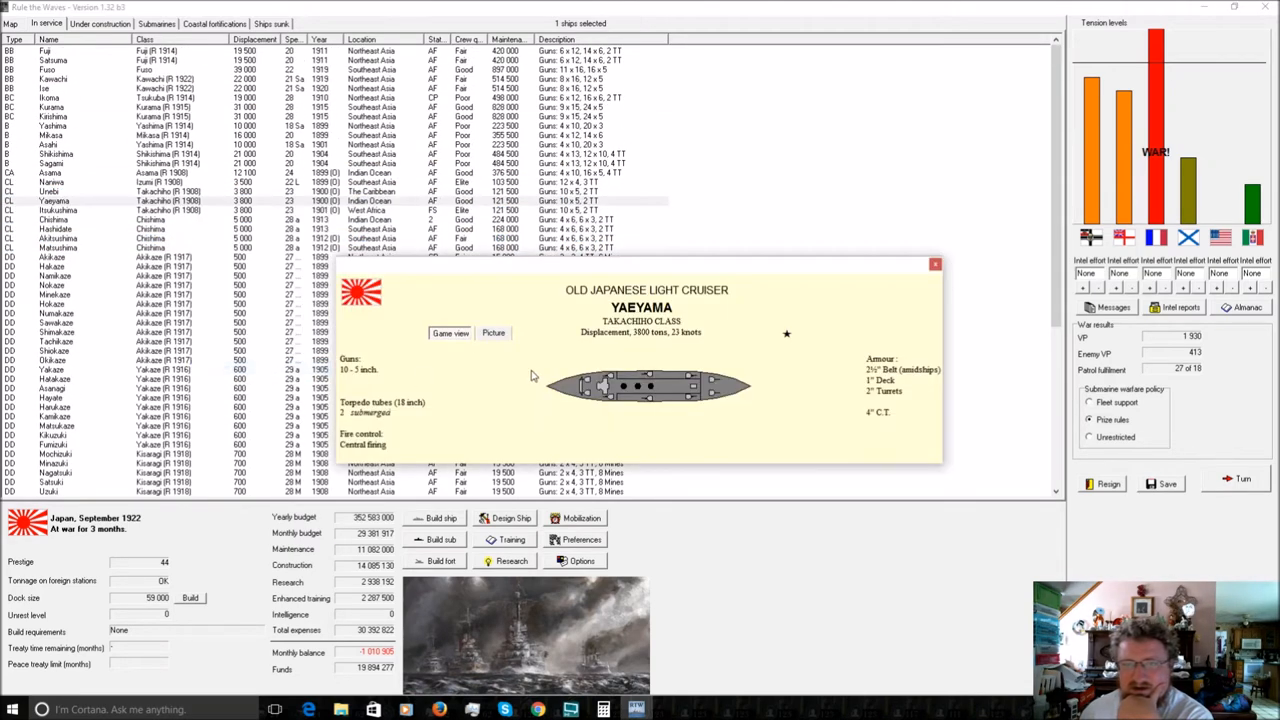
mouse_move(853, 318)
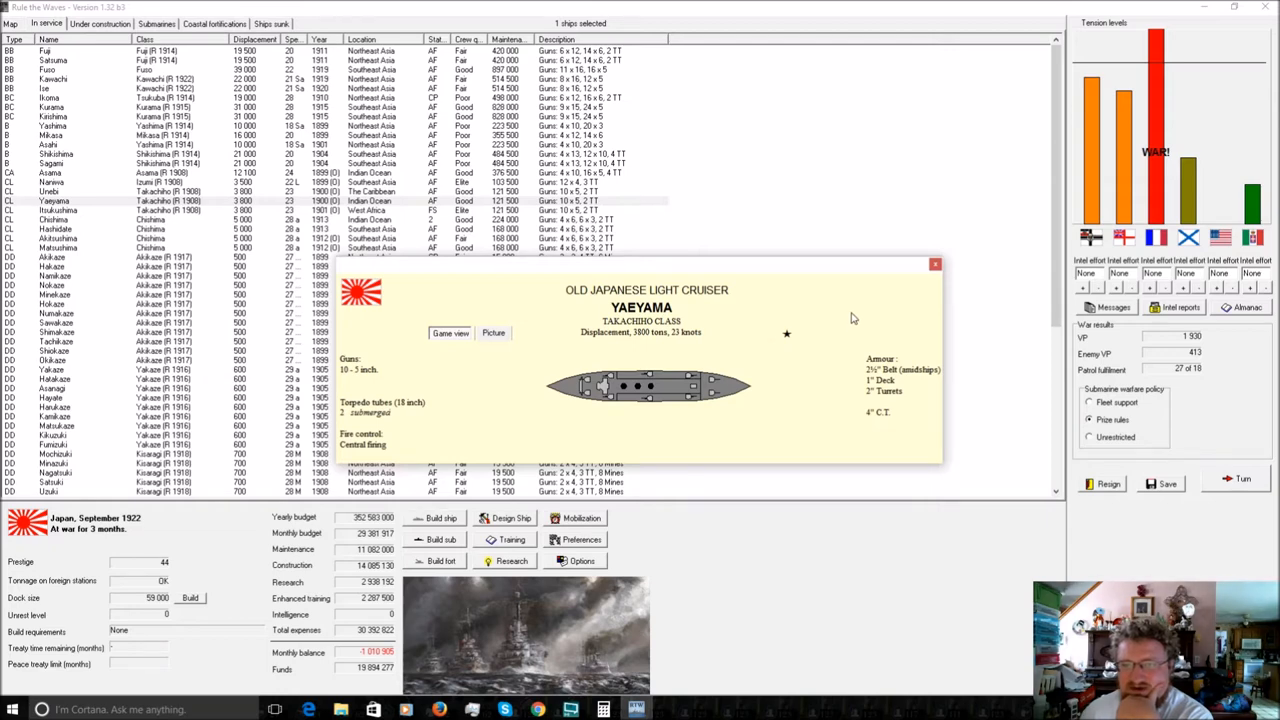
mouse_move(935, 266)
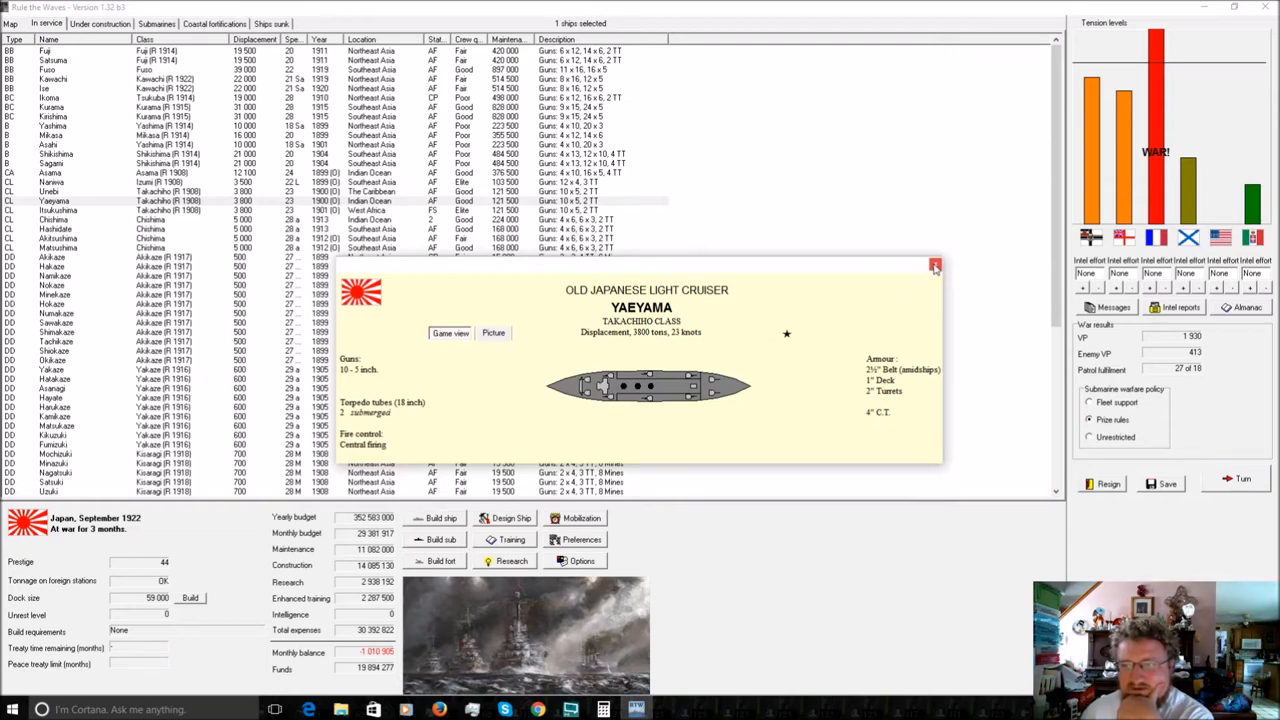
click(934, 266)
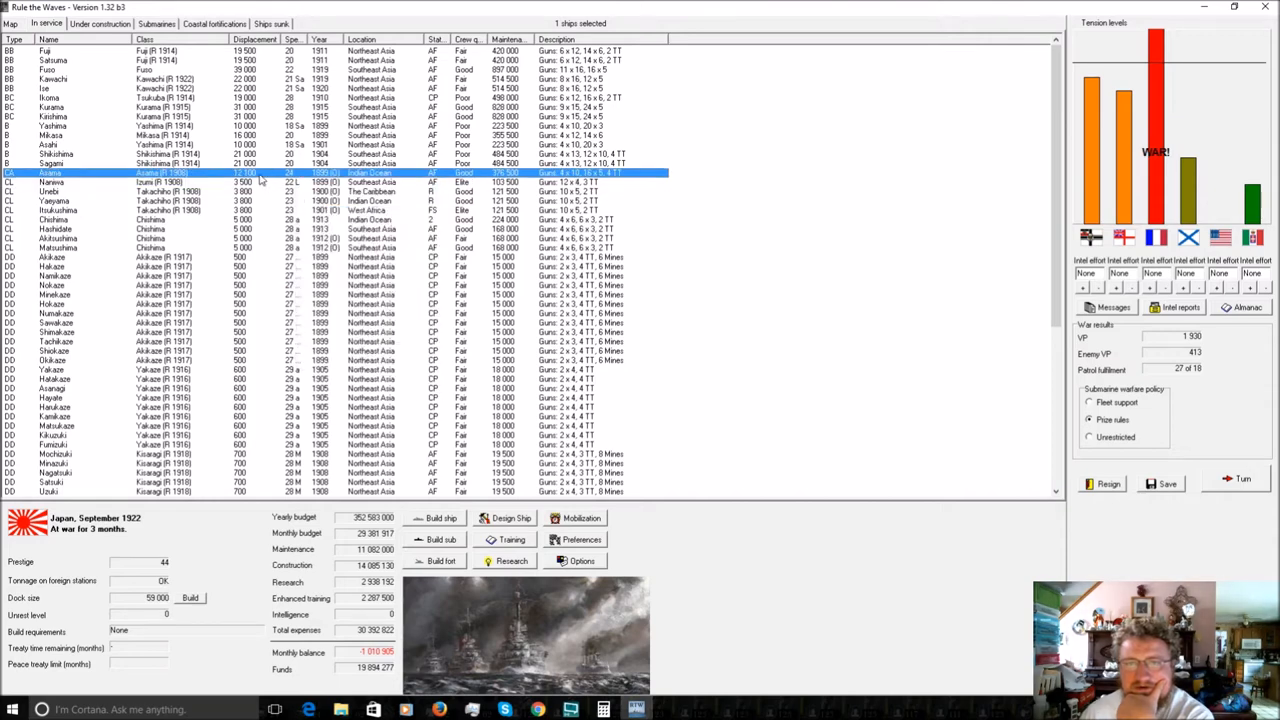
Review the data sheets of Asama, Ikoma, Fuji and Fuso from the in-service list.
right_click(260, 173)
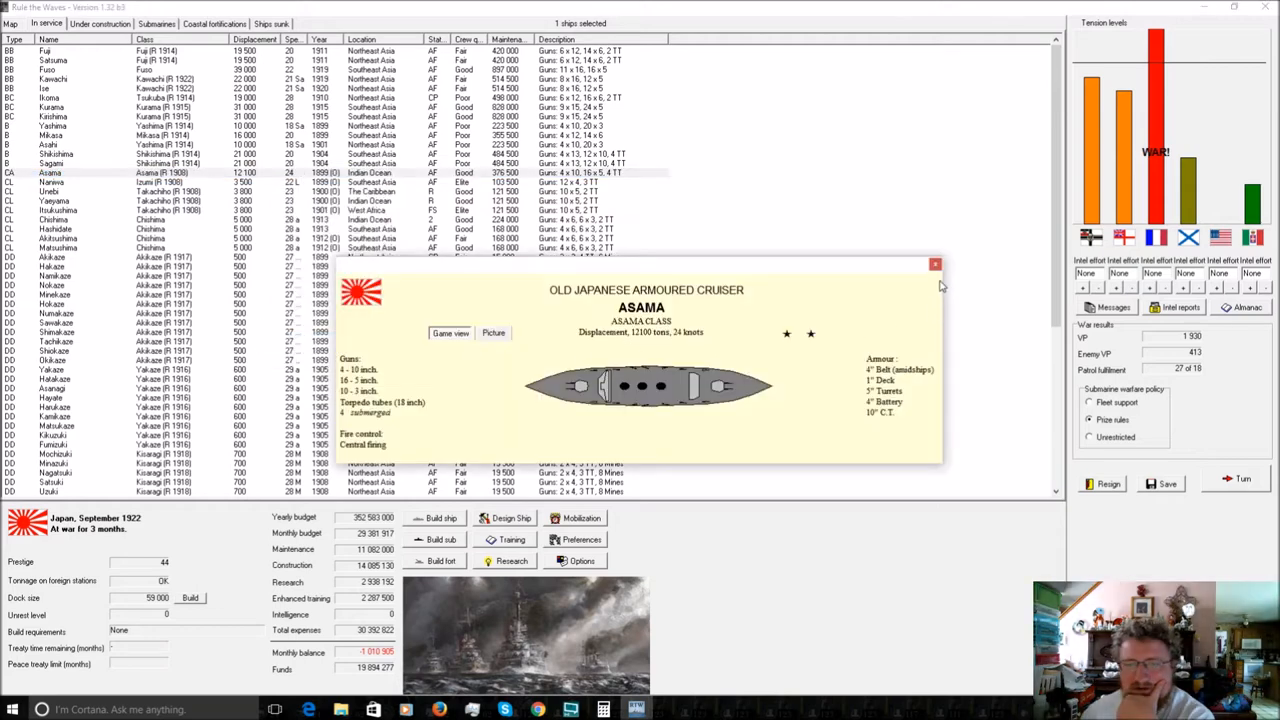
click(935, 264)
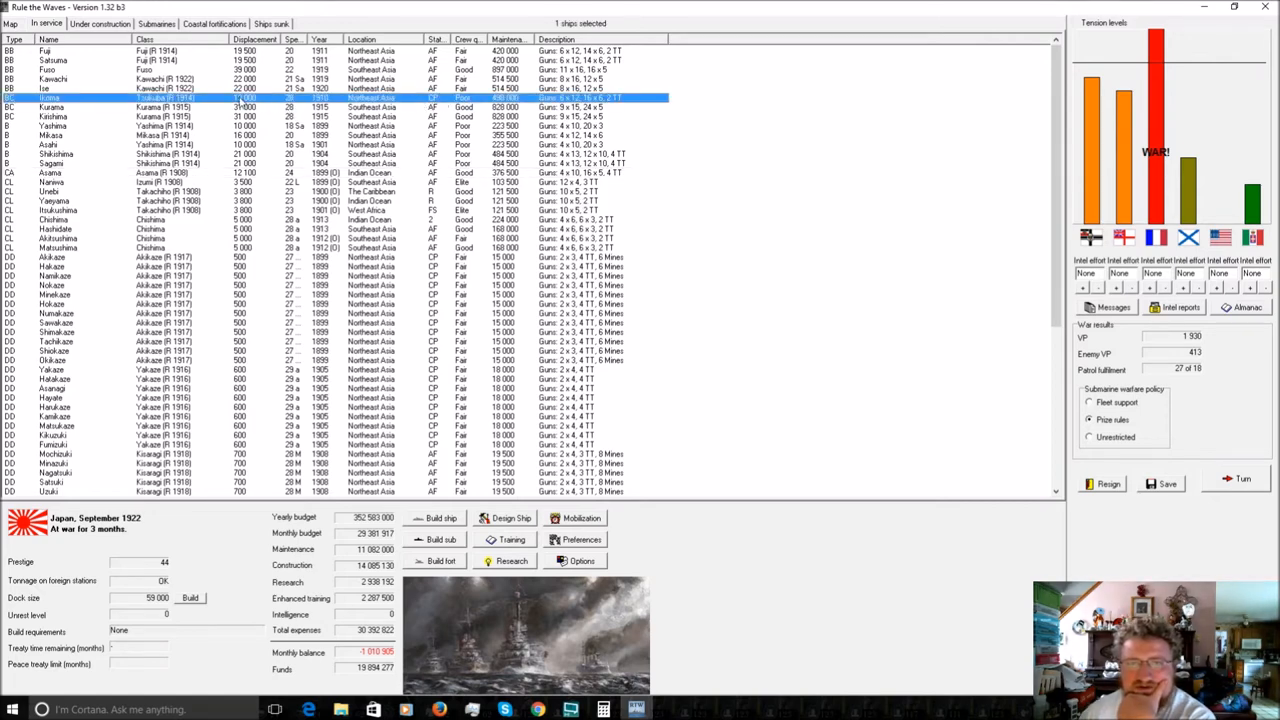
double_click(150, 97)
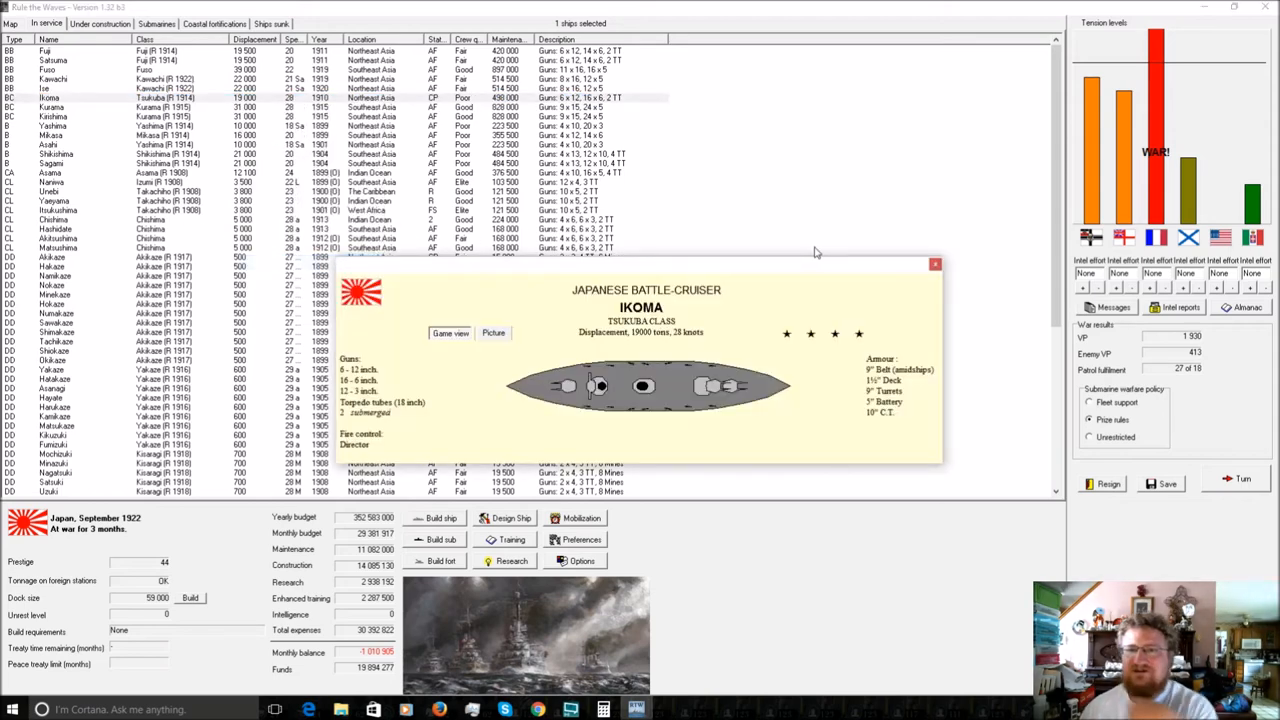
click(935, 264)
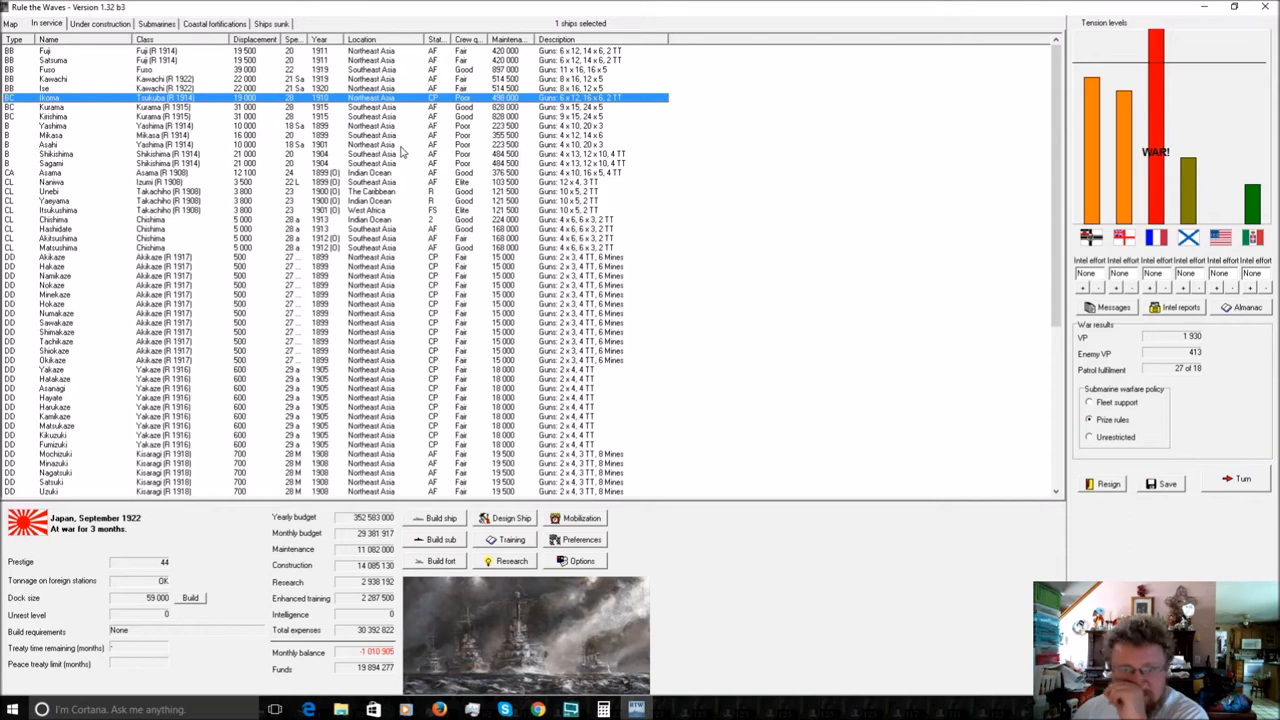
mouse_move(230, 60)
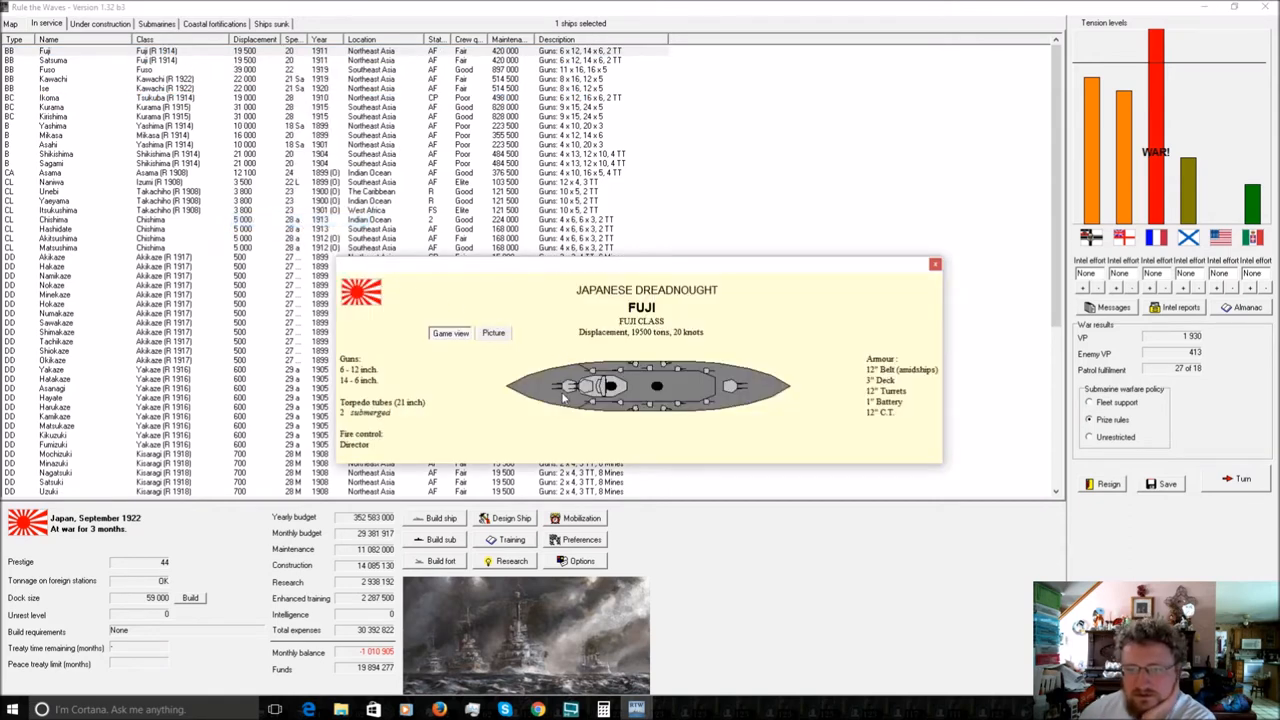
mouse_move(728, 420)
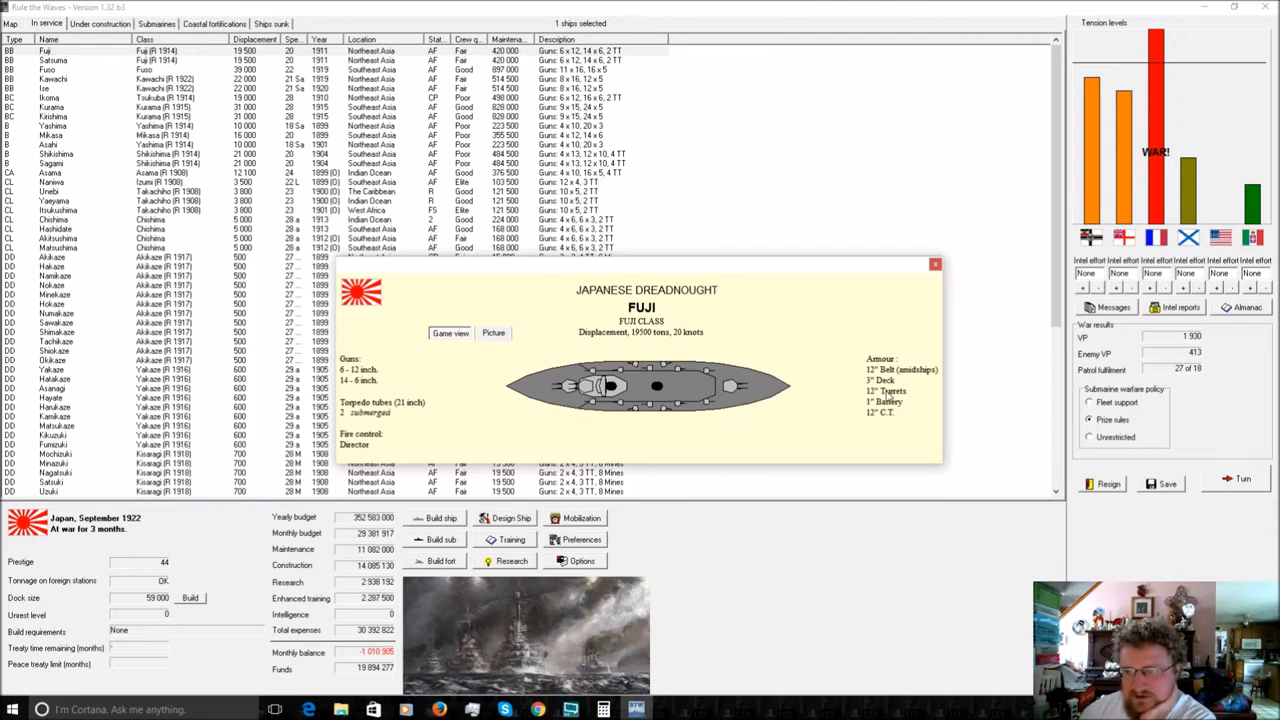
mouse_move(920, 312)
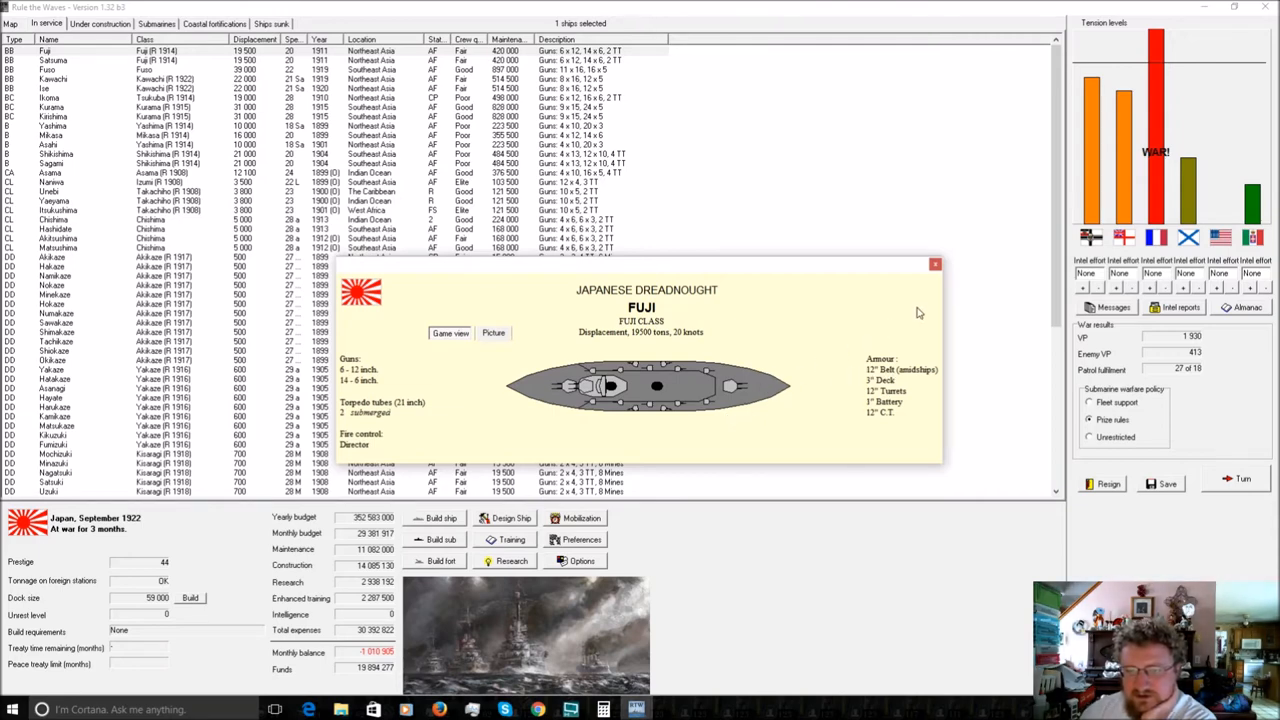
click(935, 263)
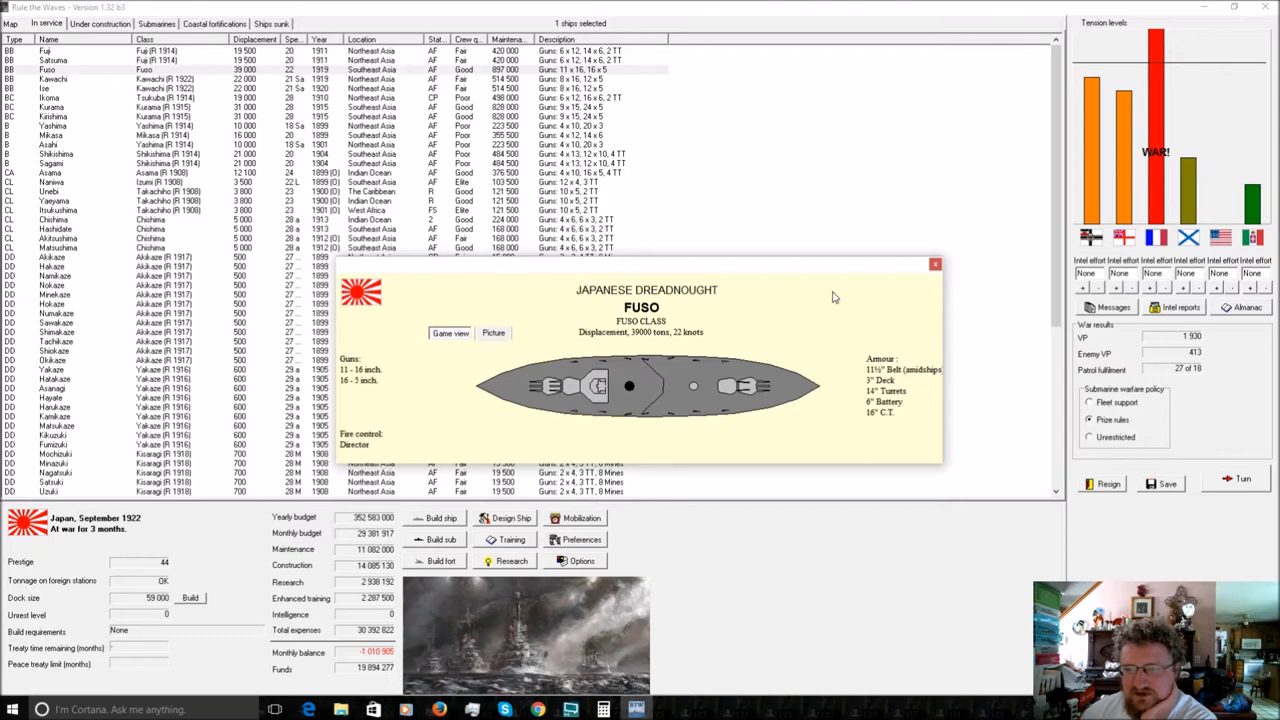
click(934, 263)
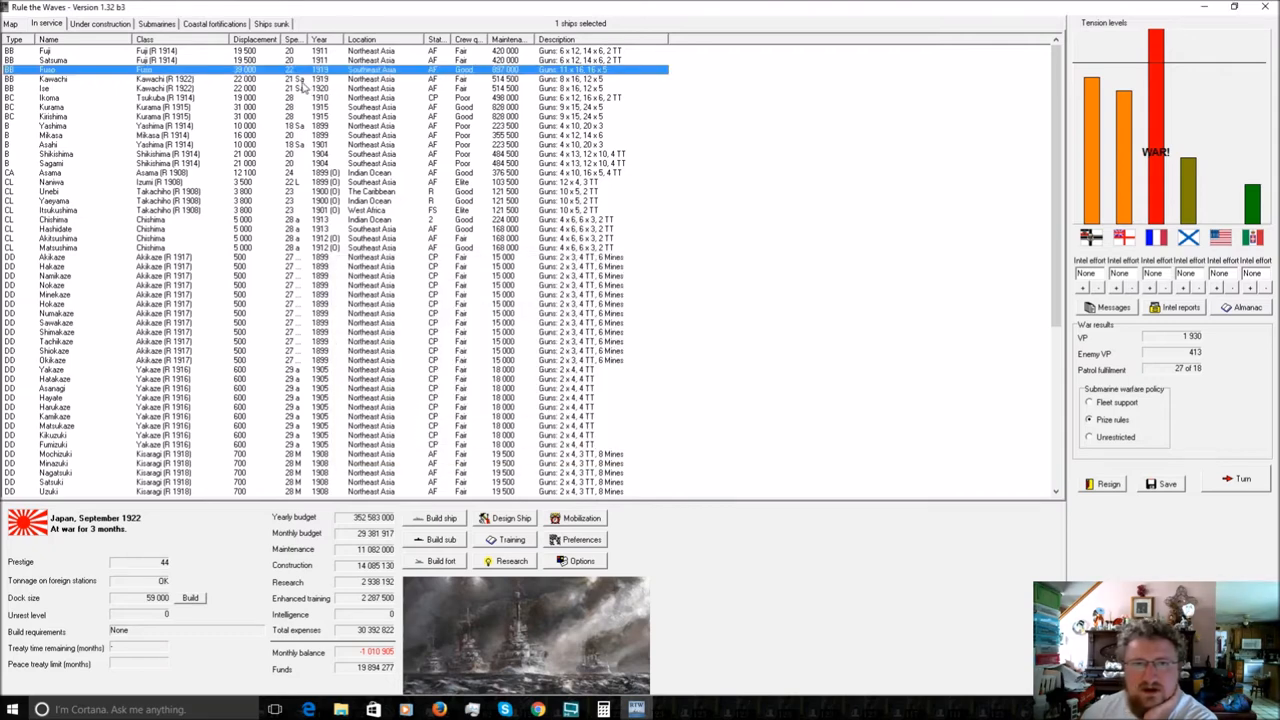
Review Kawachi's and Yashima's data sheets, then bring up the Far East fleet map.
right_click(55, 79)
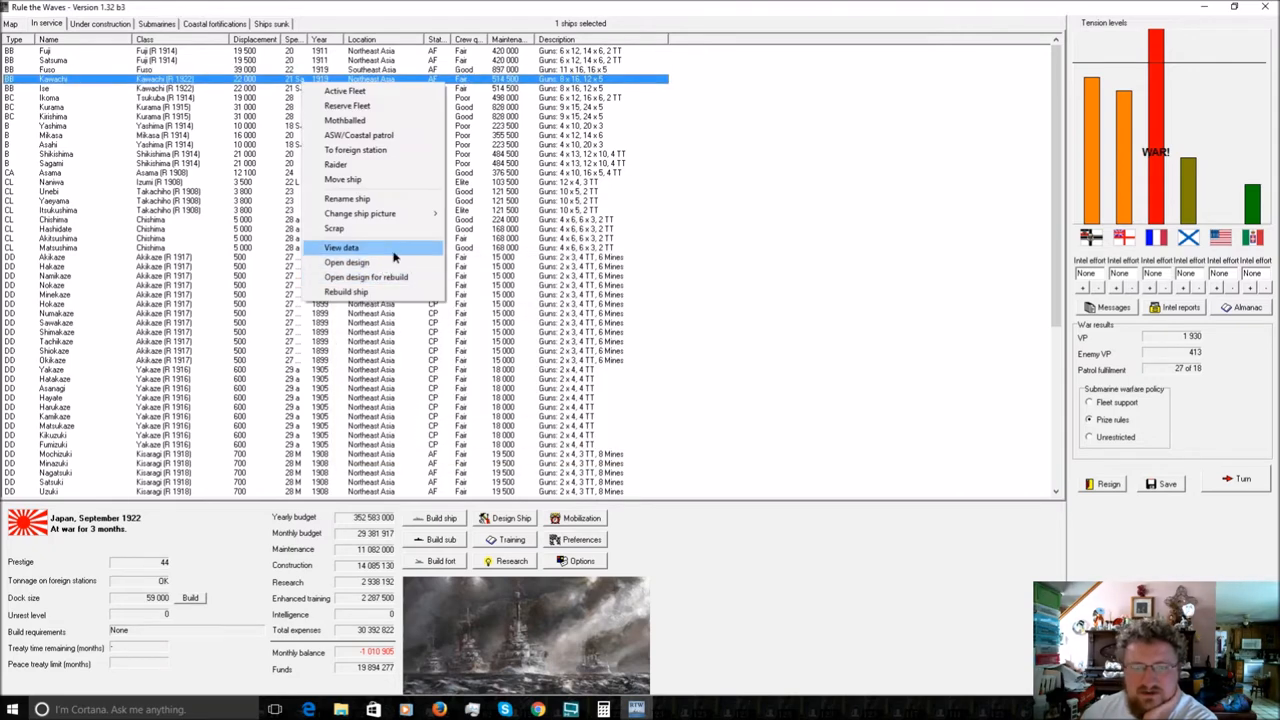
click(341, 247)
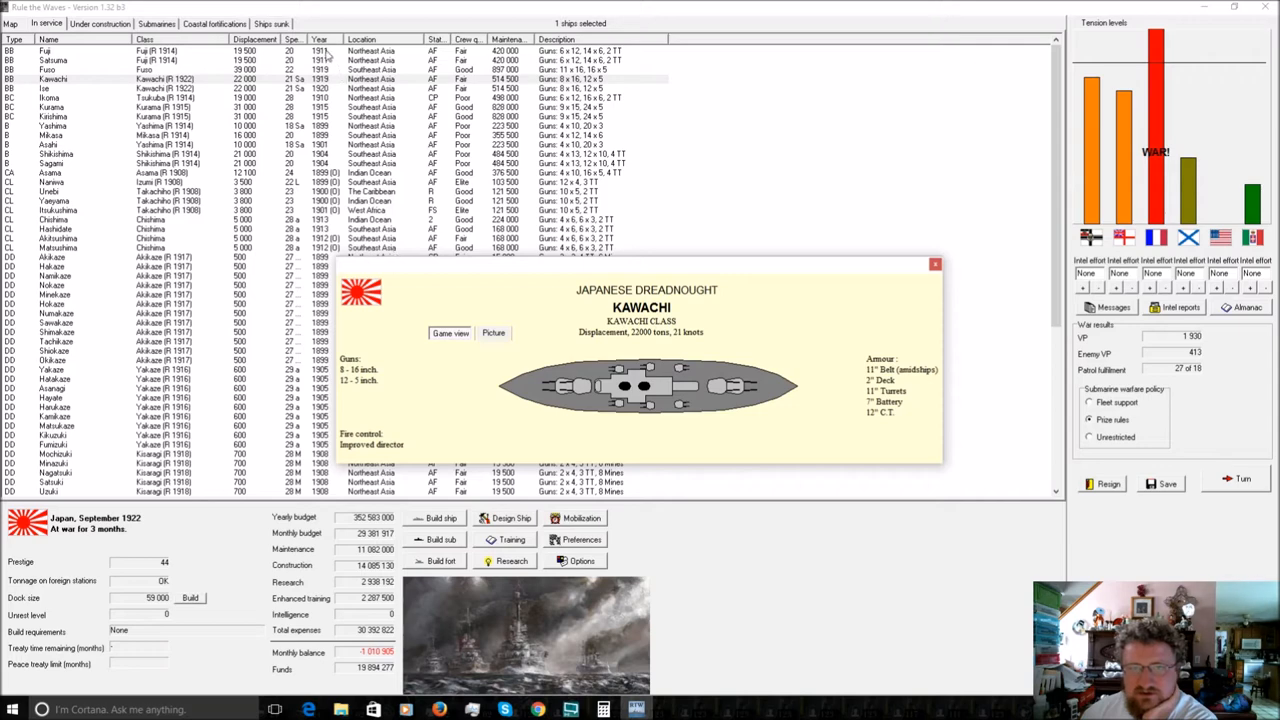
mouse_move(753, 405)
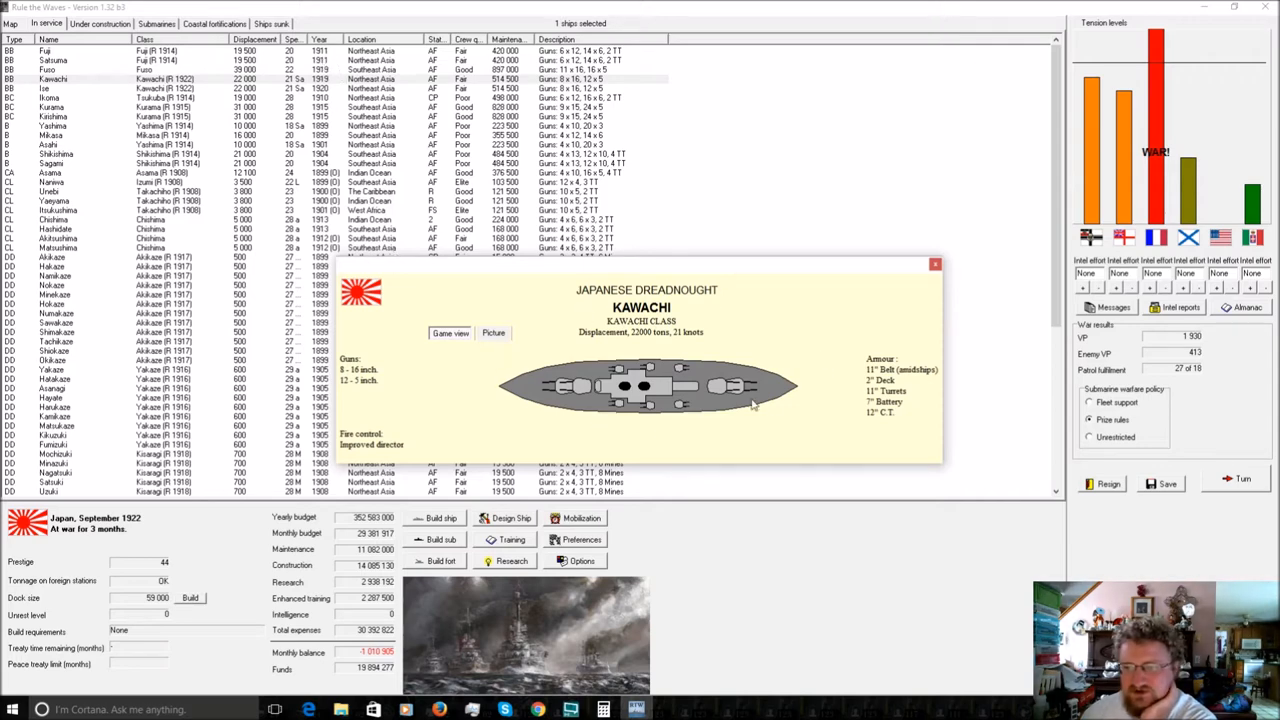
mouse_move(755, 408)
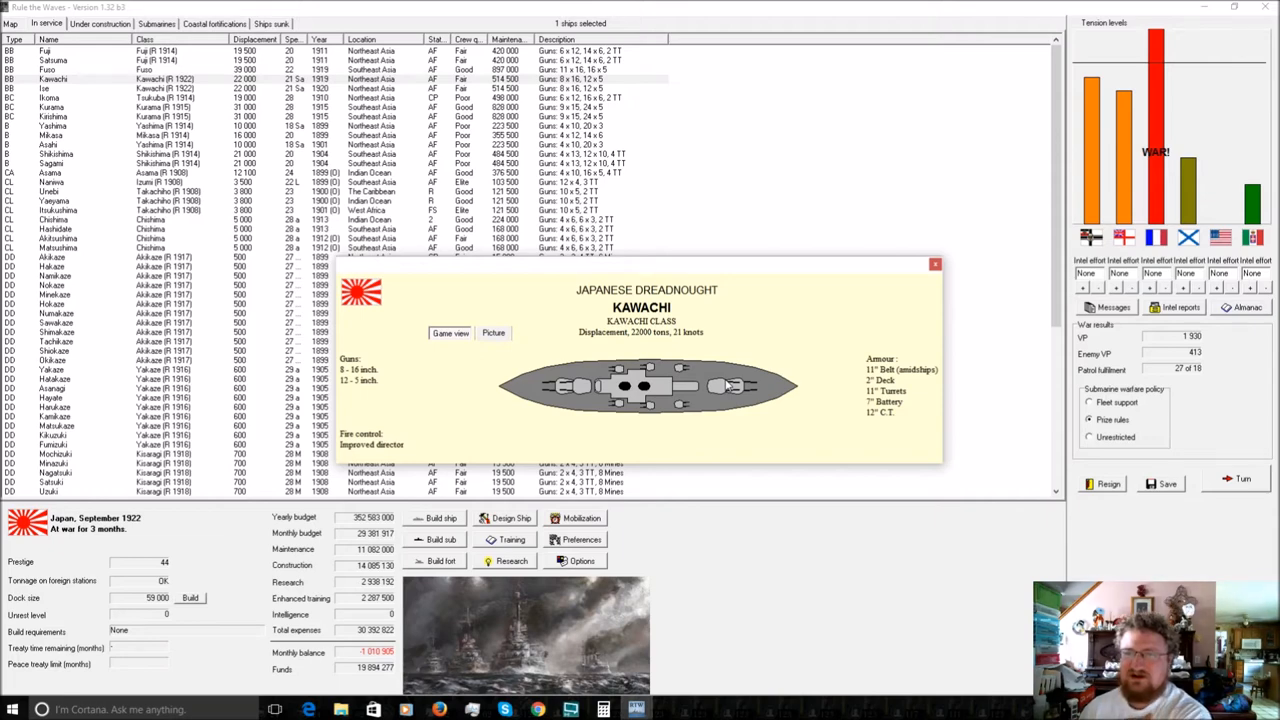
mouse_move(862, 337)
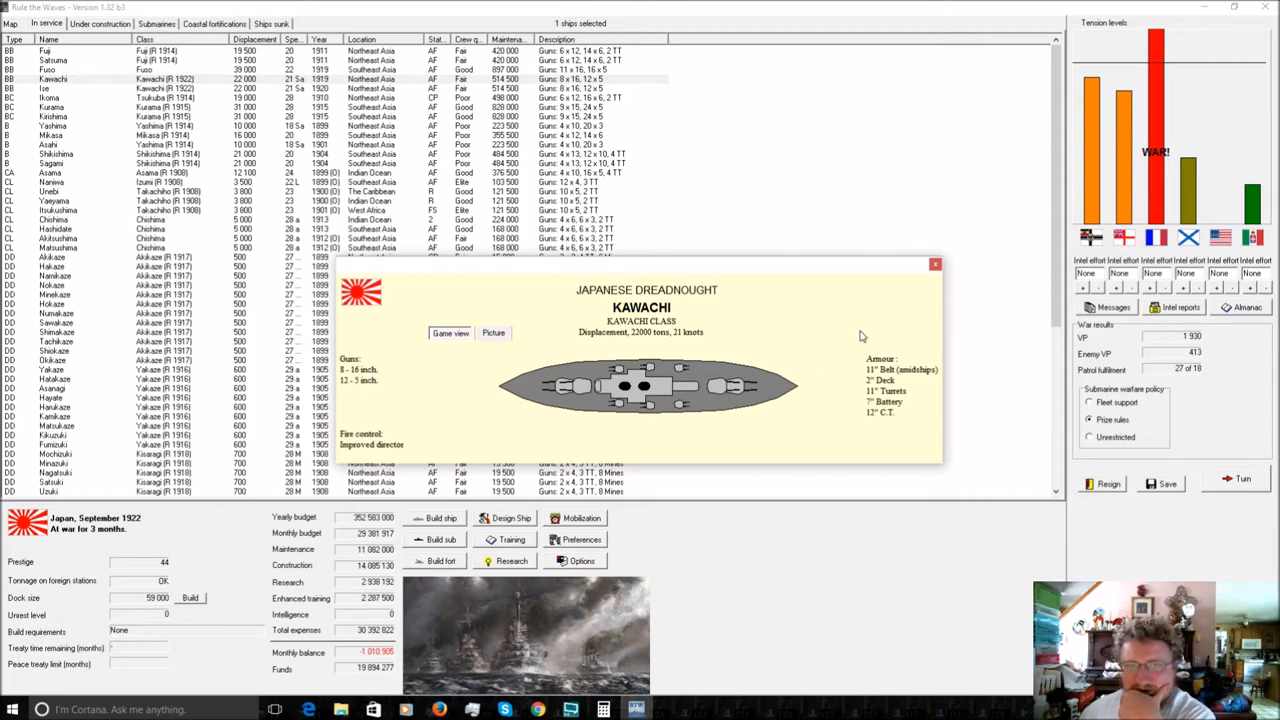
mouse_move(910, 313)
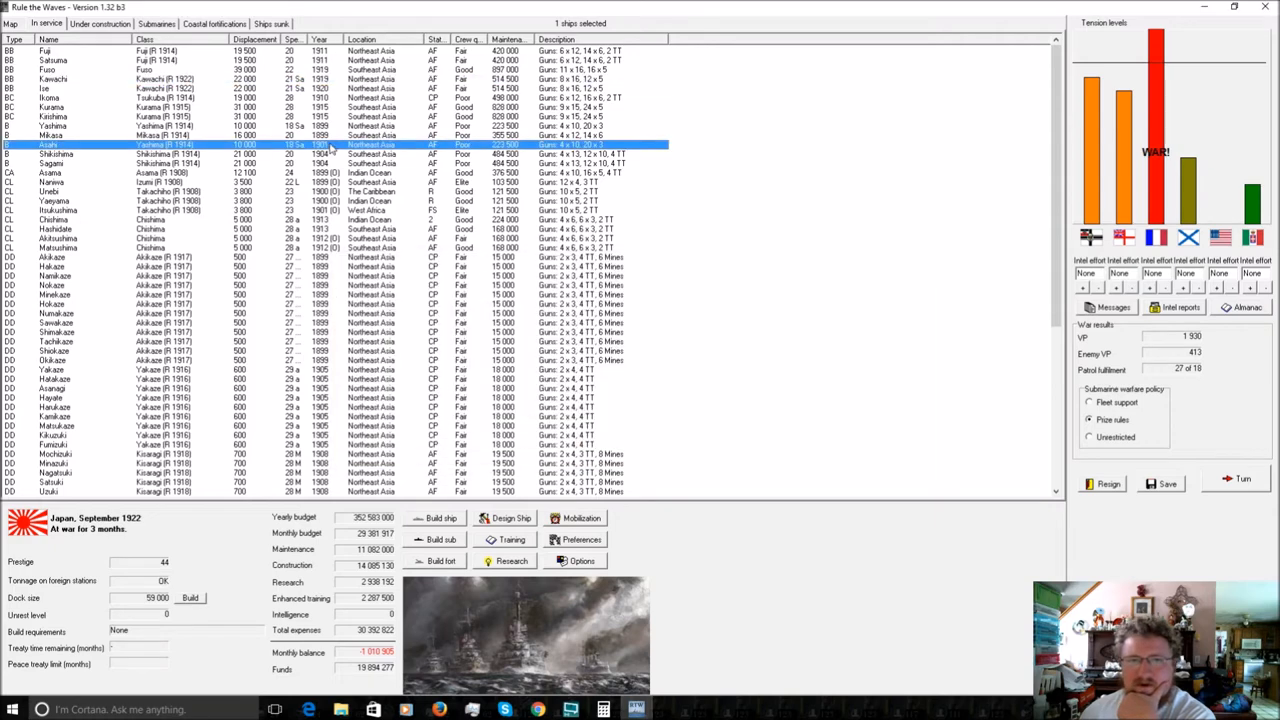
right_click(165, 126)
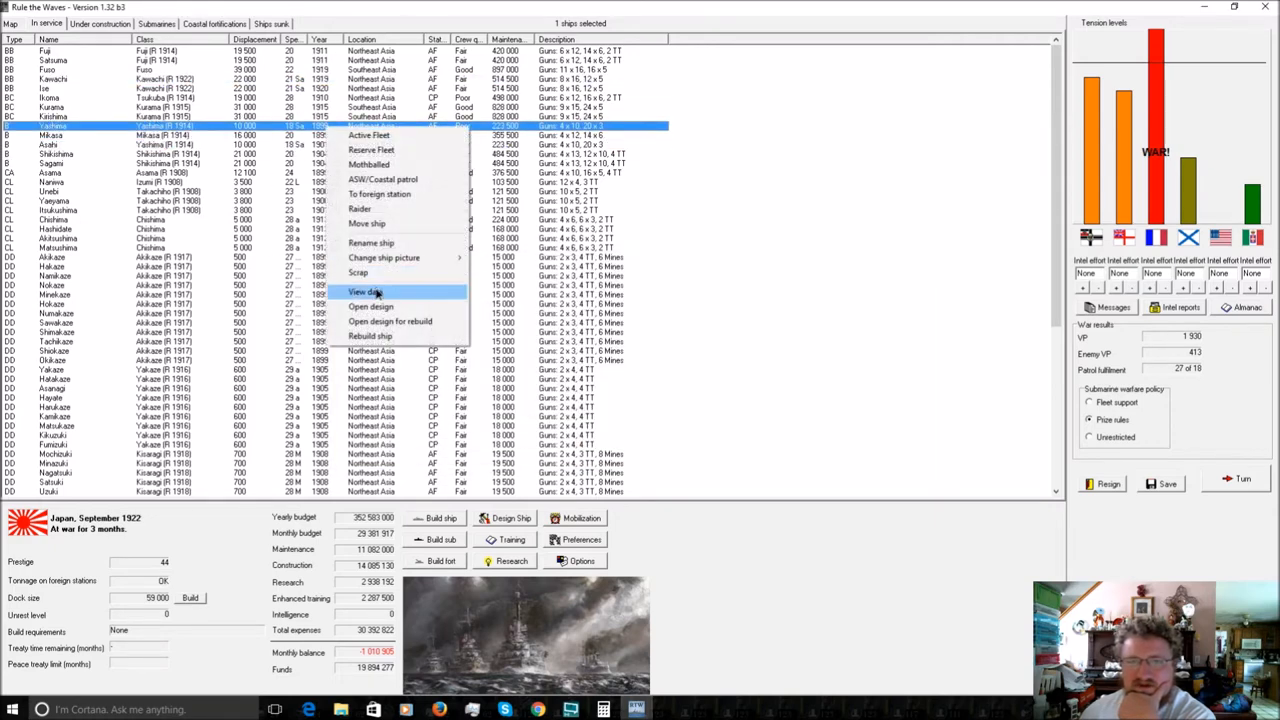
click(366, 292)
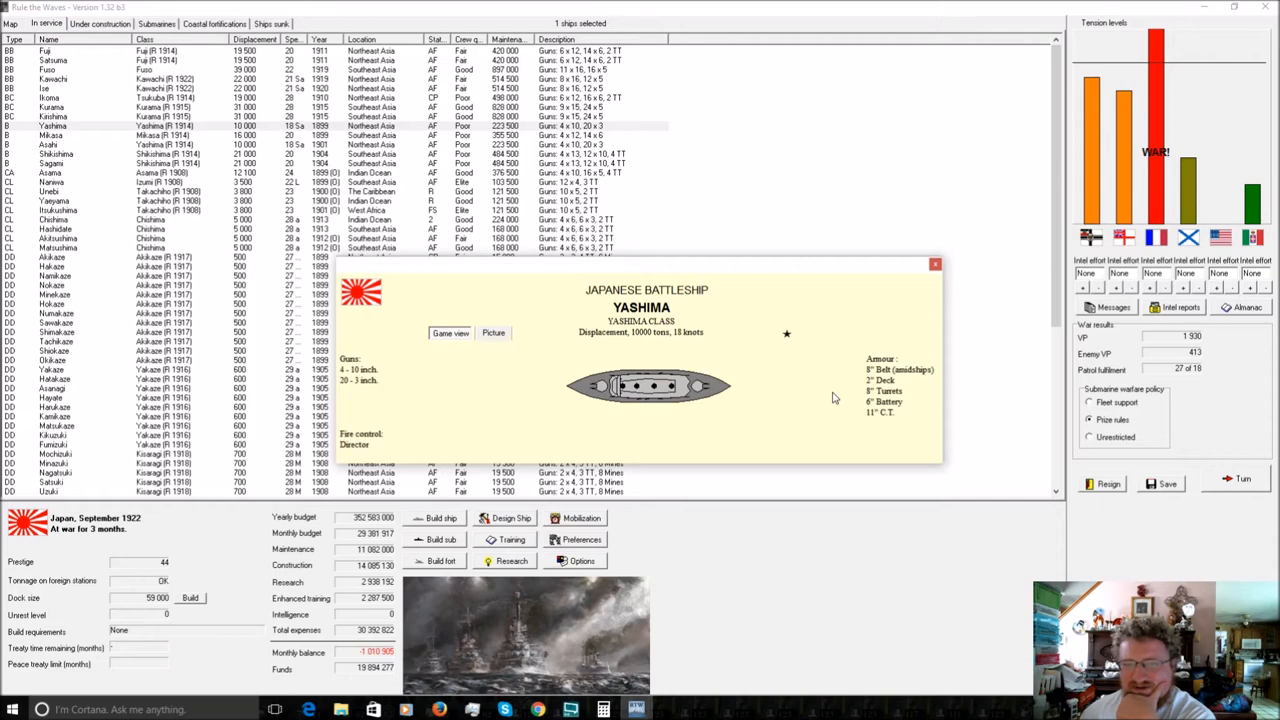
mouse_move(913, 298)
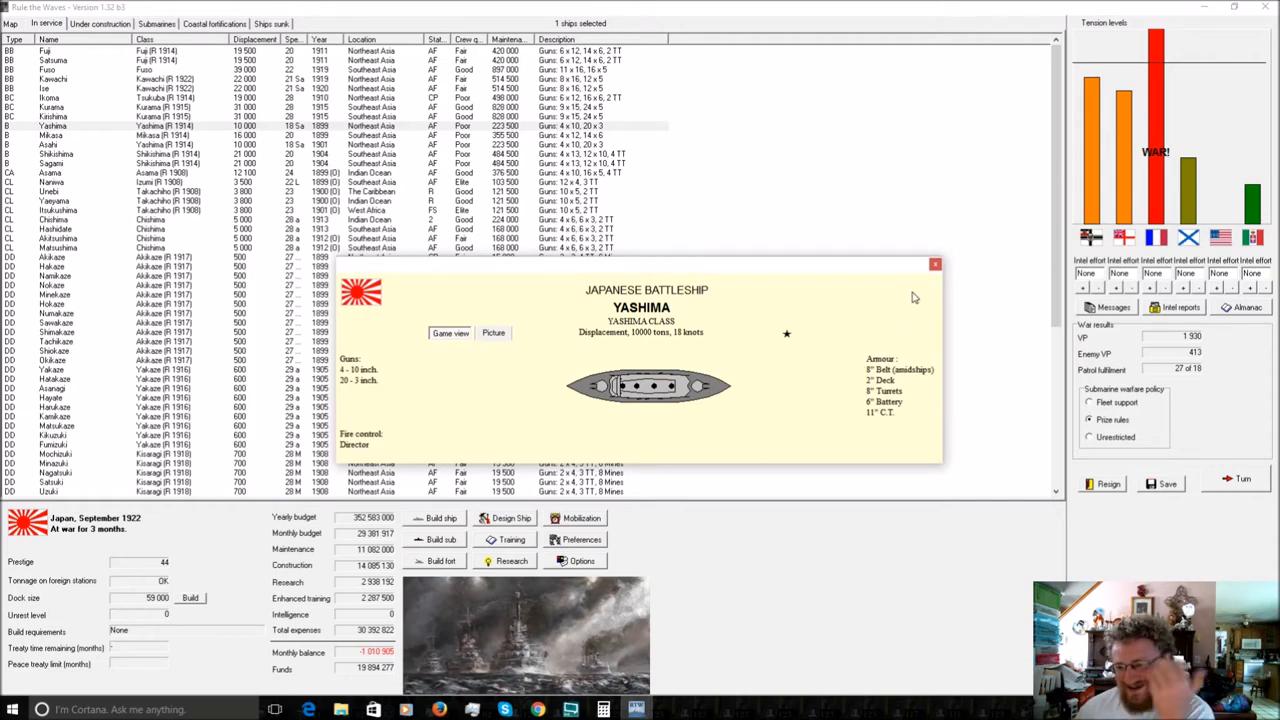
click(934, 264)
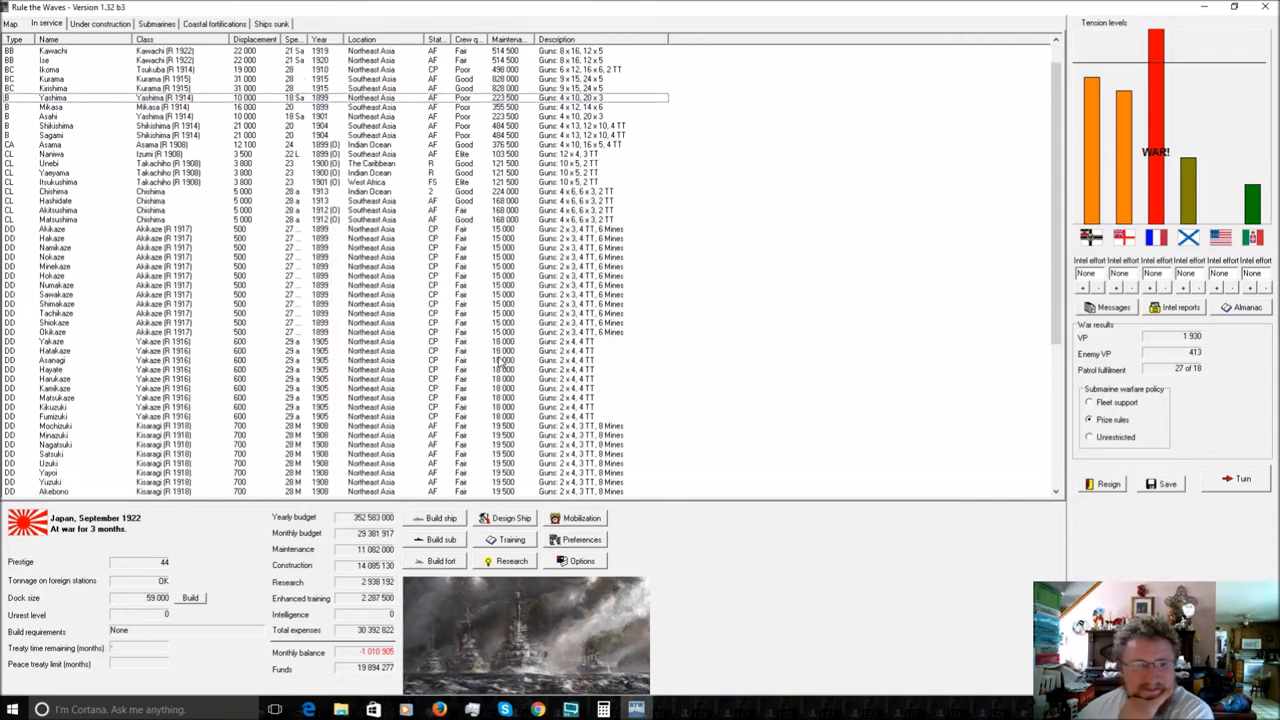
scroll(down, 3)
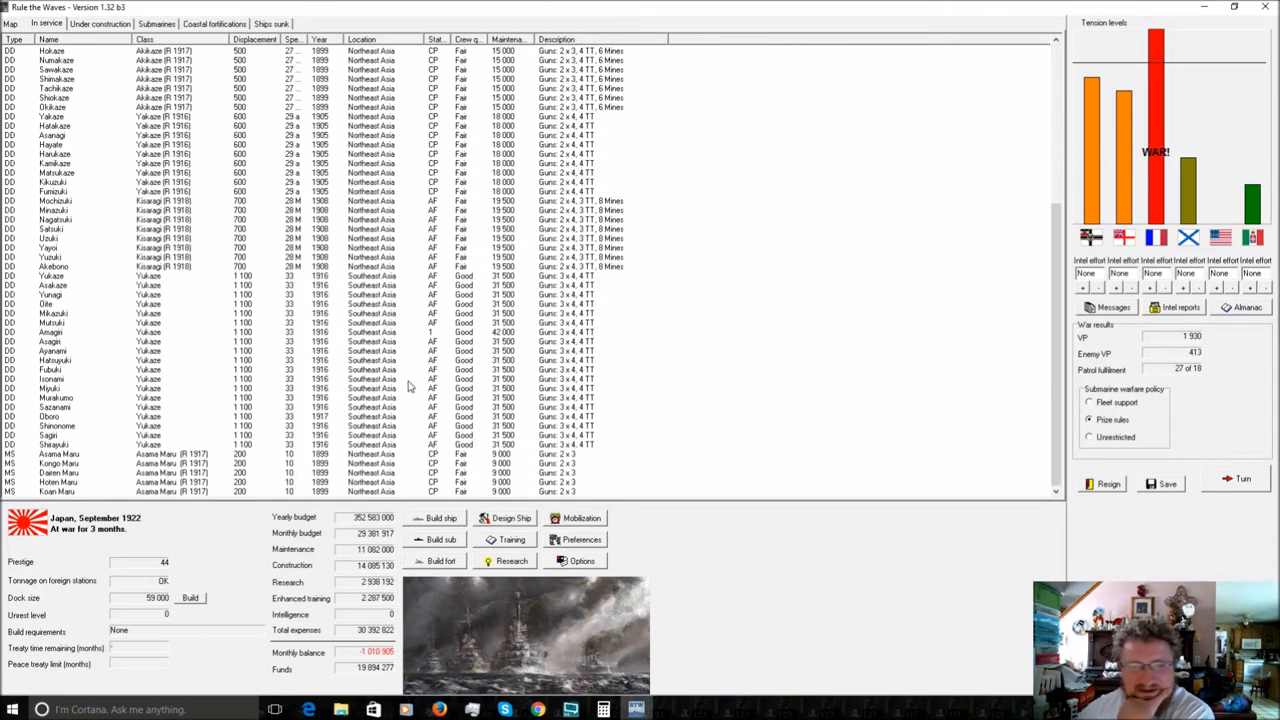
click(11, 23)
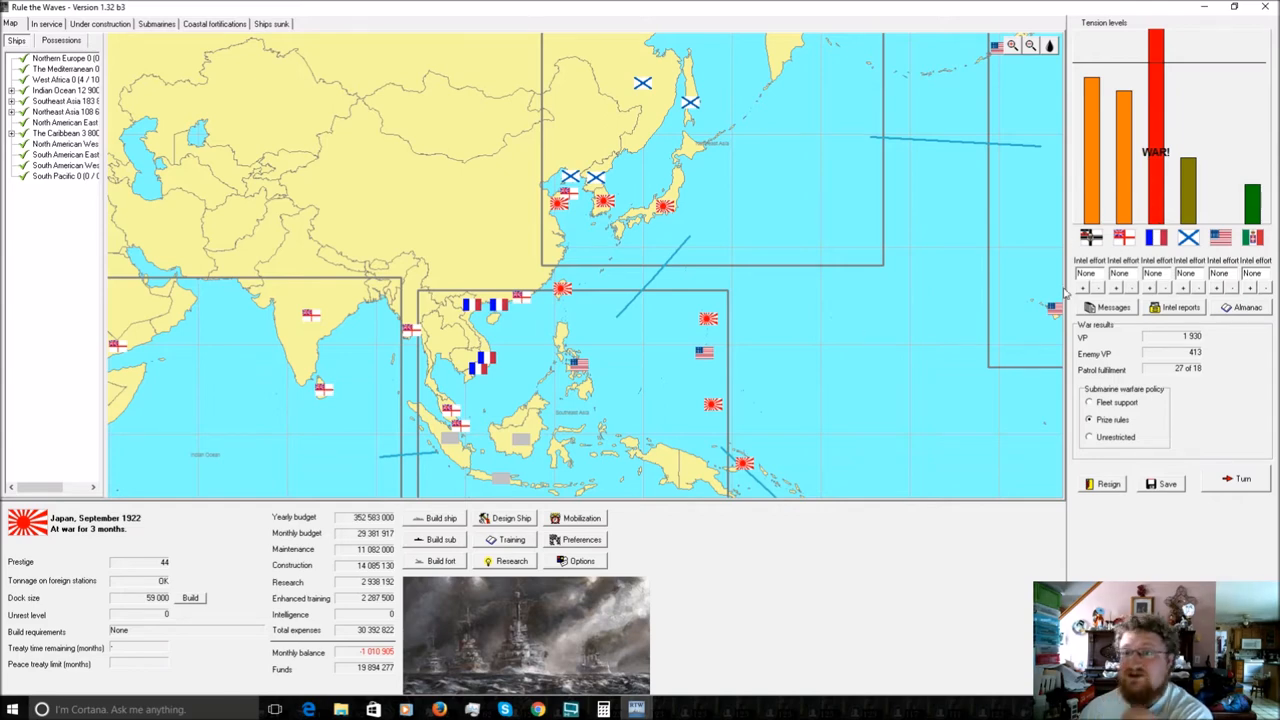
click(98, 23)
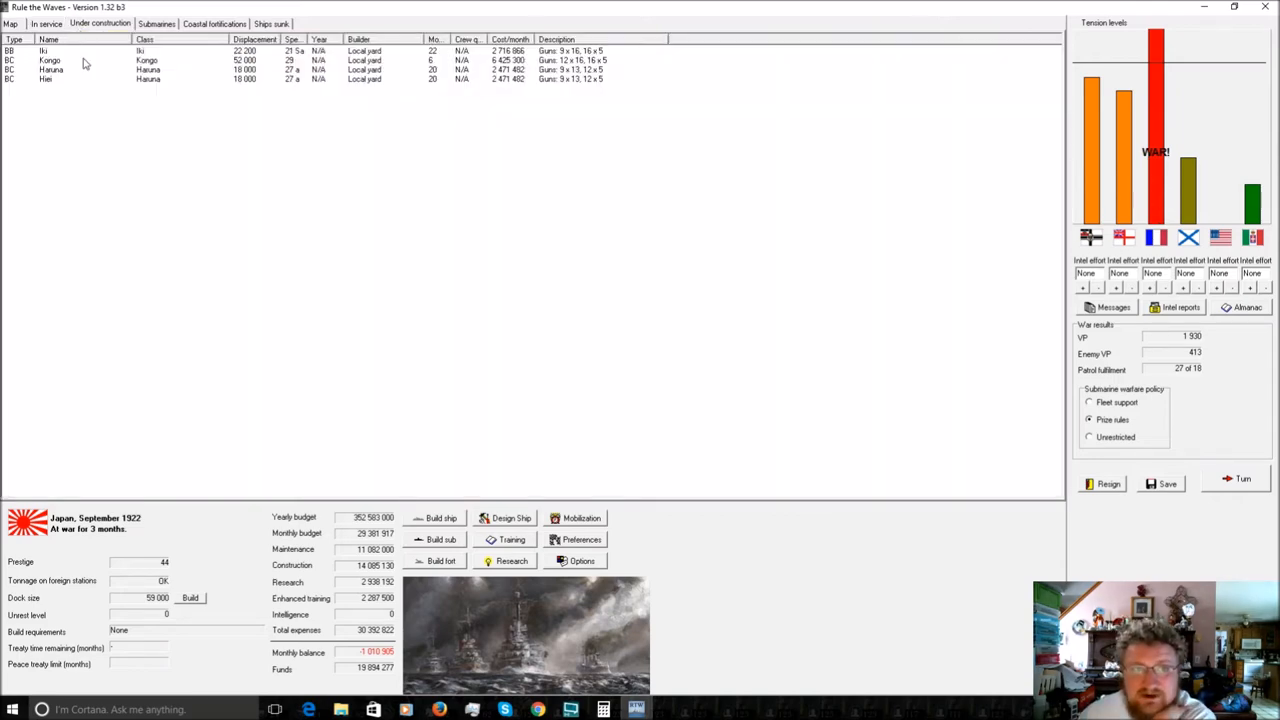
click(150, 79)
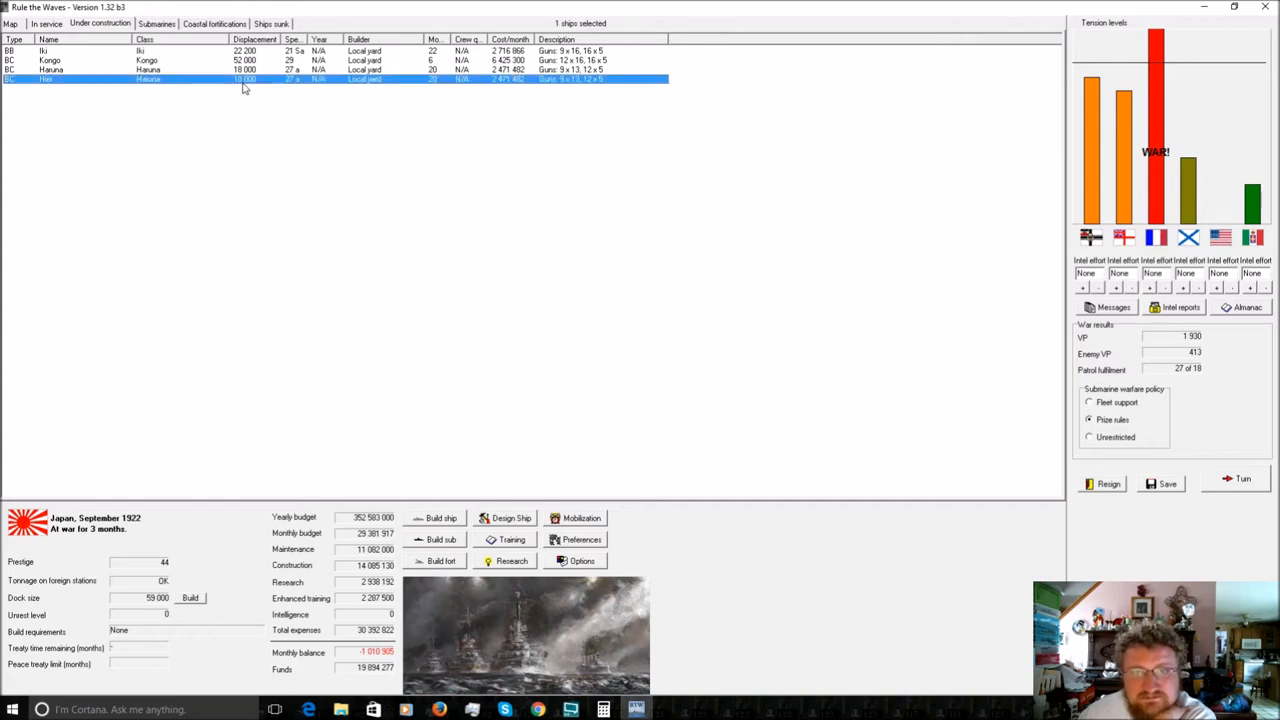
double_click(150, 79)
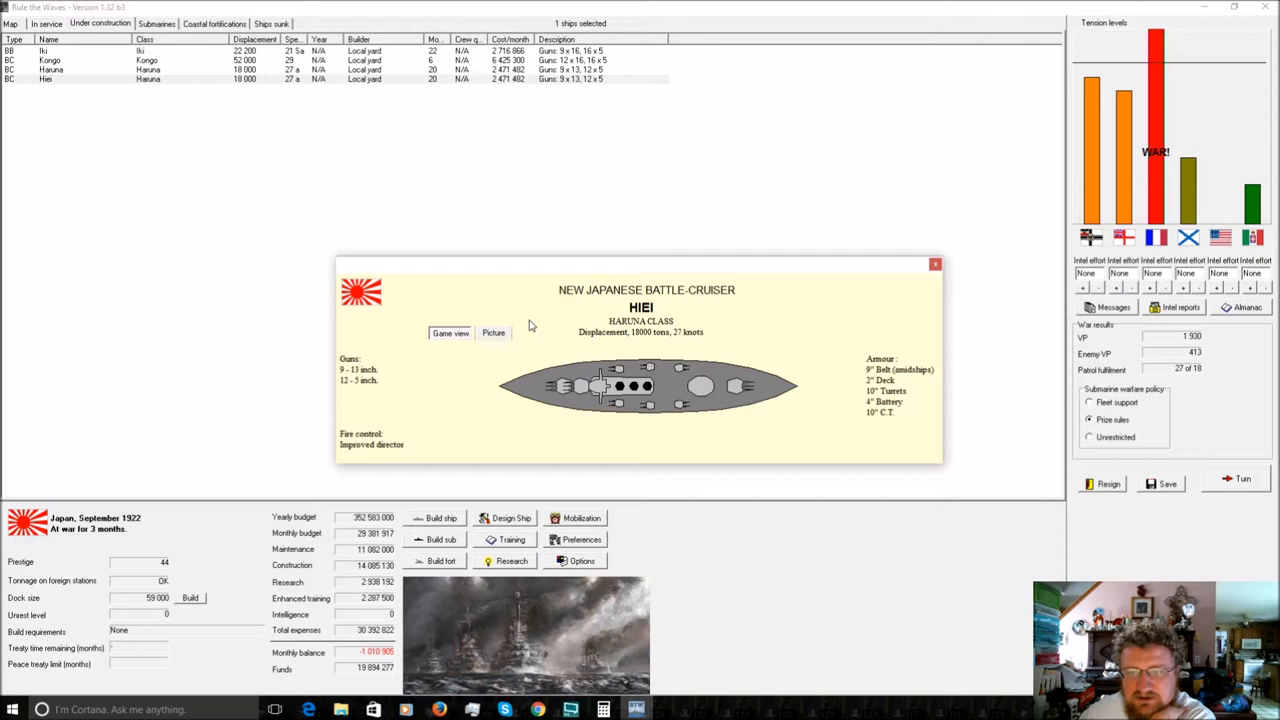
mouse_move(777, 322)
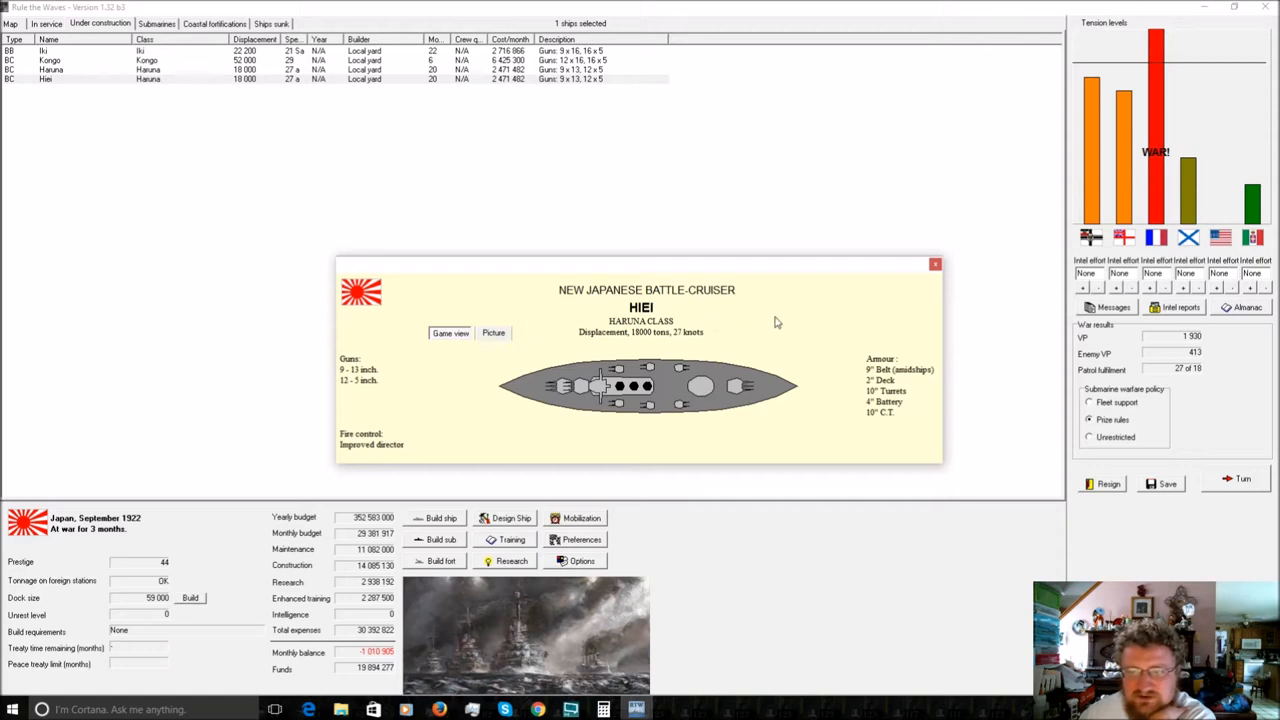
click(934, 264)
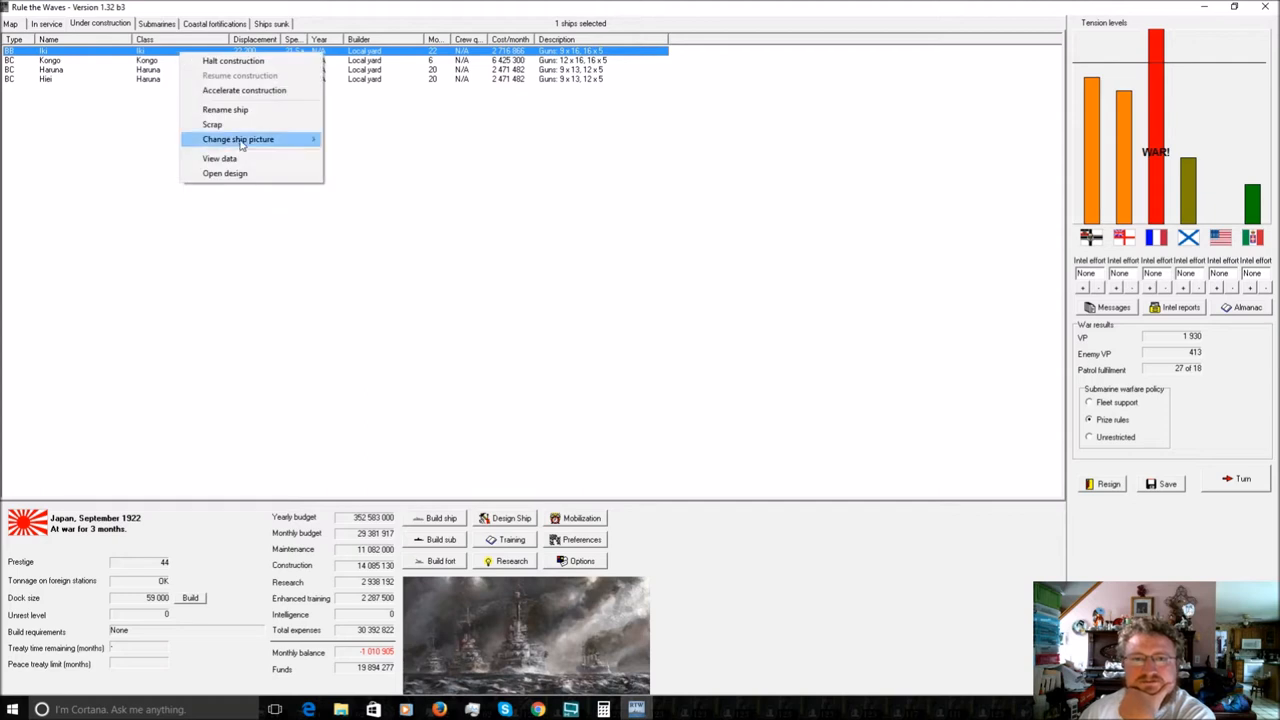
click(220, 158)
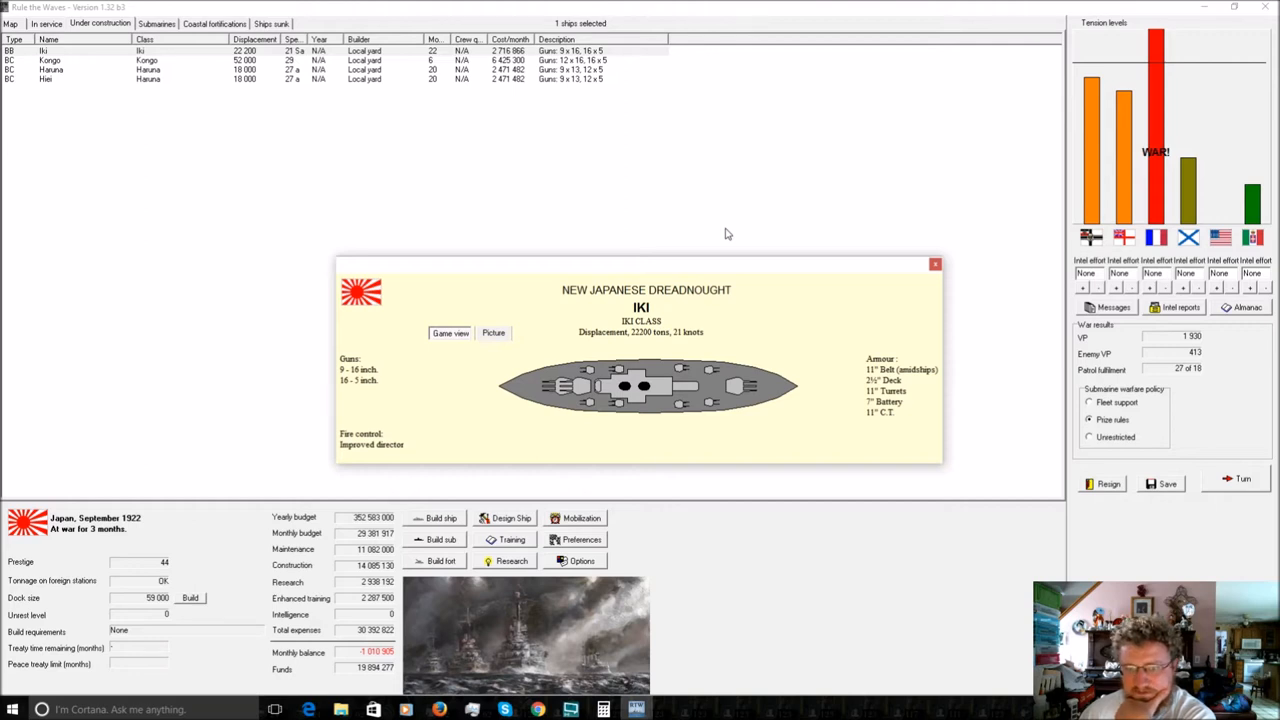
mouse_move(630, 415)
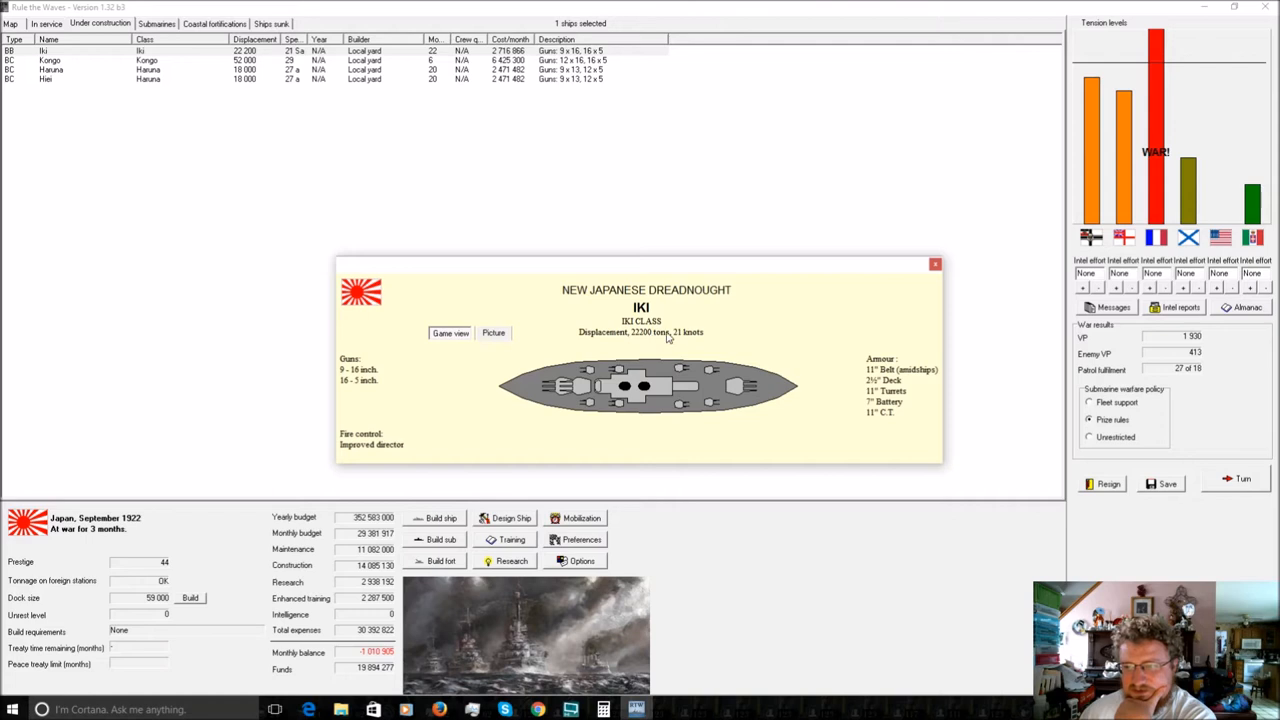
mouse_move(447, 390)
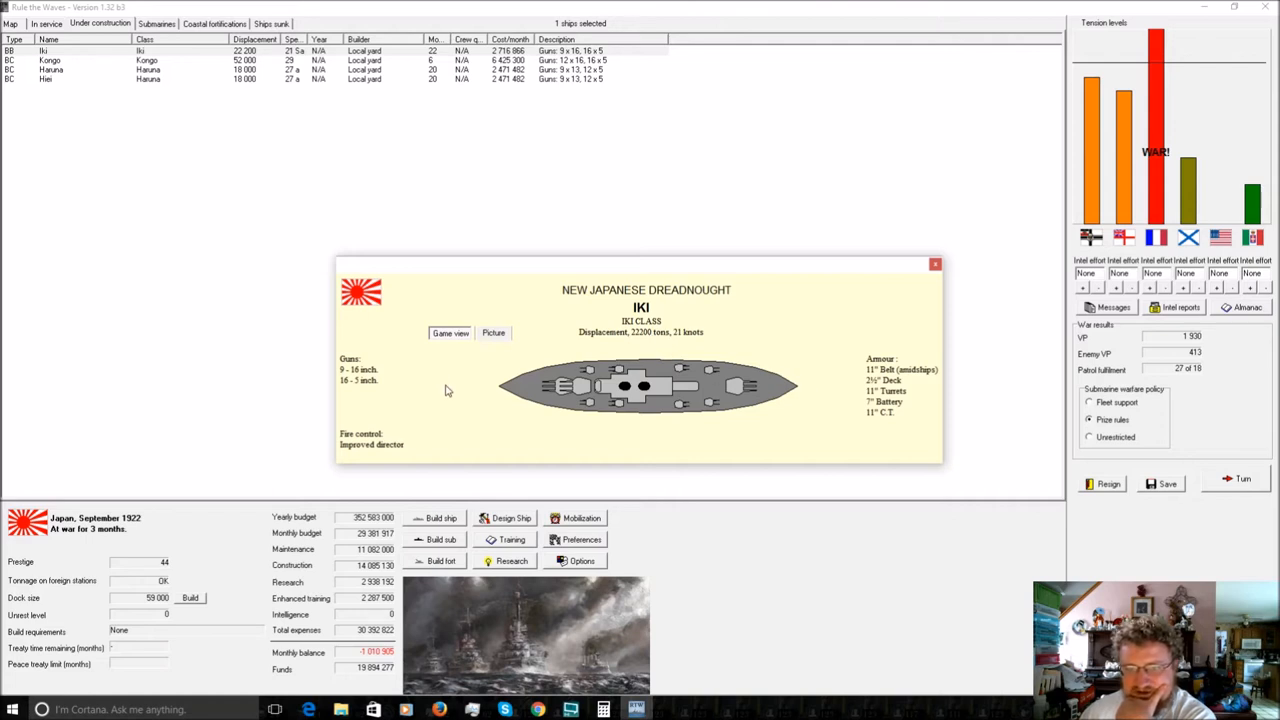
mouse_move(715, 337)
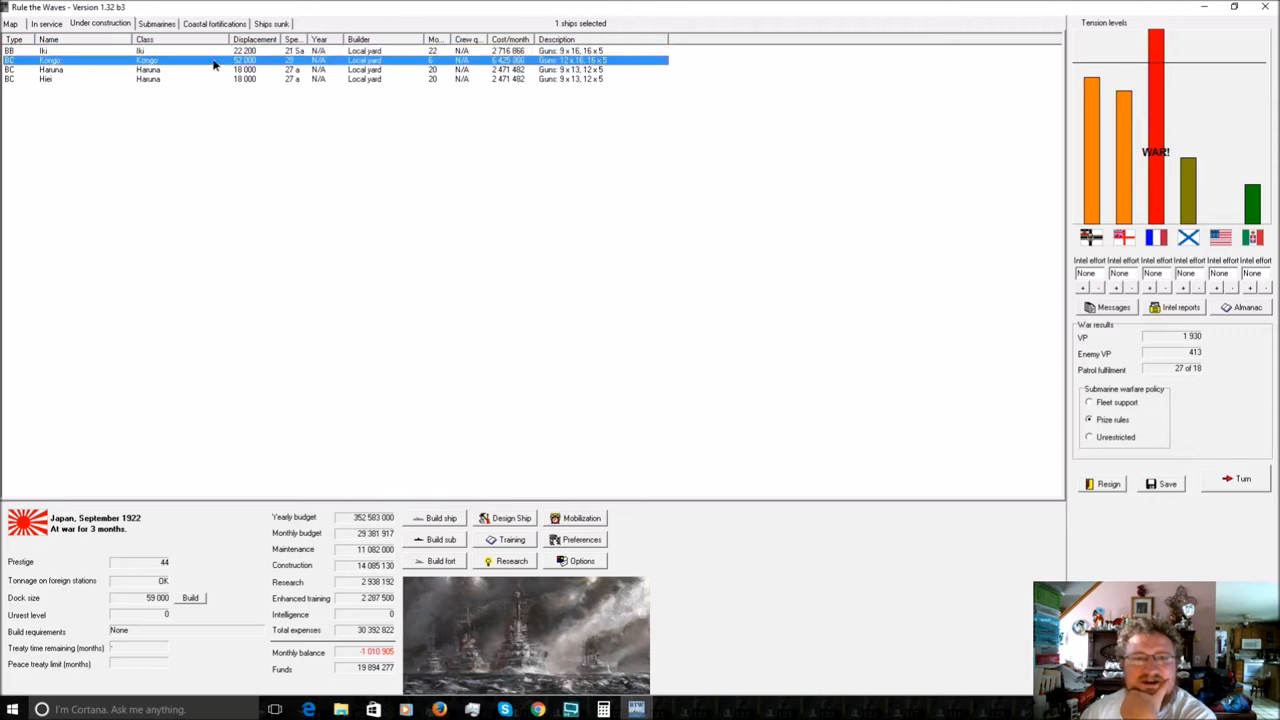
double_click(147, 60)
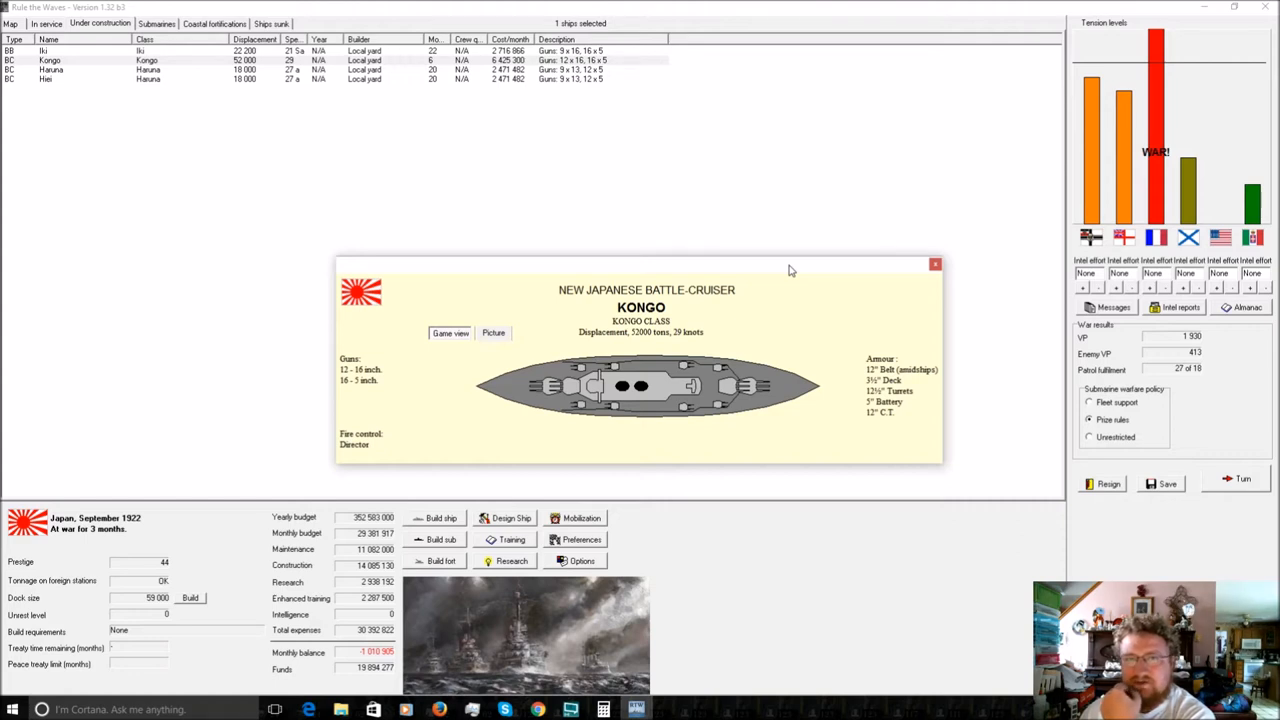
mouse_move(925, 278)
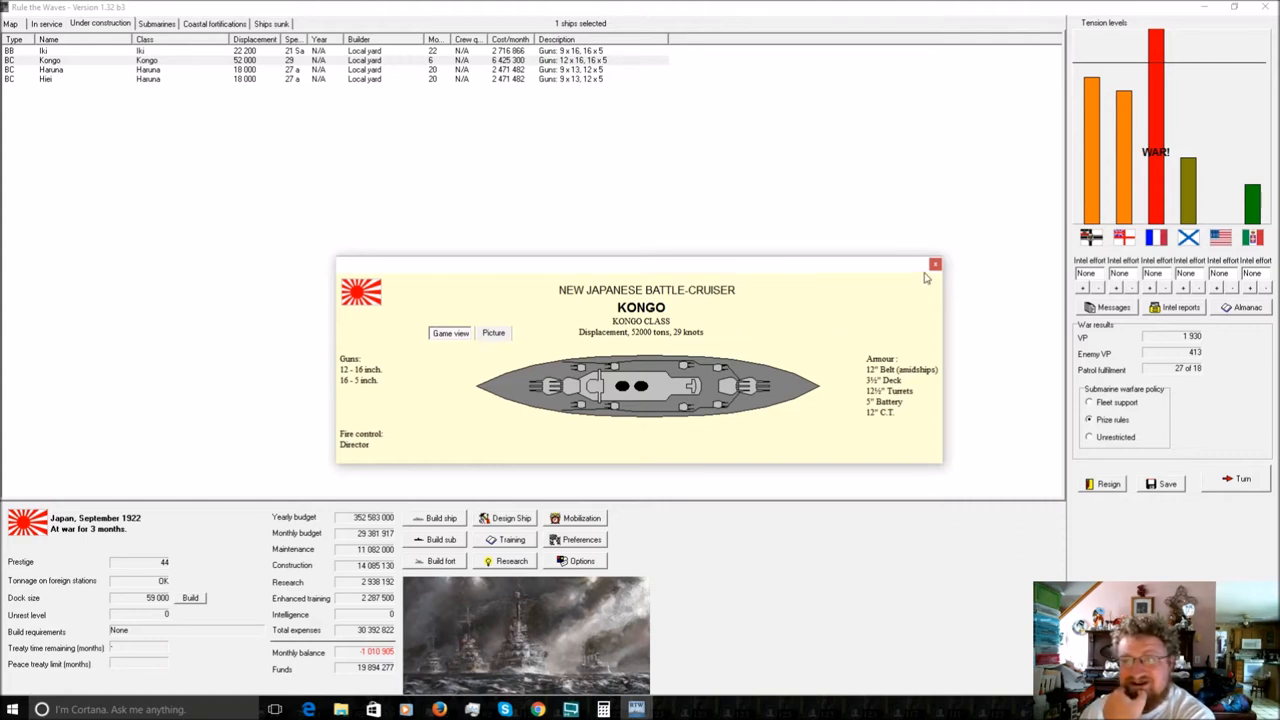
click(935, 265)
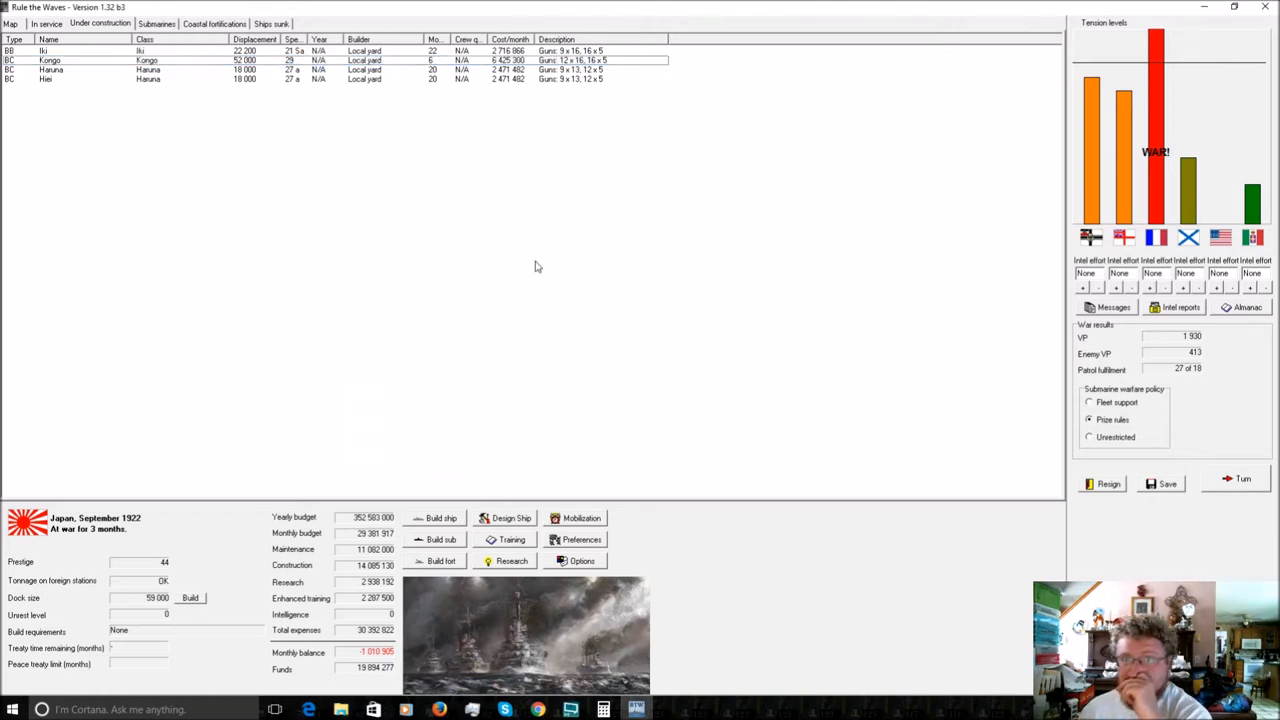
mouse_move(438, 67)
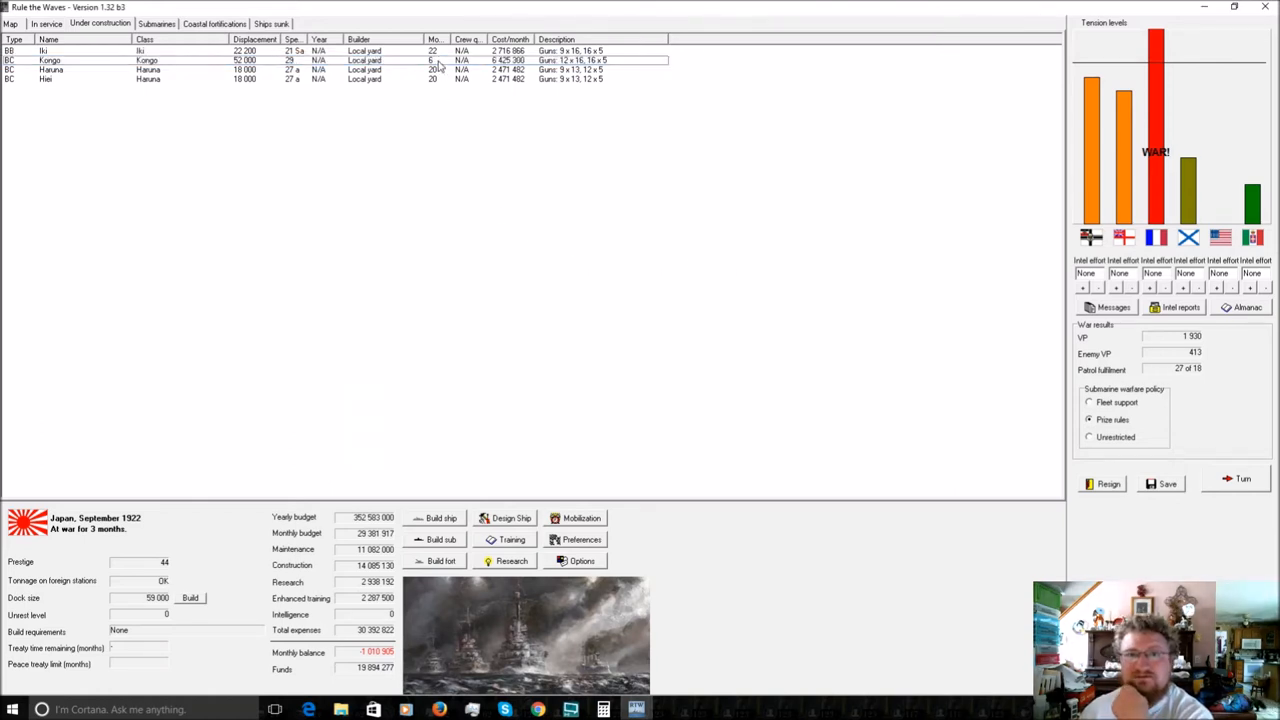
mouse_move(473, 203)
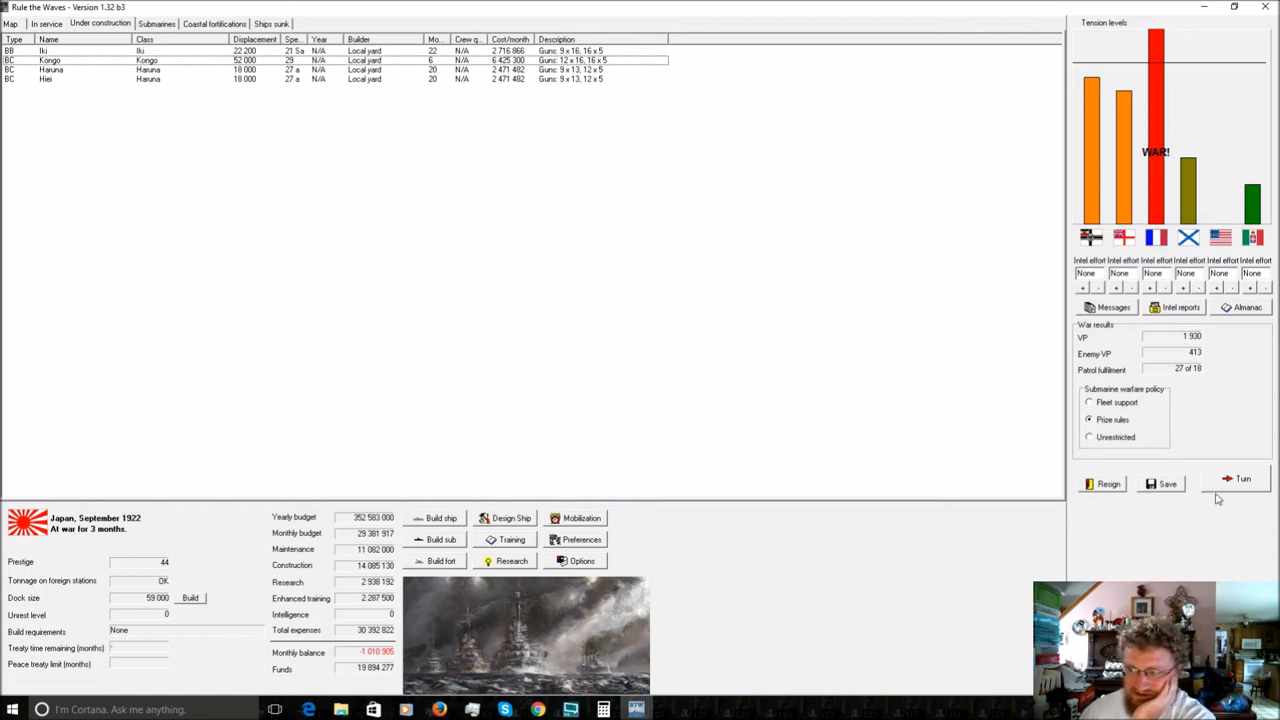
Advance to October 1922, acknowledging armour, submarine and raider reports and answering the Cameroon raid offer.
click(1243, 478)
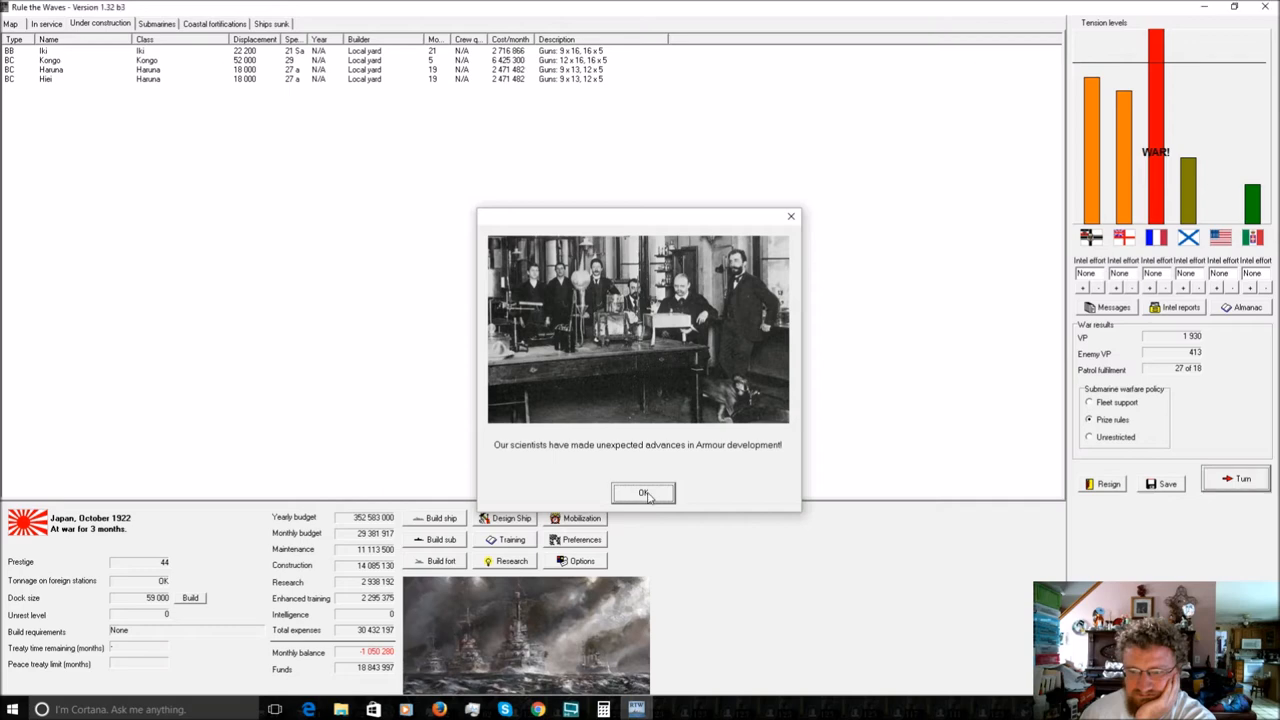
click(643, 493)
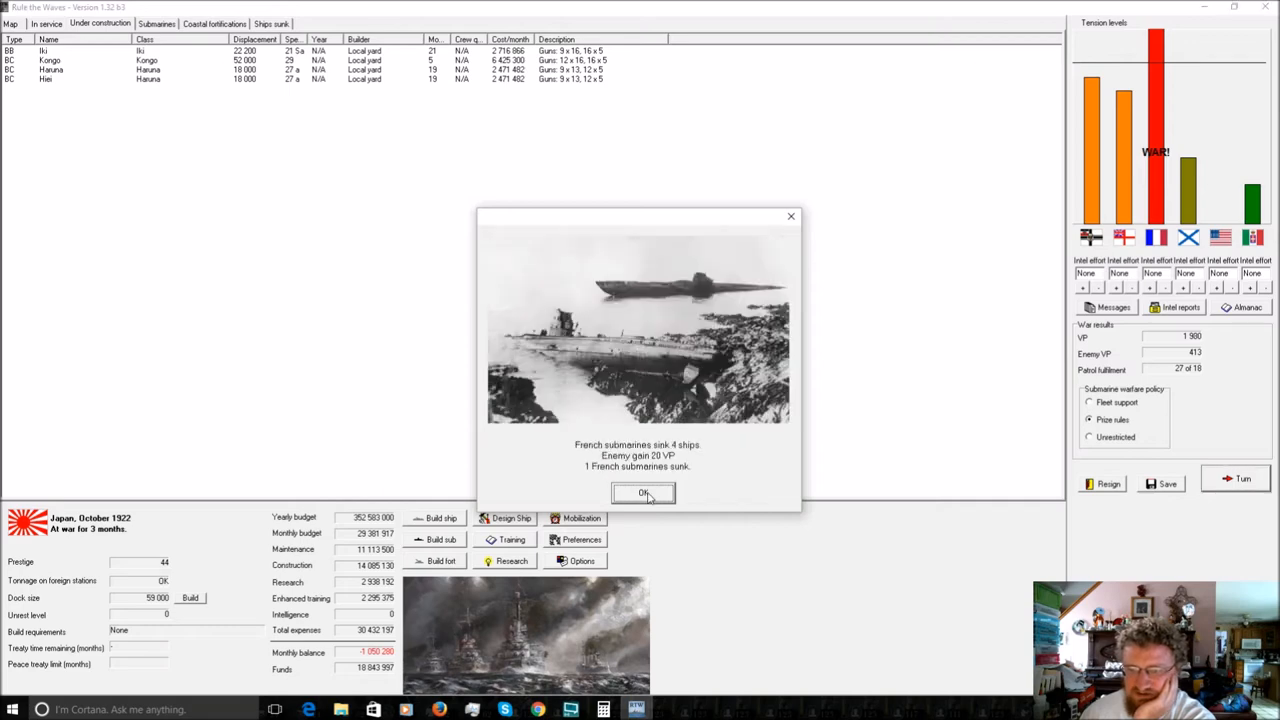
click(643, 492)
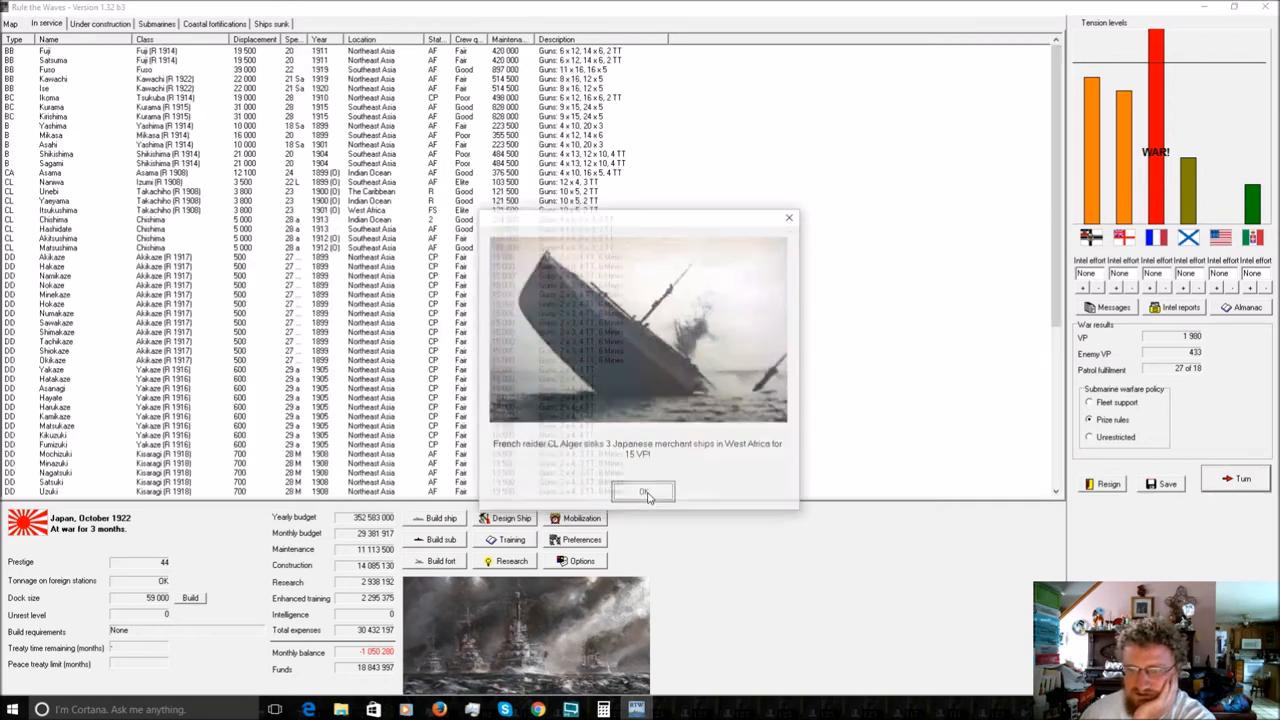
click(643, 492)
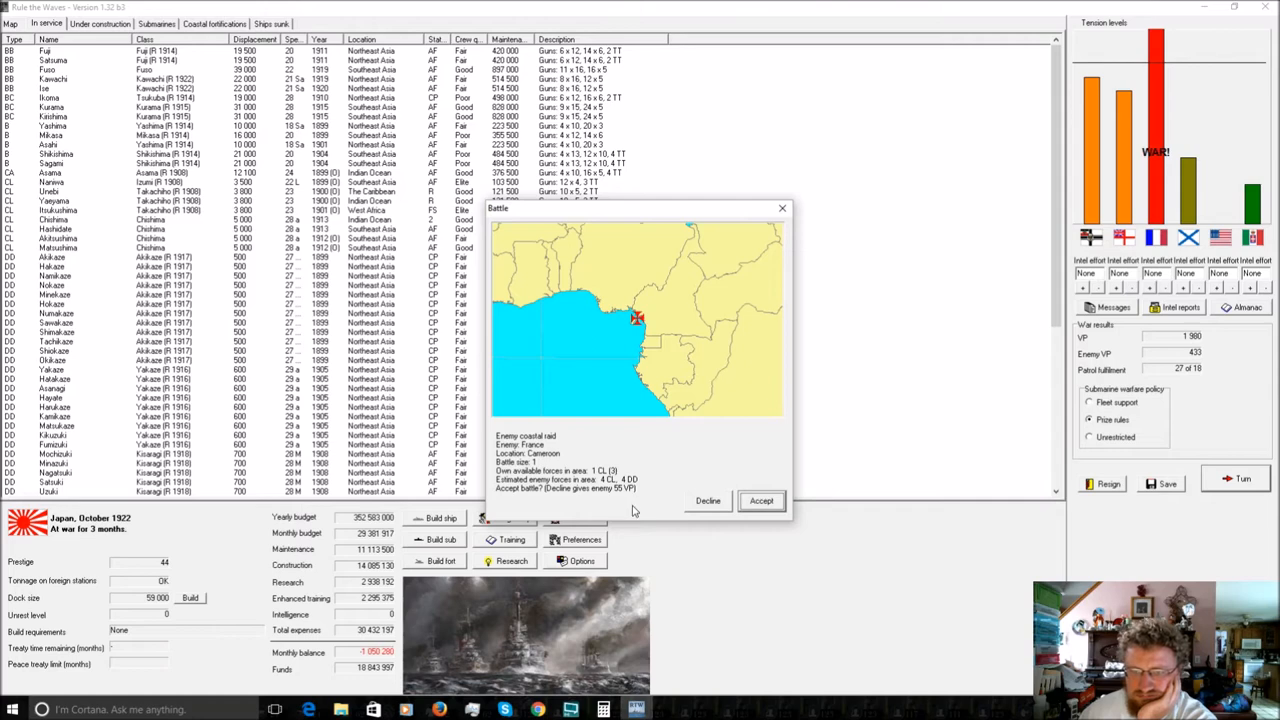
click(761, 500)
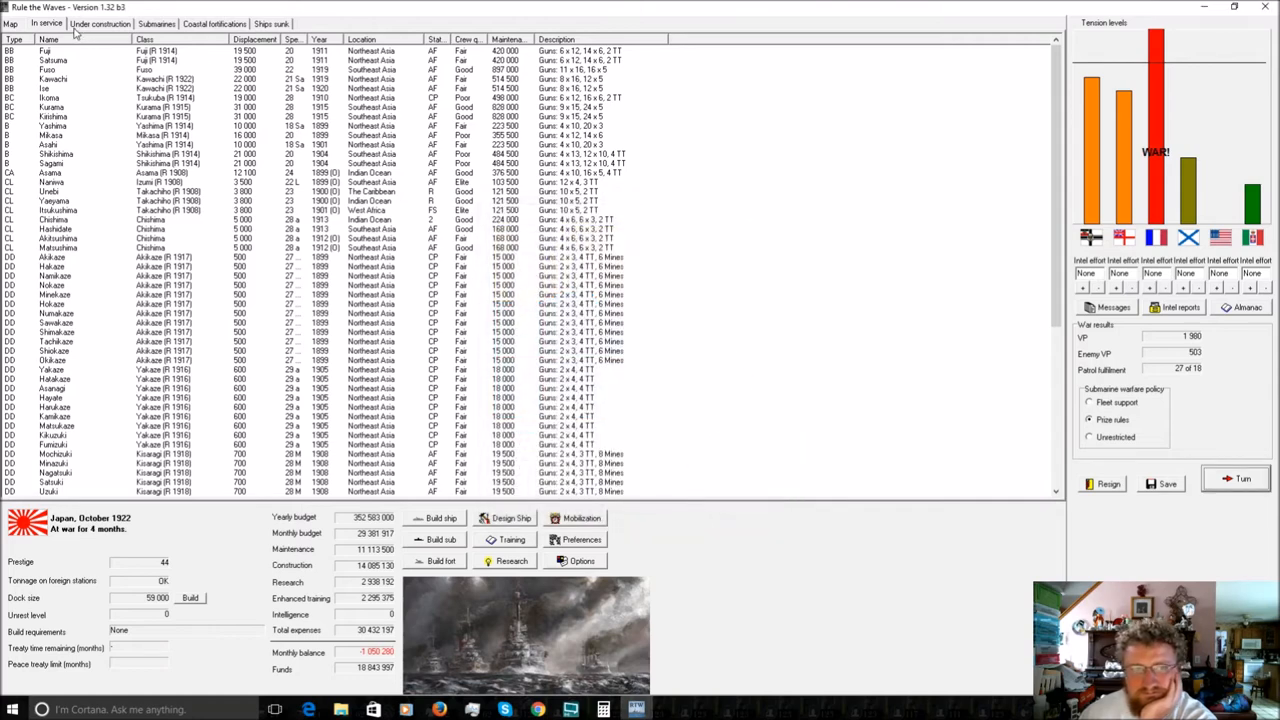
click(98, 23)
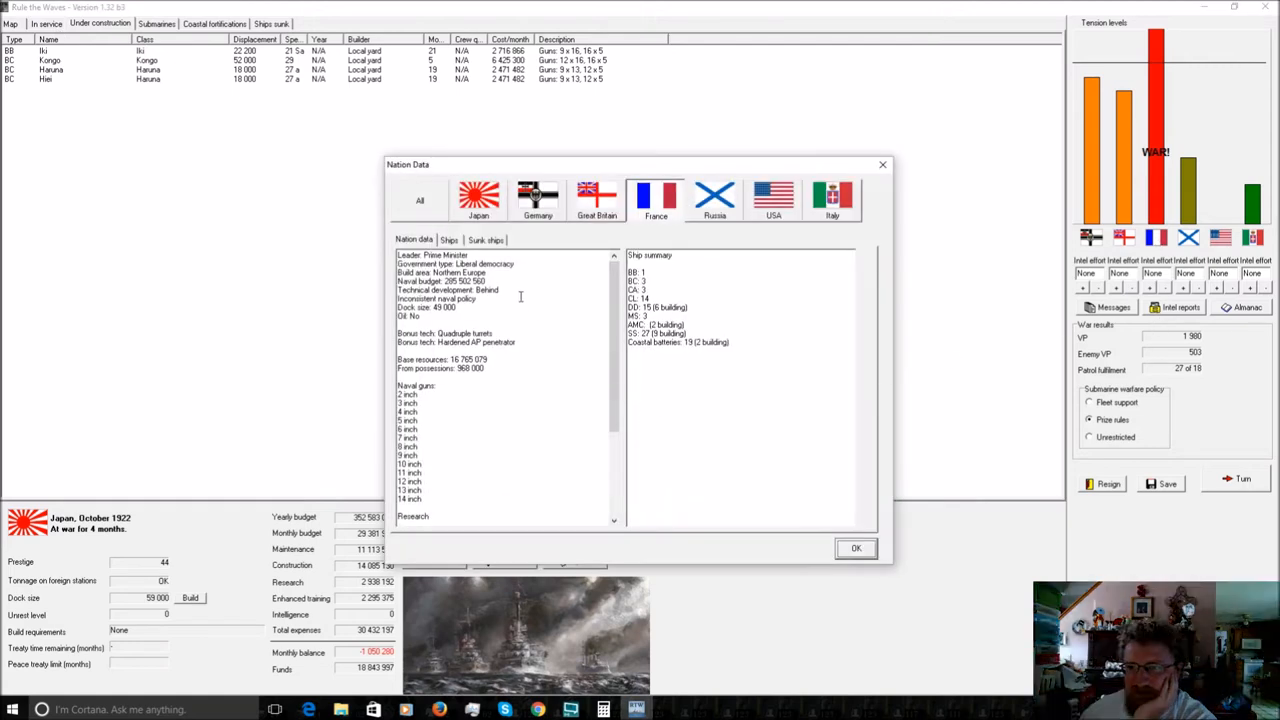
List France's ships and view pictures of the Trident, Duquesne and Tourville.
click(448, 240)
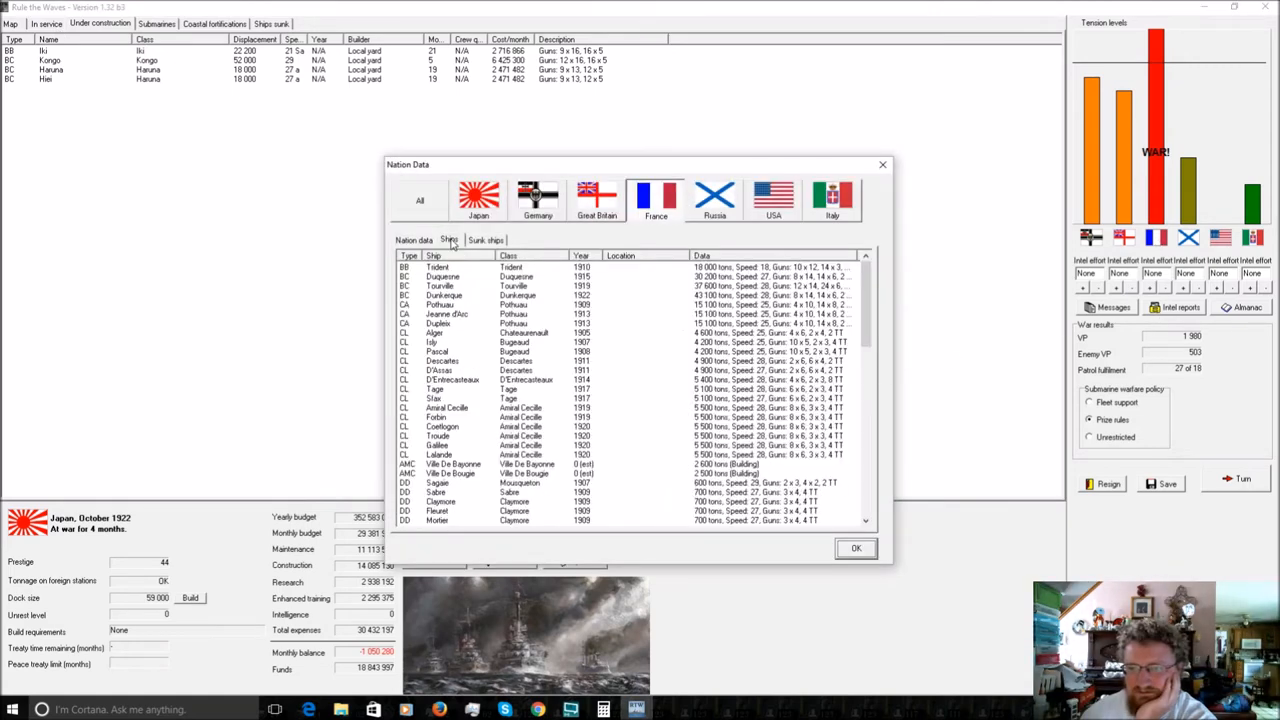
right_click(437, 267)
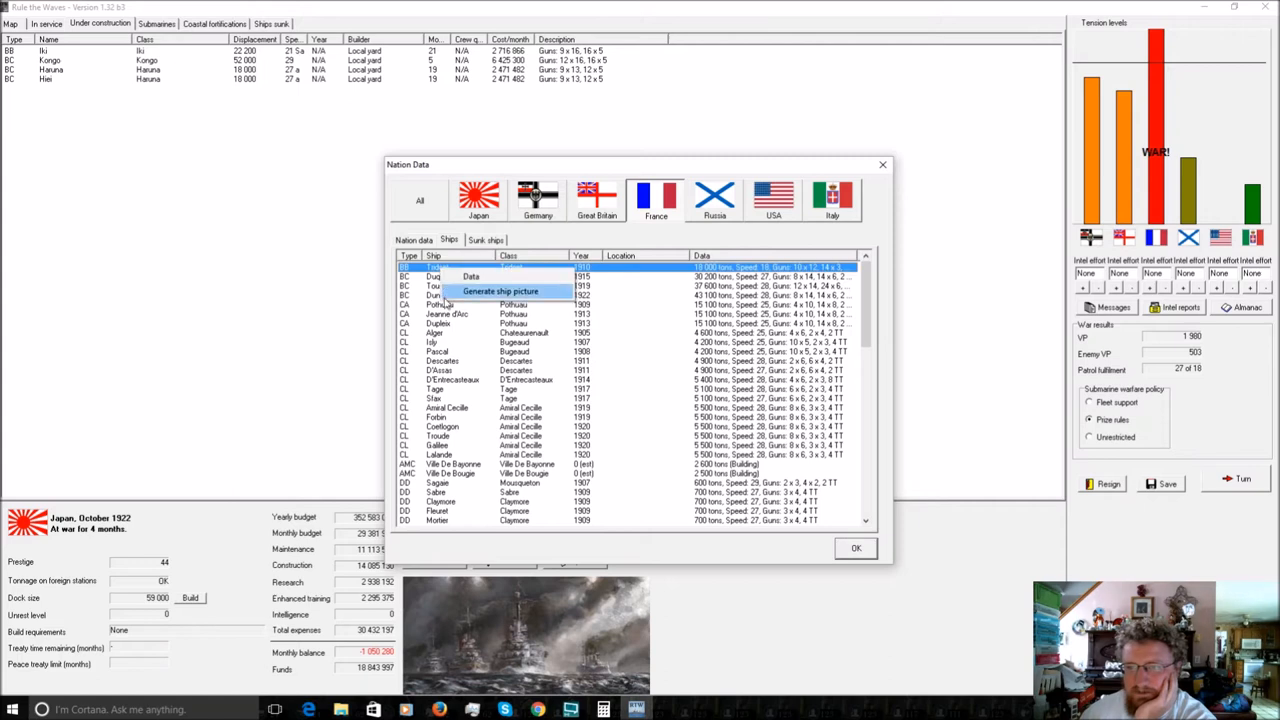
click(500, 291)
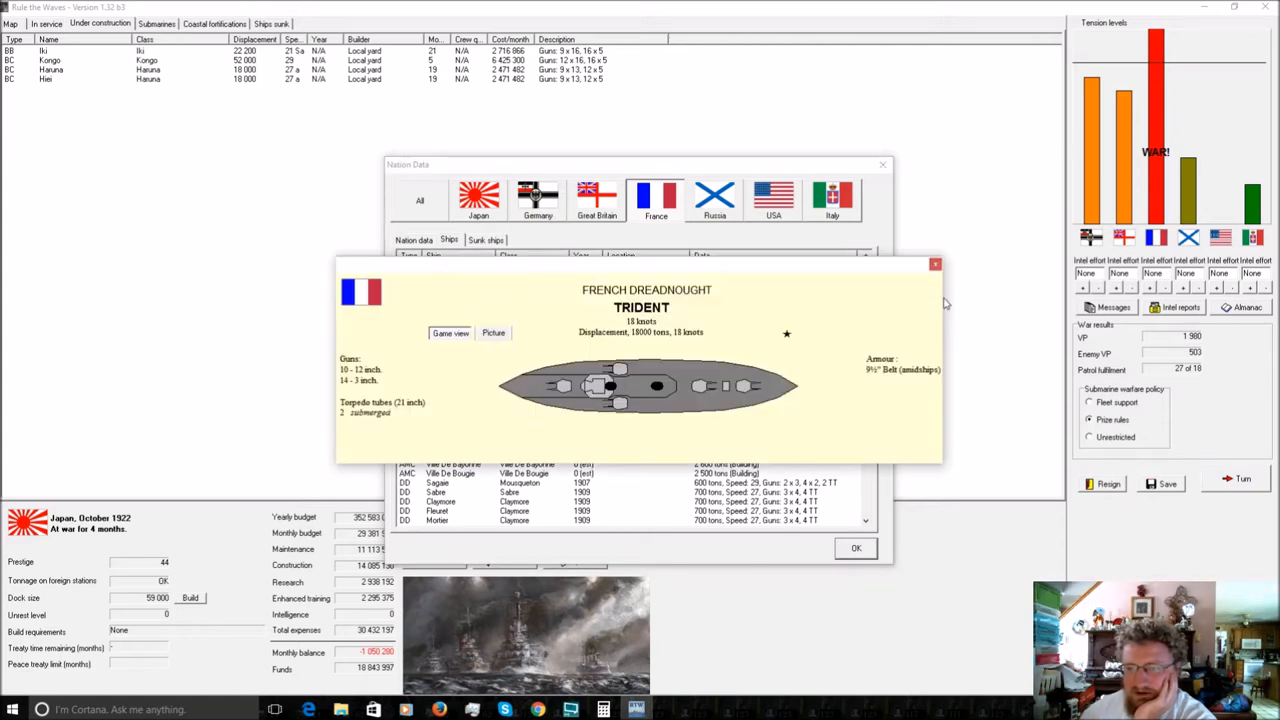
click(935, 264)
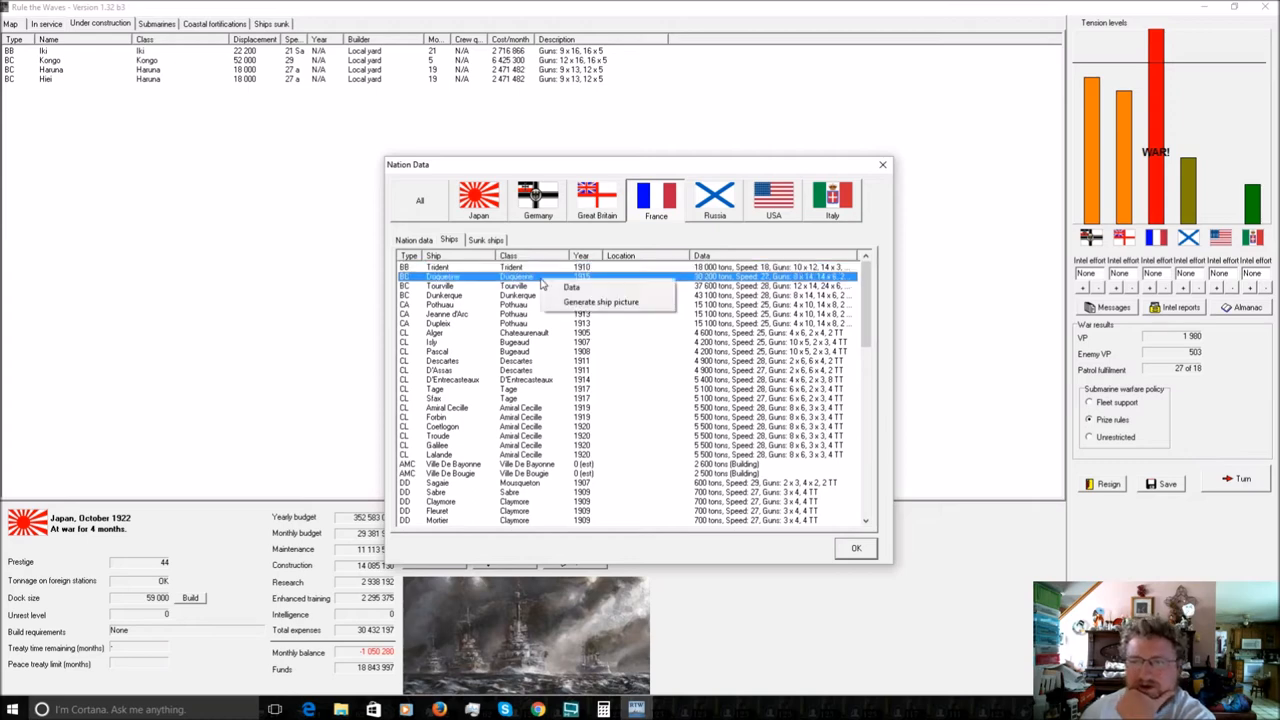
click(600, 302)
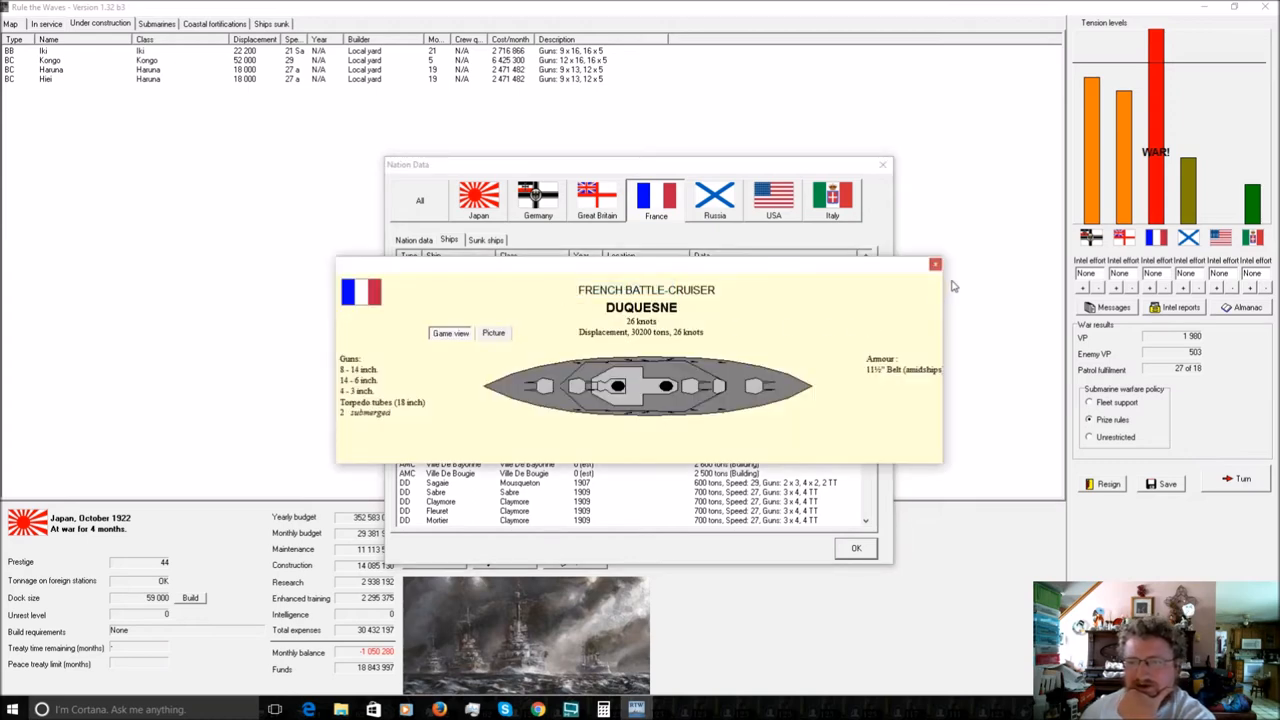
click(935, 264)
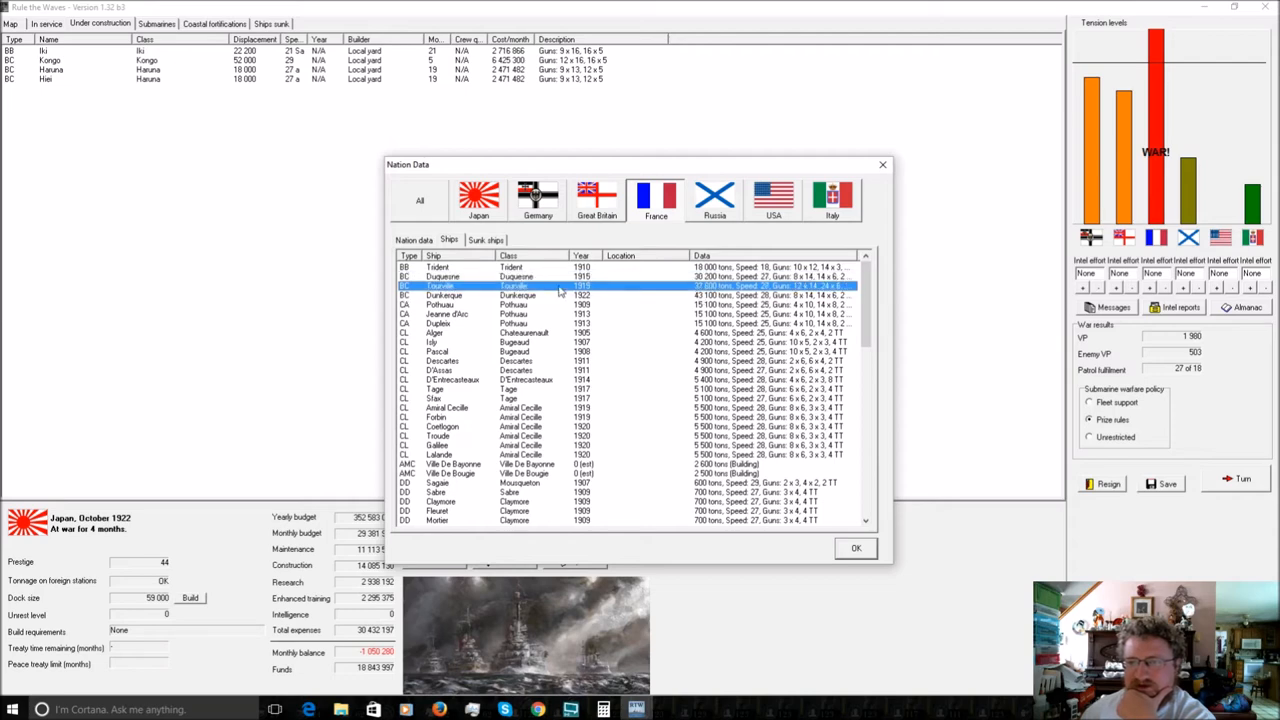
double_click(440, 286)
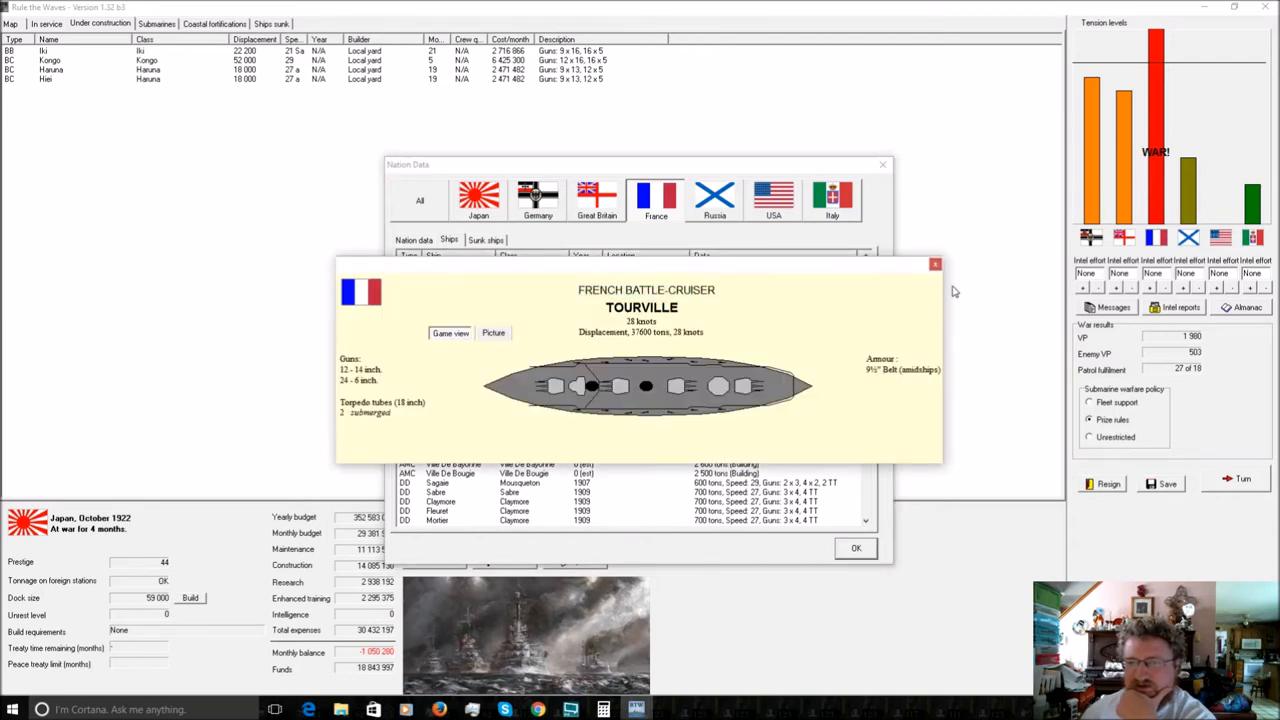
click(935, 263)
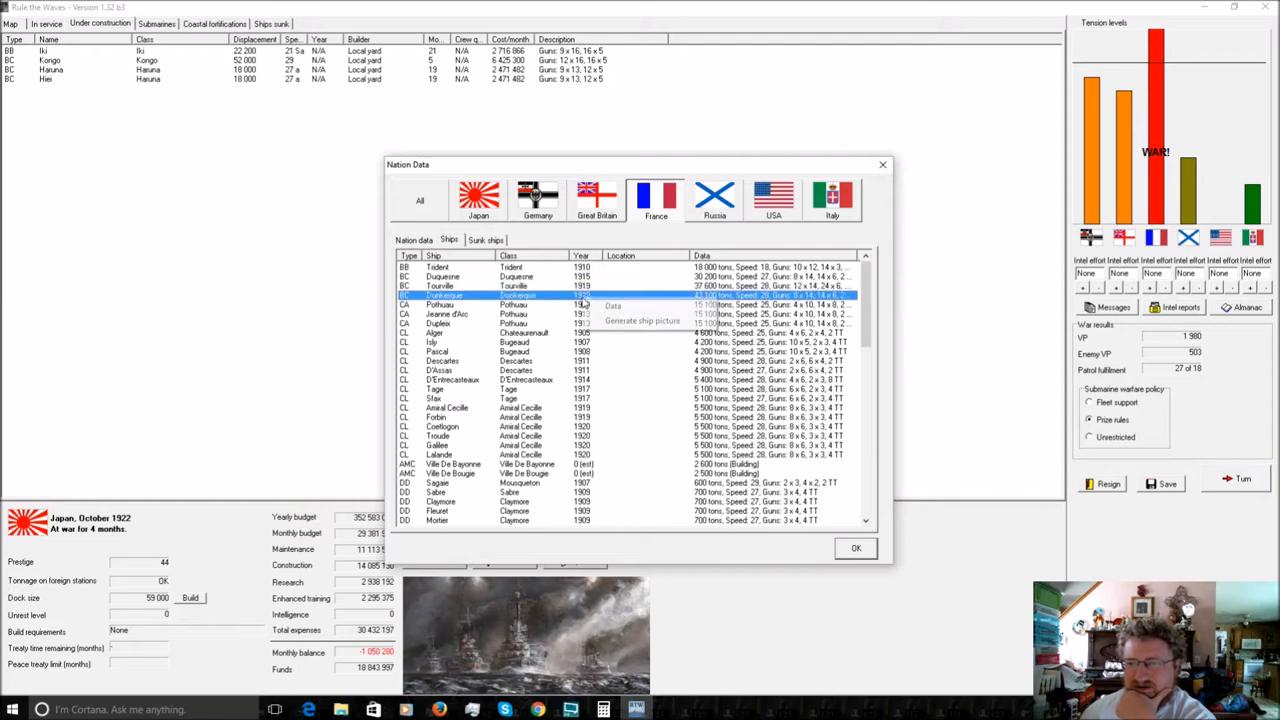
View pictures of the Dunkerque, Dupleix and light cruiser Isly further down the roster.
click(641, 320)
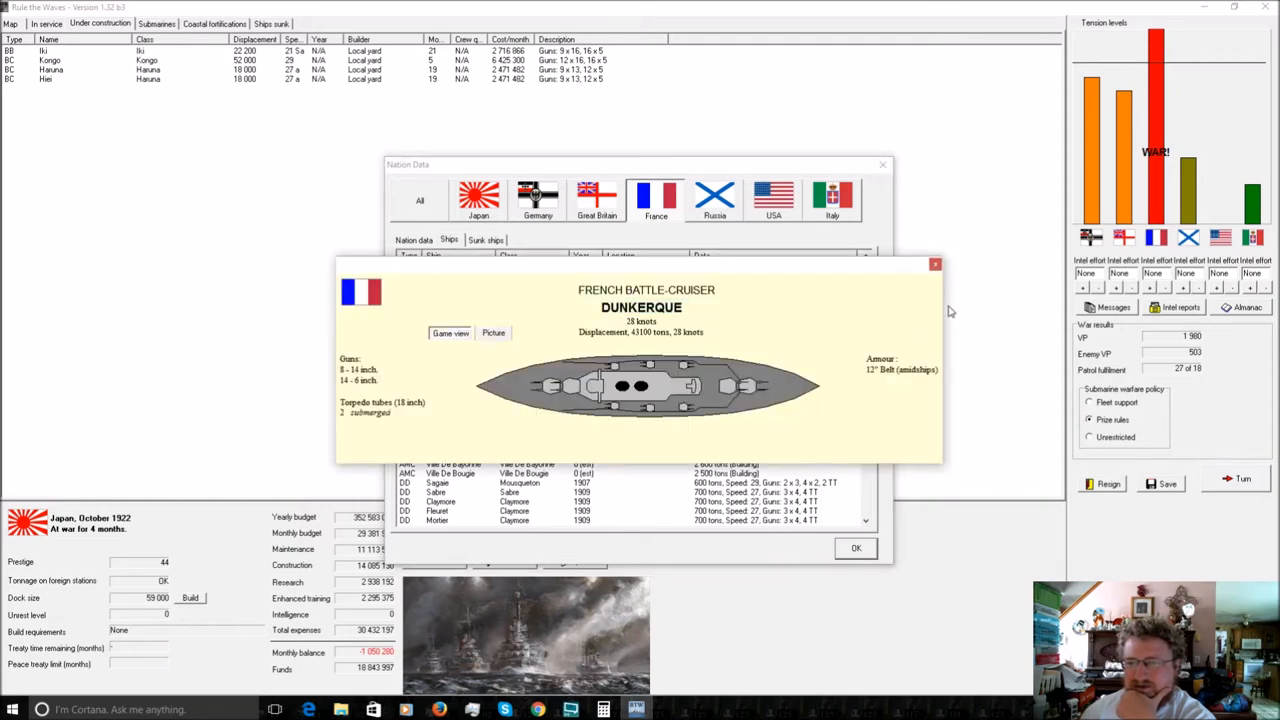
mouse_move(936, 264)
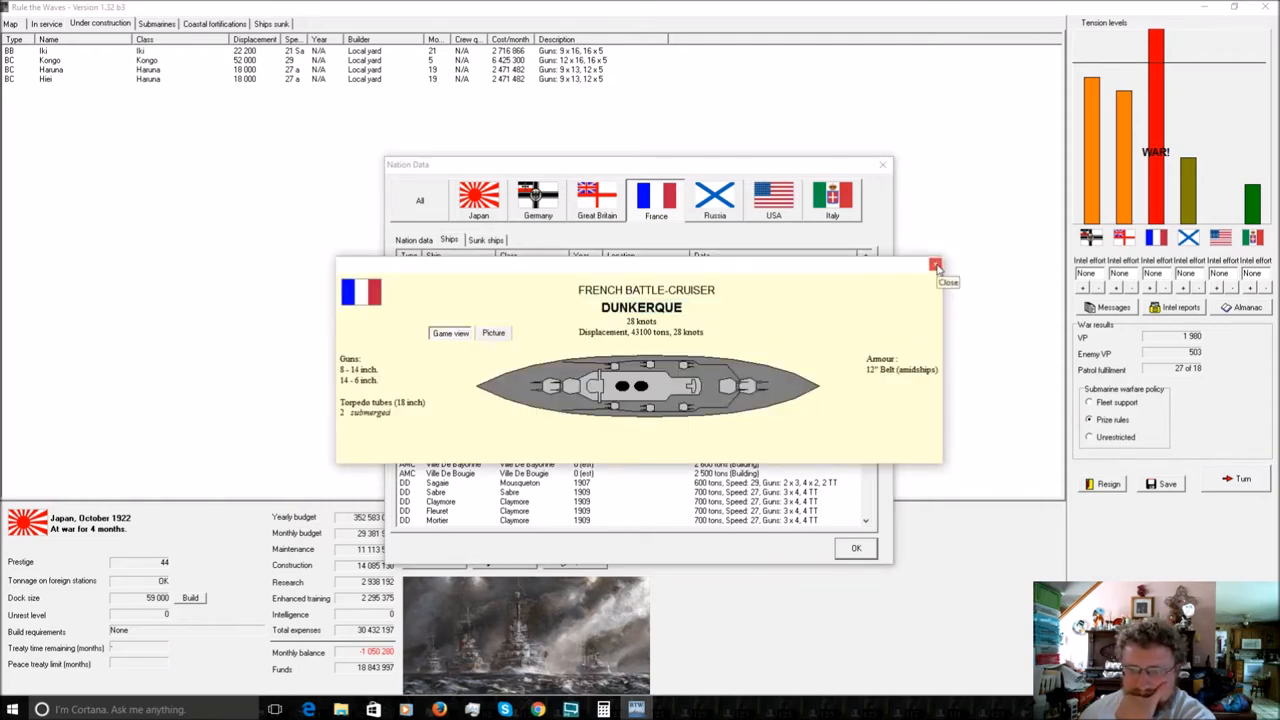
click(936, 264)
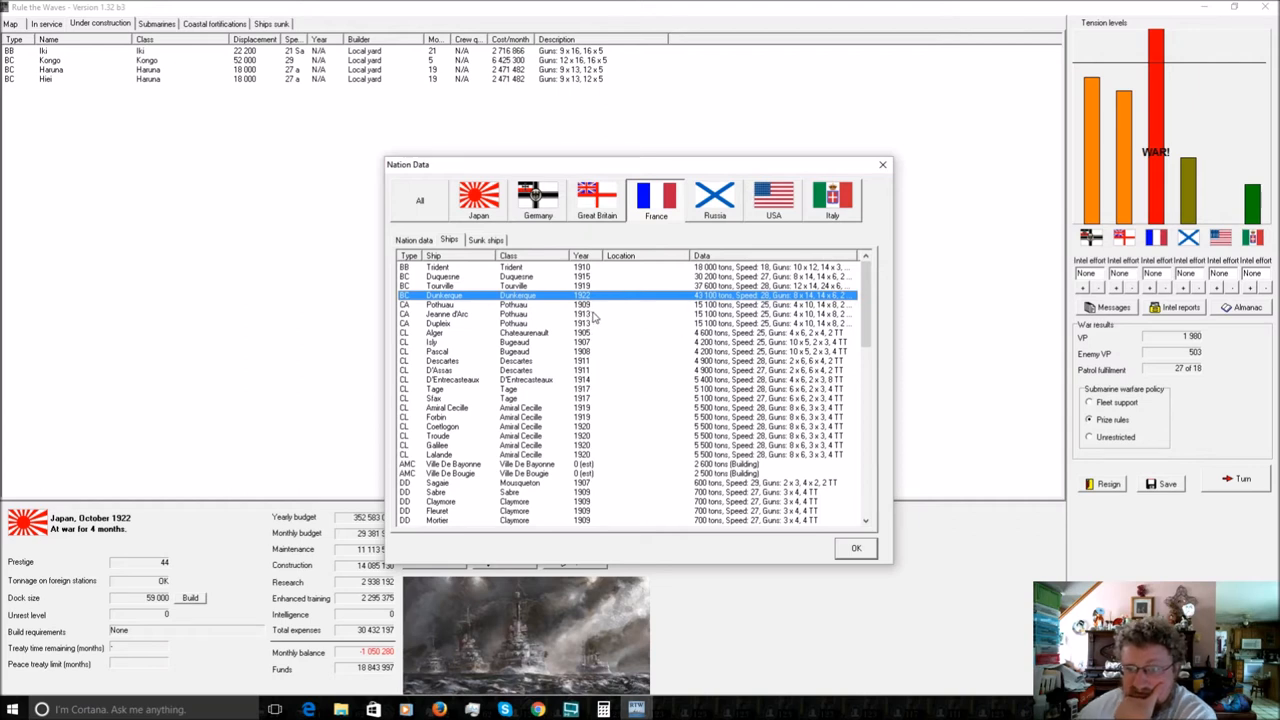
double_click(440, 324)
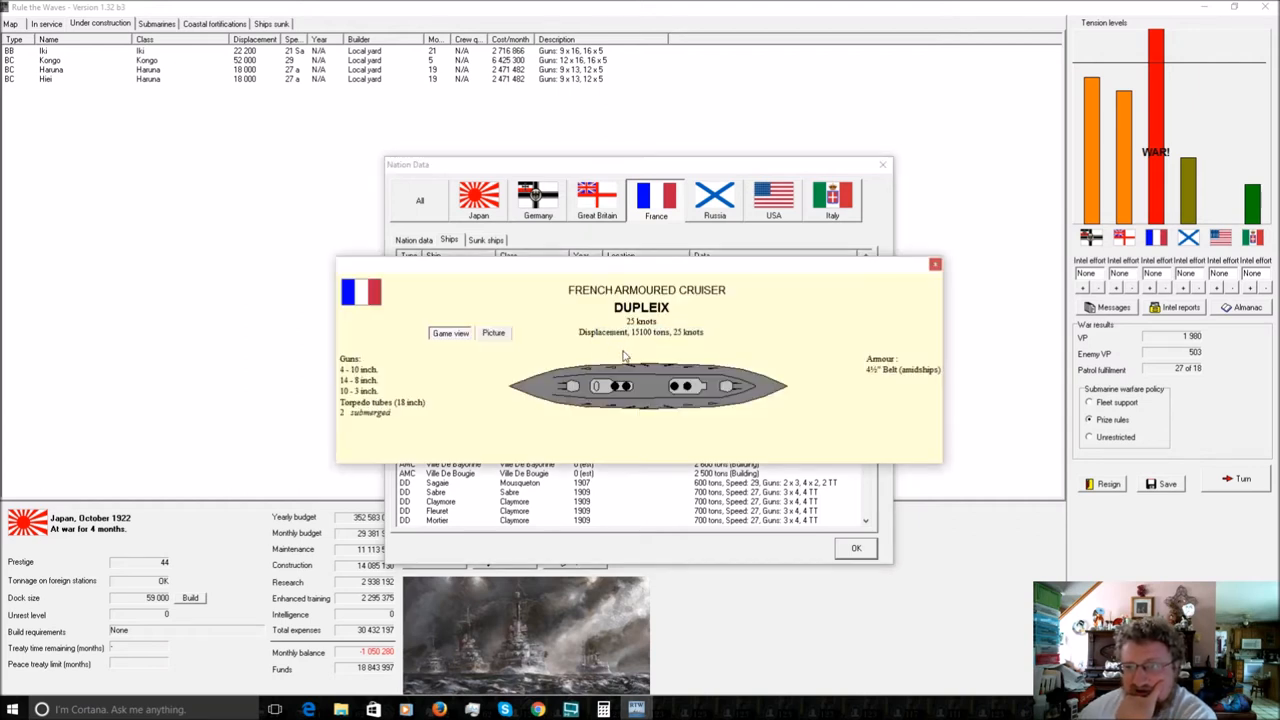
mouse_move(952, 292)
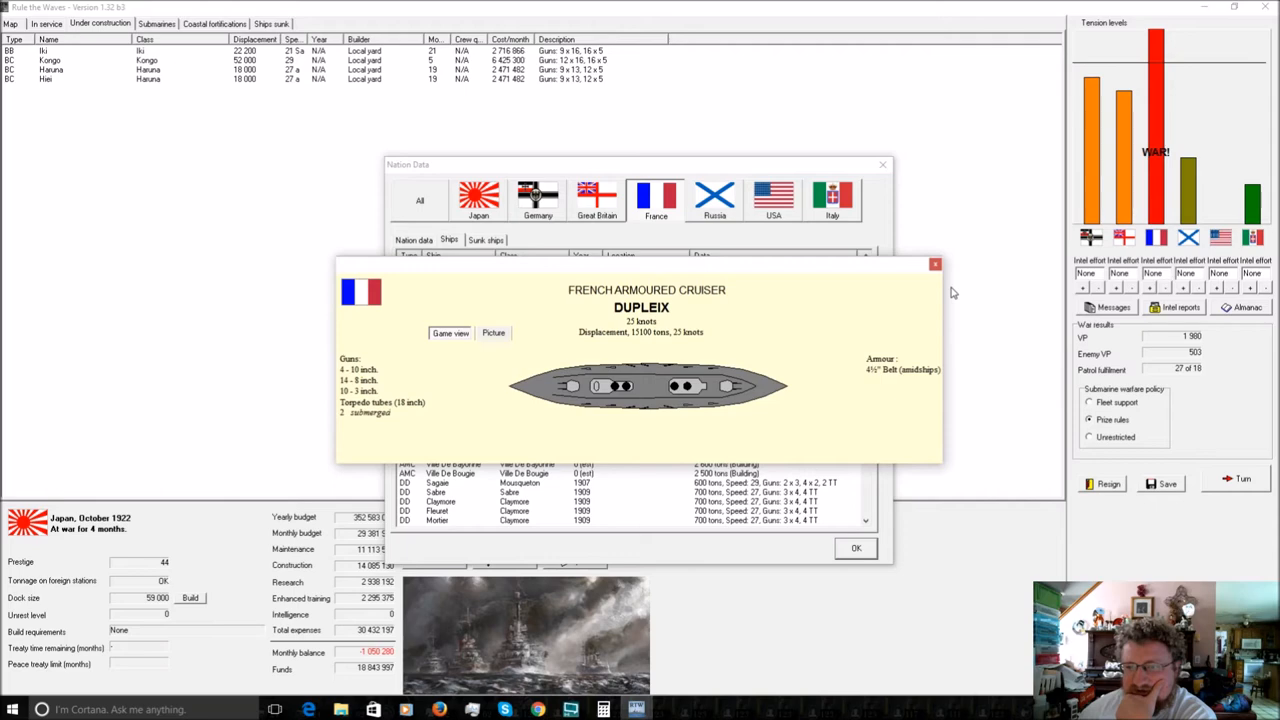
click(934, 264)
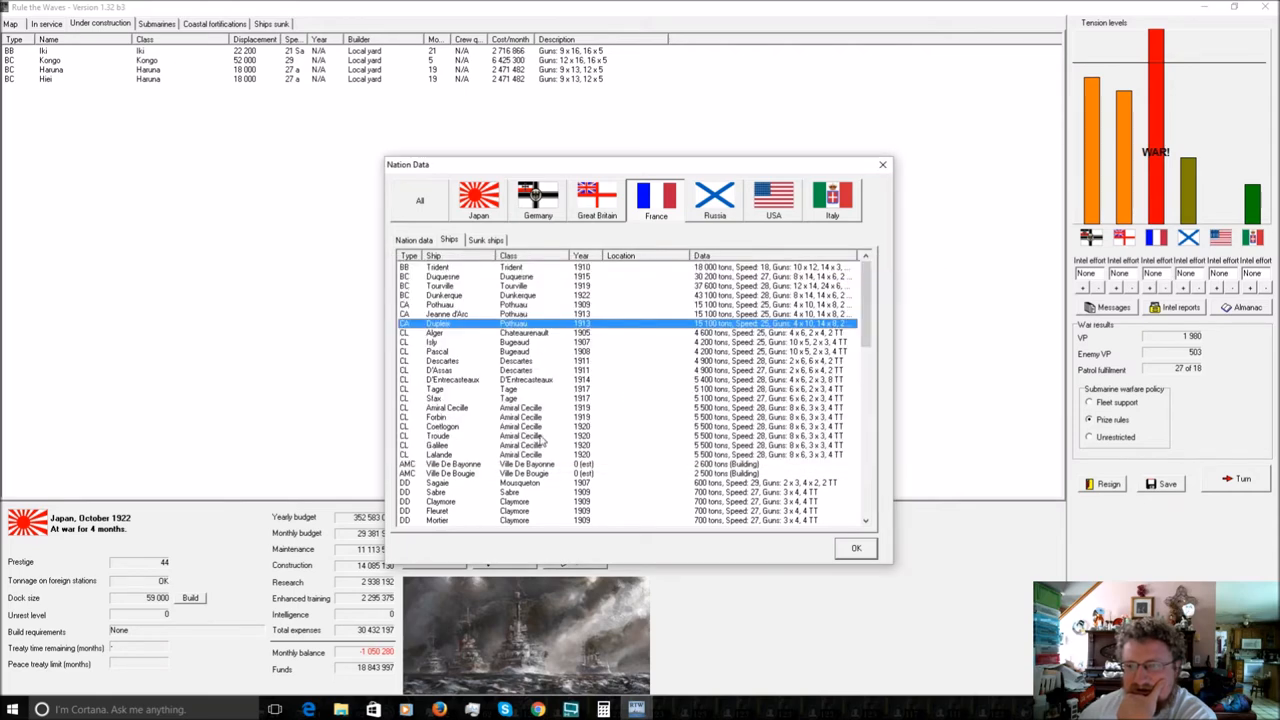
scroll(down, 3)
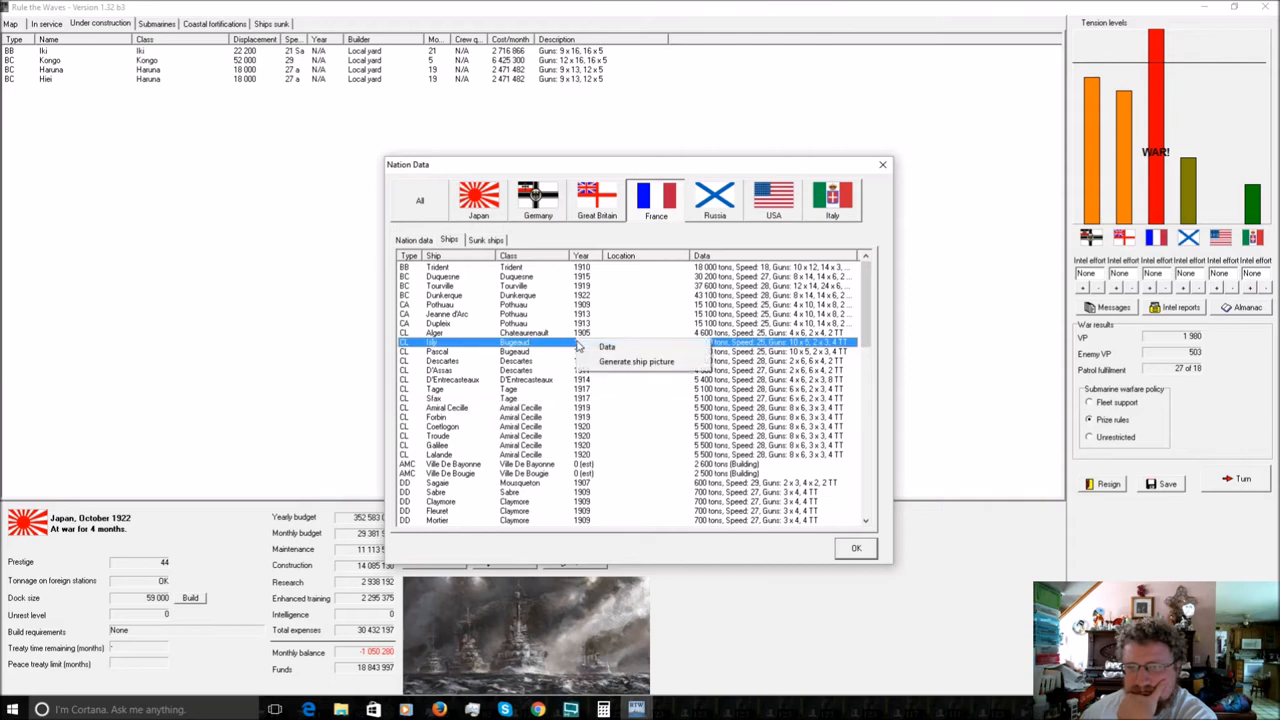
click(607, 346)
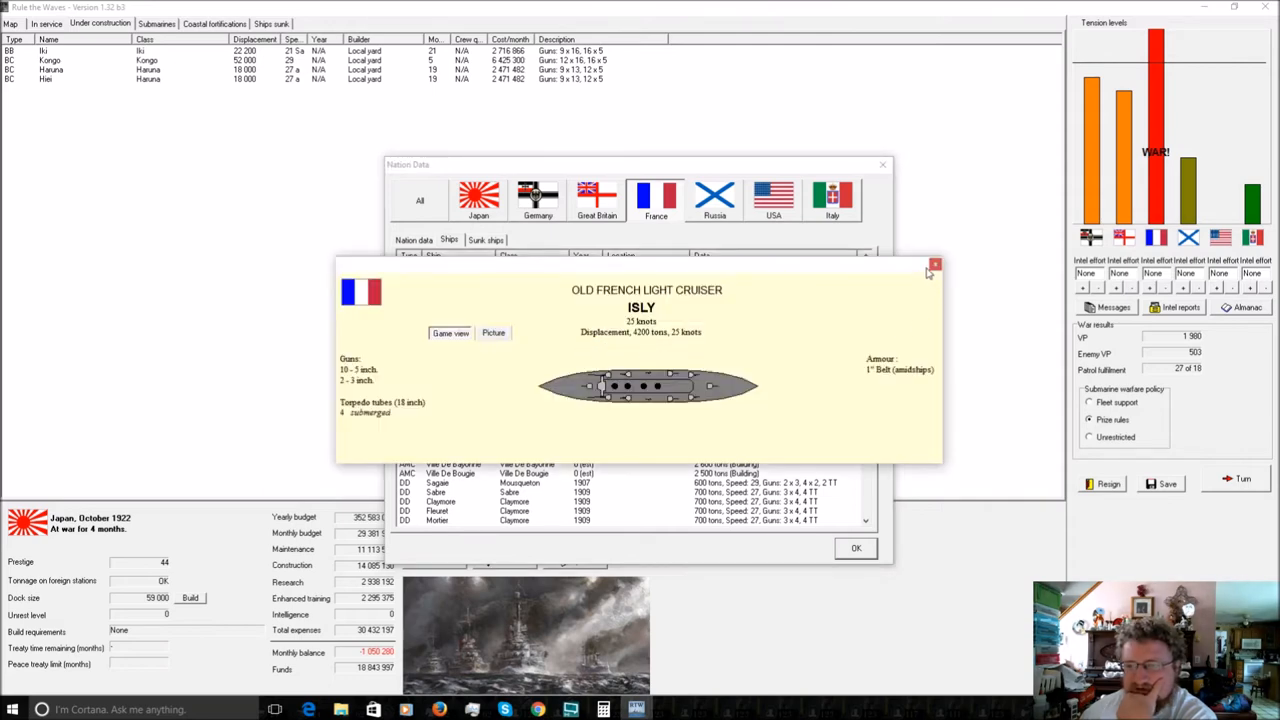
click(934, 265)
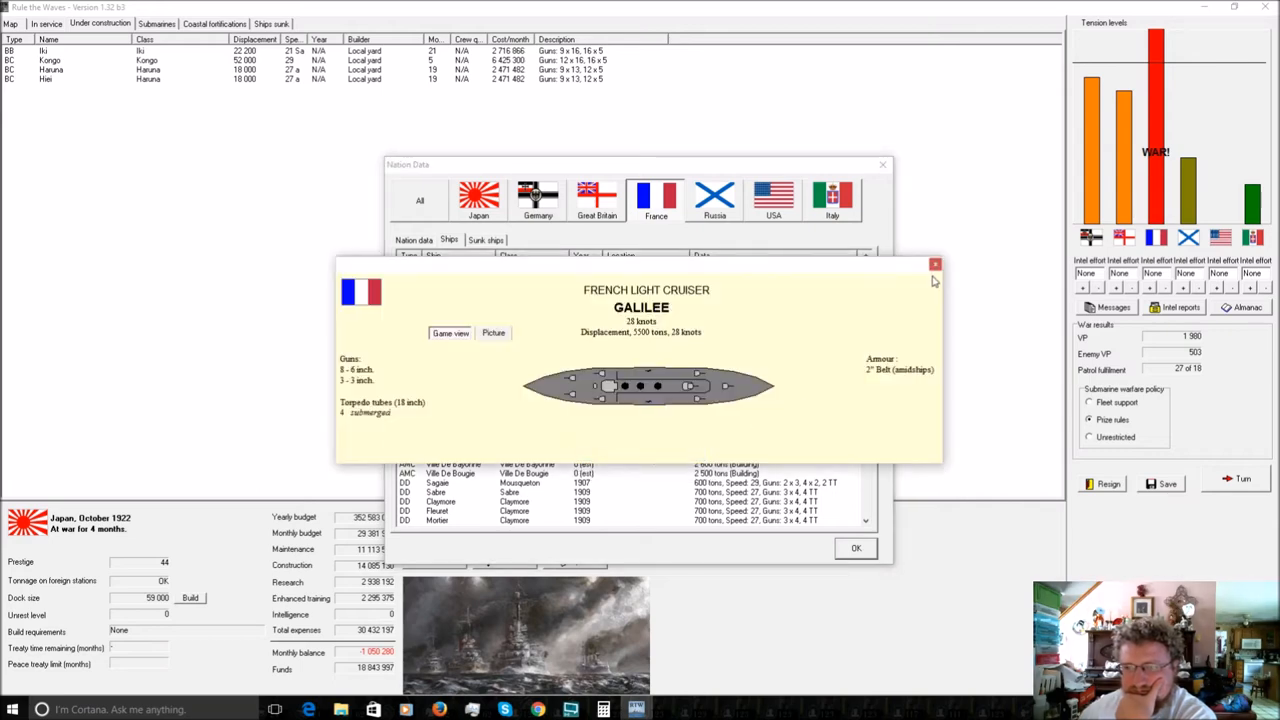
Close the Galilee cruiser details, glance at one more ship and close the Nation Data window.
click(934, 264)
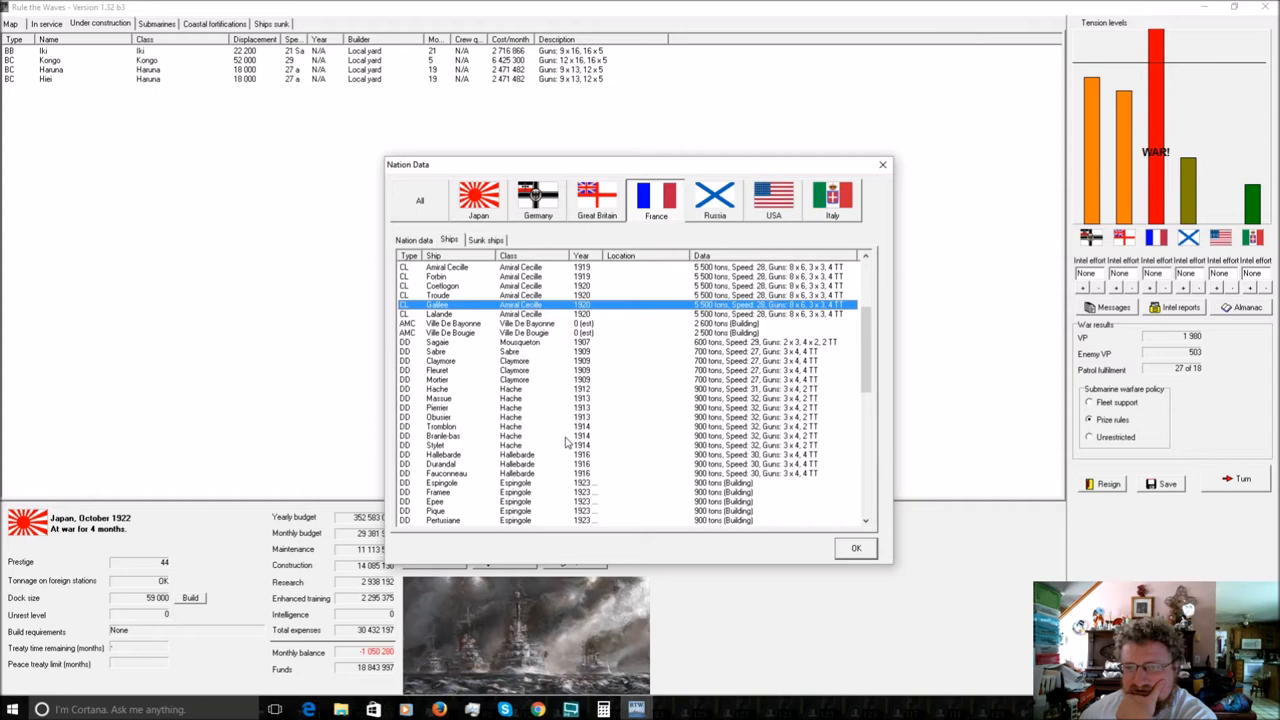
click(515, 370)
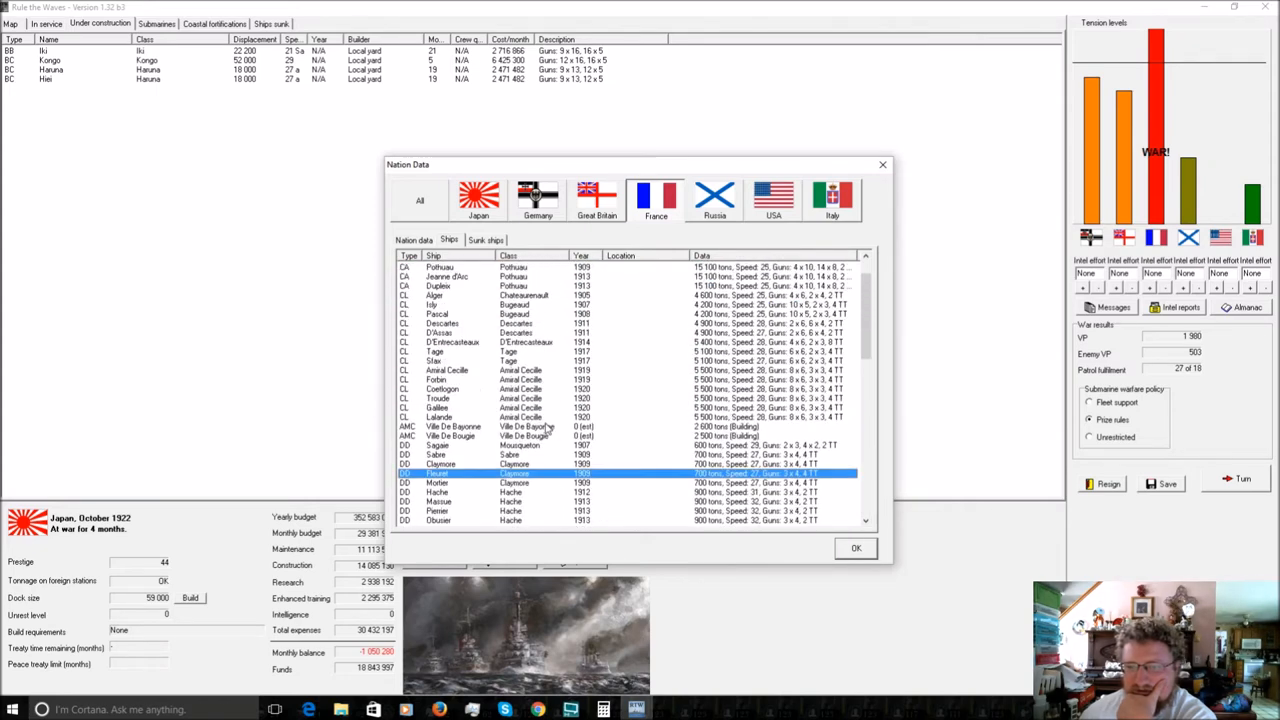
click(855, 548)
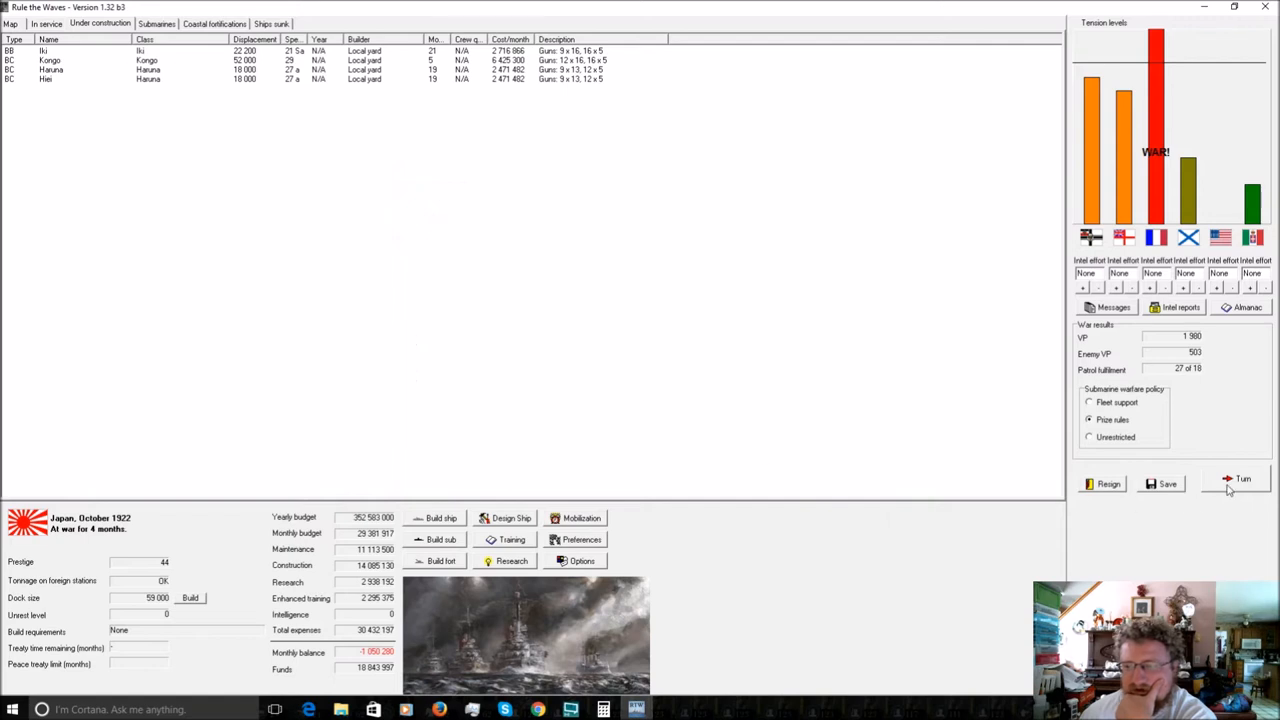
End the turn and acknowledge the Annam invasion, technology sharing, submarine attacks and Bourbaki sinking reports.
click(1242, 479)
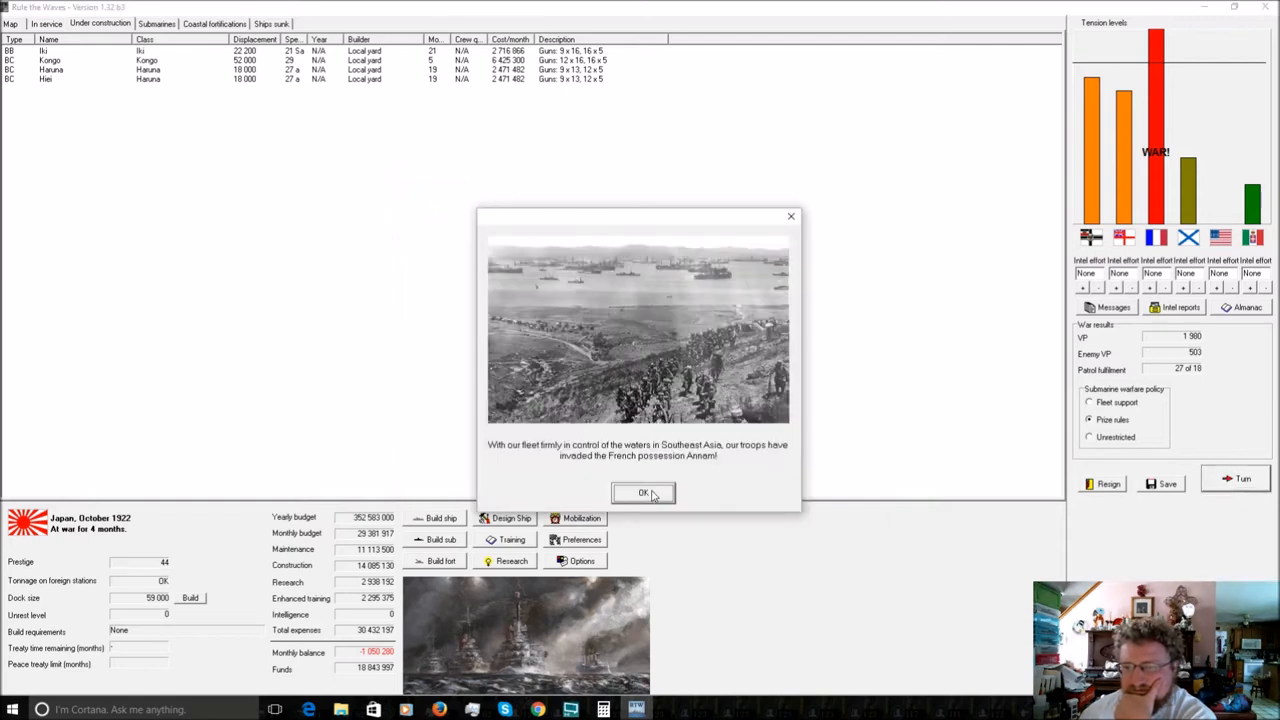
click(642, 492)
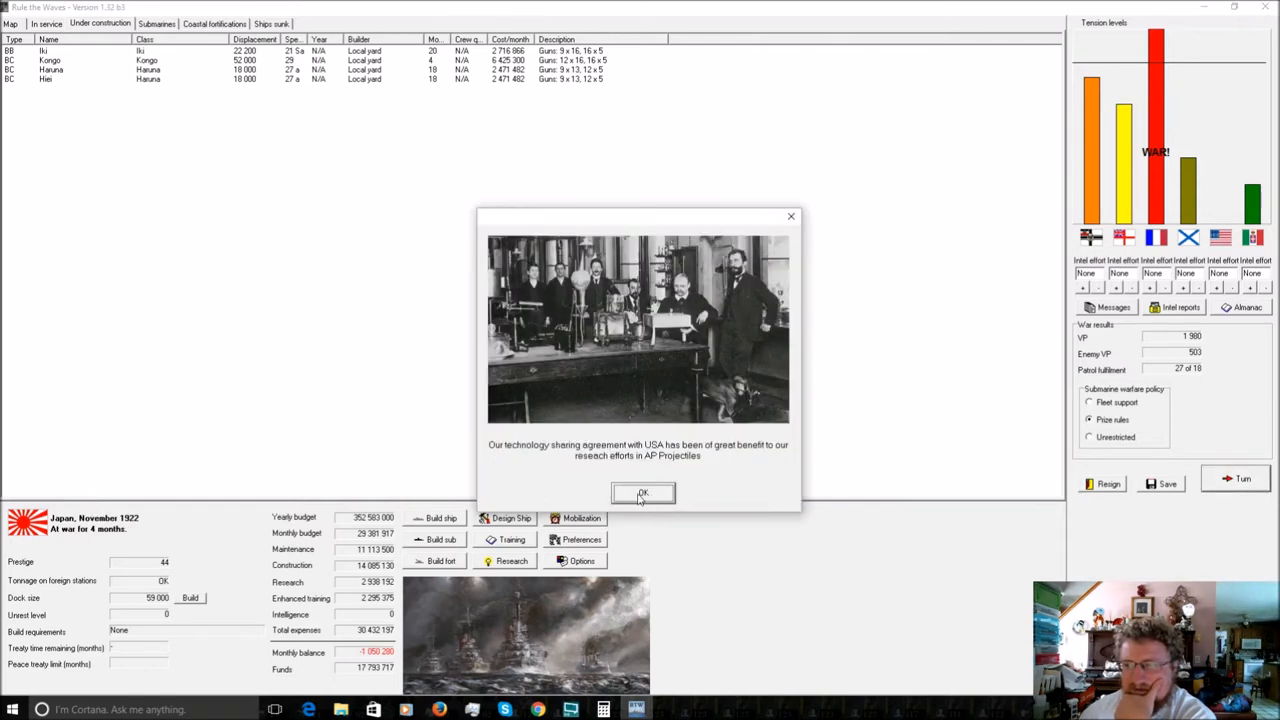
click(642, 494)
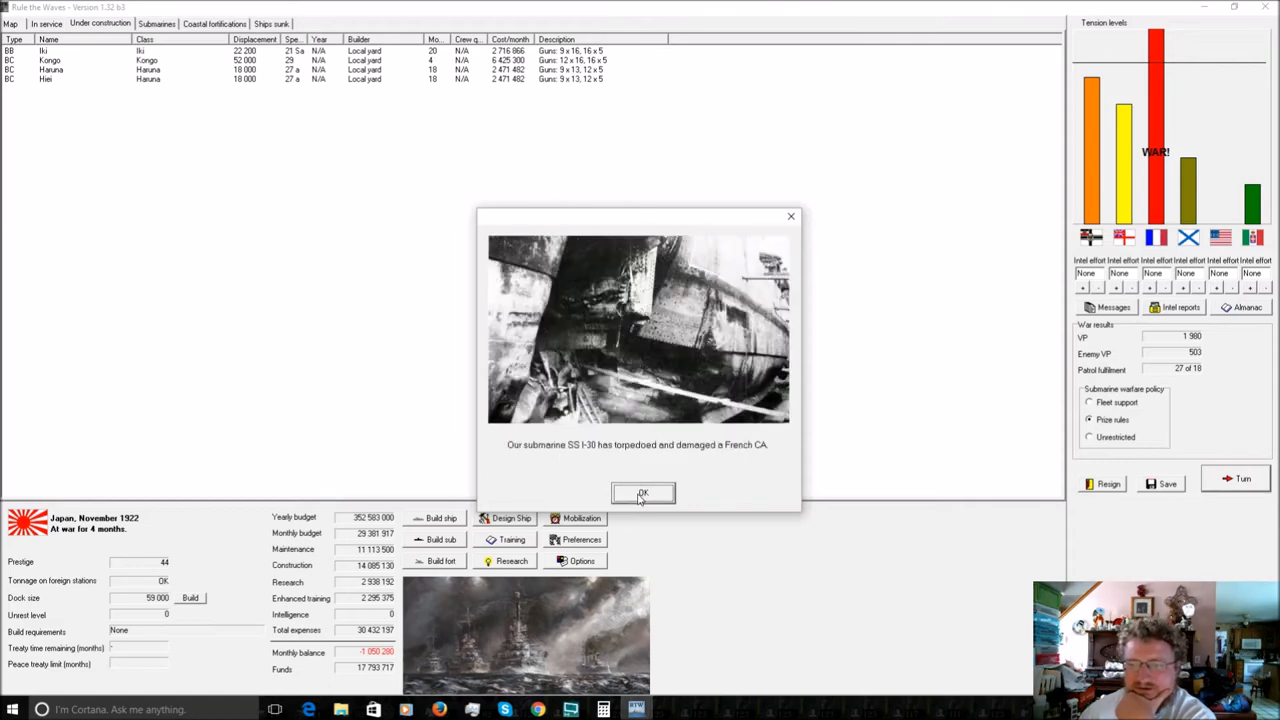
click(643, 492)
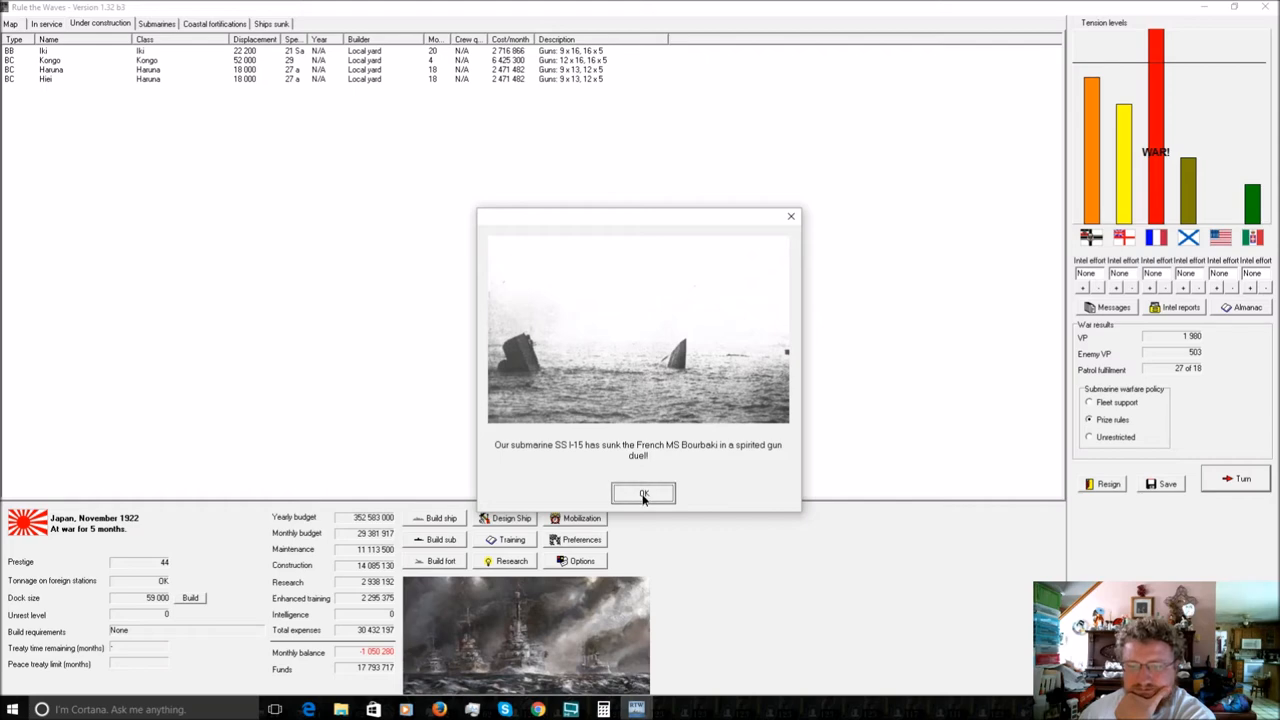
click(643, 494)
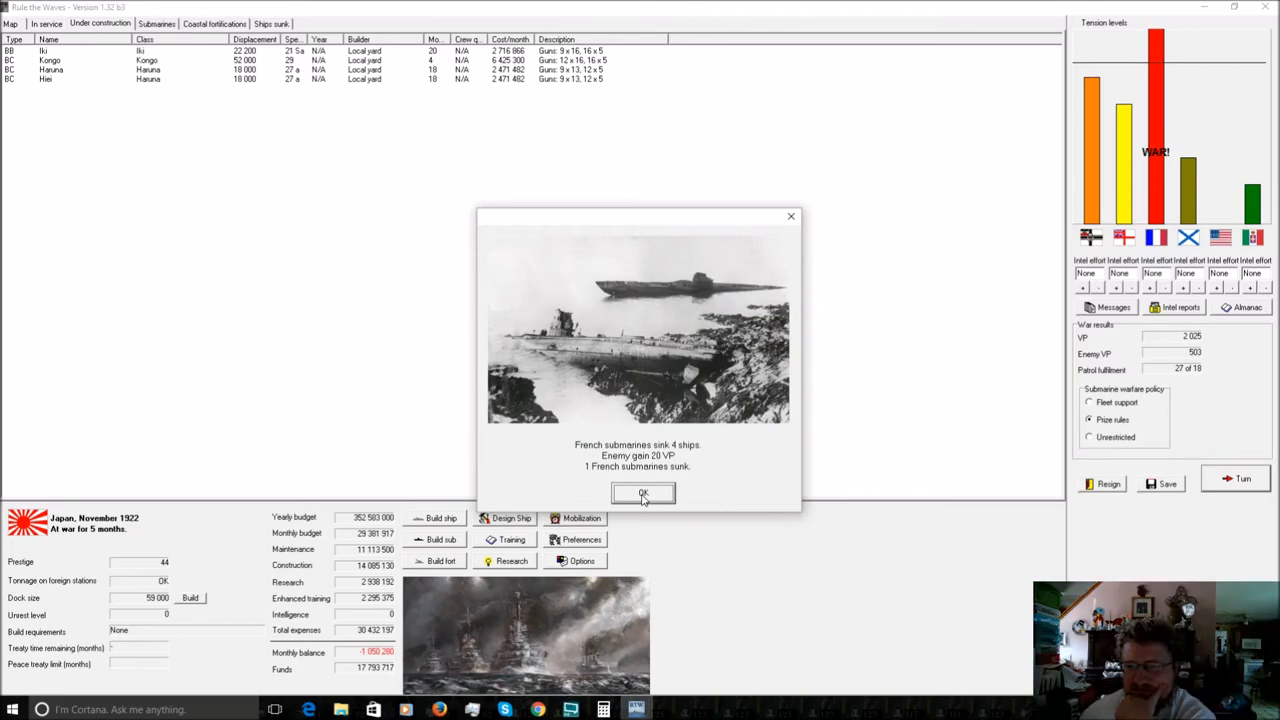
click(643, 493)
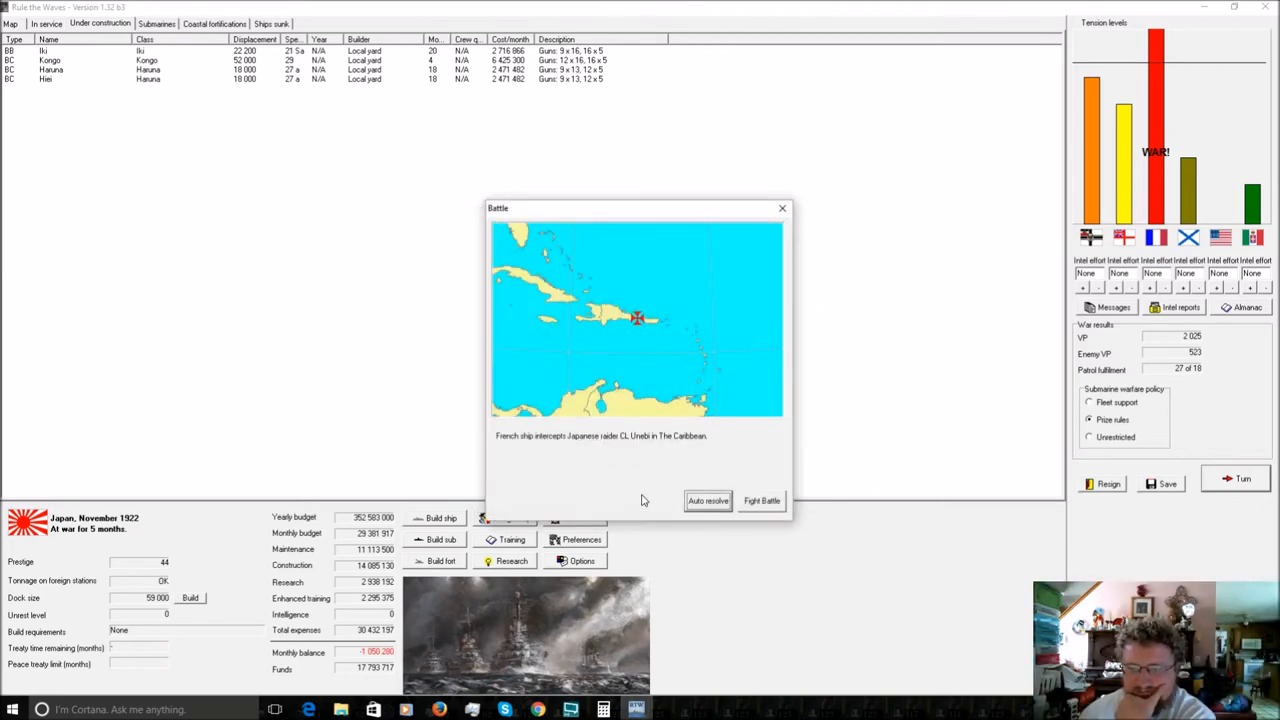
Choose to fight the Caribbean battle, dismiss Unebi's window, and acknowledge the Descartes-class sighting.
click(708, 500)
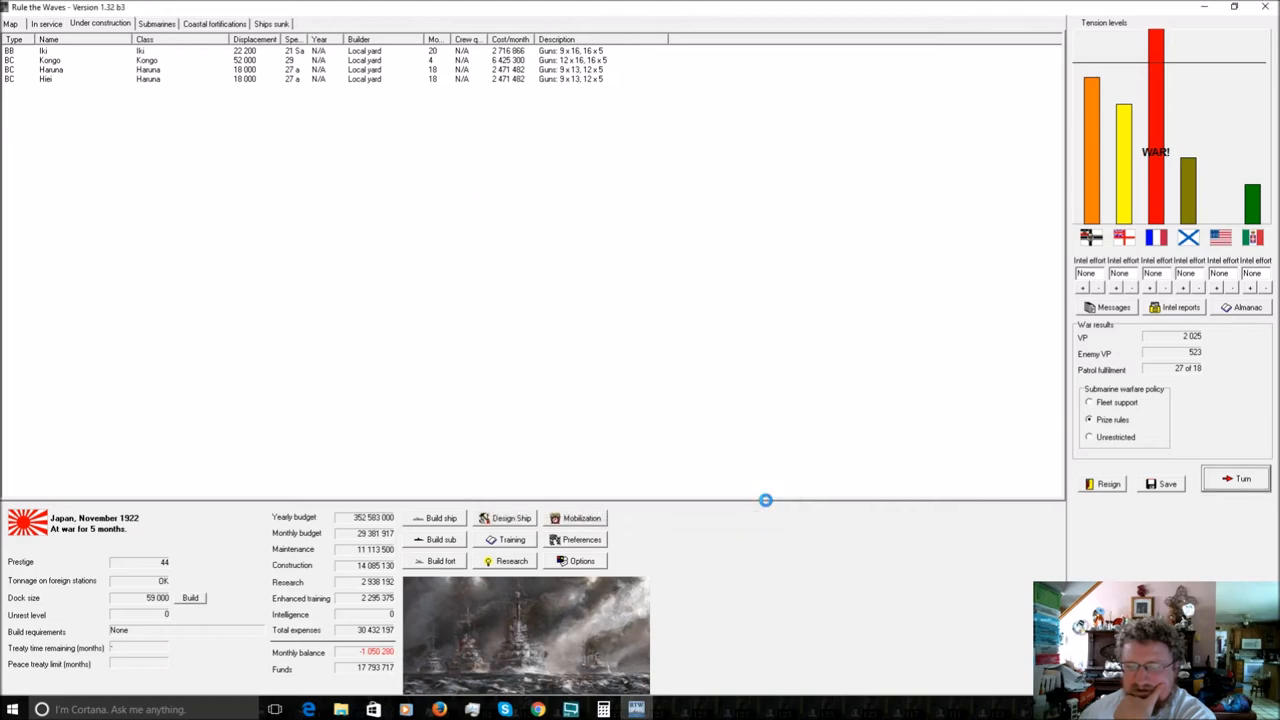
click(1237, 478)
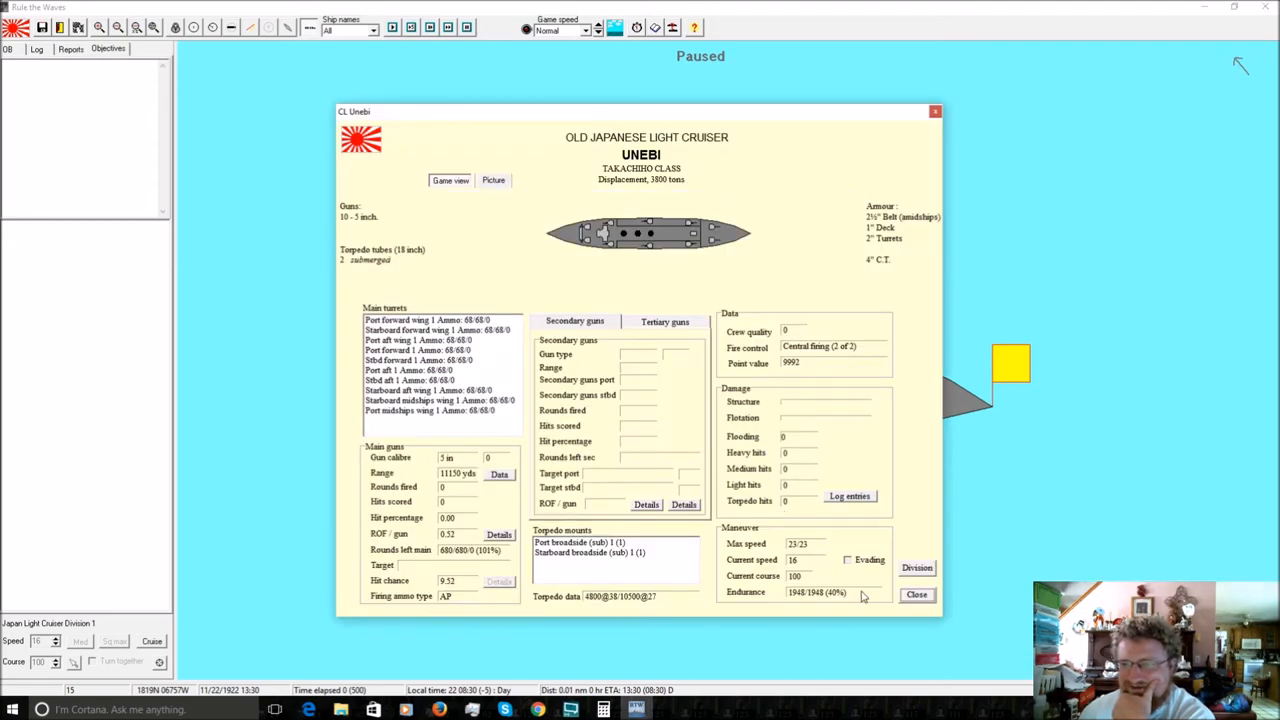
click(916, 594)
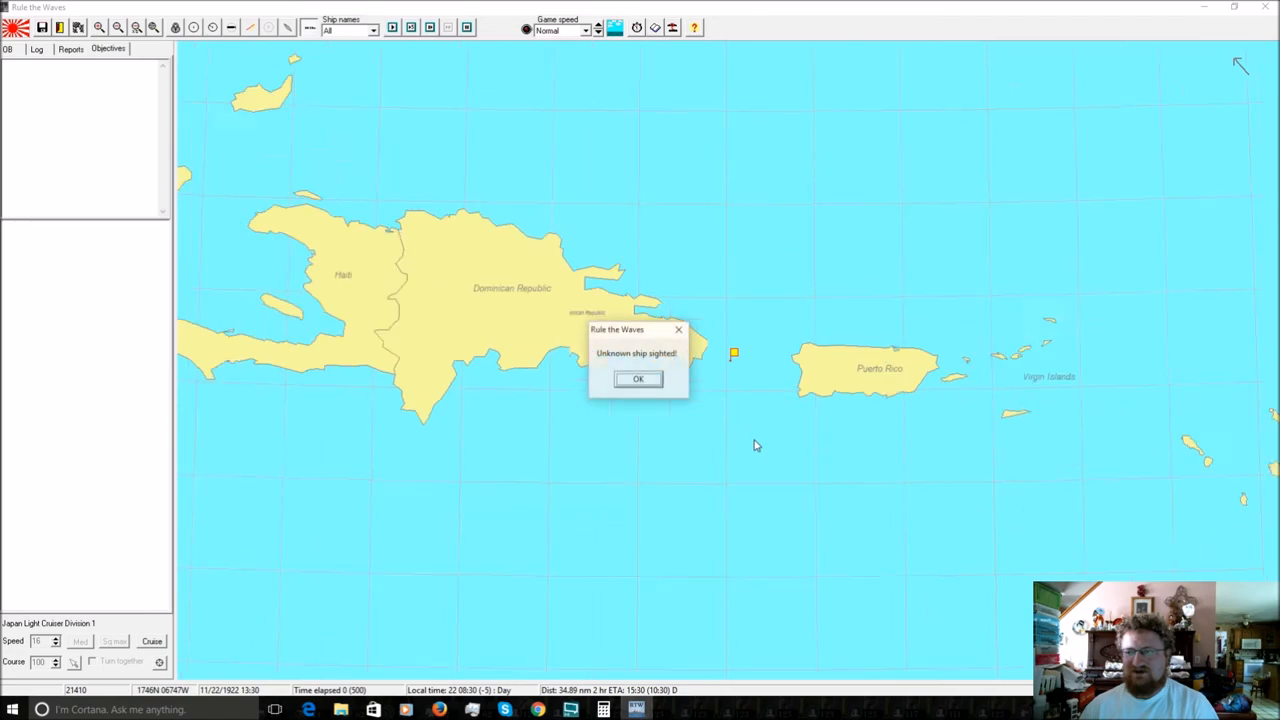
click(638, 378)
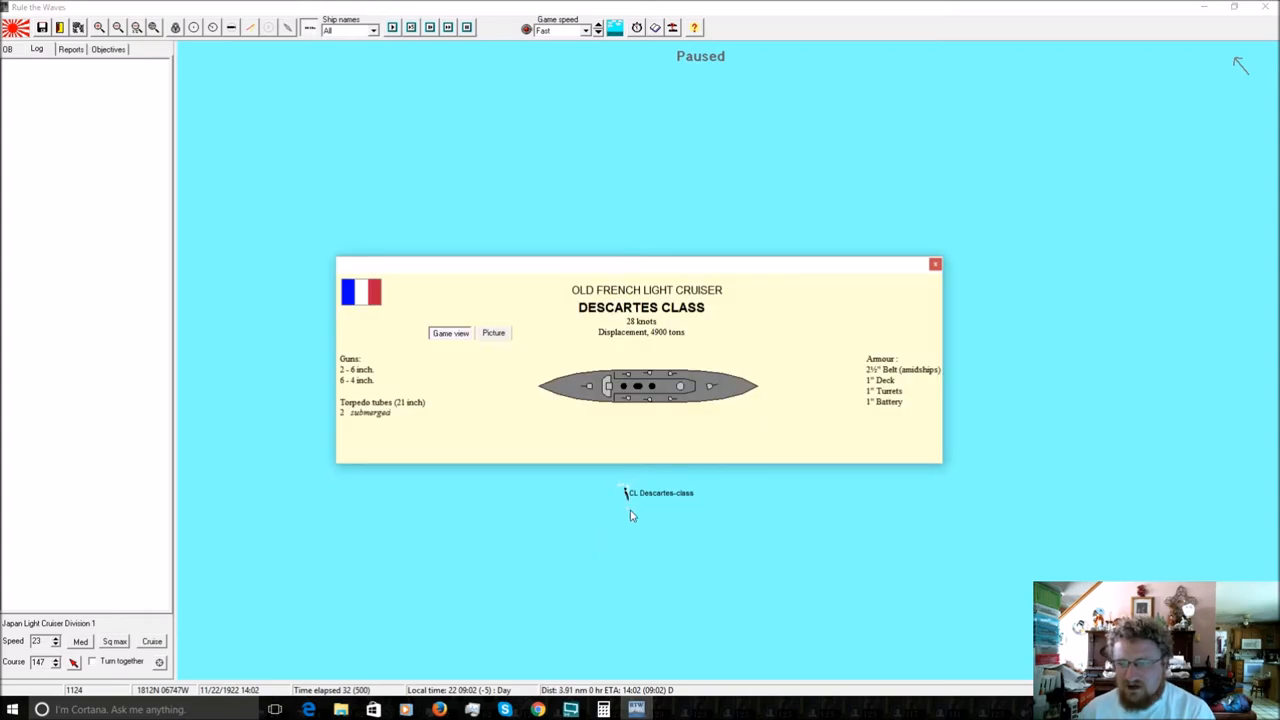
mouse_move(622, 507)
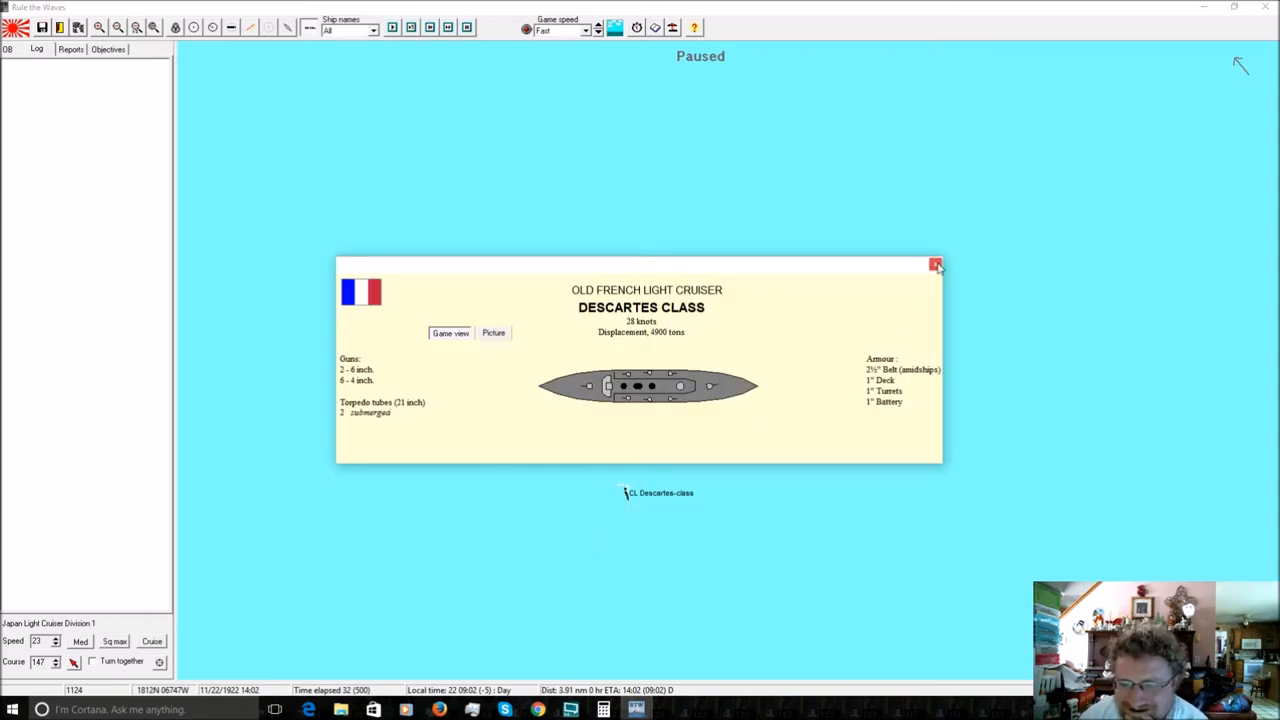
click(936, 266)
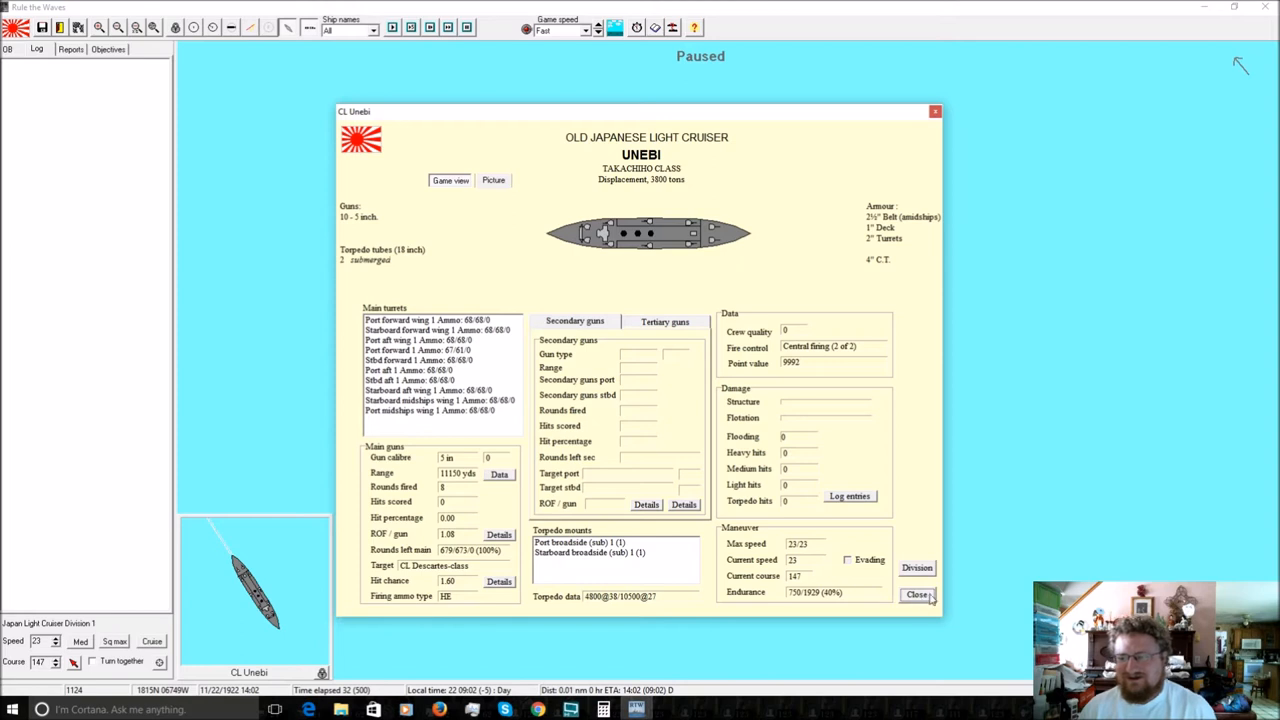
Resume the battle and run the gun duel with the Descartes-class cruiser, checking Unebi's damage.
click(916, 594)
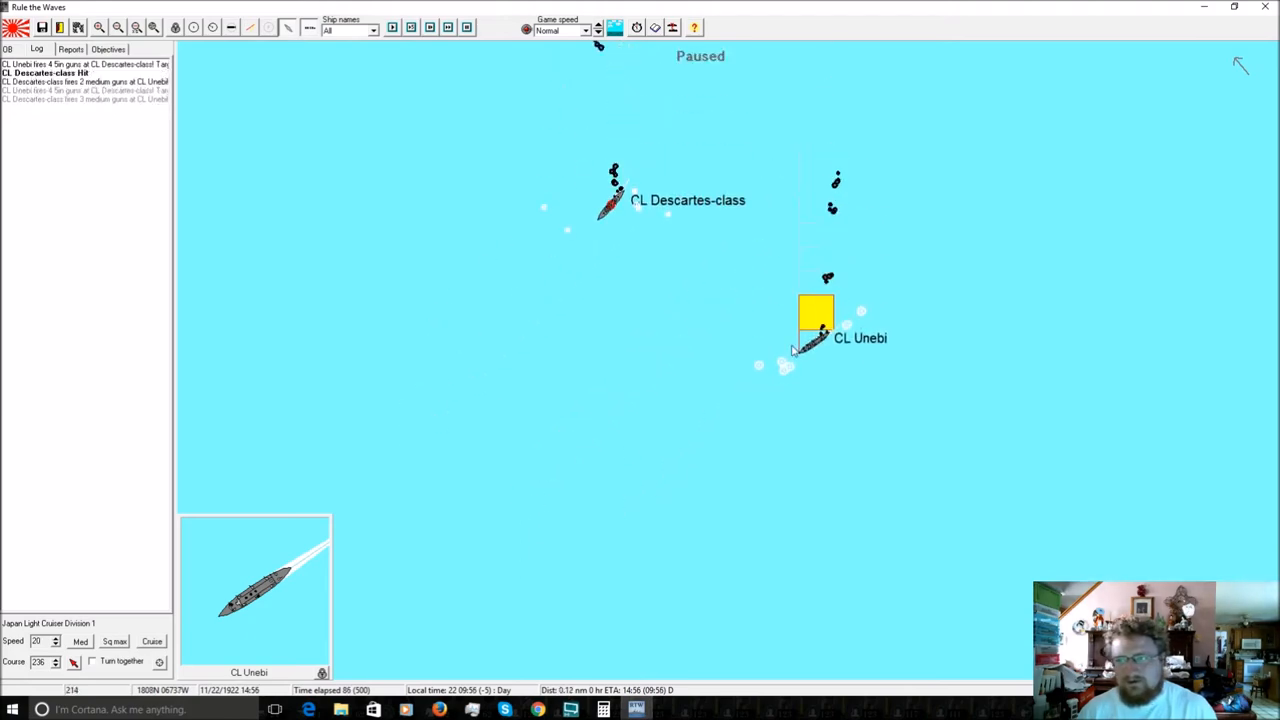
click(818, 333)
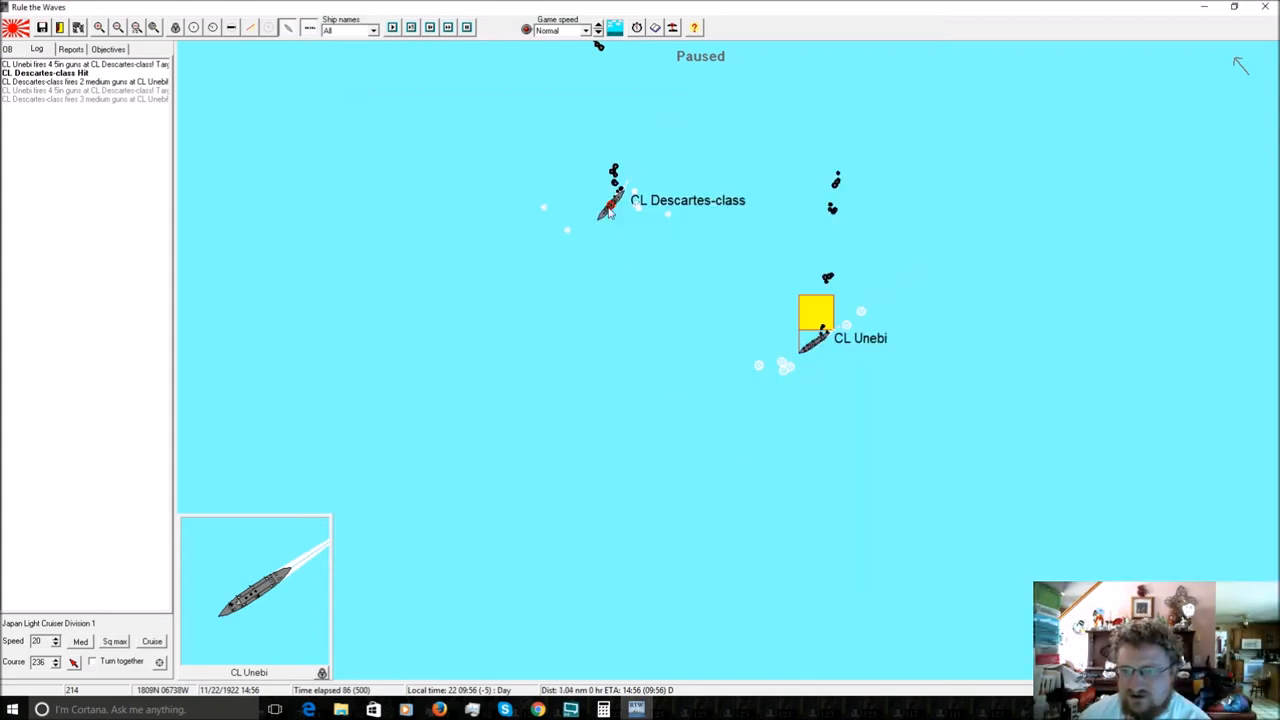
click(610, 205)
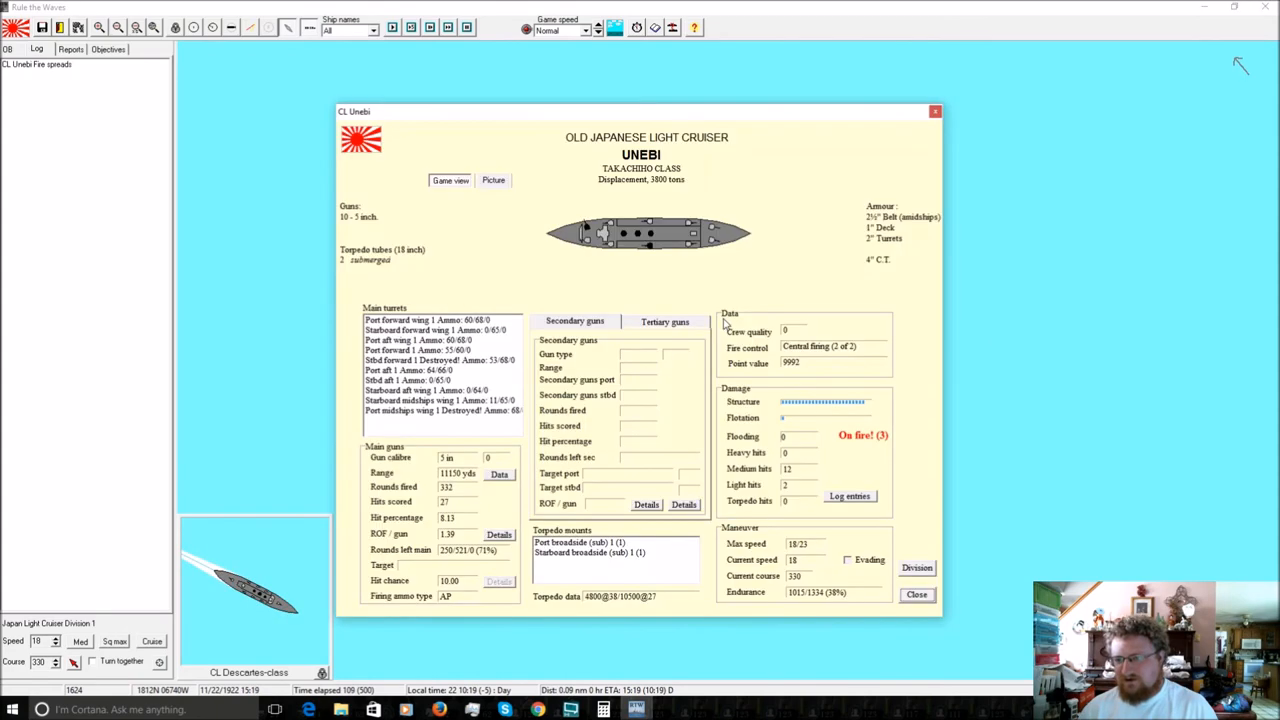
click(915, 594)
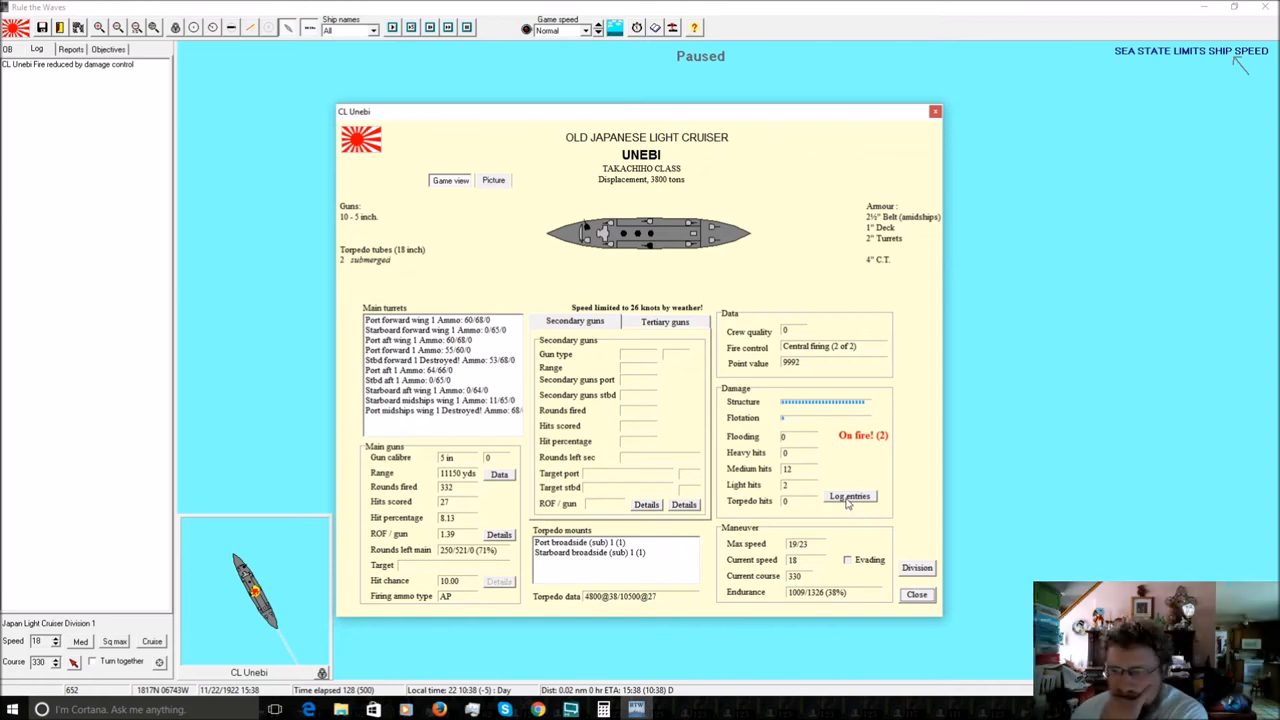
click(849, 496)
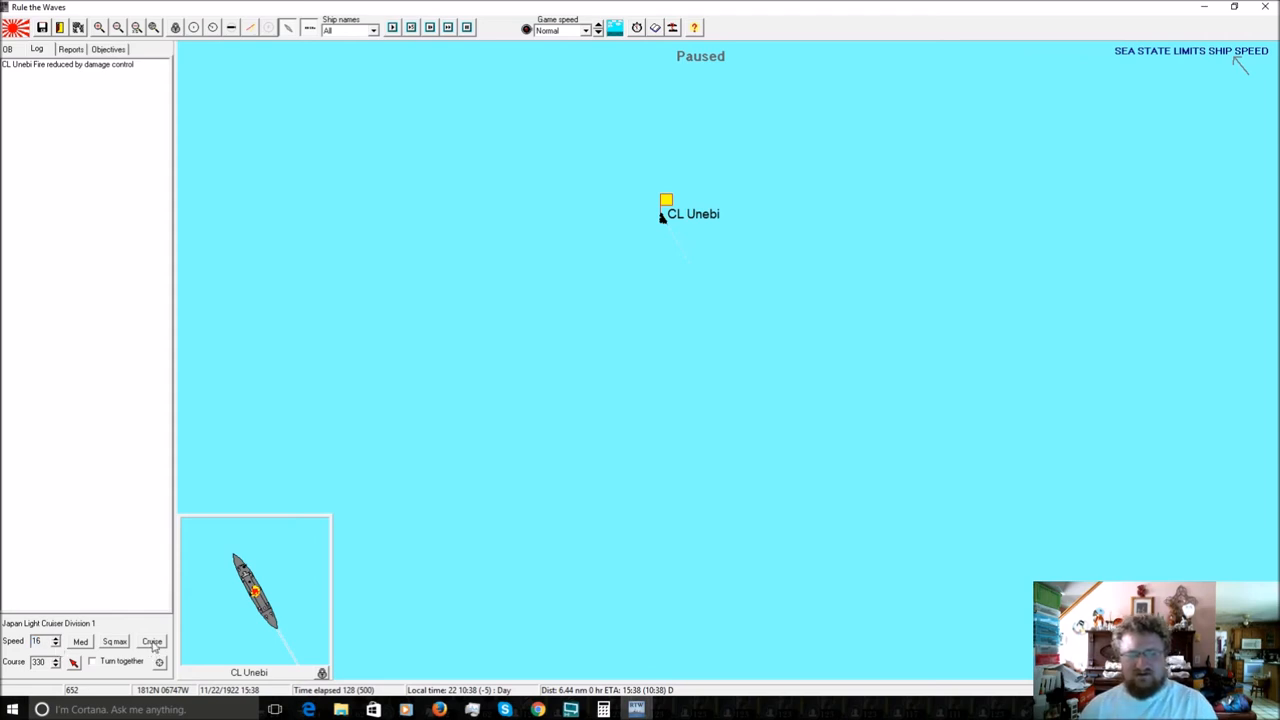
Set Unebi to Cruise speed and review her ship window until the scenario ends.
click(56, 644)
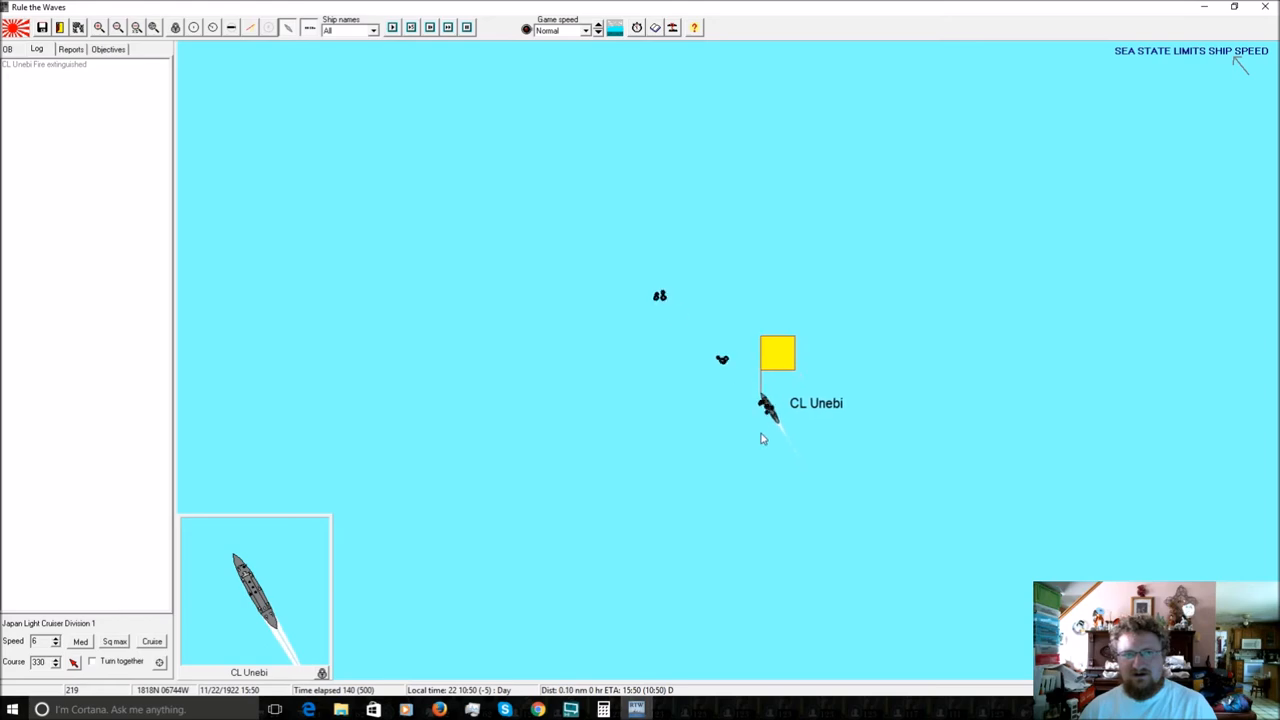
click(152, 641)
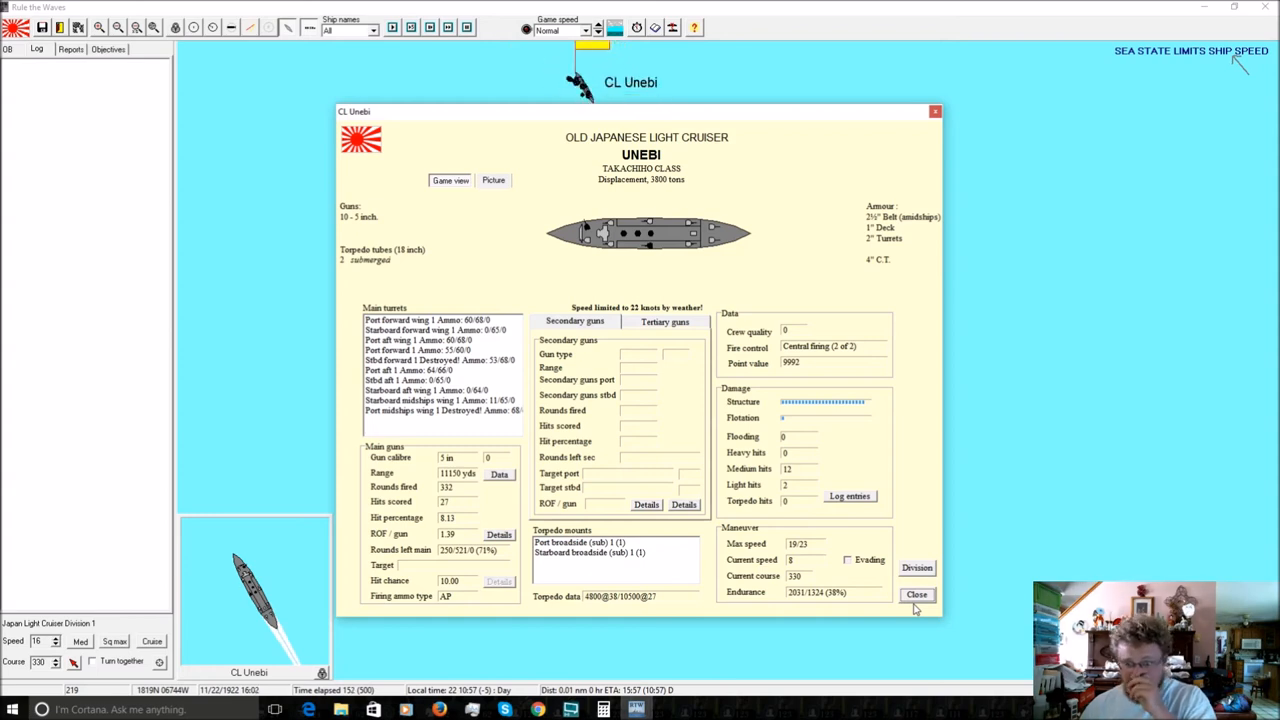
click(916, 594)
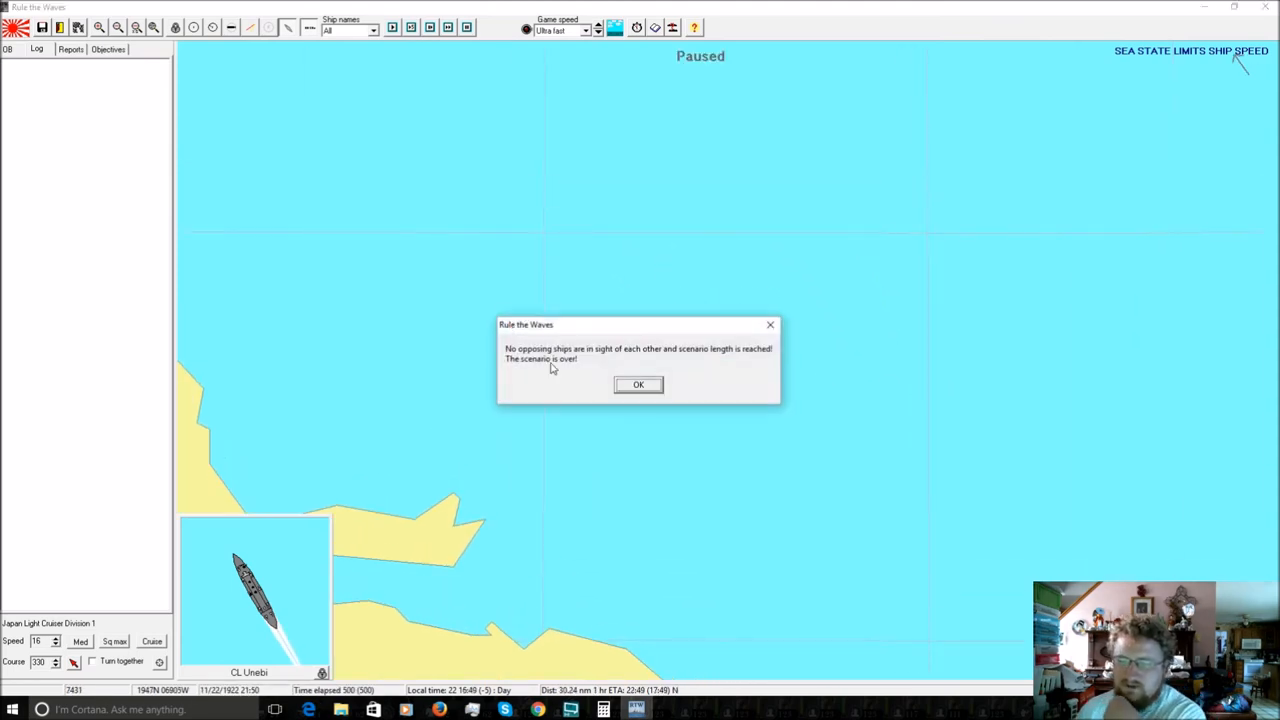
Accept the scenario-over notice, close the results and acknowledge the Japanese minor victory.
click(638, 385)
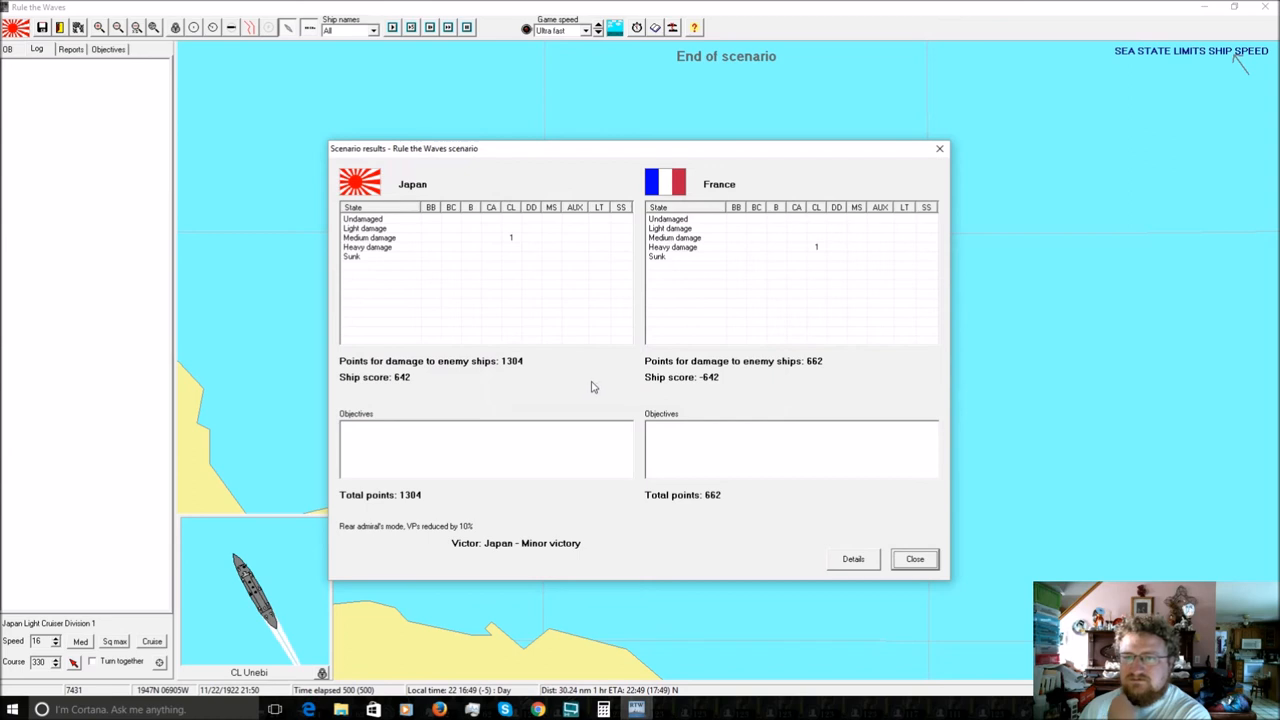
mouse_move(590, 388)
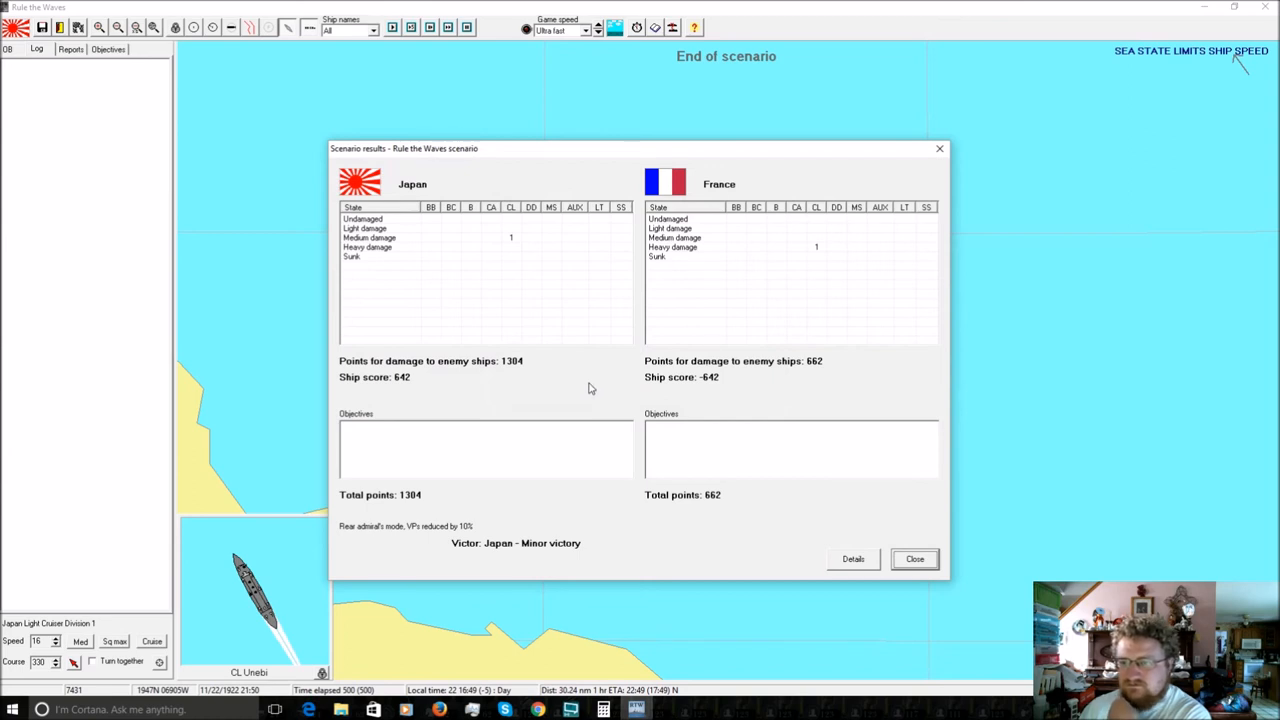
click(913, 558)
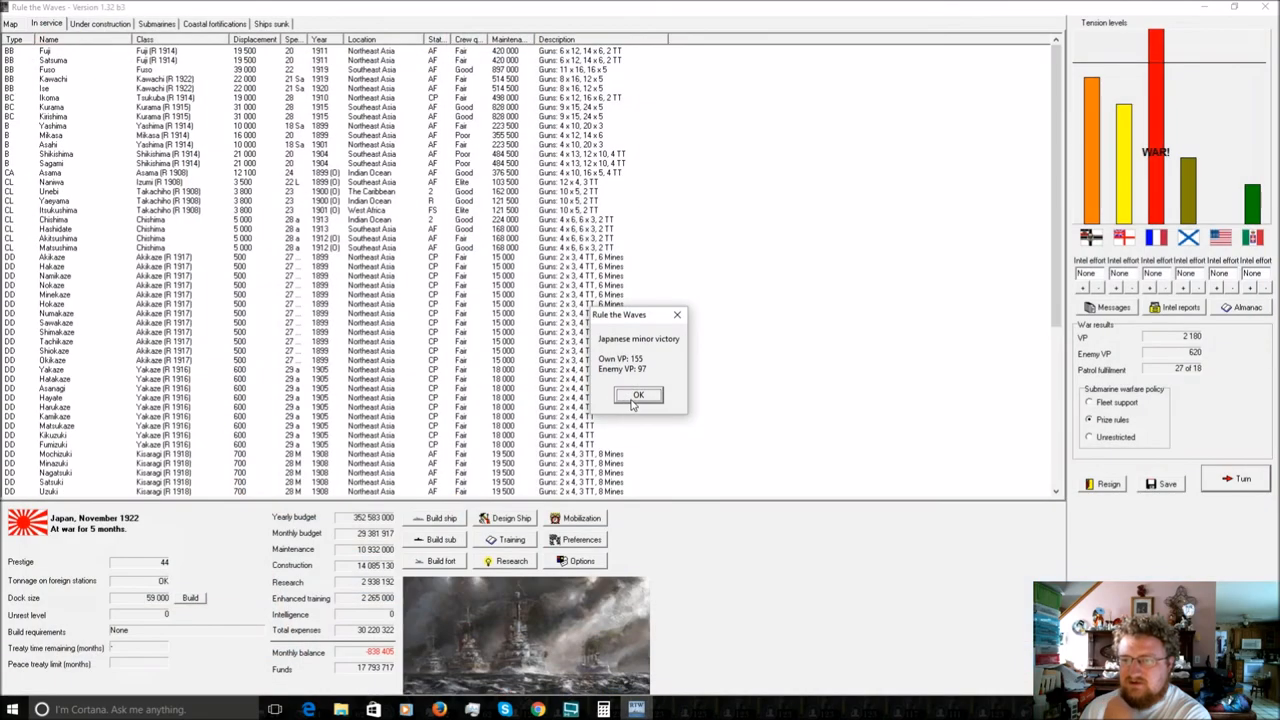
click(638, 394)
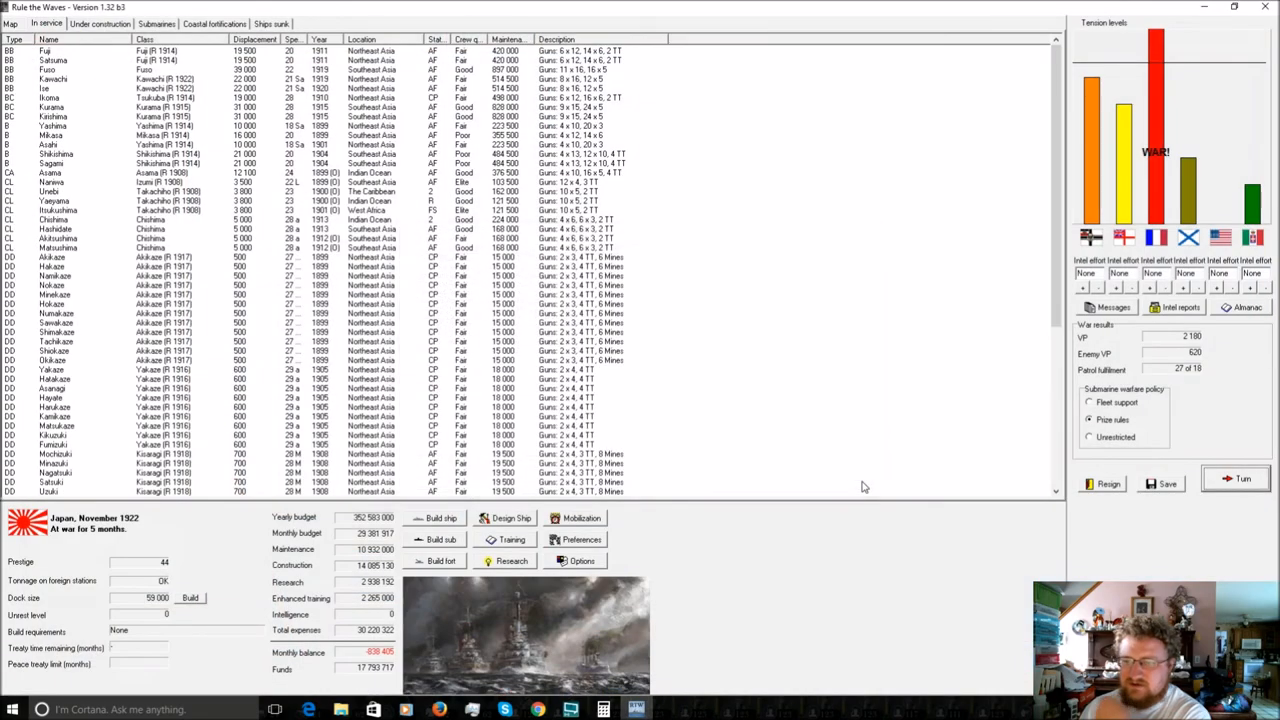
click(99, 23)
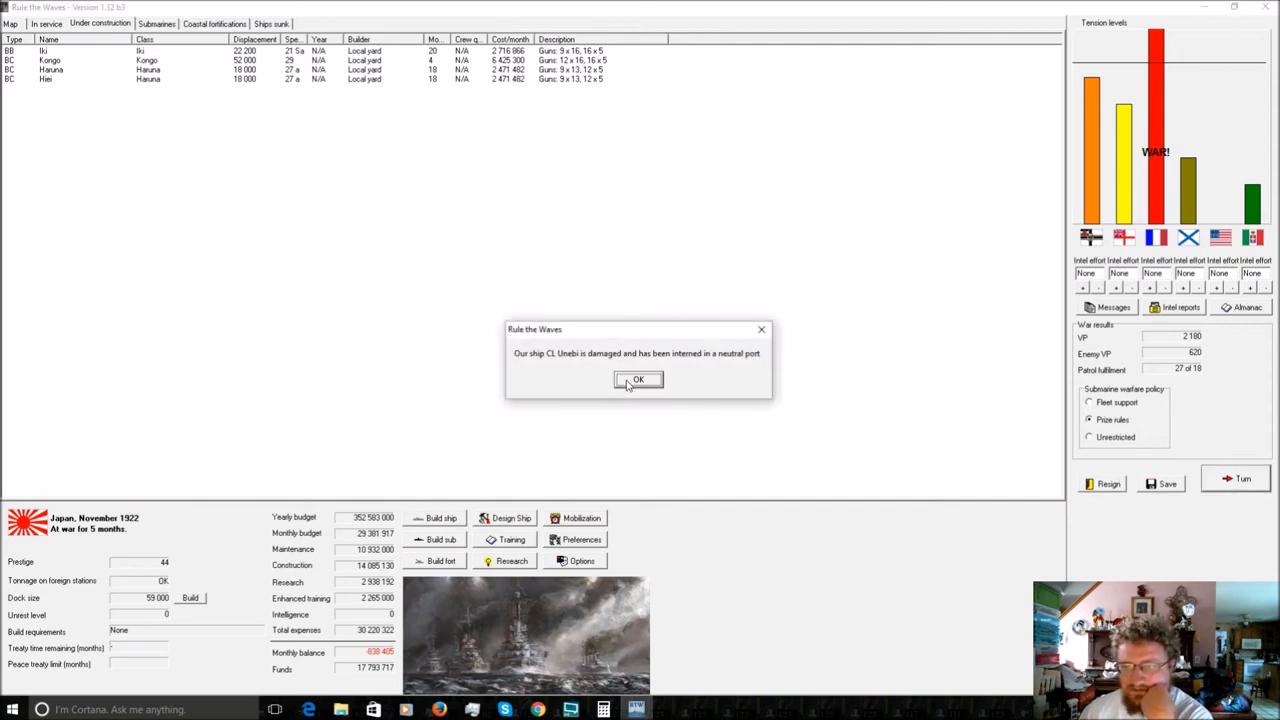
Acknowledge the submarine results, loss of DD Shirayuki and raider Yaeyama reports, then show the in-service roster.
click(638, 379)
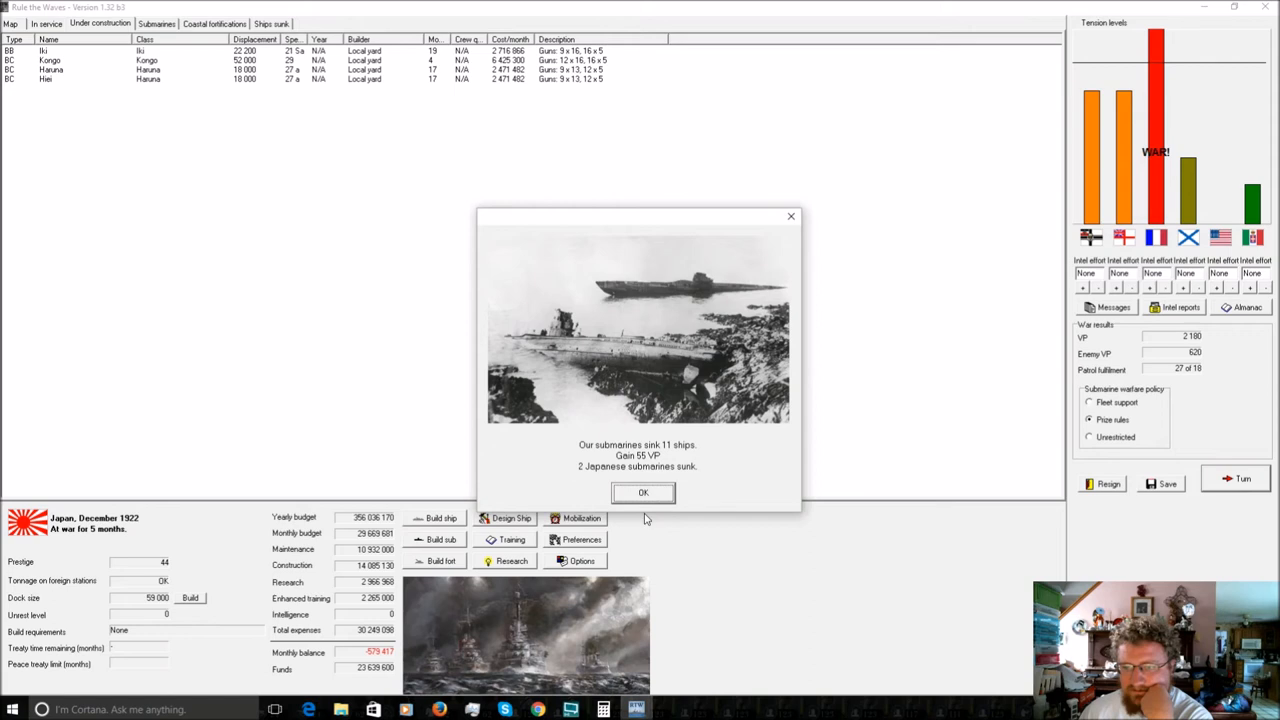
click(643, 492)
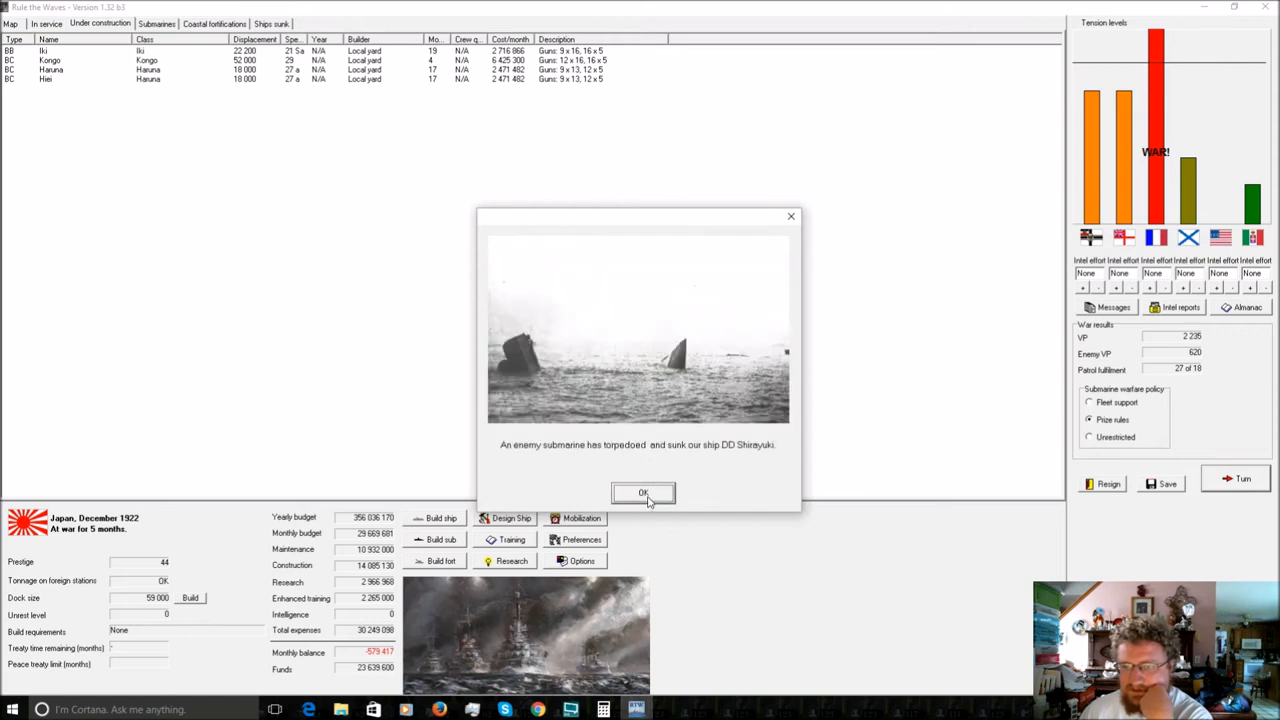
click(643, 493)
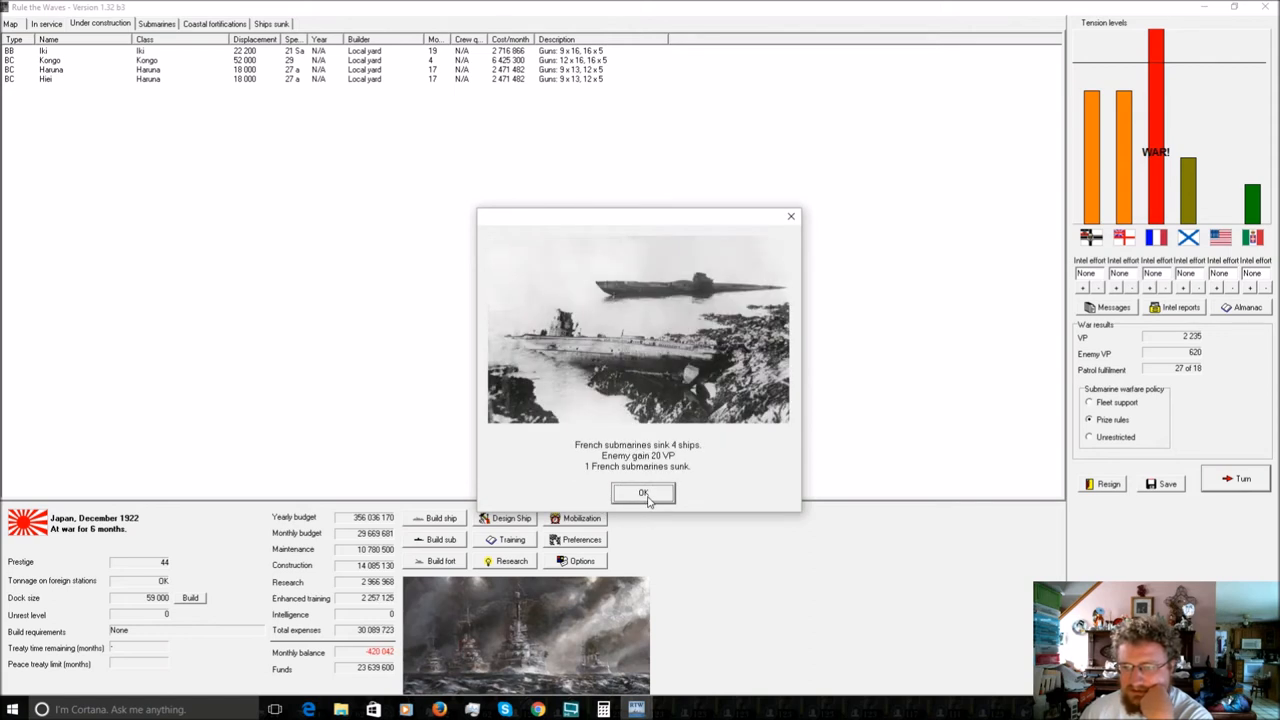
click(642, 492)
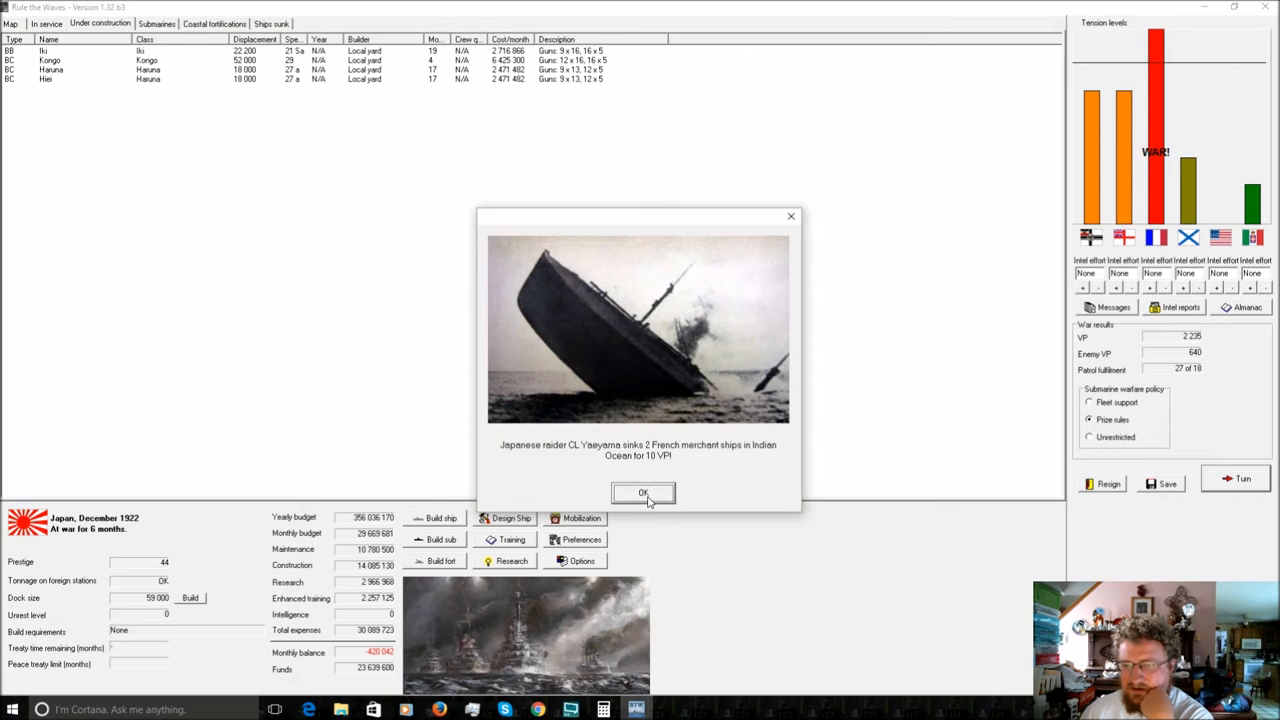
click(643, 492)
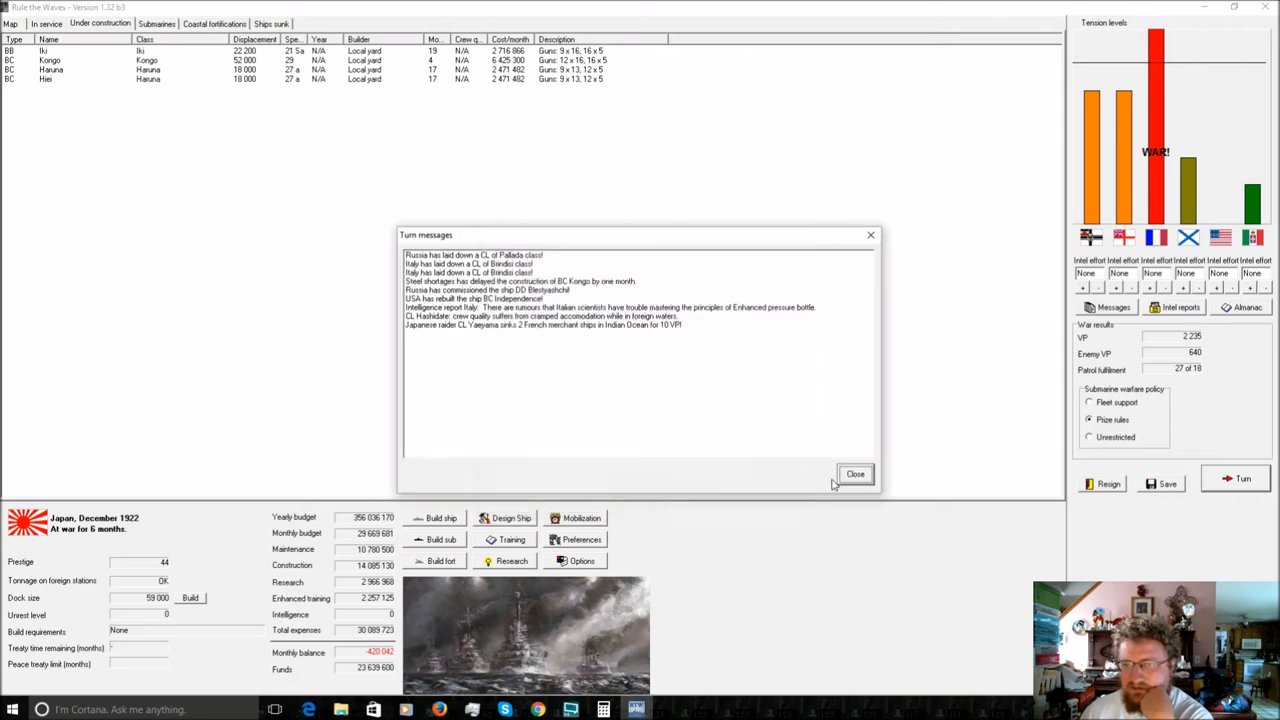
click(855, 473)
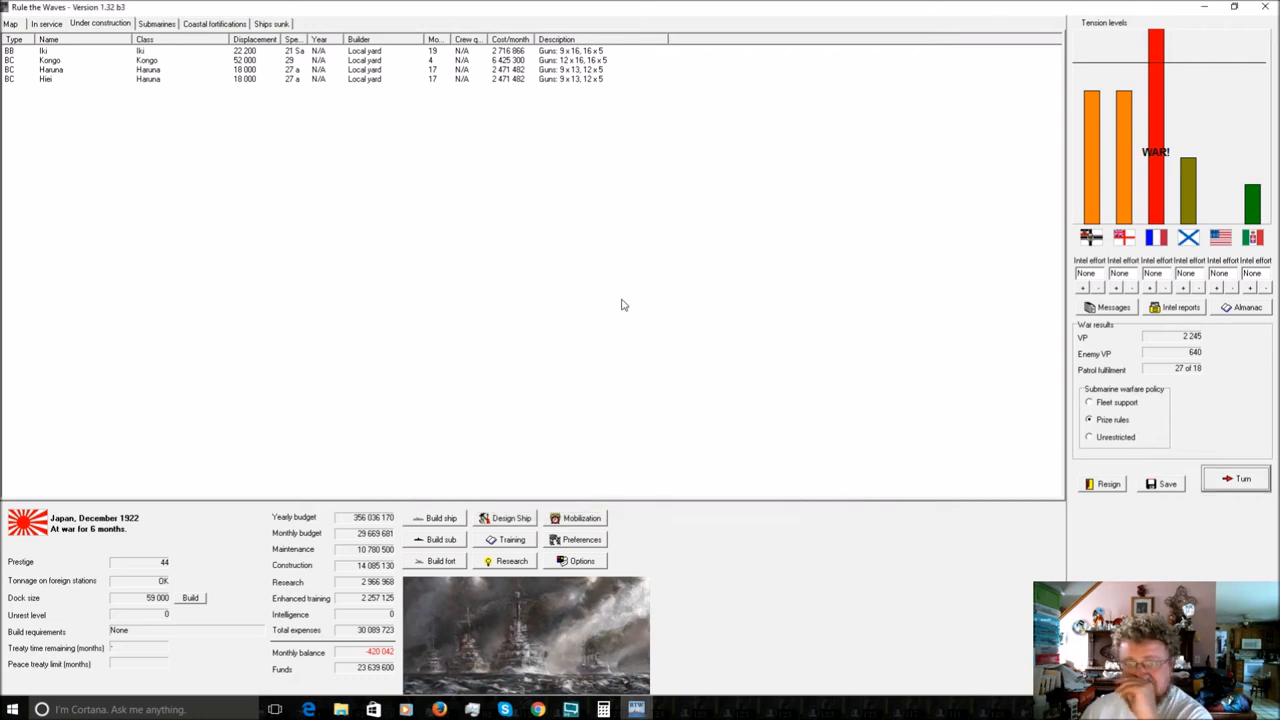
click(46, 23)
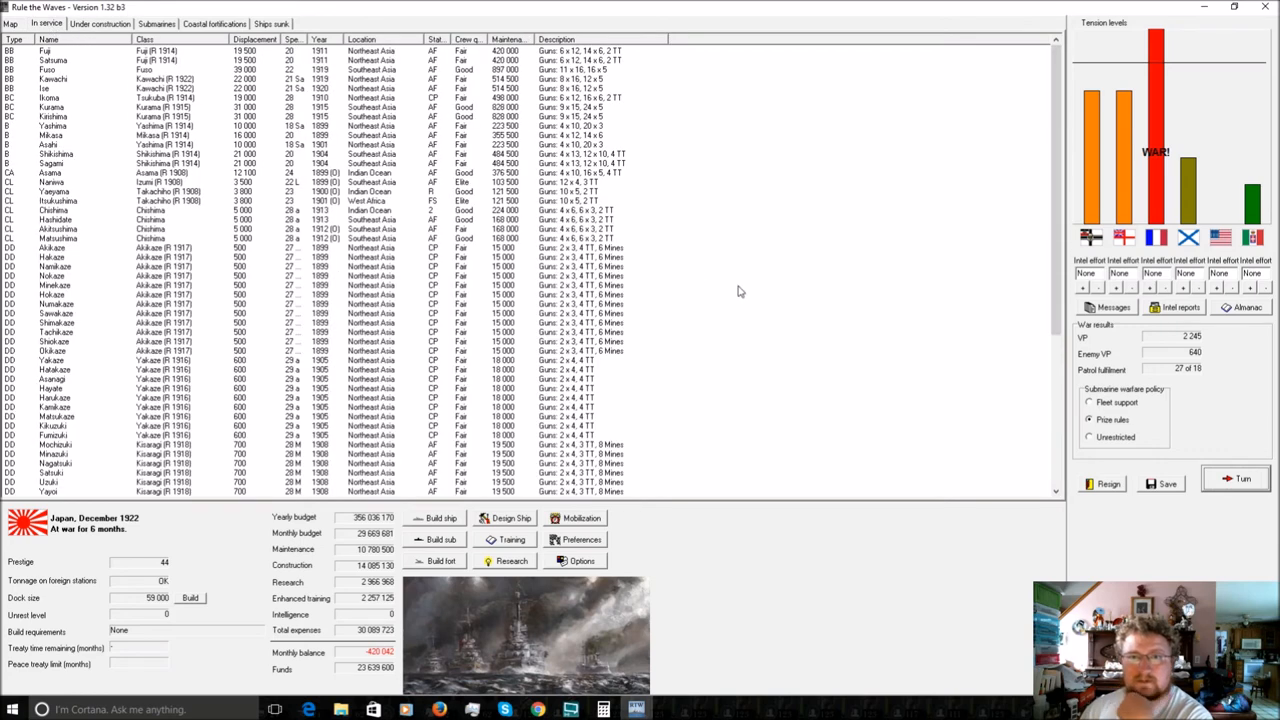
mouse_move(250, 208)
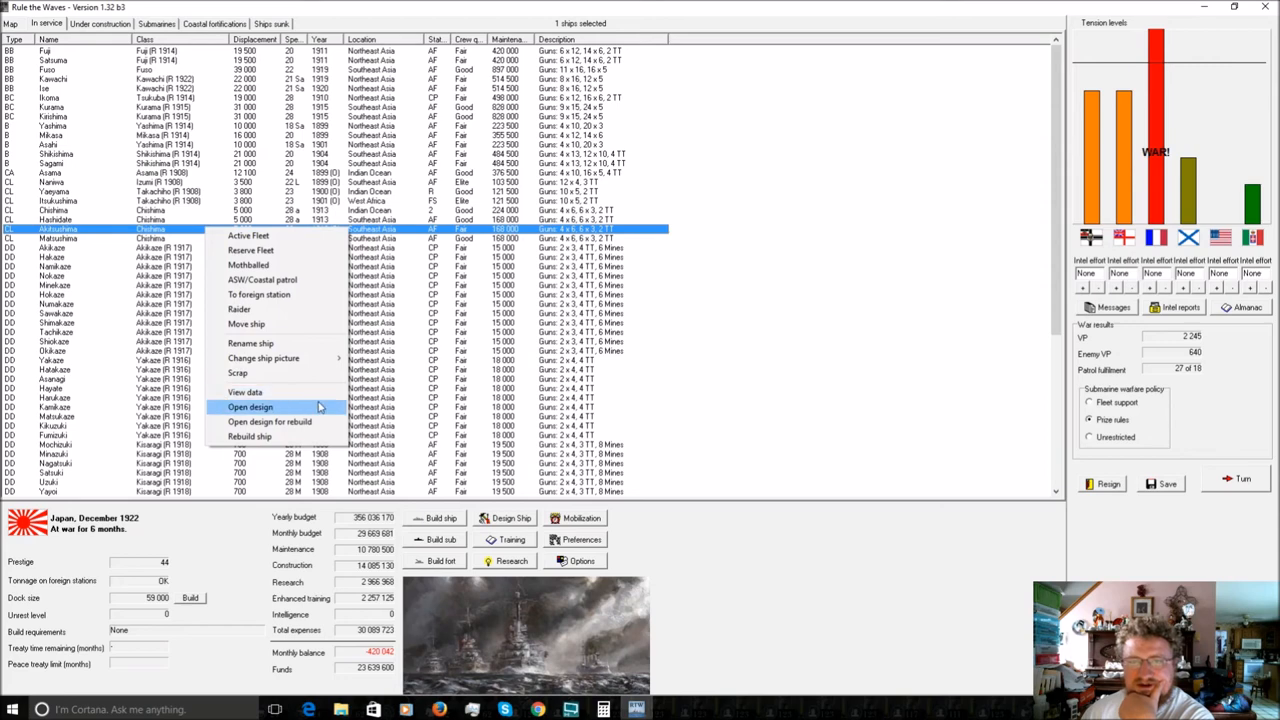
Review cruiser Akitsushima's design and end the turn so peace with France is announced.
click(250, 407)
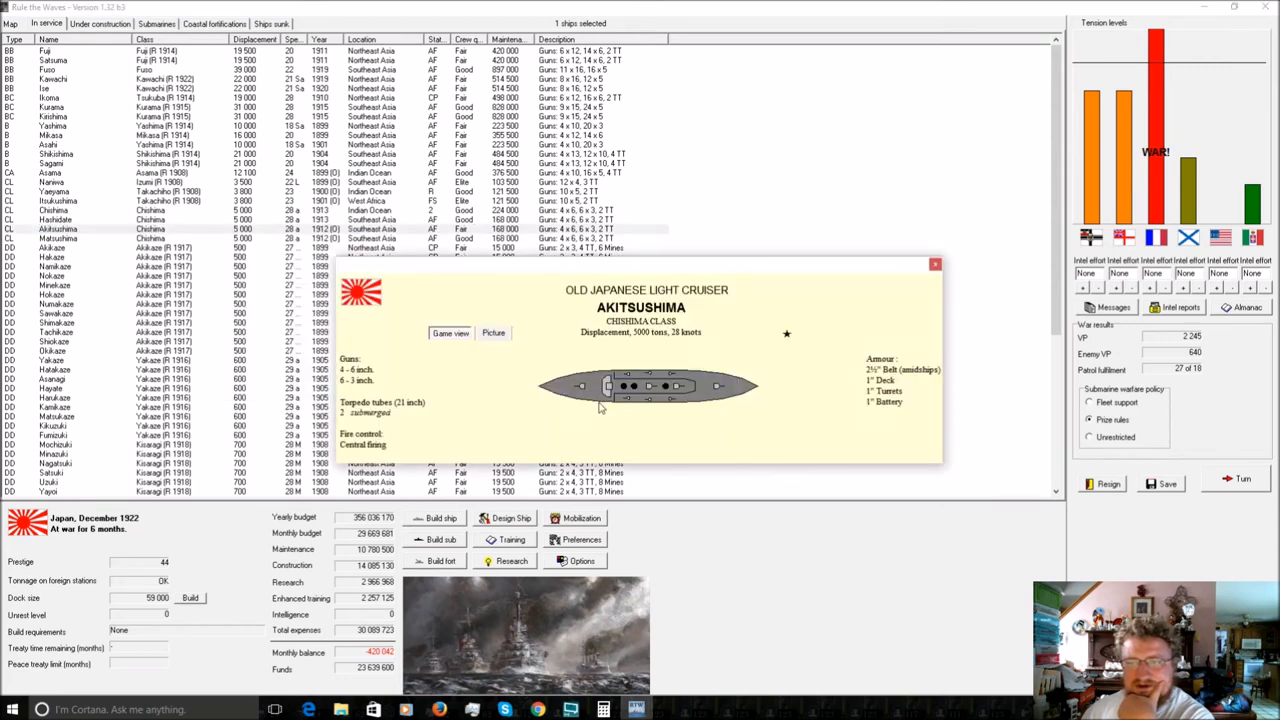
mouse_move(878, 323)
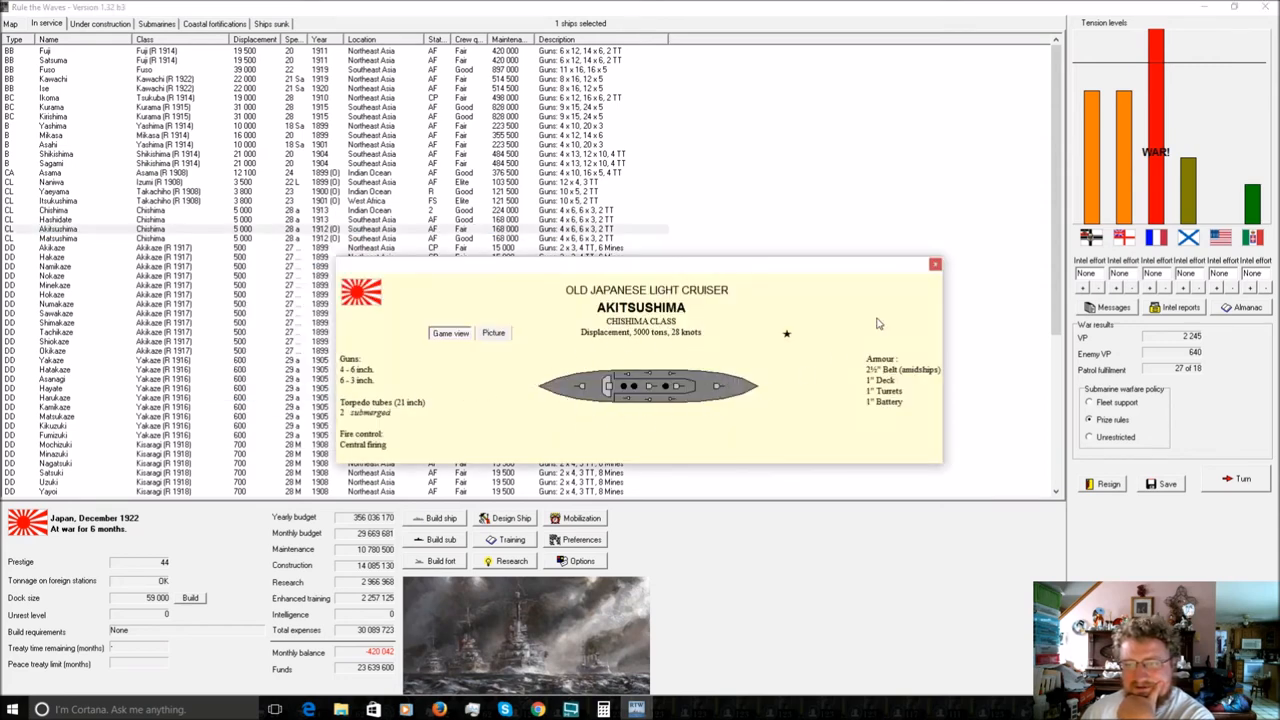
click(934, 264)
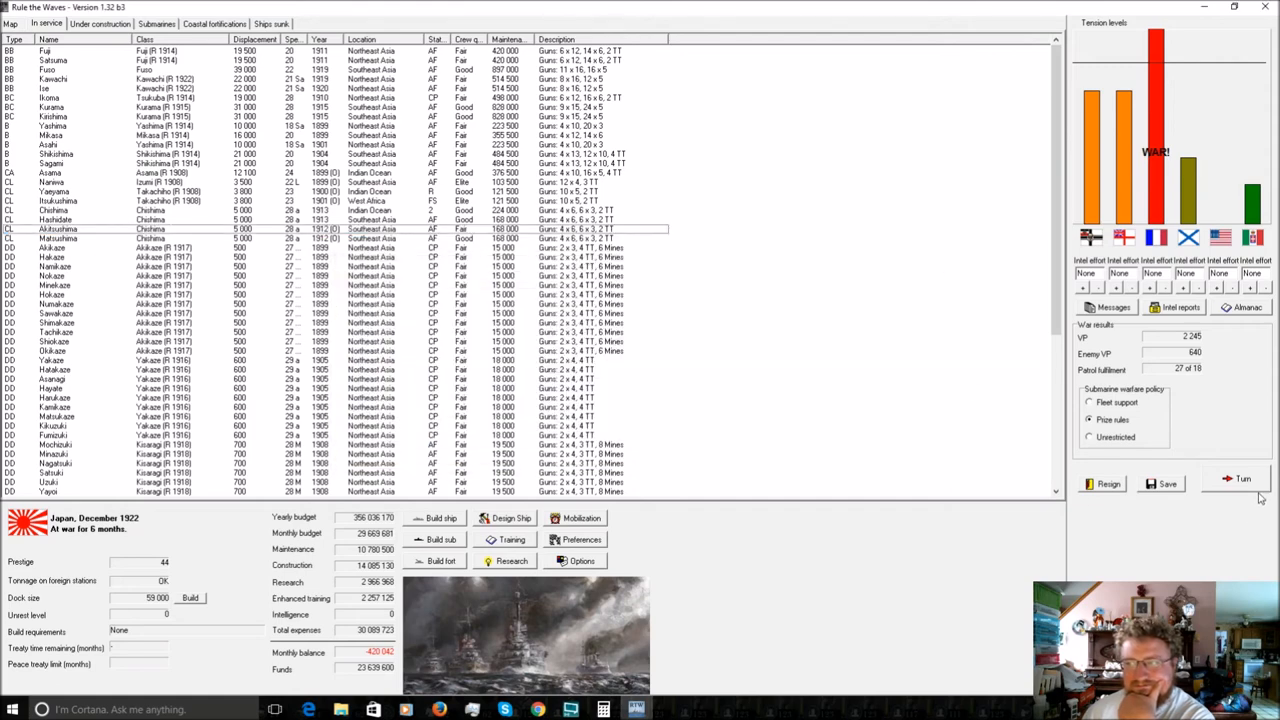
click(1242, 479)
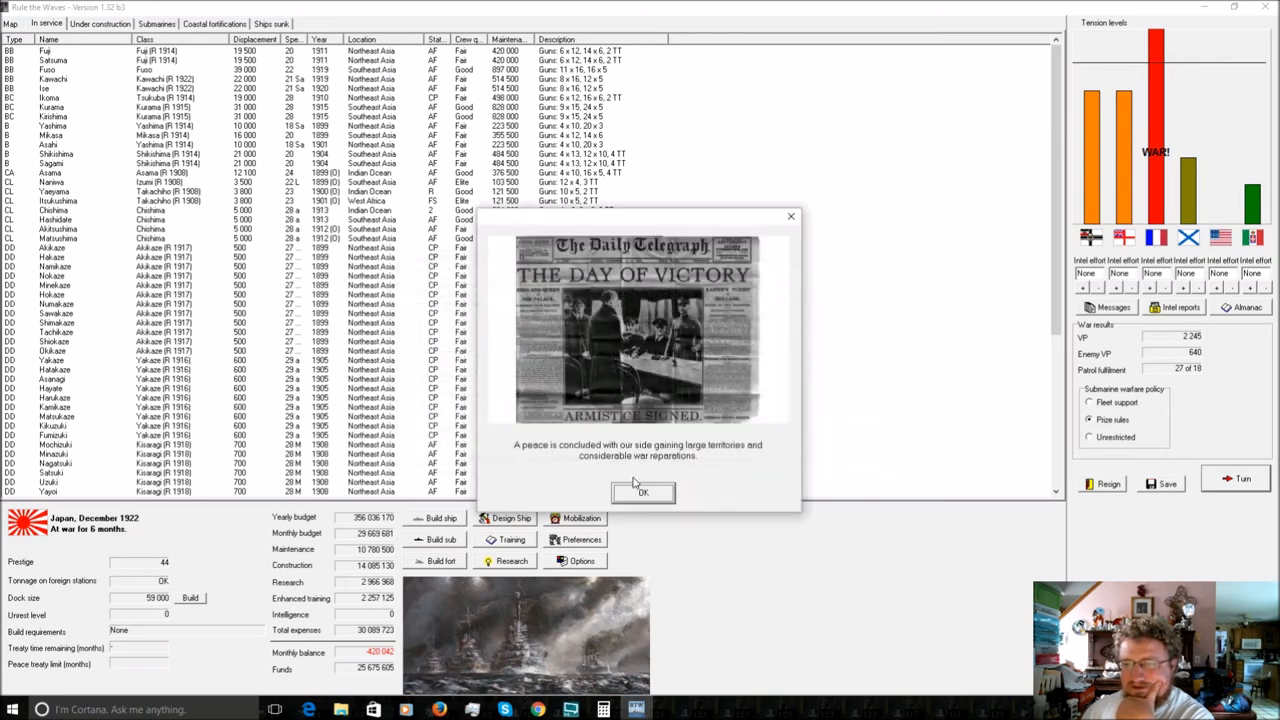
Acknowledge peace and claim Kwang-Chou-Wan and Madagascar from France in the settlement.
click(642, 492)
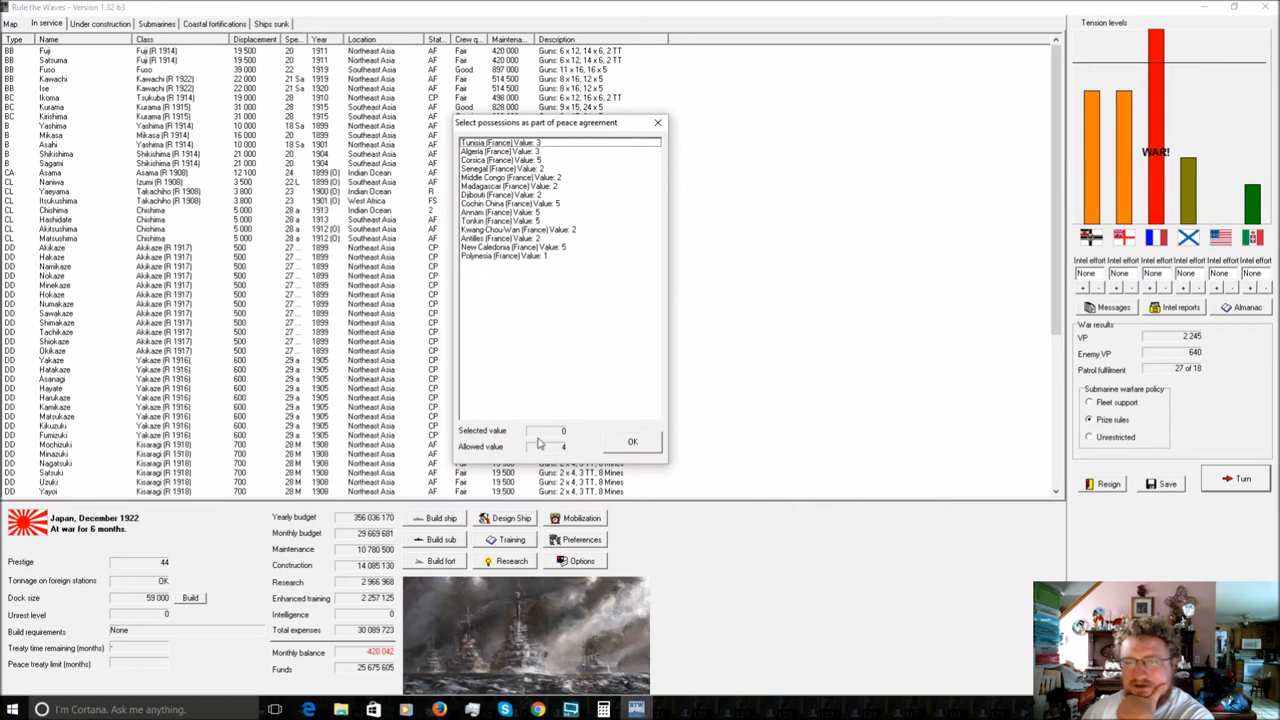
mouse_move(510, 265)
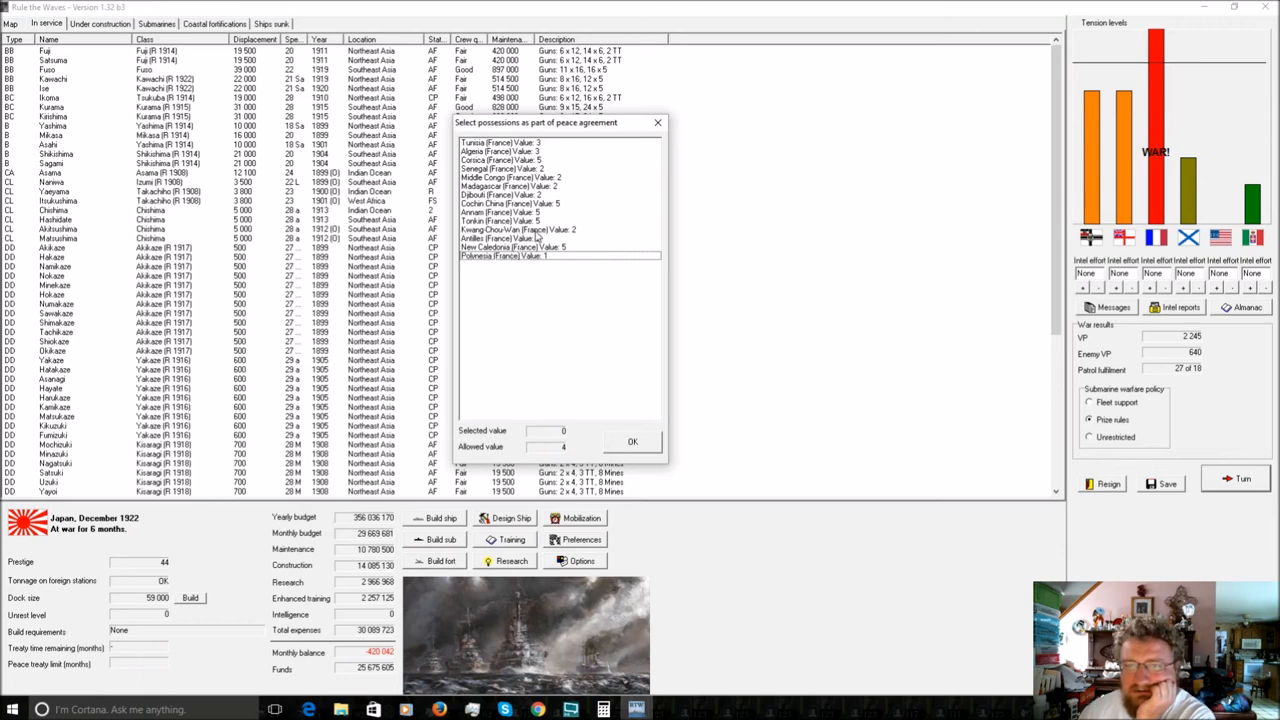
mouse_move(530, 228)
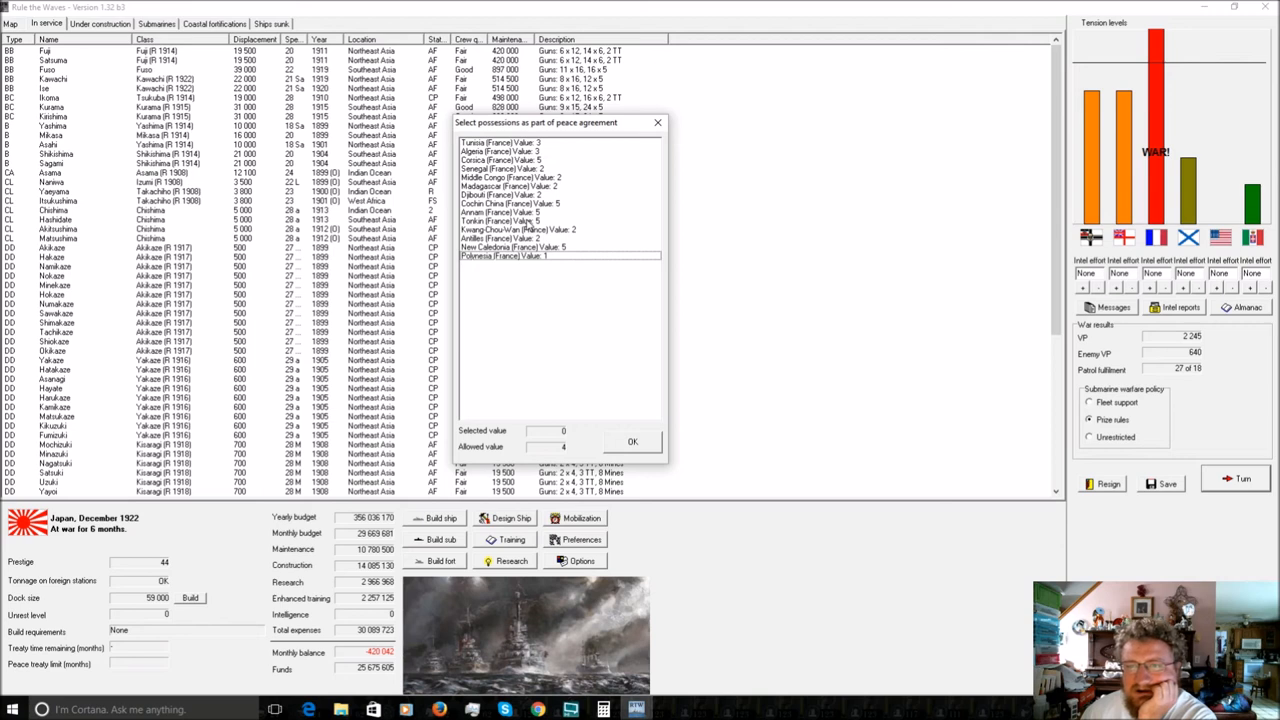
click(520, 230)
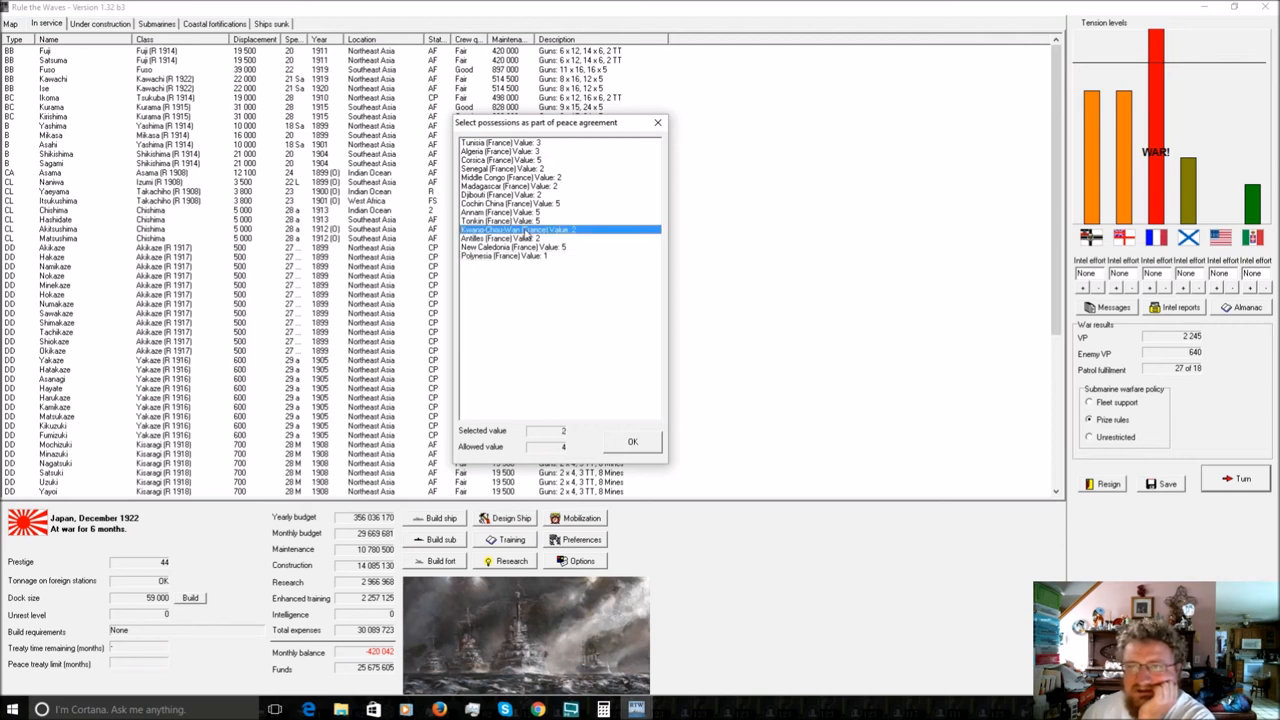
click(510, 186)
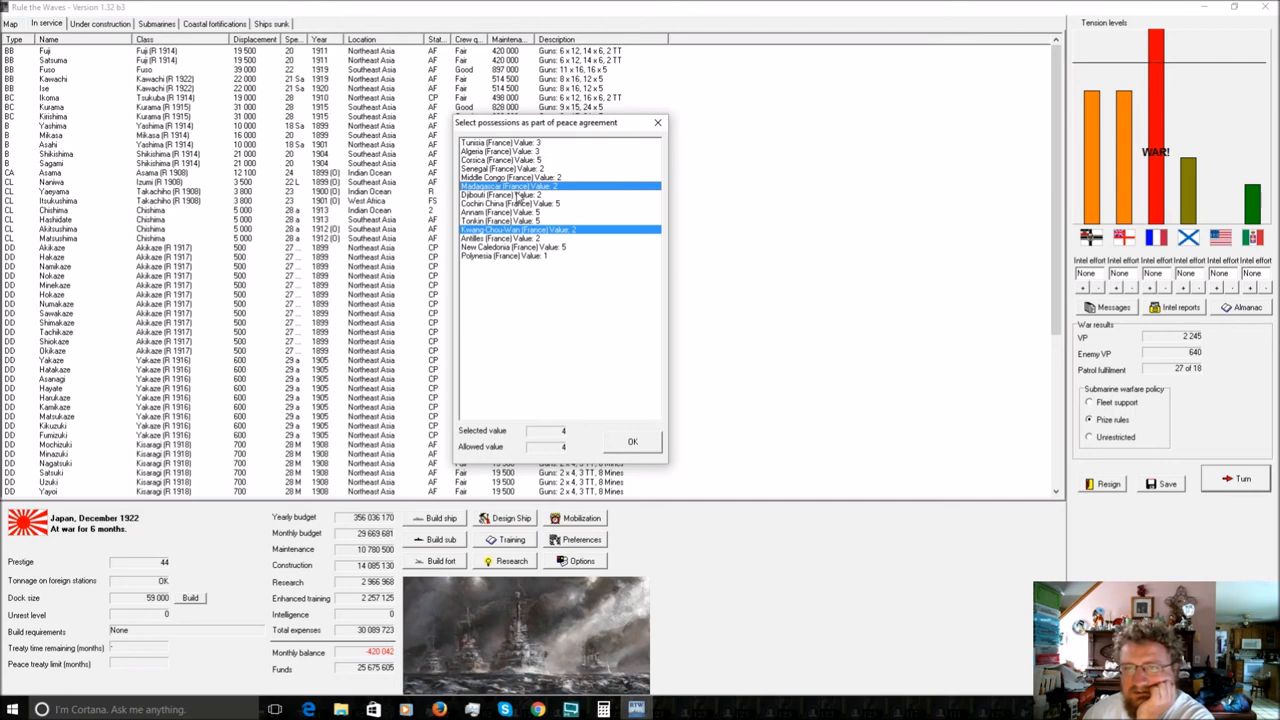
click(632, 441)
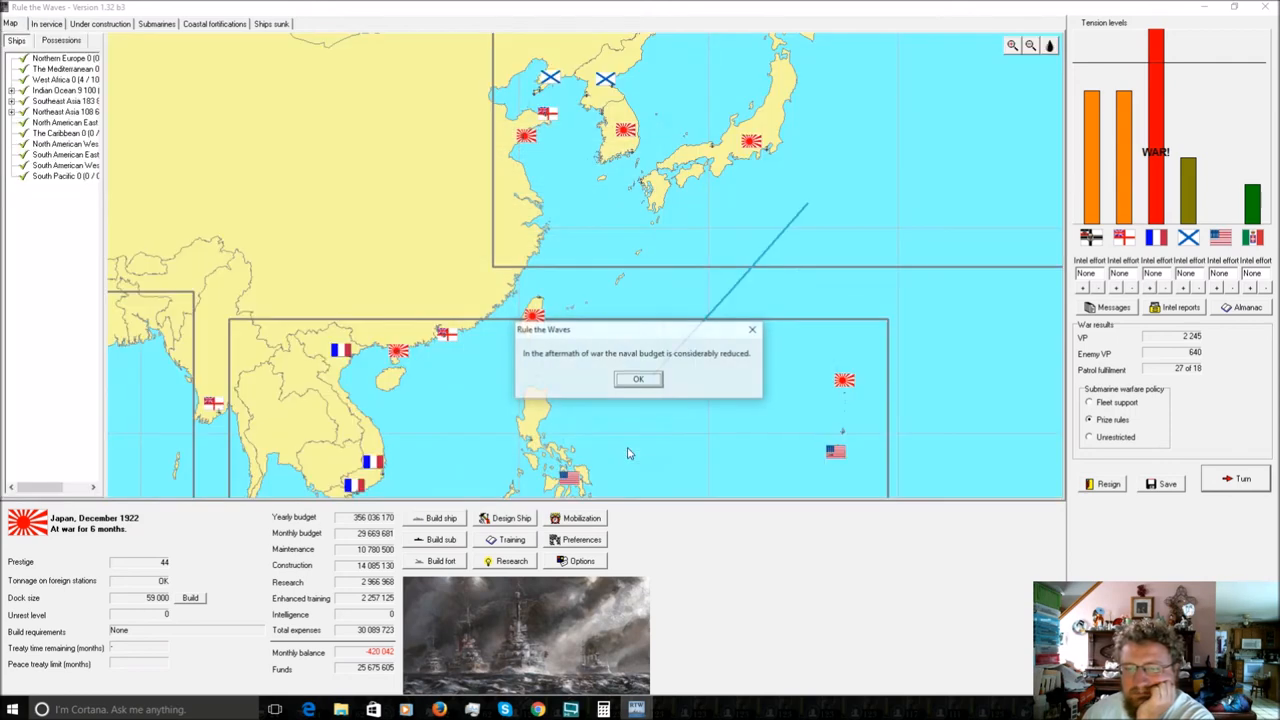
mouse_move(639, 380)
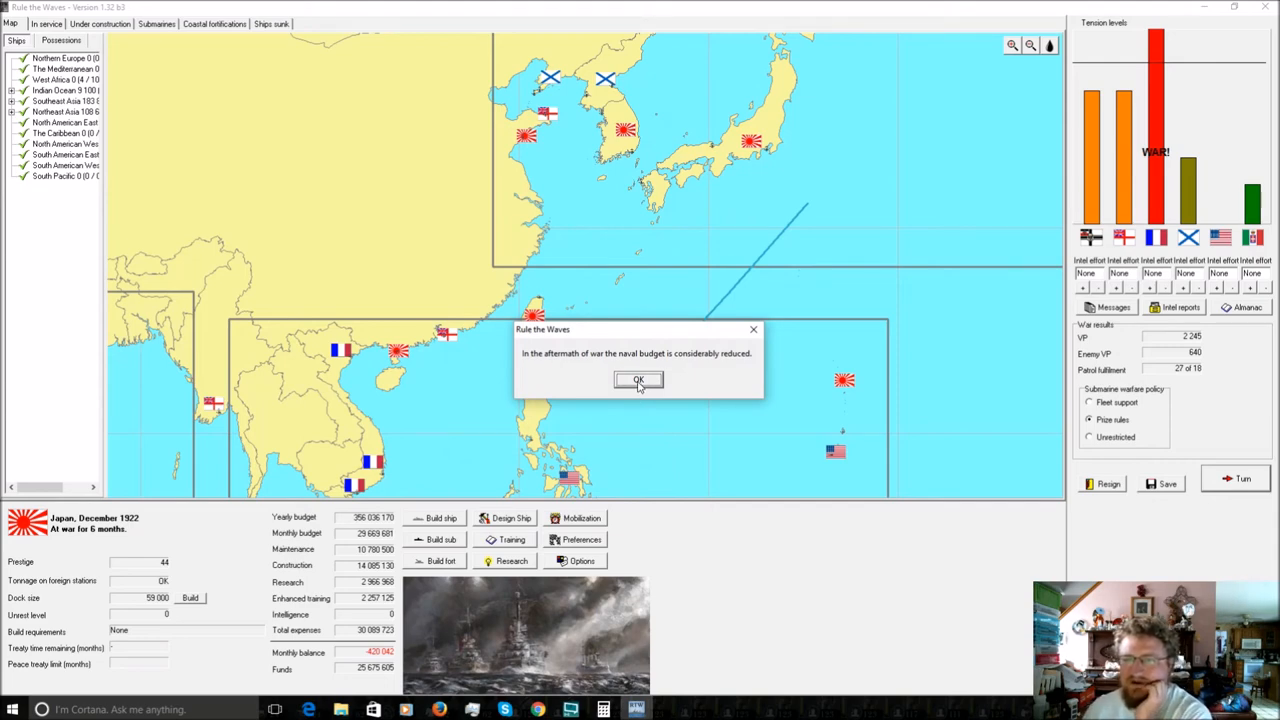
Acknowledge the naval budget reduction and Unebi's return from internment, closing the turn messages.
click(638, 380)
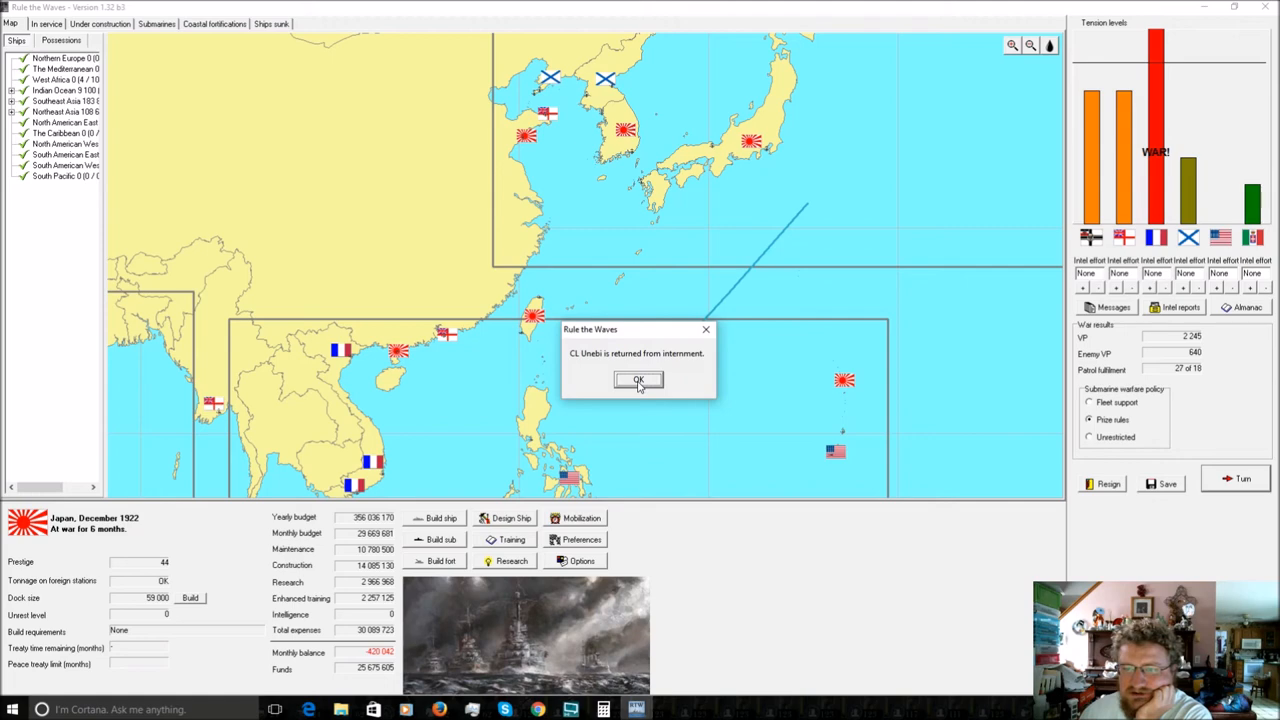
click(638, 380)
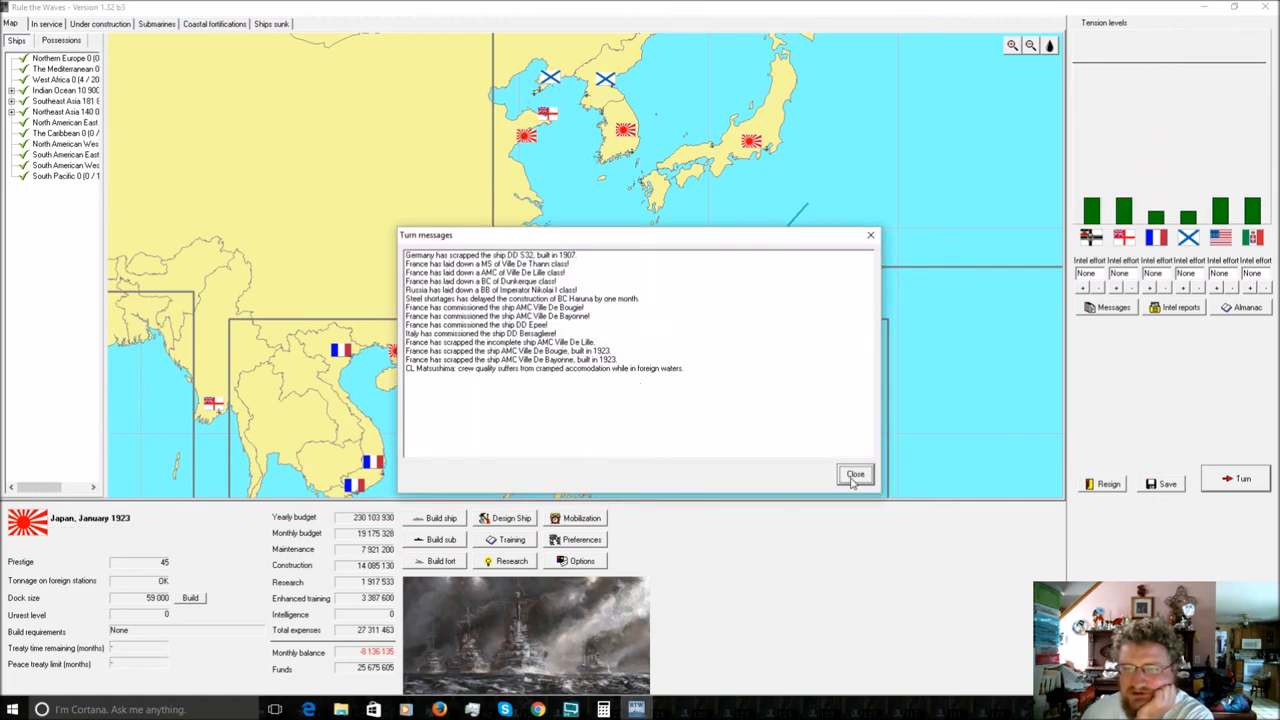
click(855, 474)
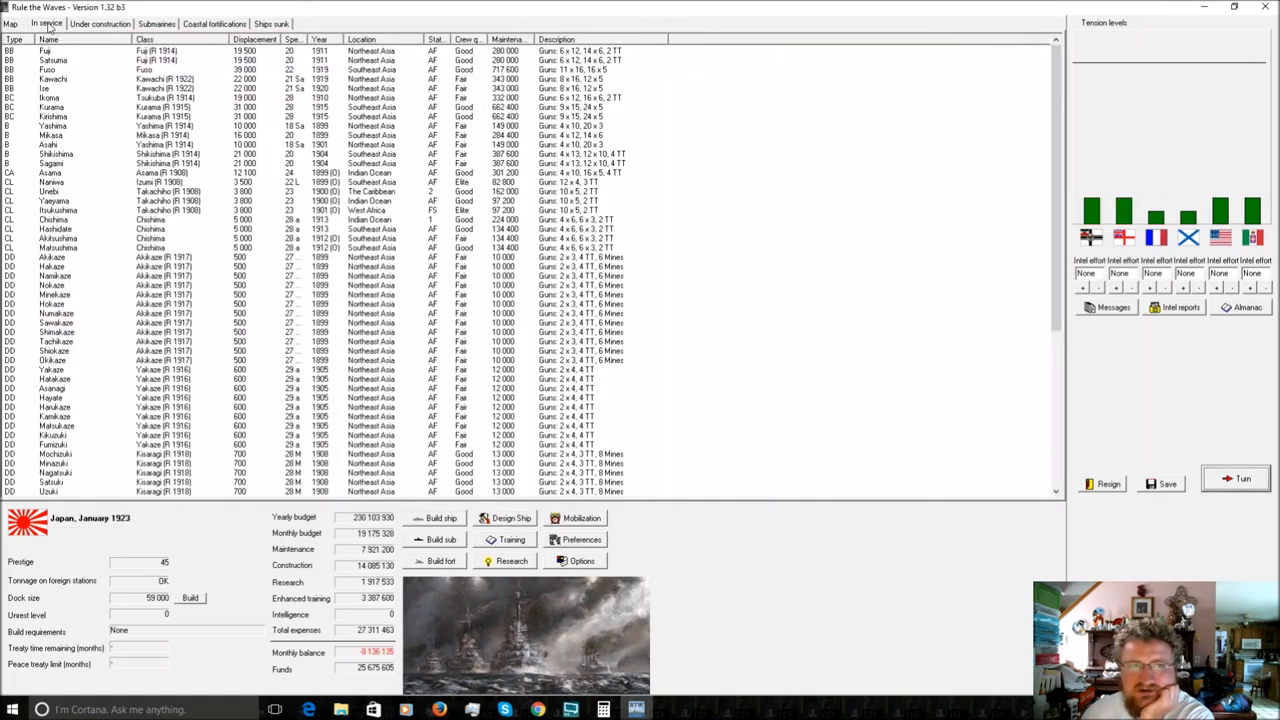
Check Kongo's design, accept completing her with best fire control and acknowledge the ASW breakthrough.
click(99, 23)
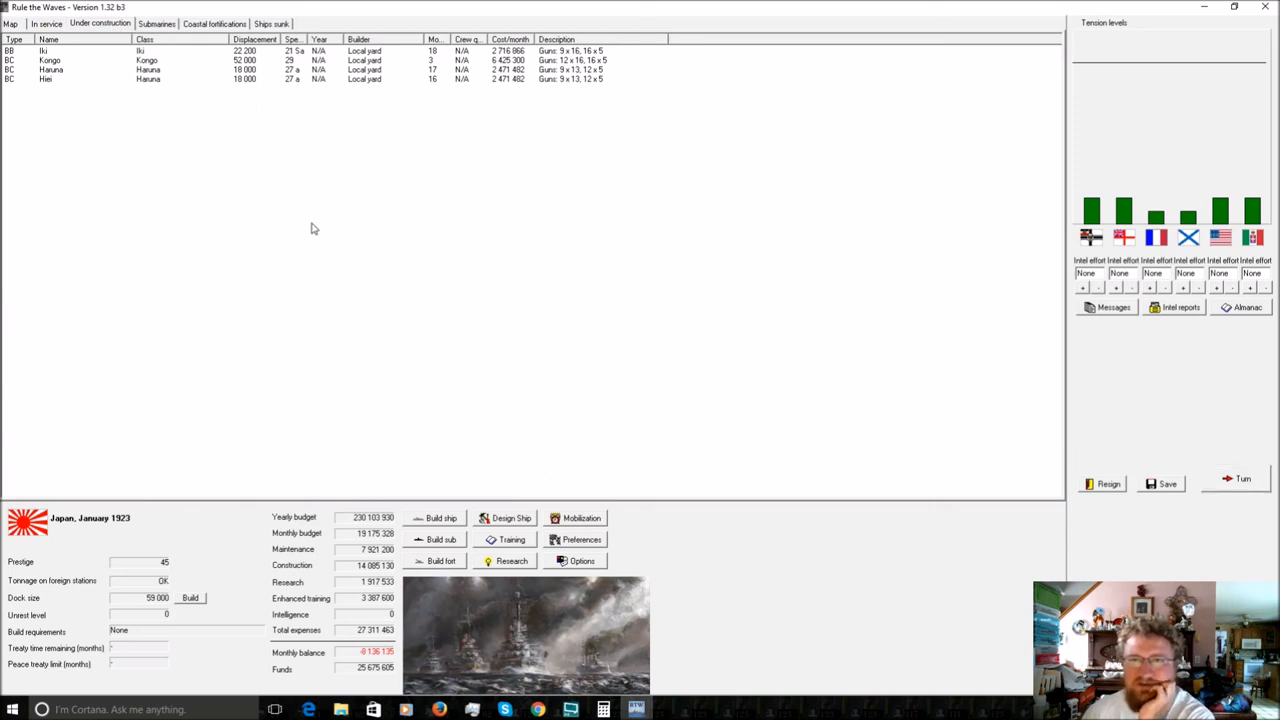
mouse_move(380, 261)
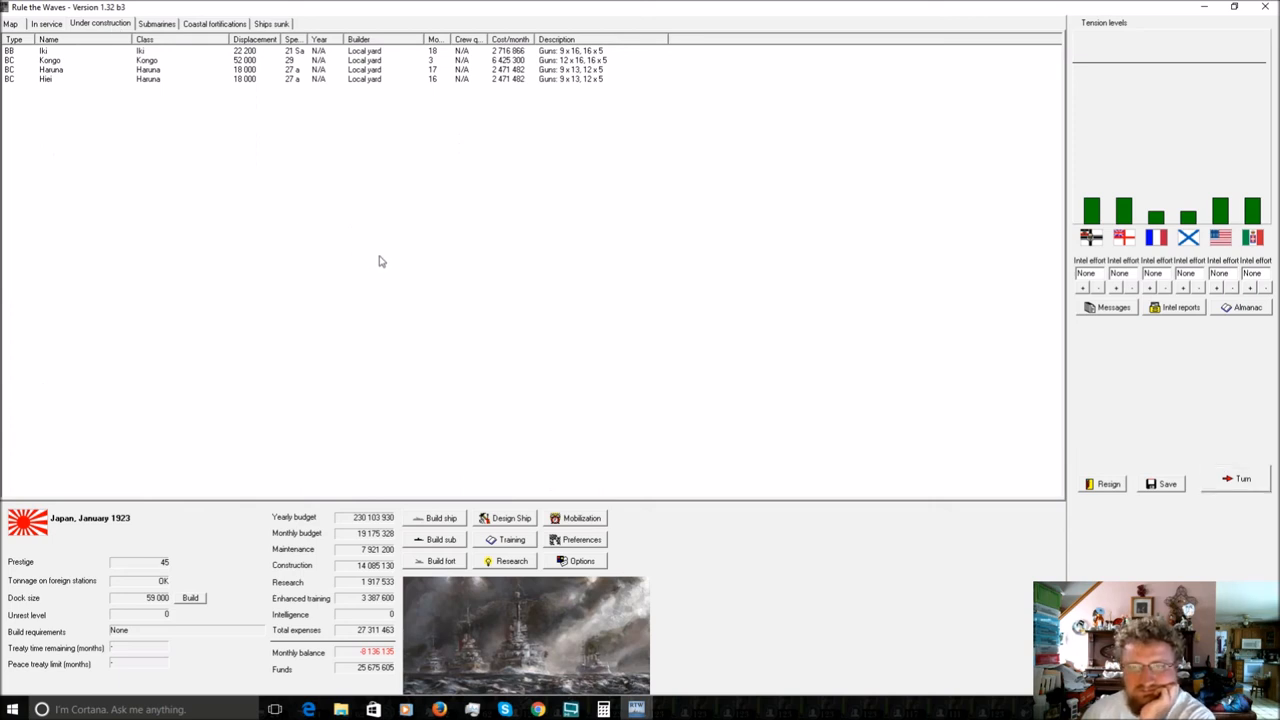
right_click(146, 60)
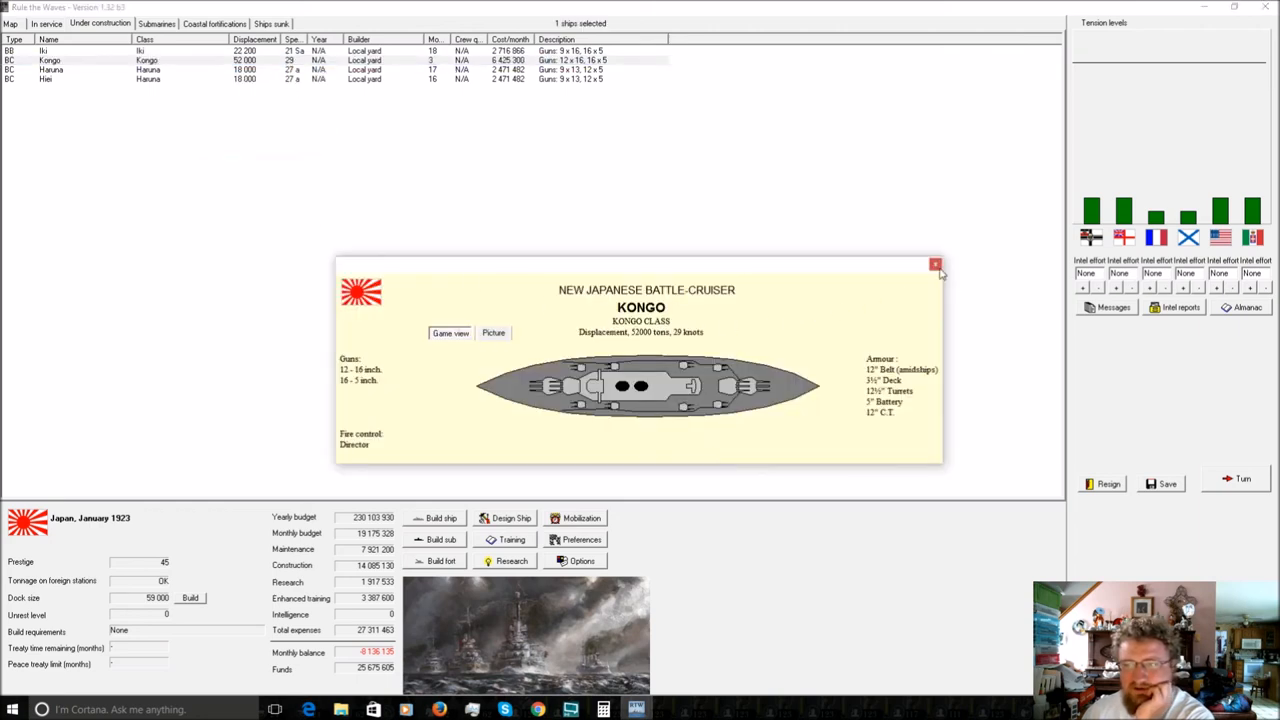
click(935, 264)
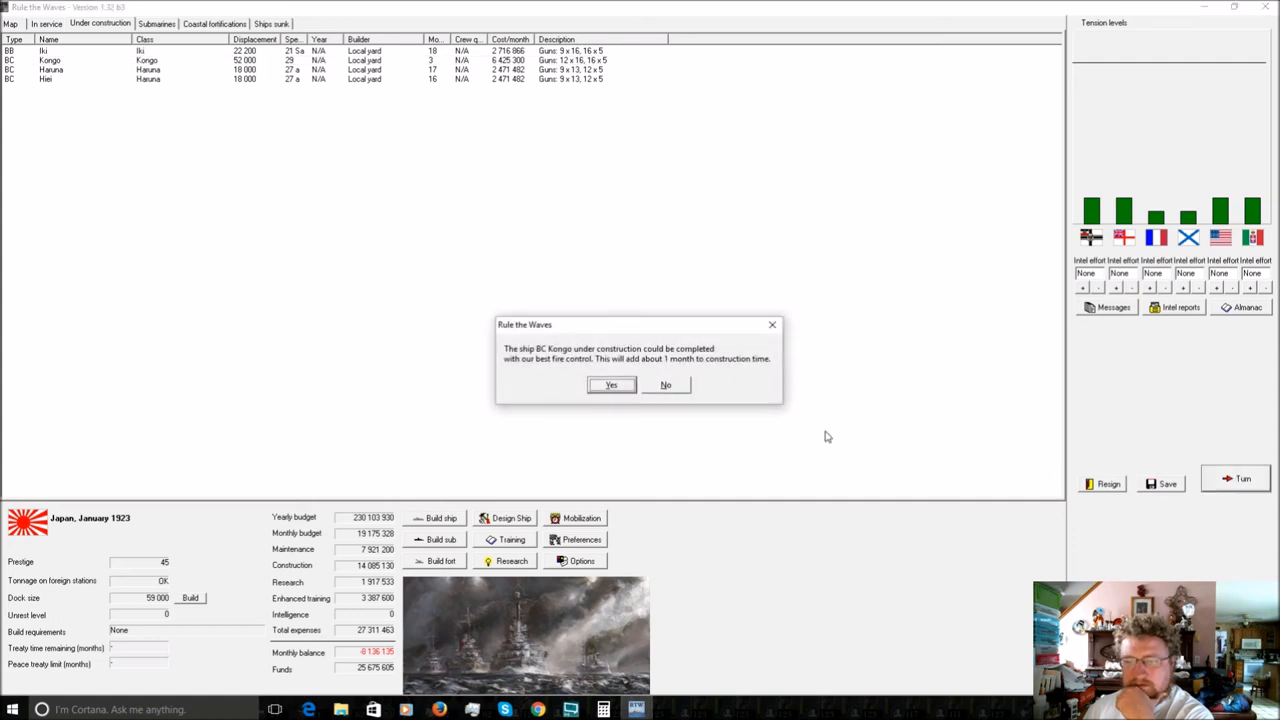
click(611, 385)
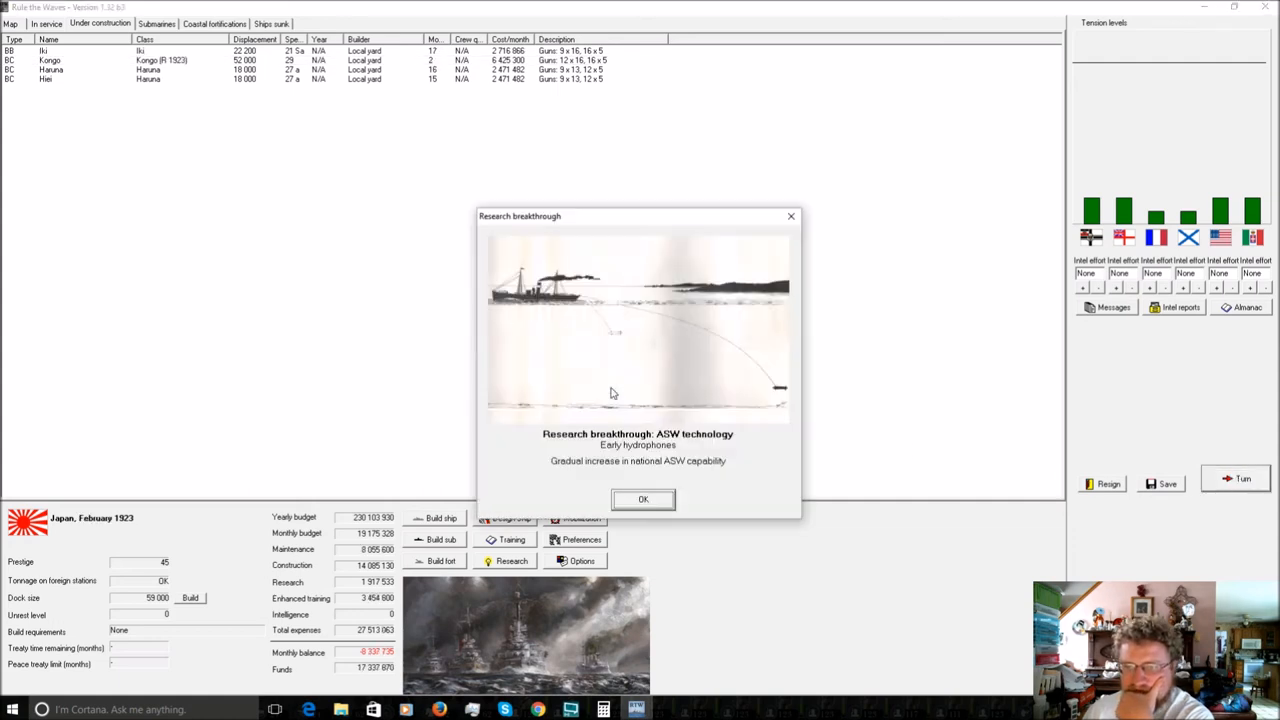
click(643, 499)
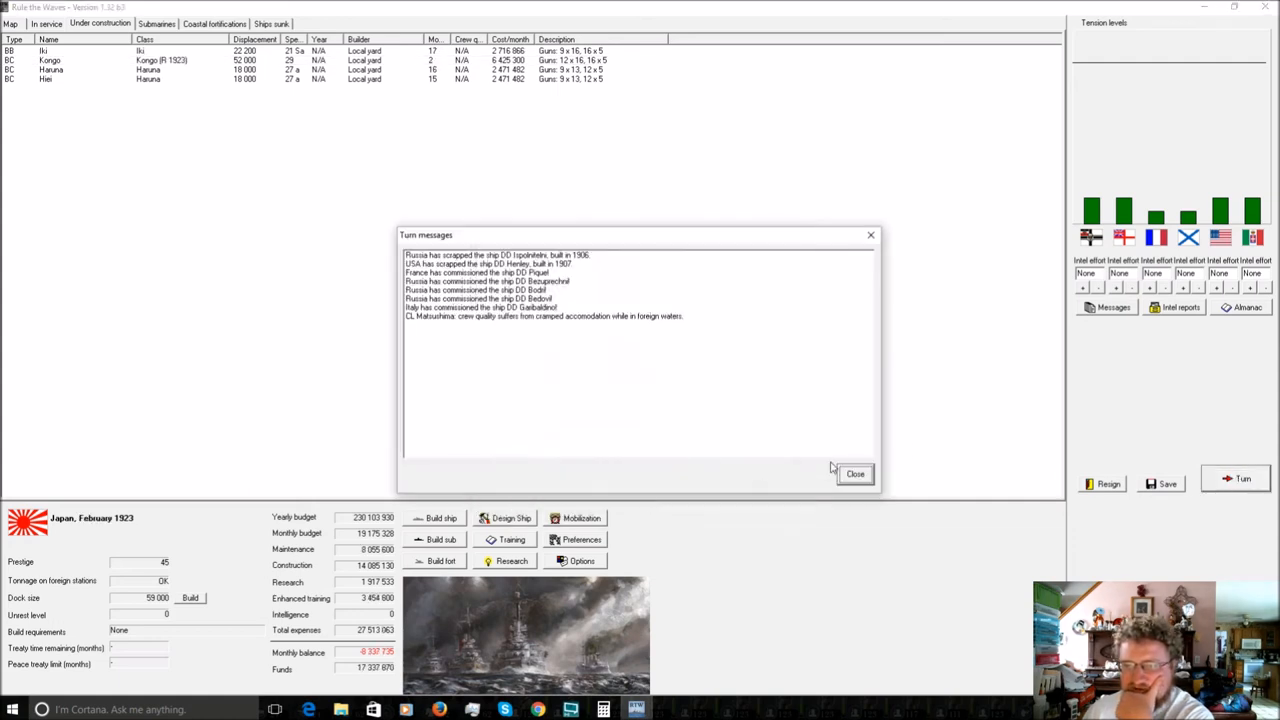
click(855, 473)
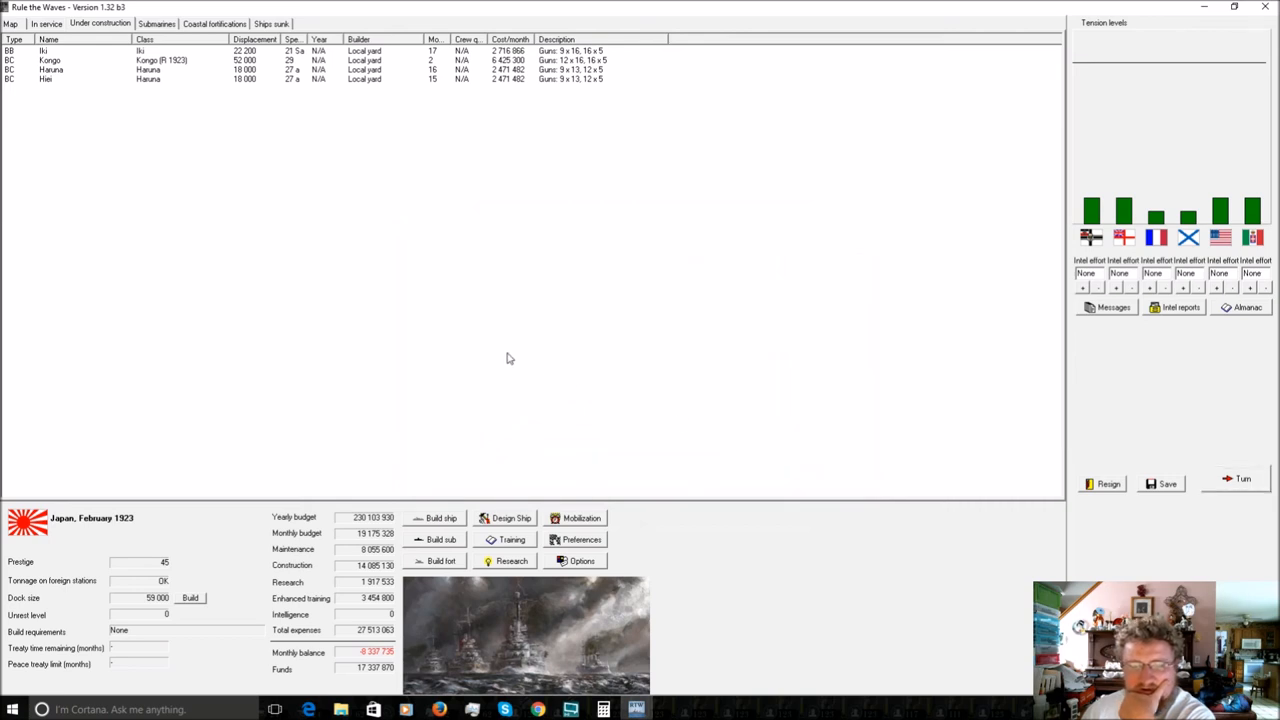
mouse_move(1220, 477)
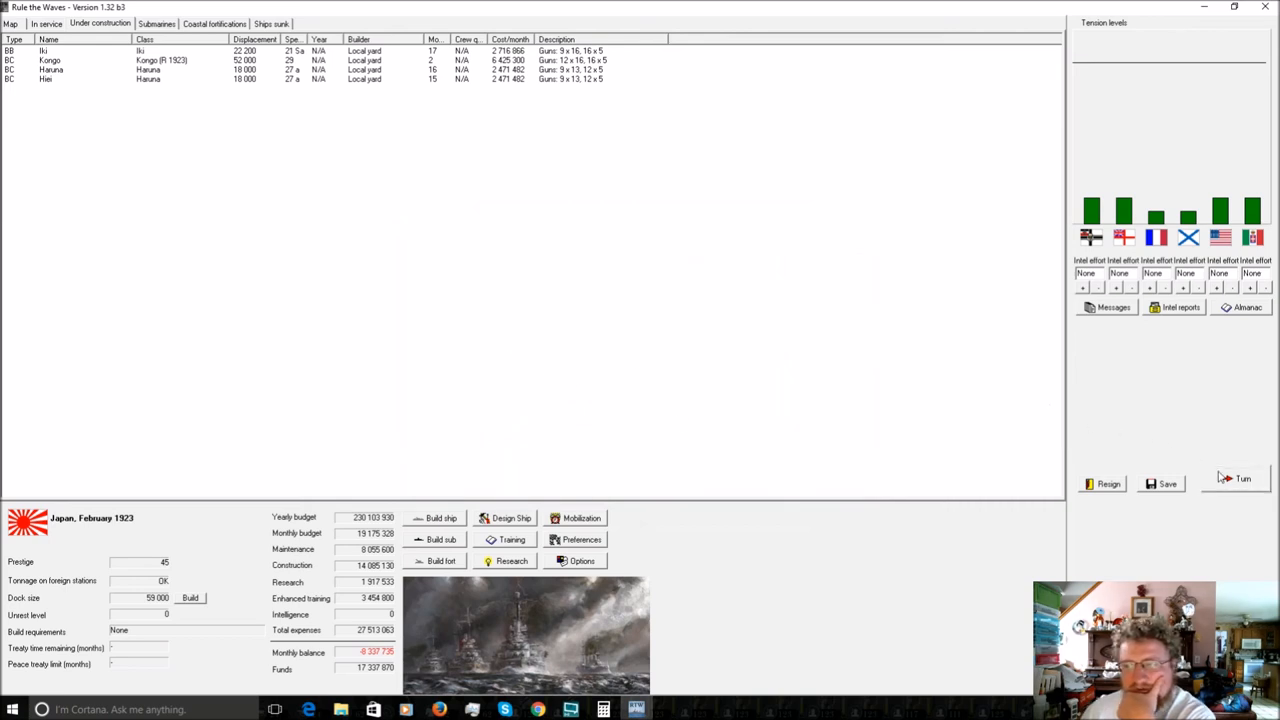
Advance to March 1923, review the Iki battleship's data sheet, then advance to April 1923.
click(1243, 478)
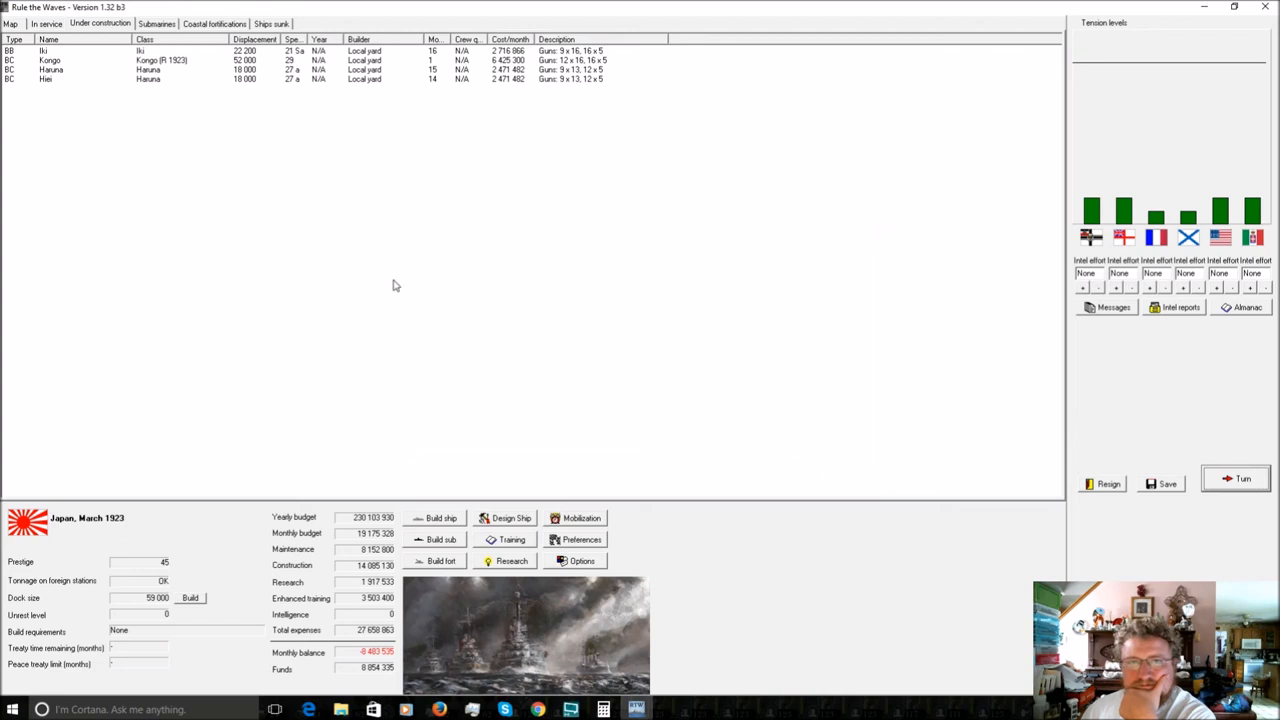
right_click(45, 51)
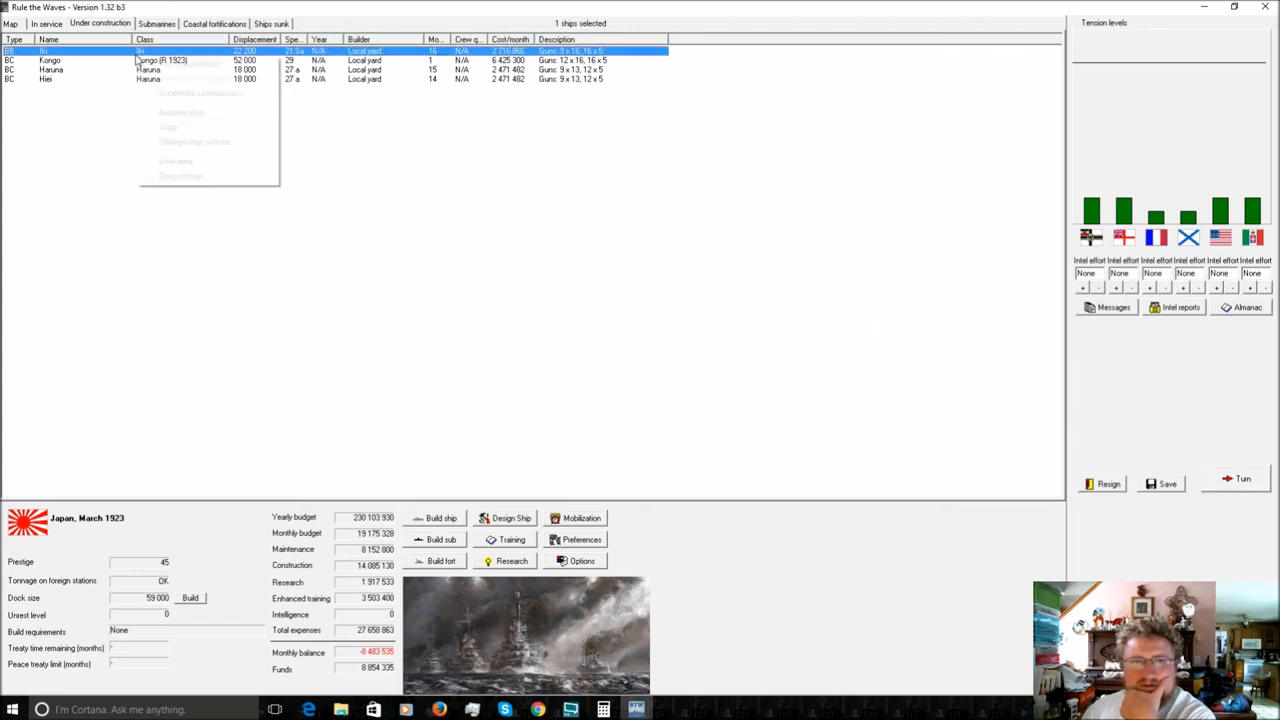
click(175, 161)
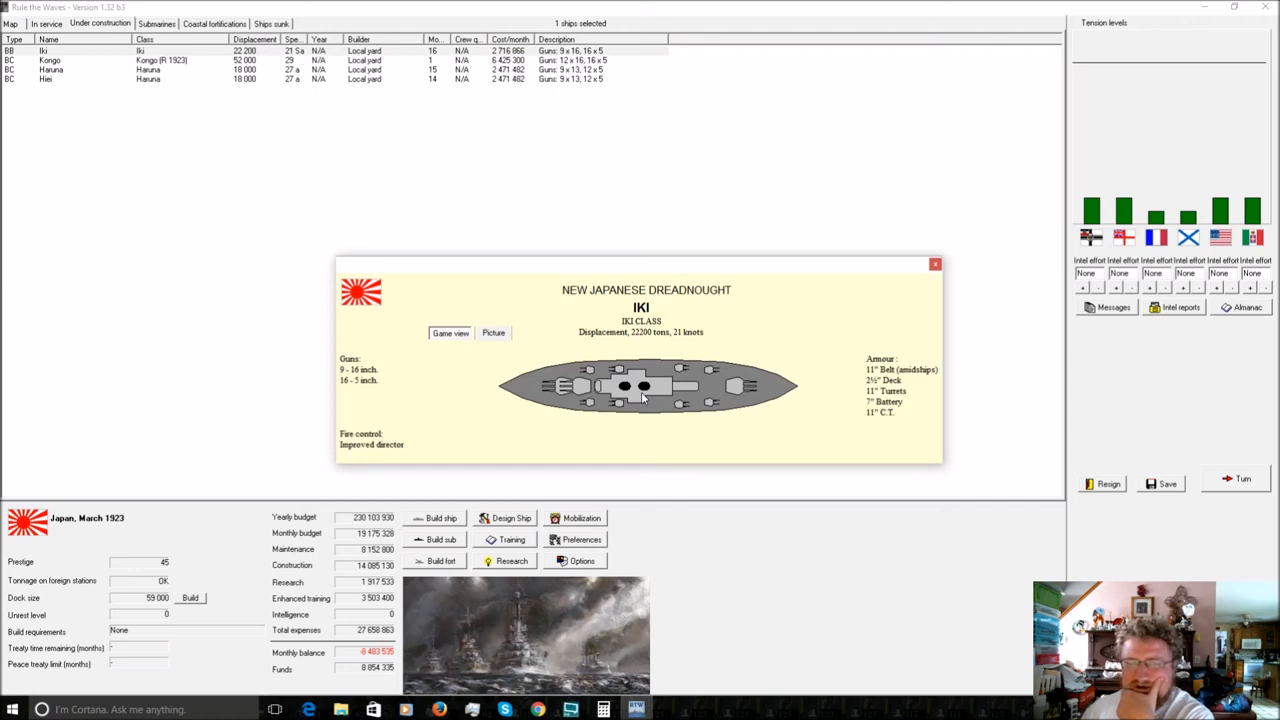
mouse_move(510, 398)
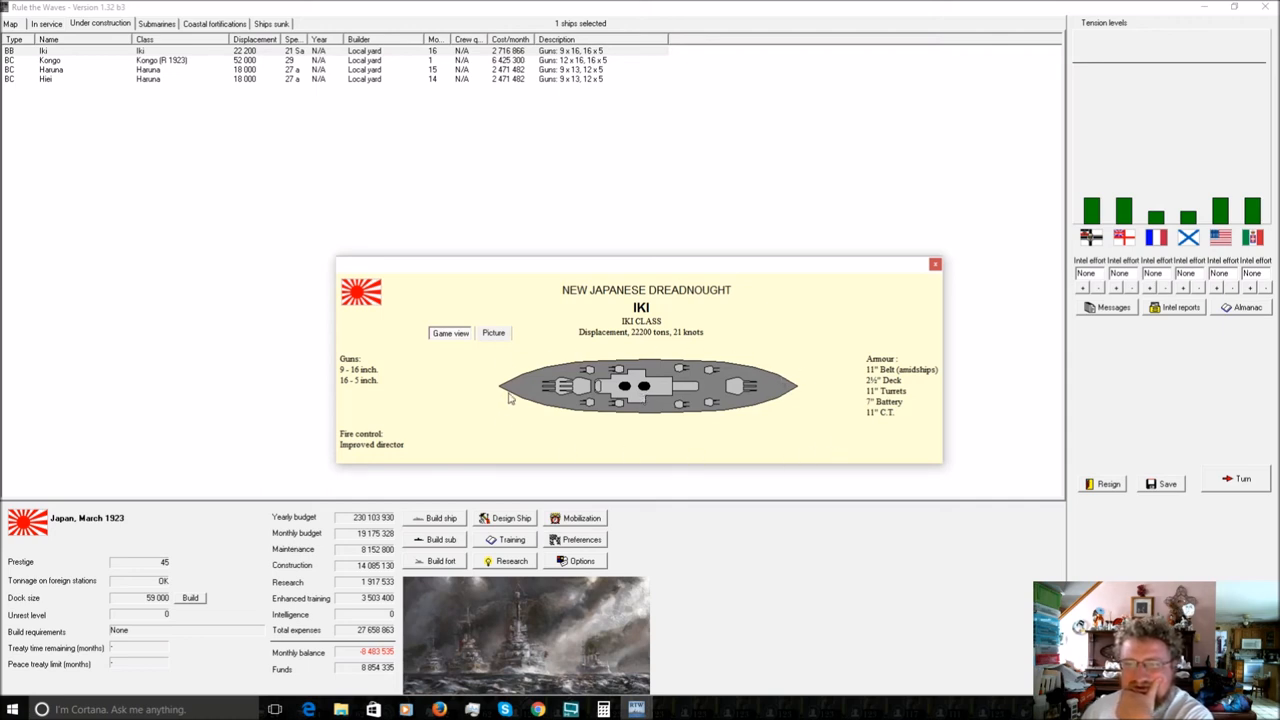
mouse_move(935, 291)
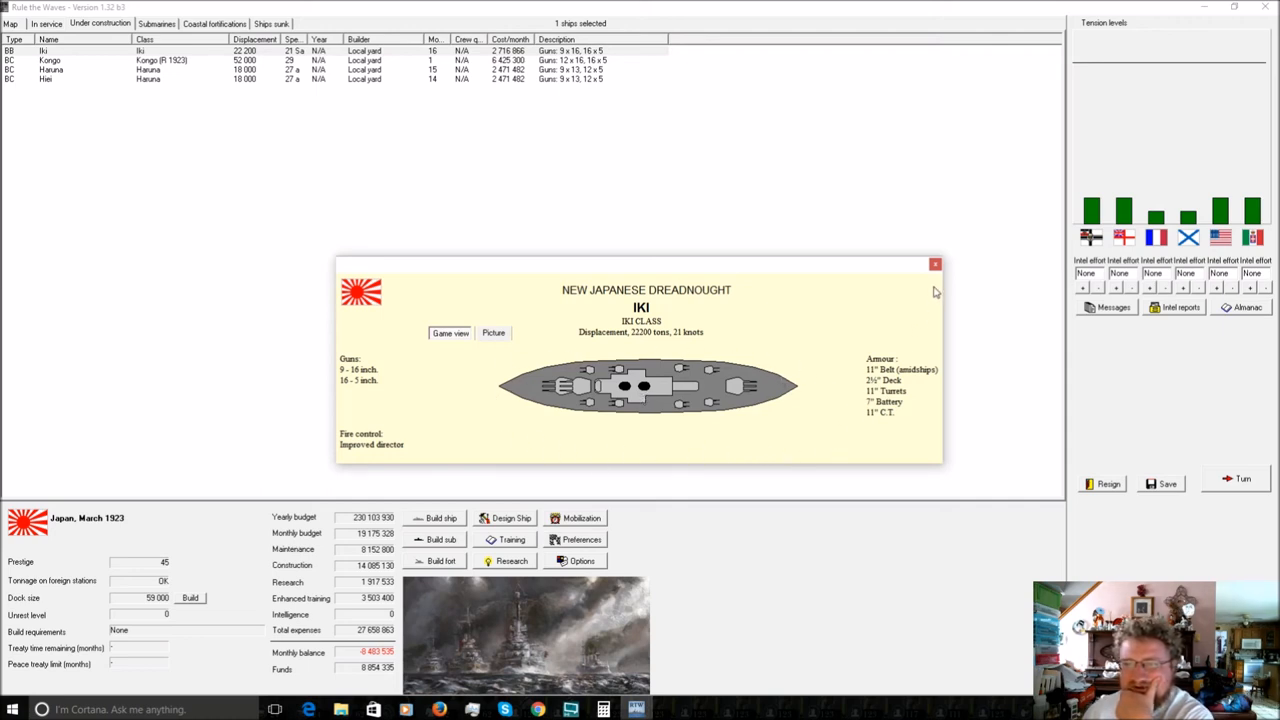
click(935, 264)
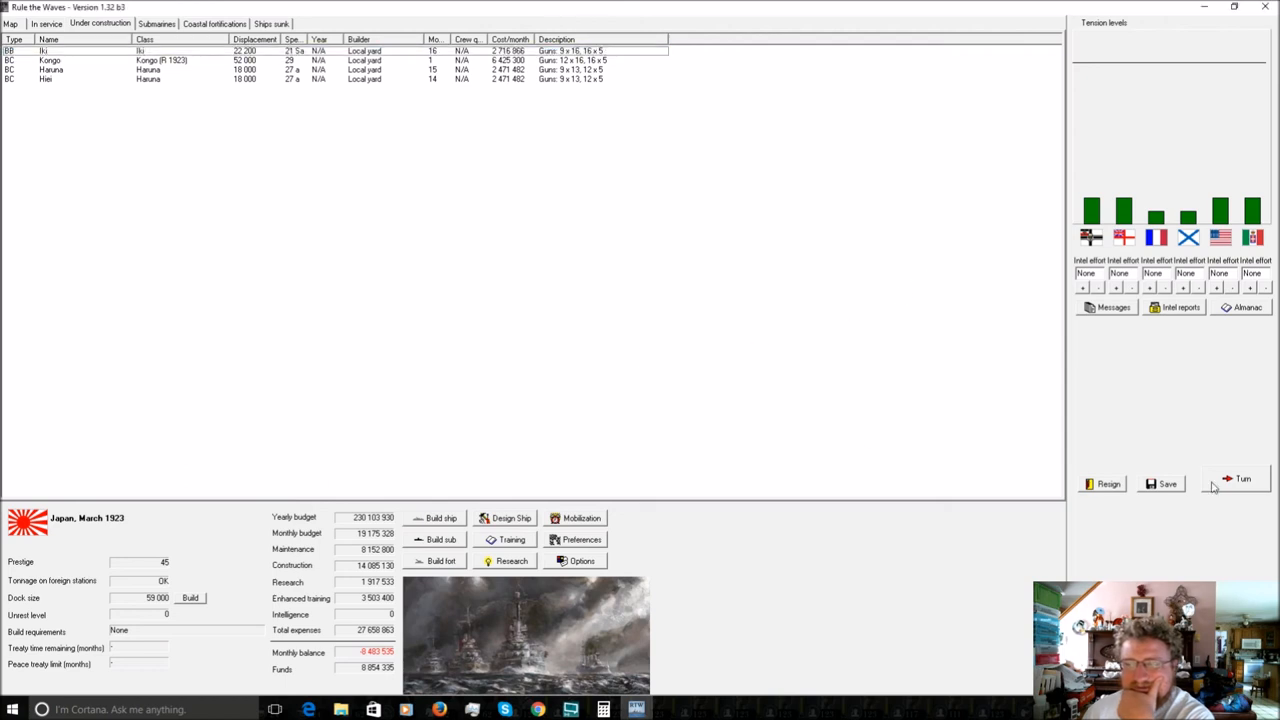
click(1242, 478)
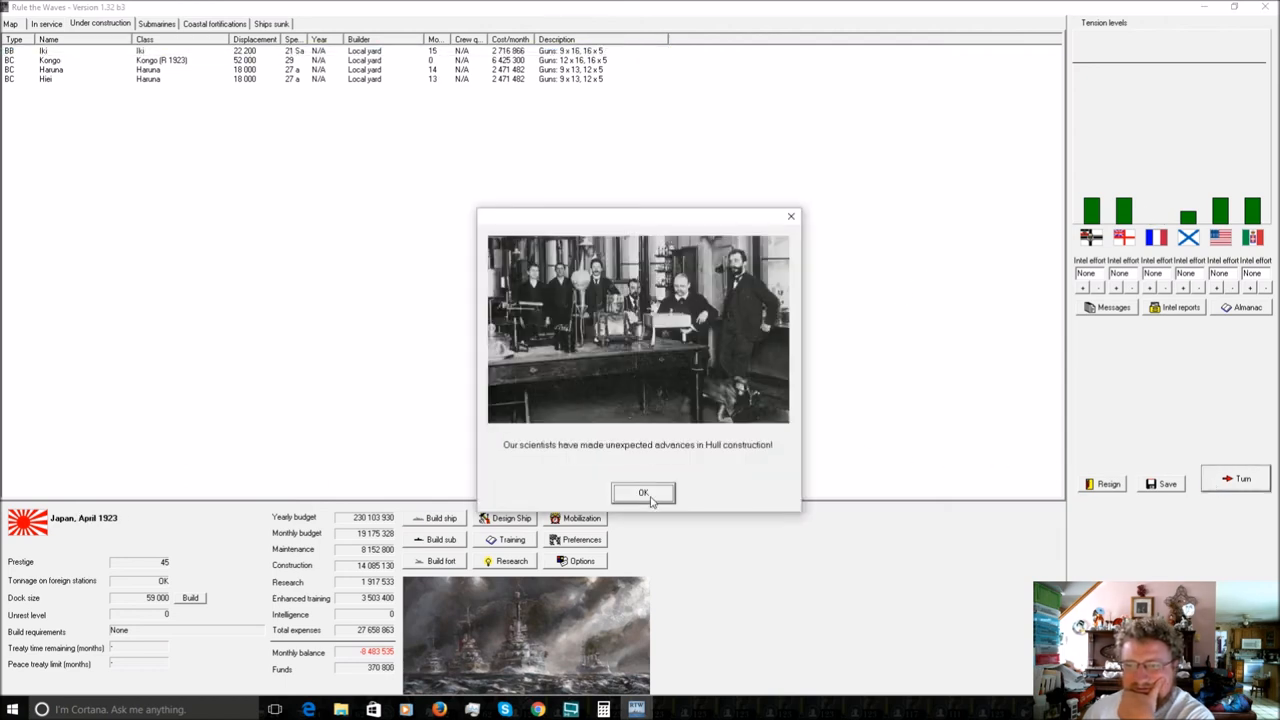
Dismiss the hull construction and double gun mount notices and slow Haruna's construction to about 6.95 million.
click(643, 492)
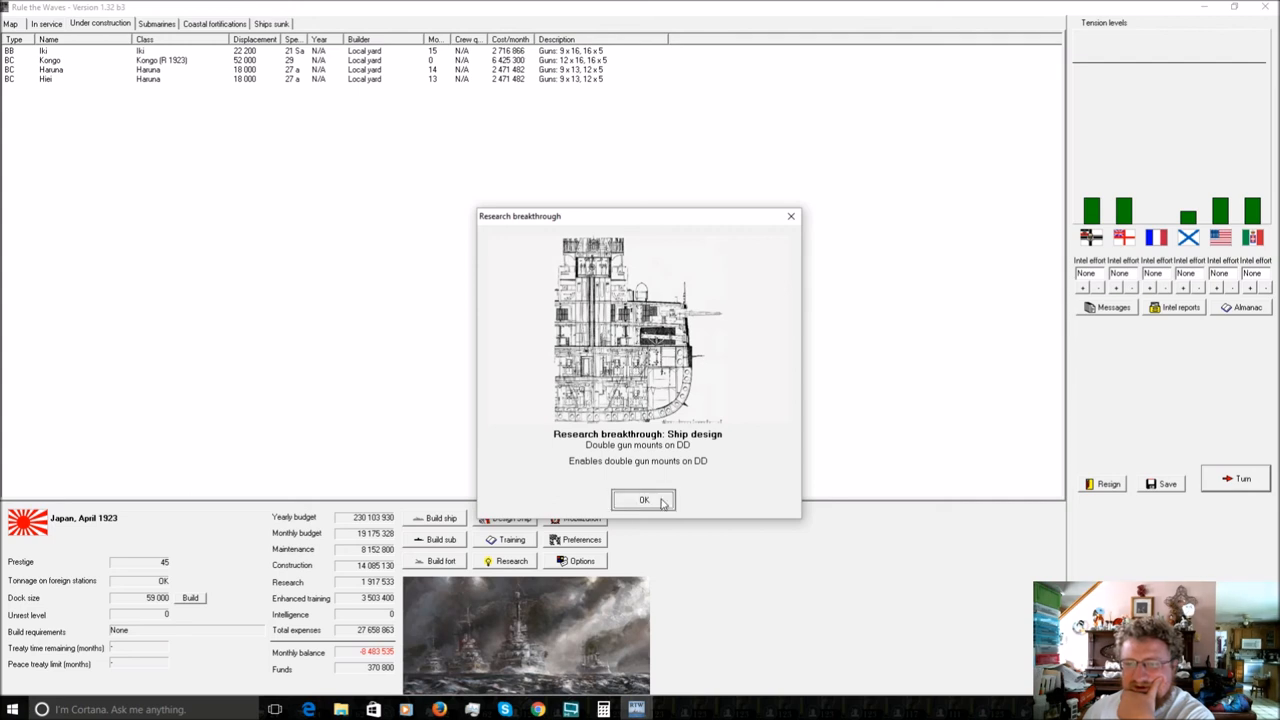
click(644, 500)
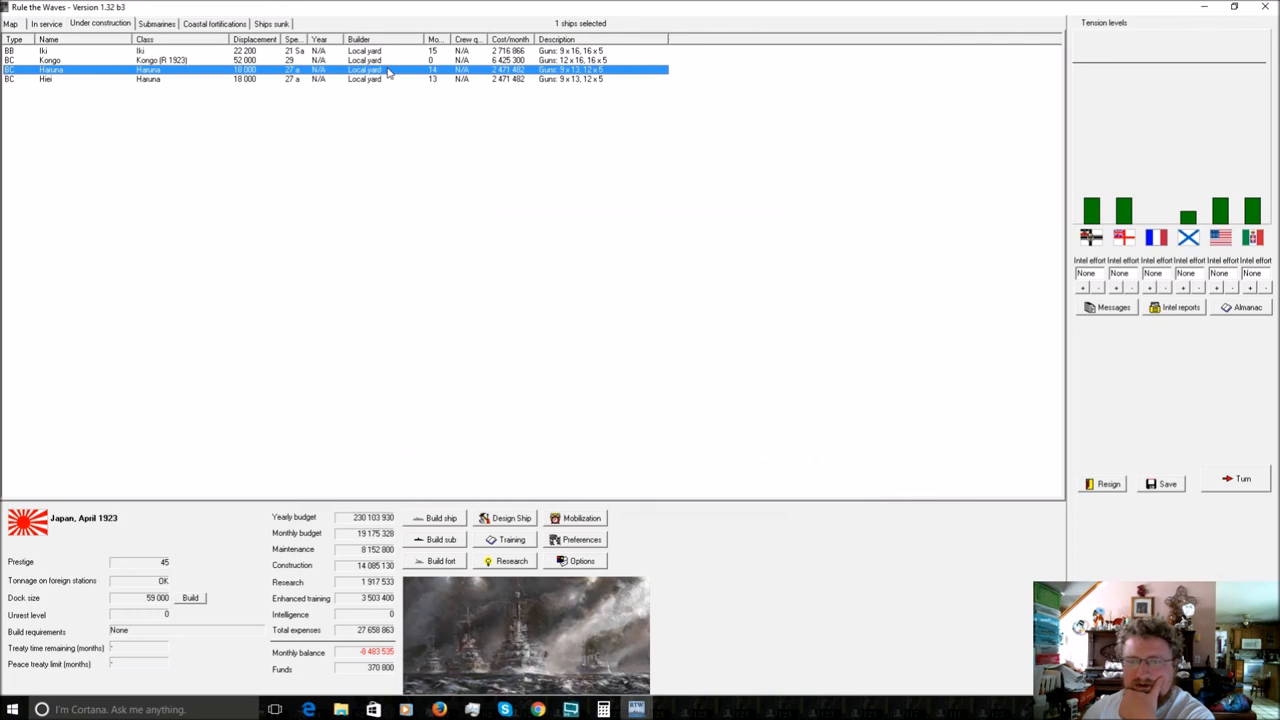
right_click(45, 50)
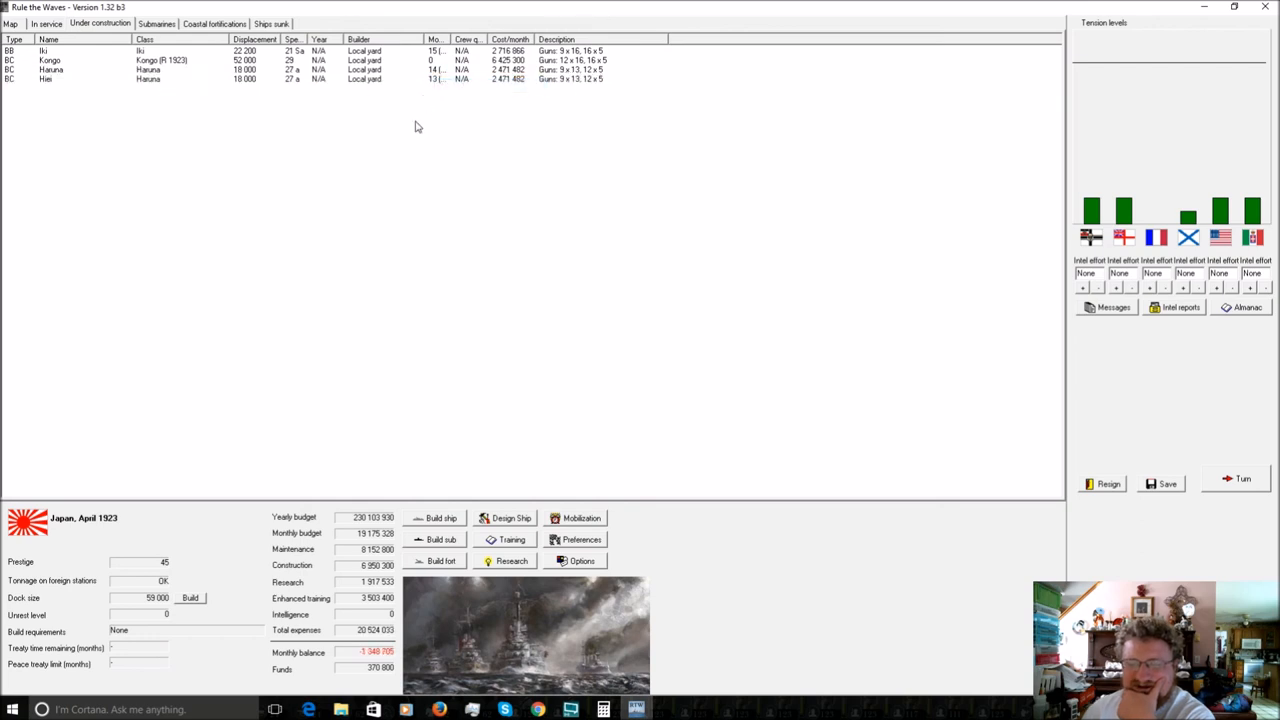
click(46, 23)
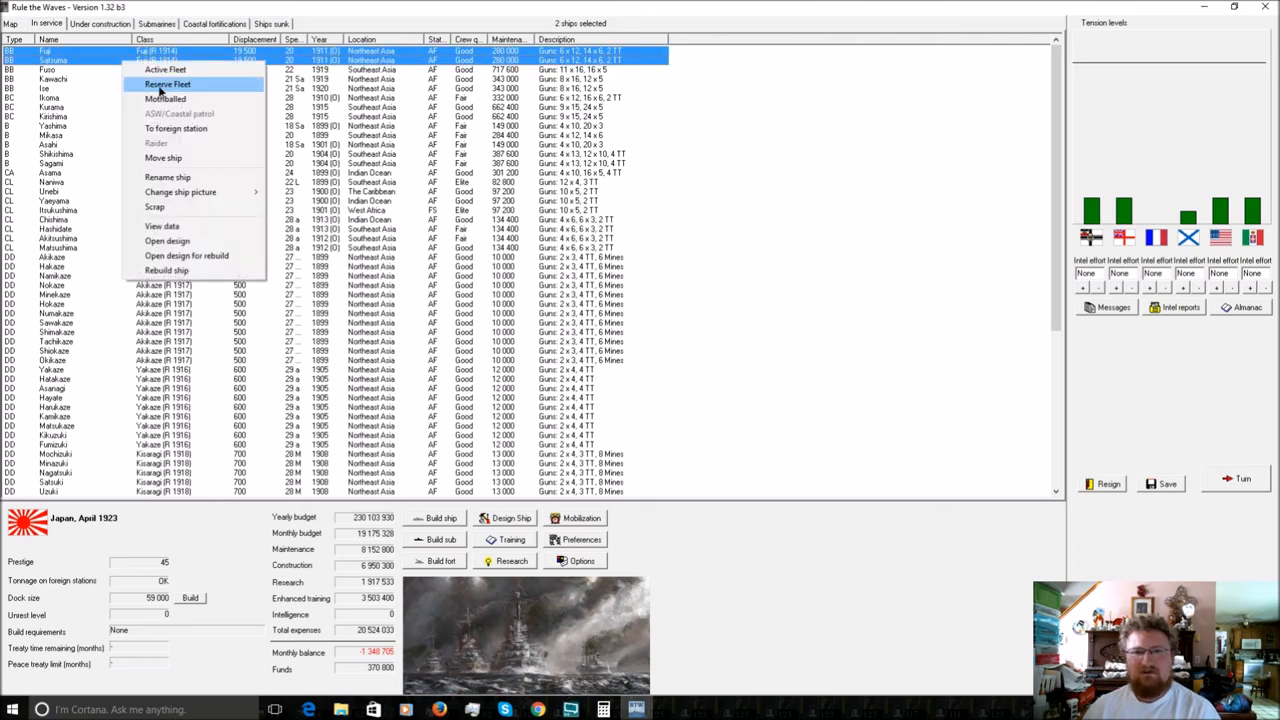
Mothball the old battleships Fuji and Satsuma.
click(167, 84)
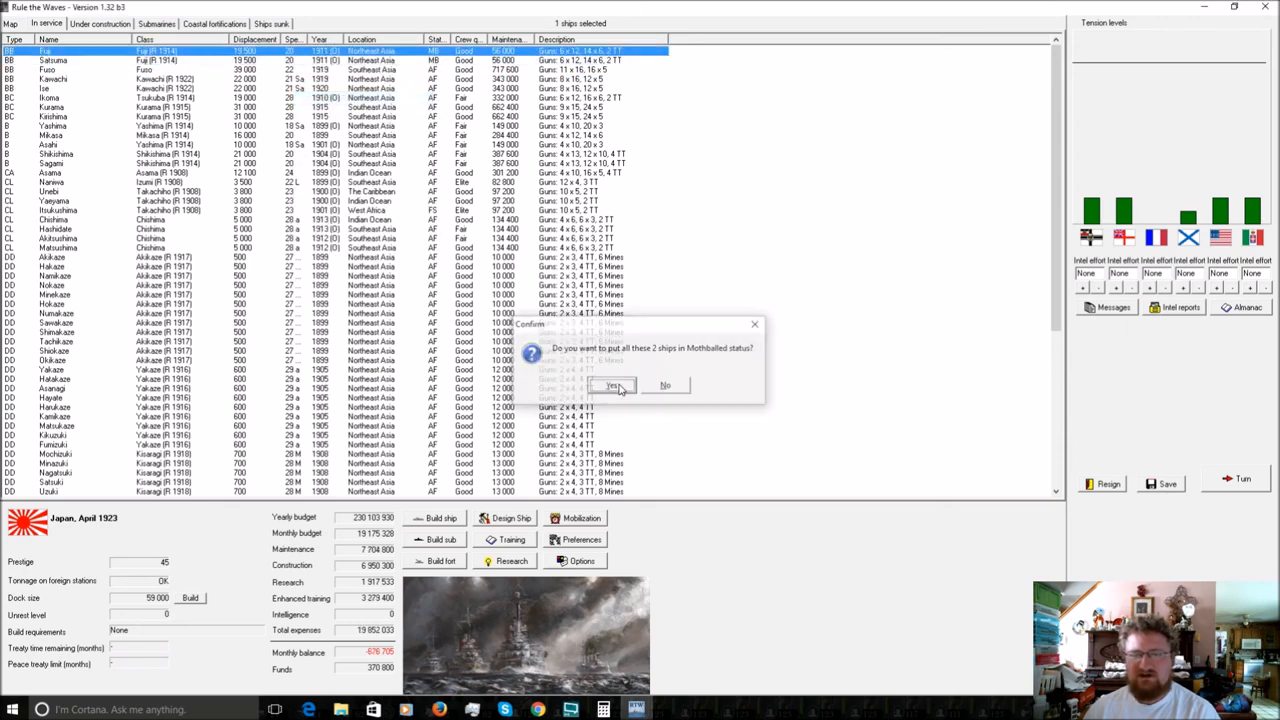
click(613, 386)
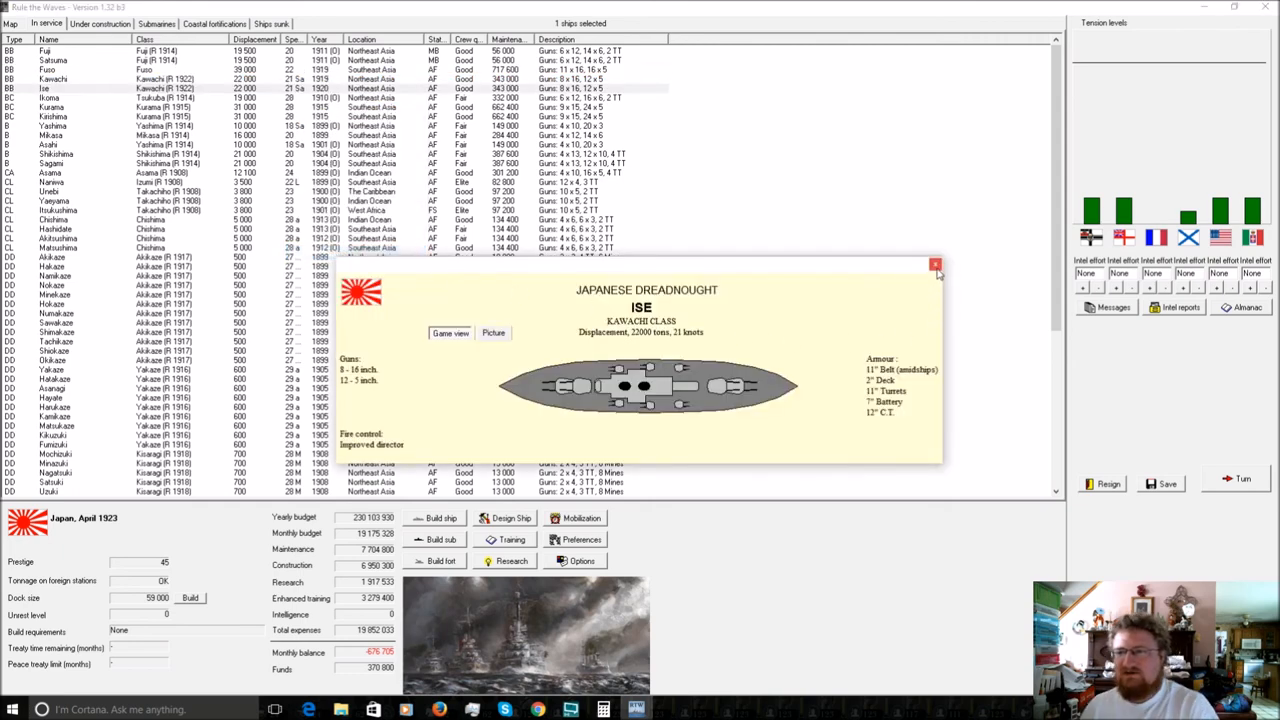
mouse_move(760, 327)
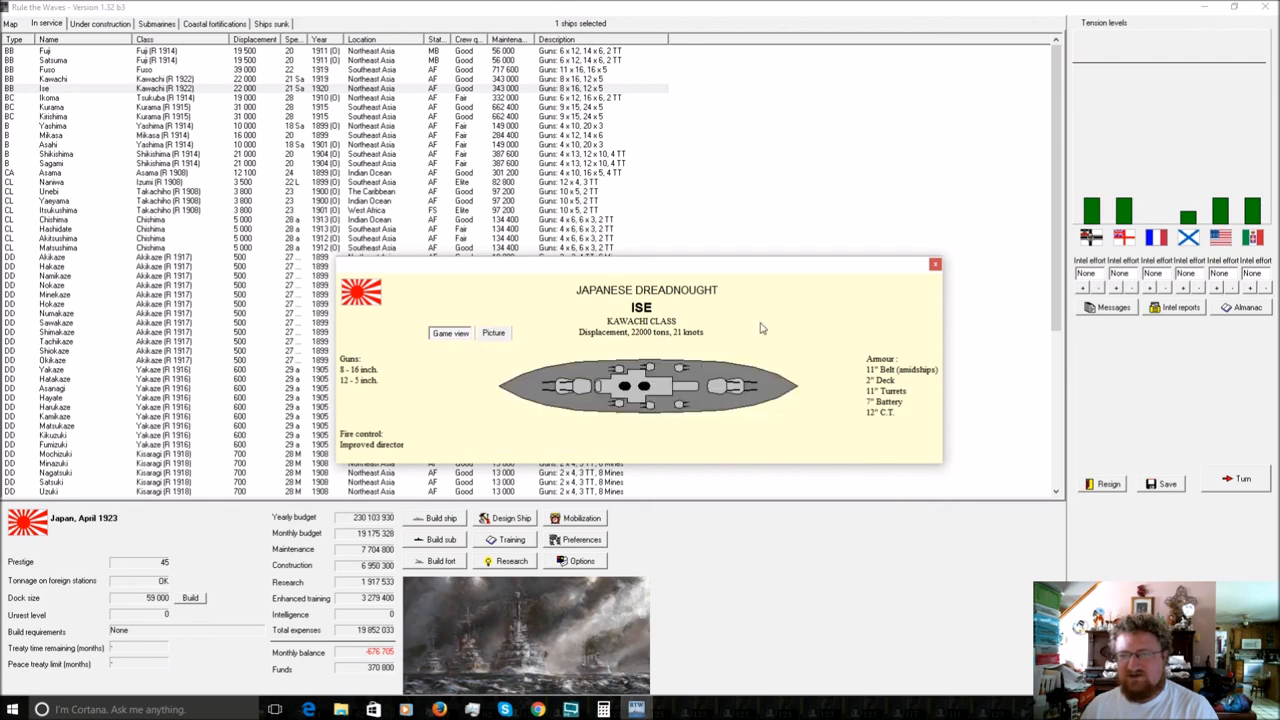
Move Kawachi and Ise into the reserve fleet after viewing Ise's data sheet.
click(934, 263)
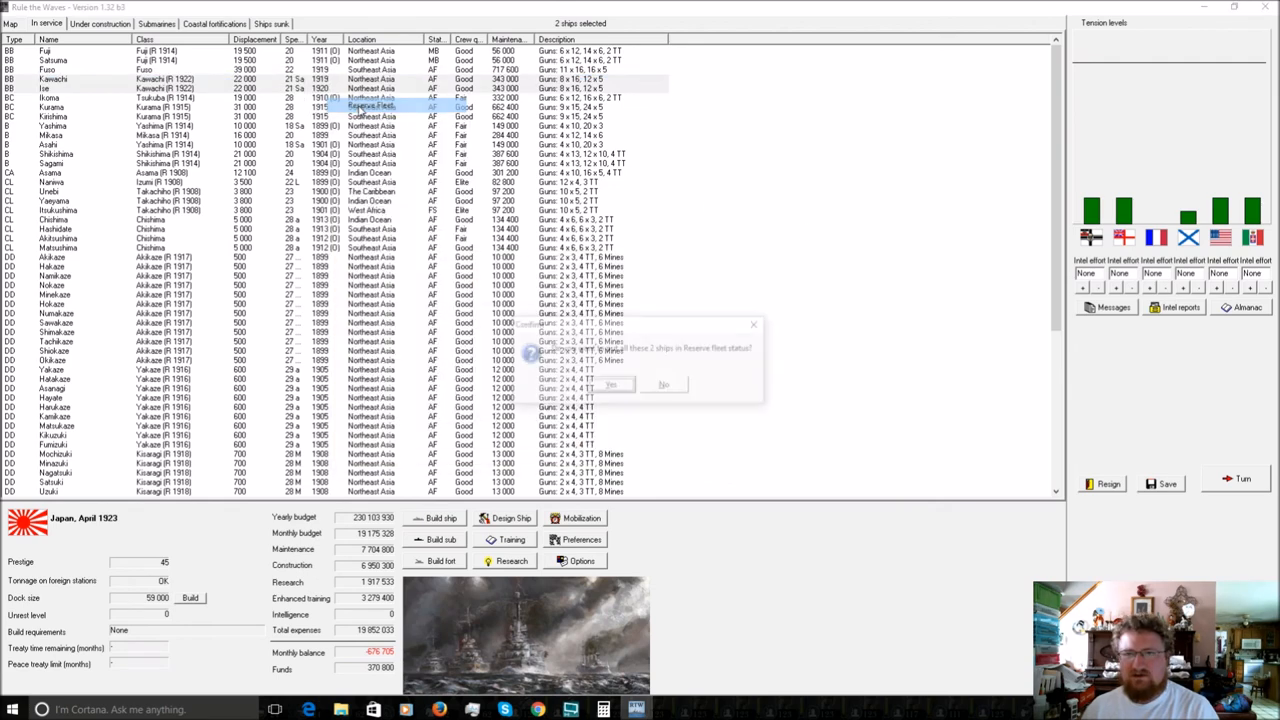
click(612, 384)
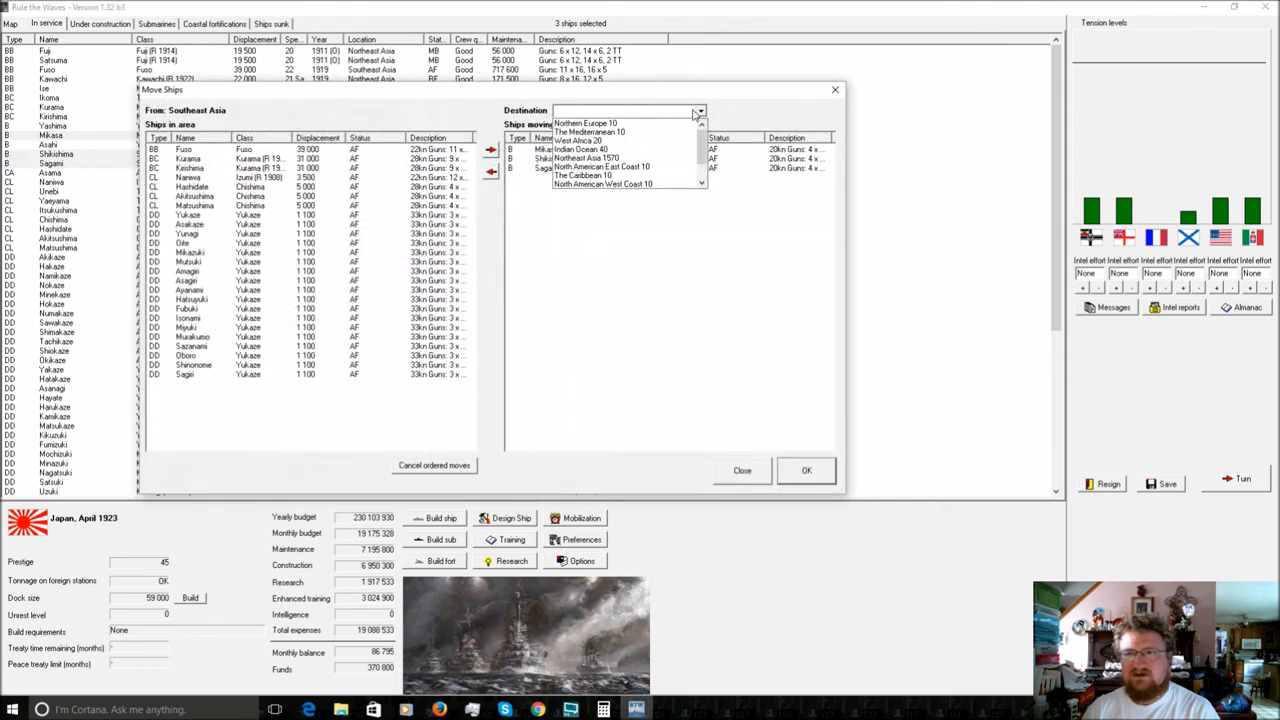
Order Mikasa, Shikishima and Sagami to Northeast Asia via the Move Ships dialog.
click(587, 158)
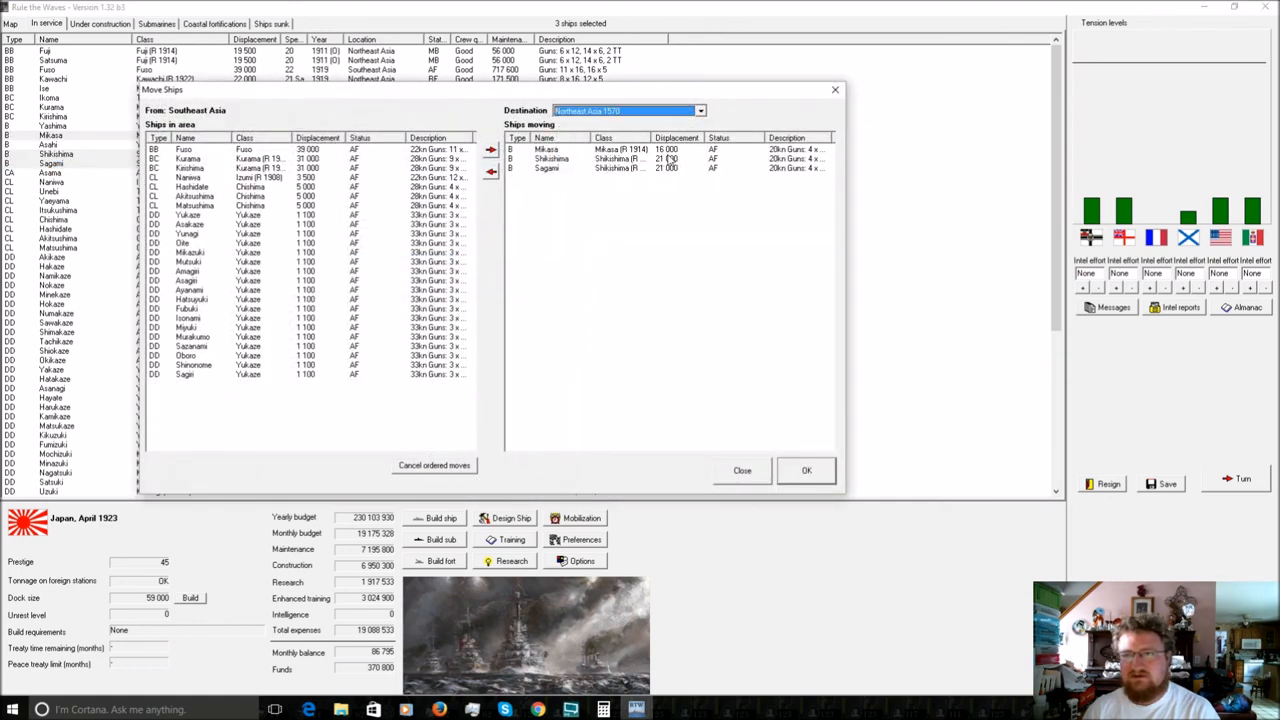
click(806, 470)
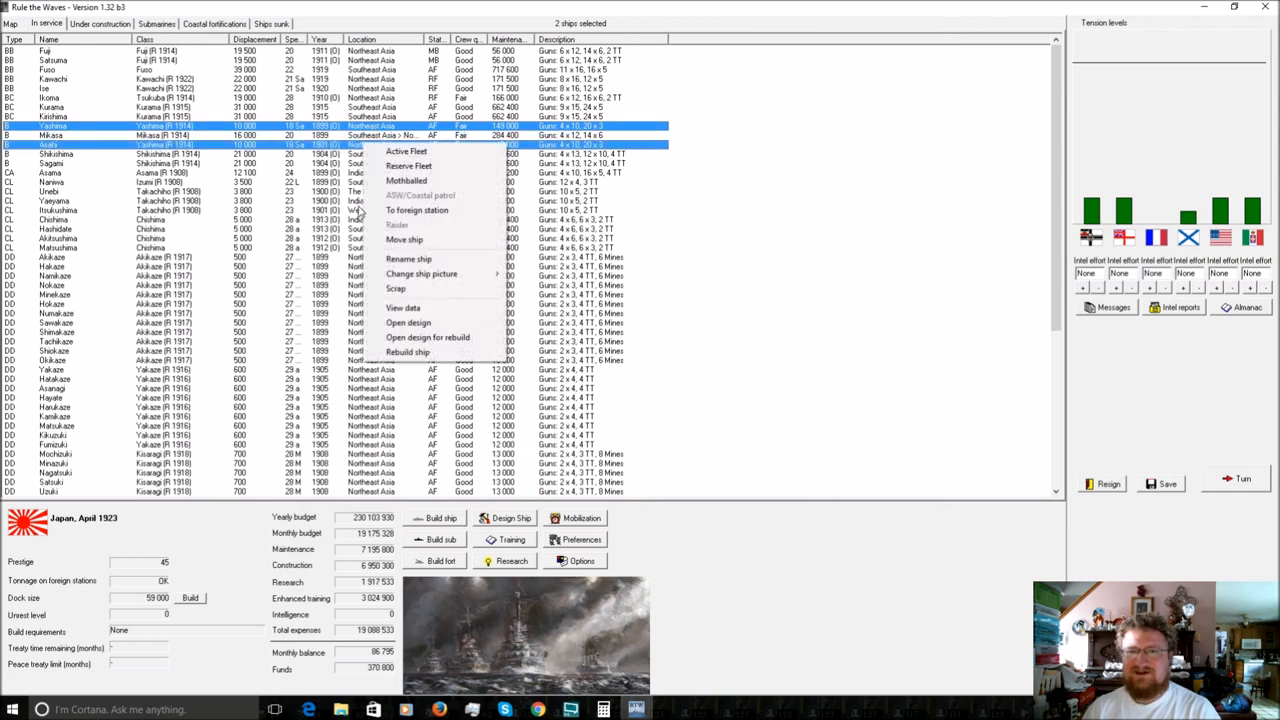
Mothball Yashima and Asahi, raising the monthly balance to about 444 thousand.
click(406, 181)
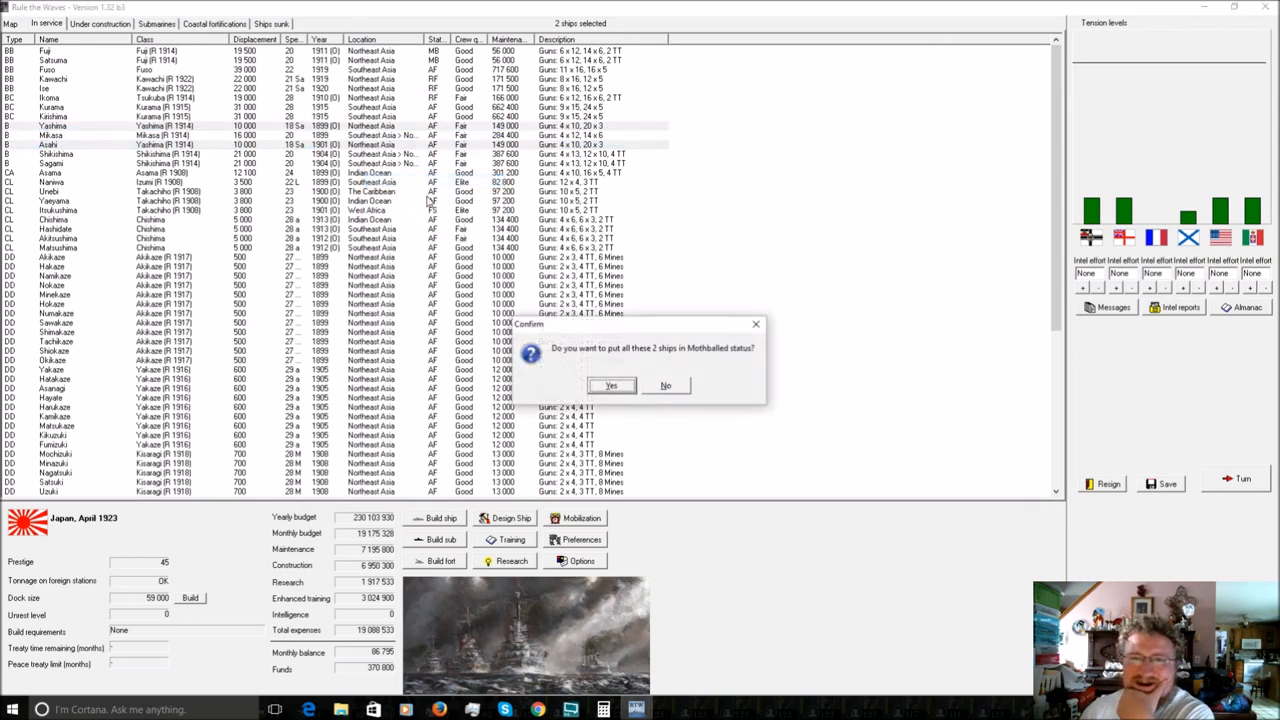
click(611, 386)
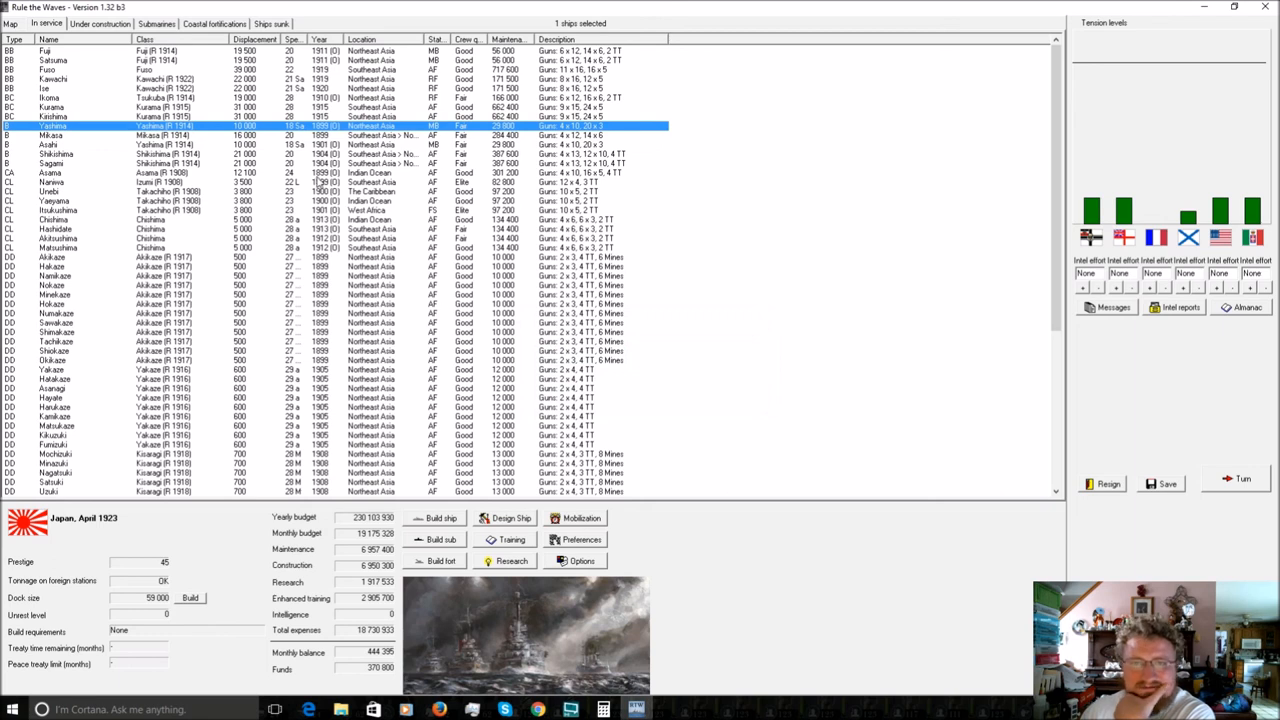
mouse_move(297, 183)
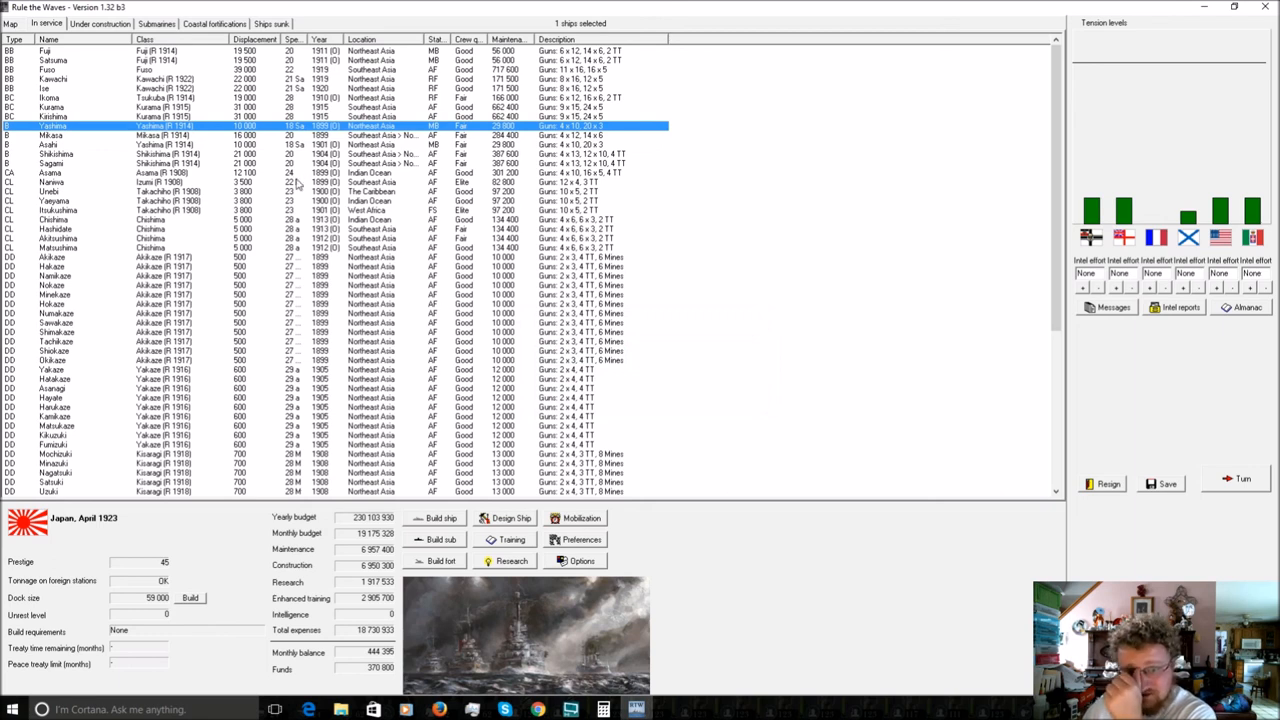
Inspect the action options for the Naniwa cruiser and other cruisers.
click(260, 182)
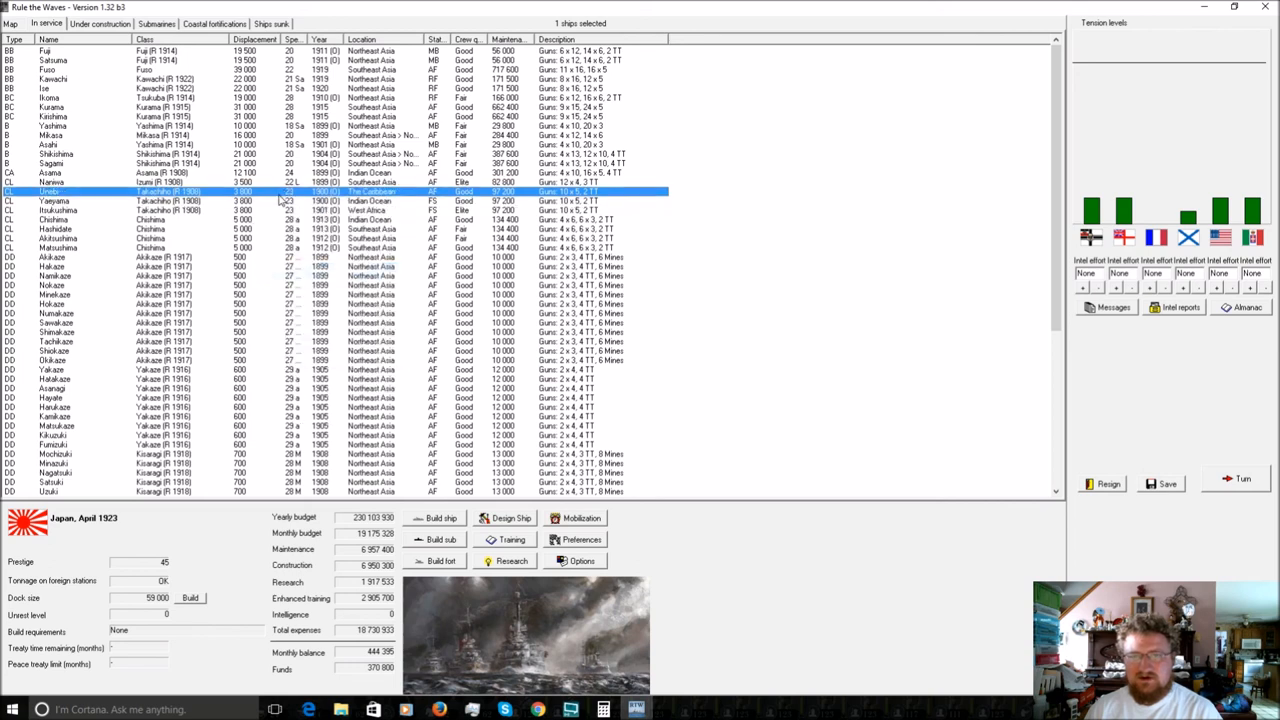
right_click(300, 191)
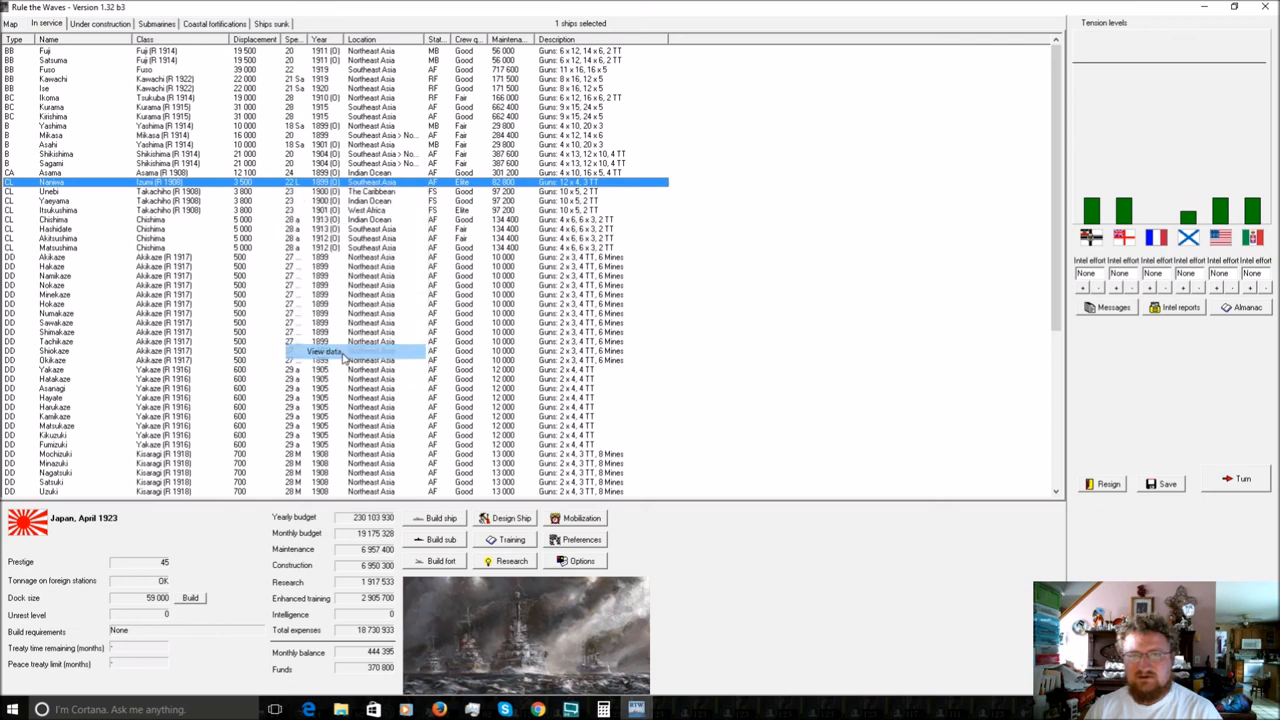
click(325, 351)
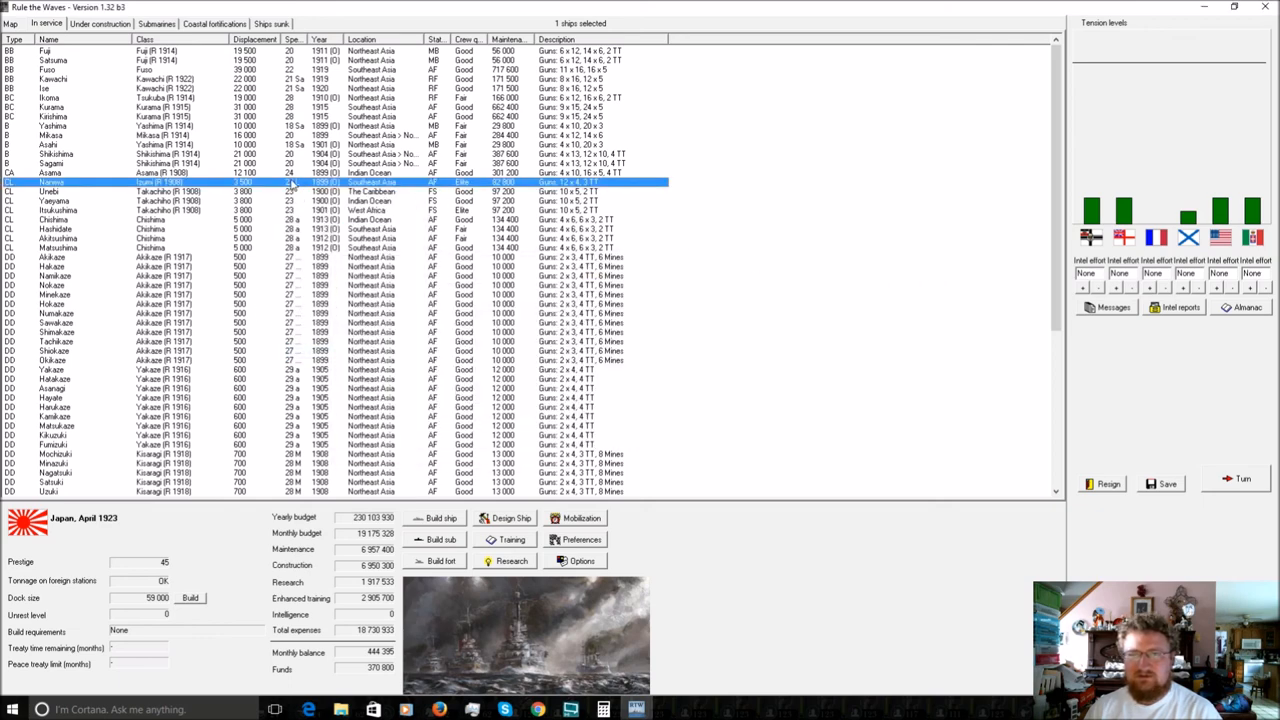
mouse_move(275, 307)
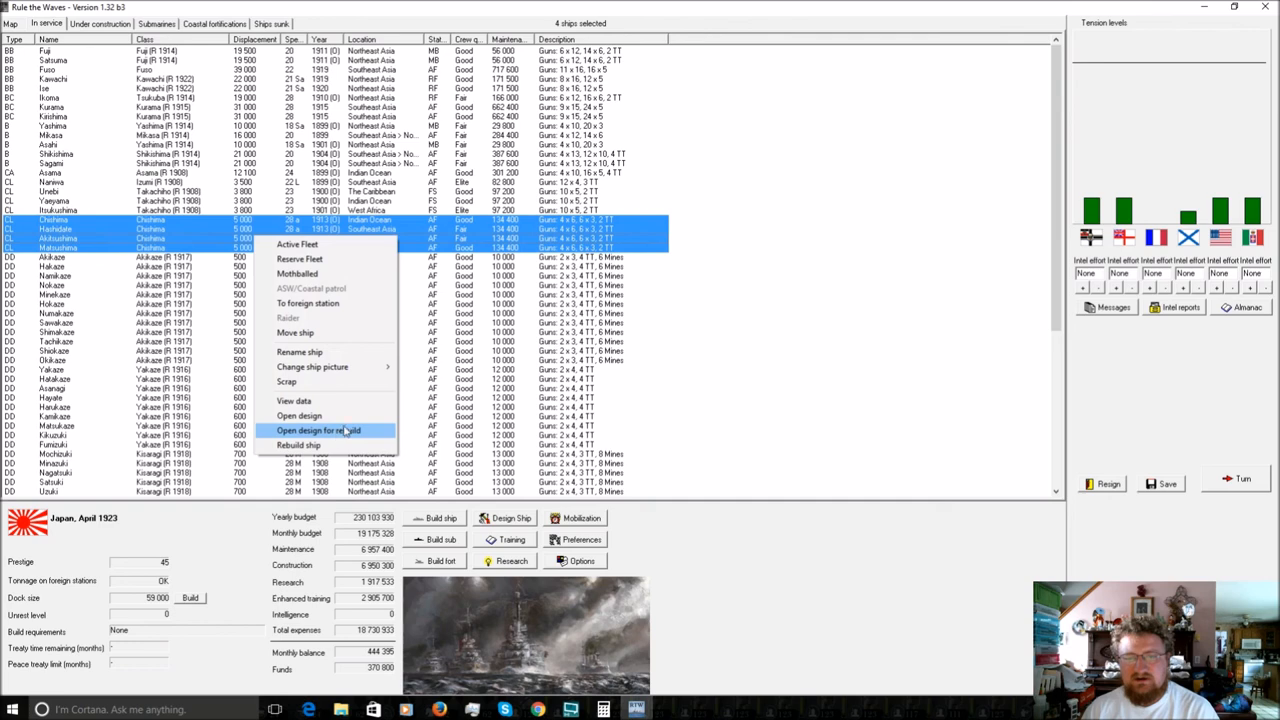
click(318, 430)
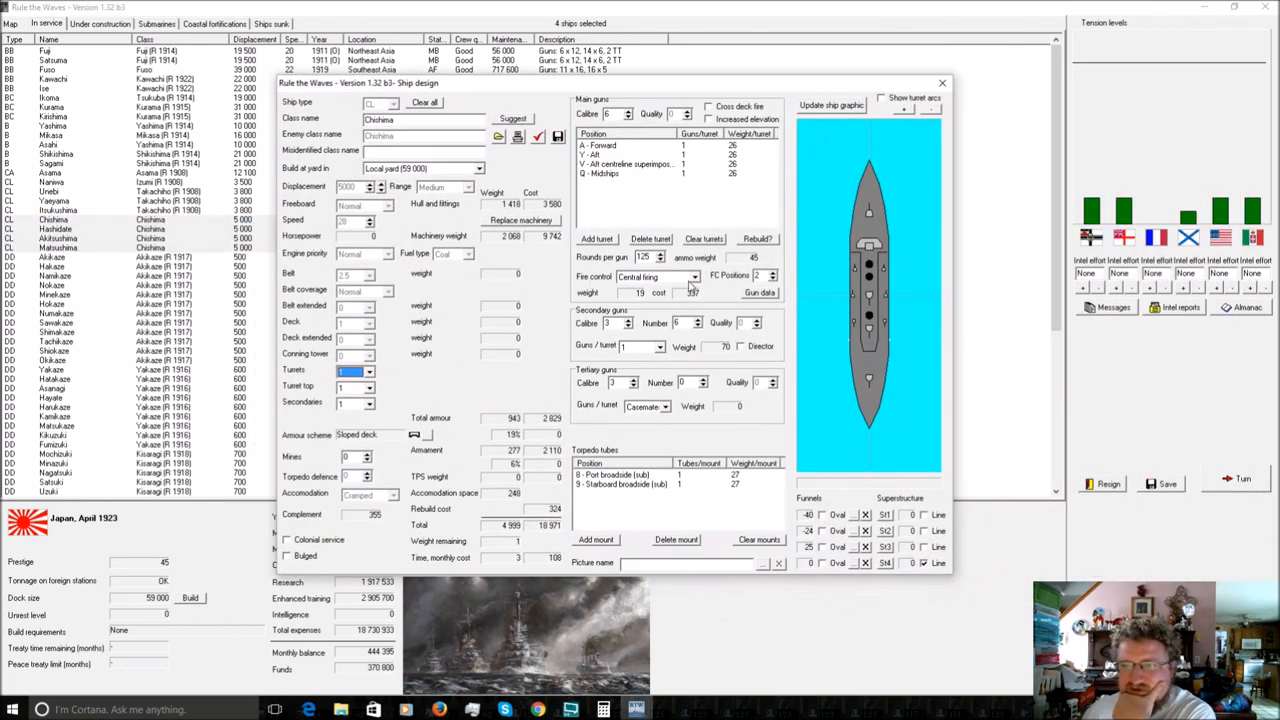
click(652, 276)
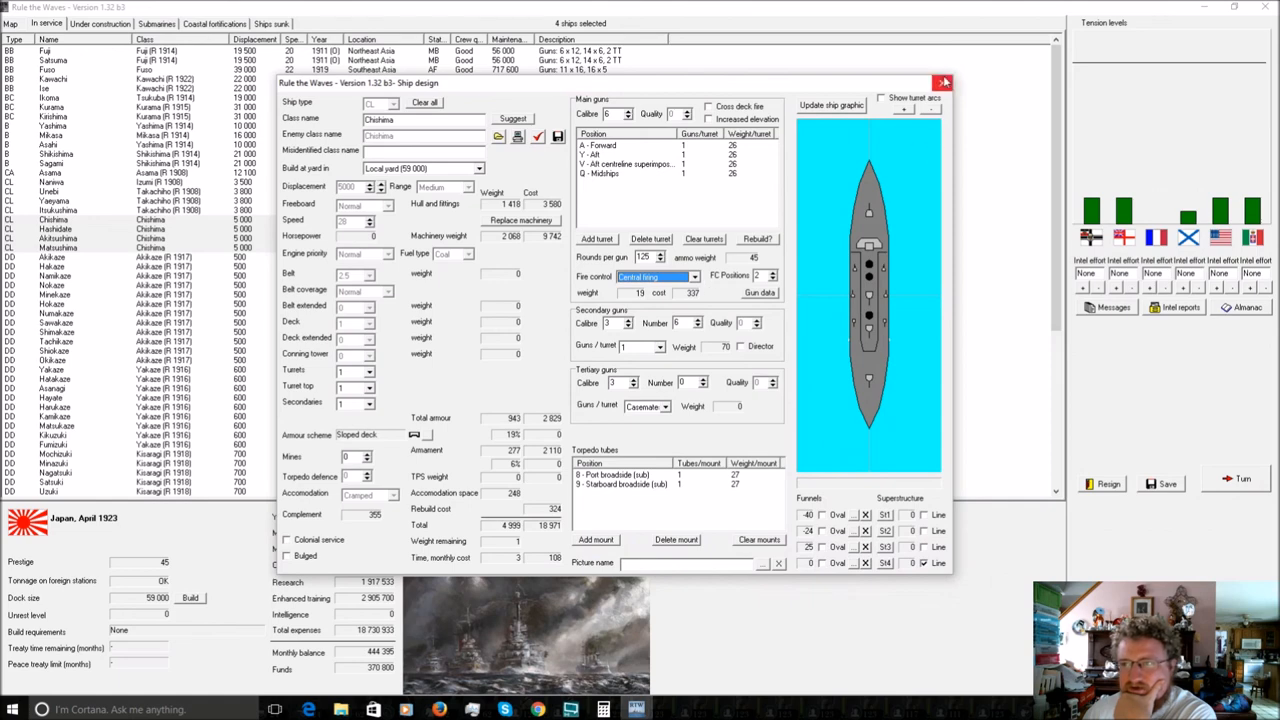
click(941, 82)
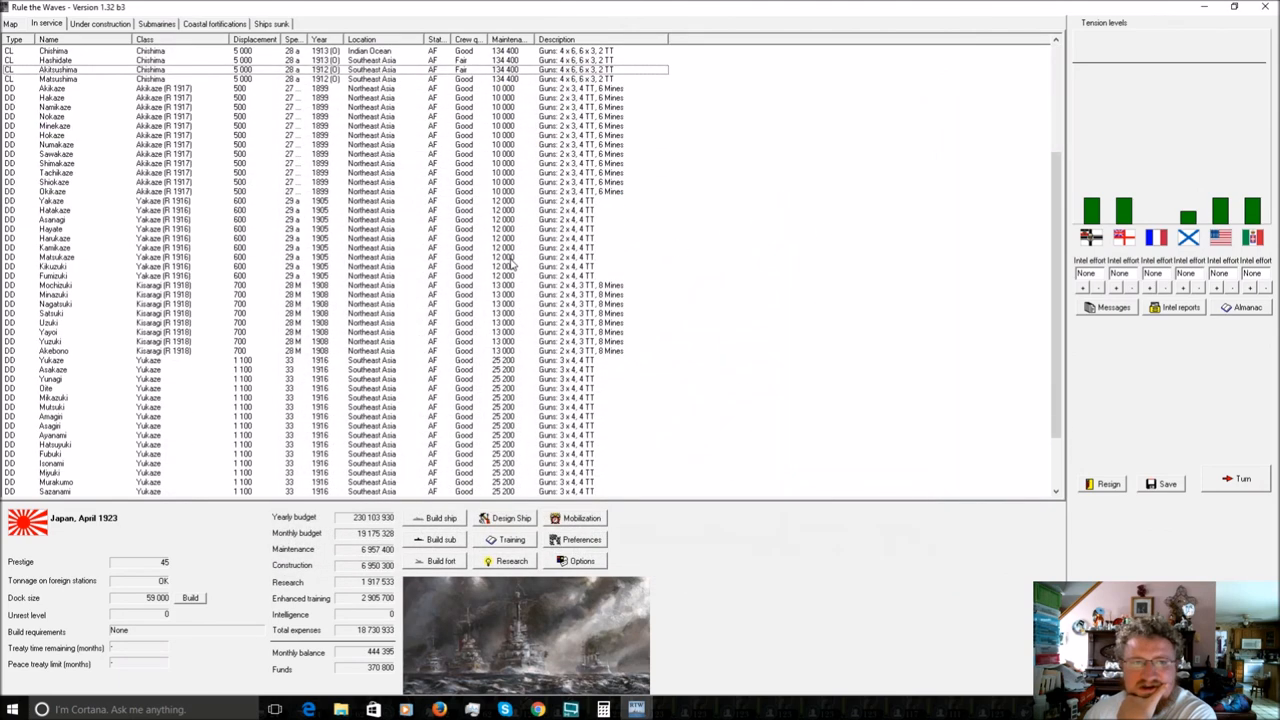